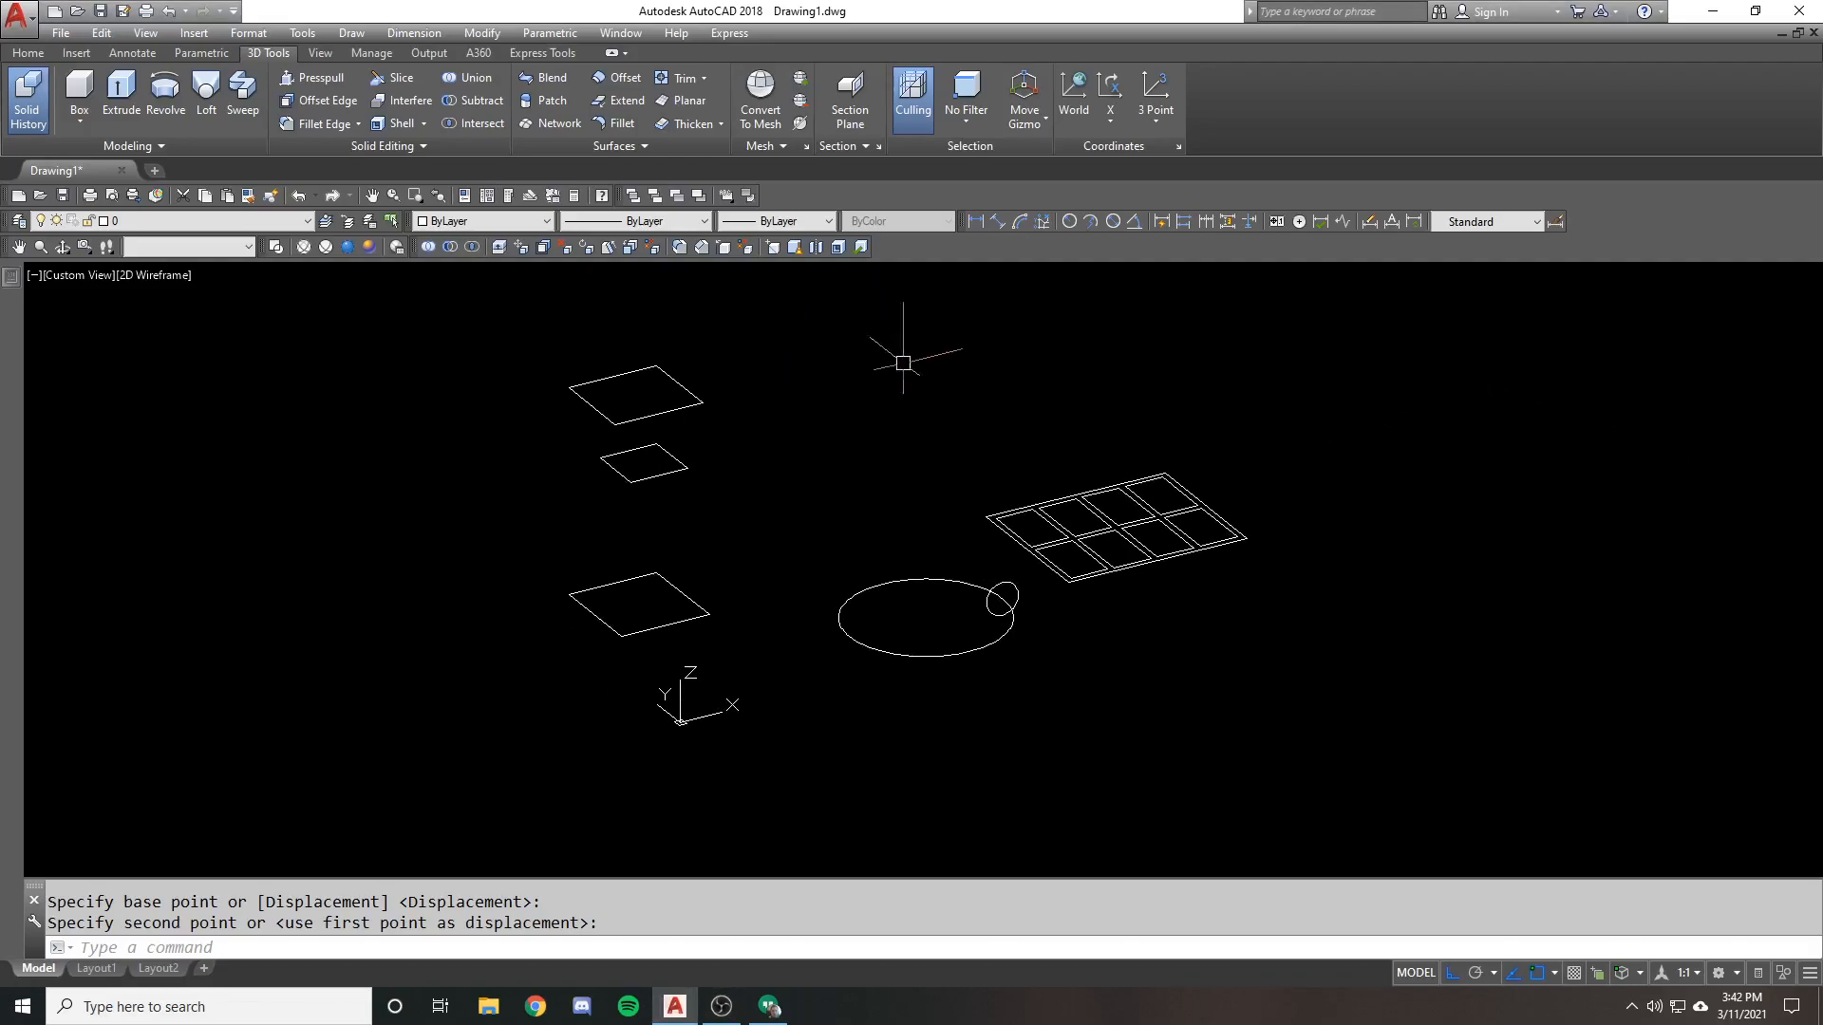
pyautogui.moveTo(932, 379)
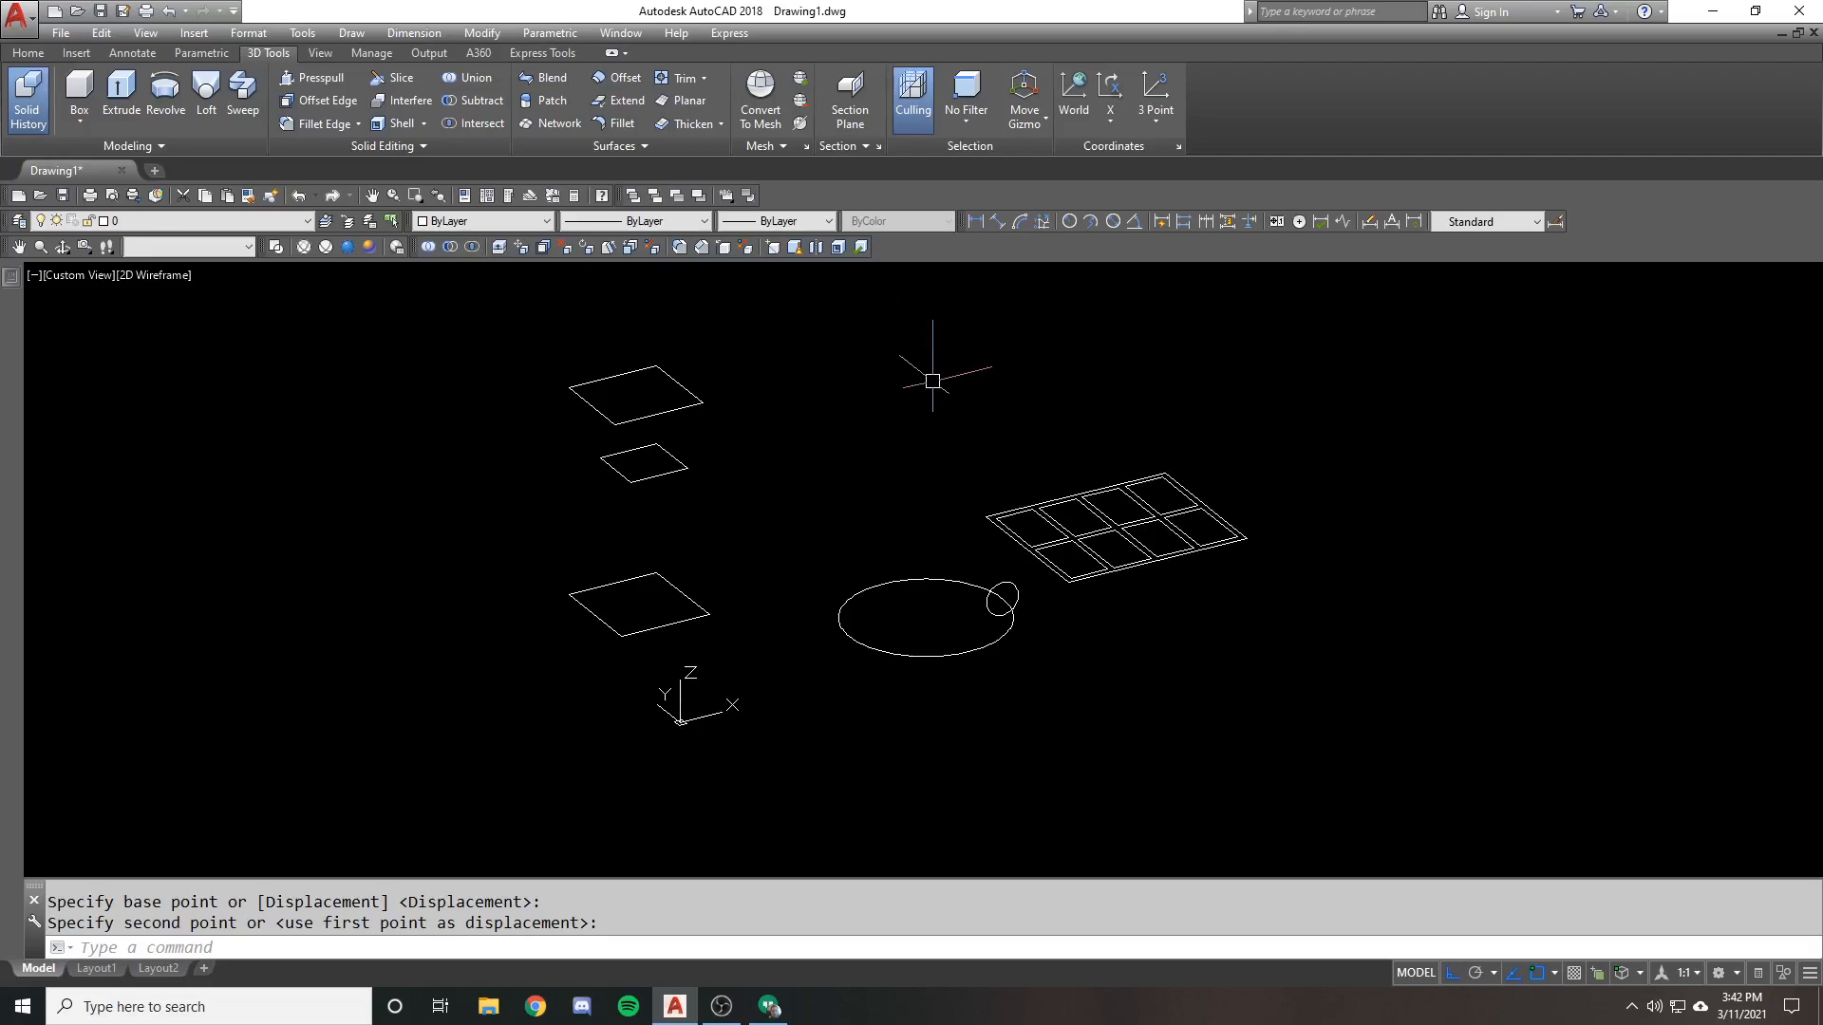
pyautogui.moveTo(993, 490)
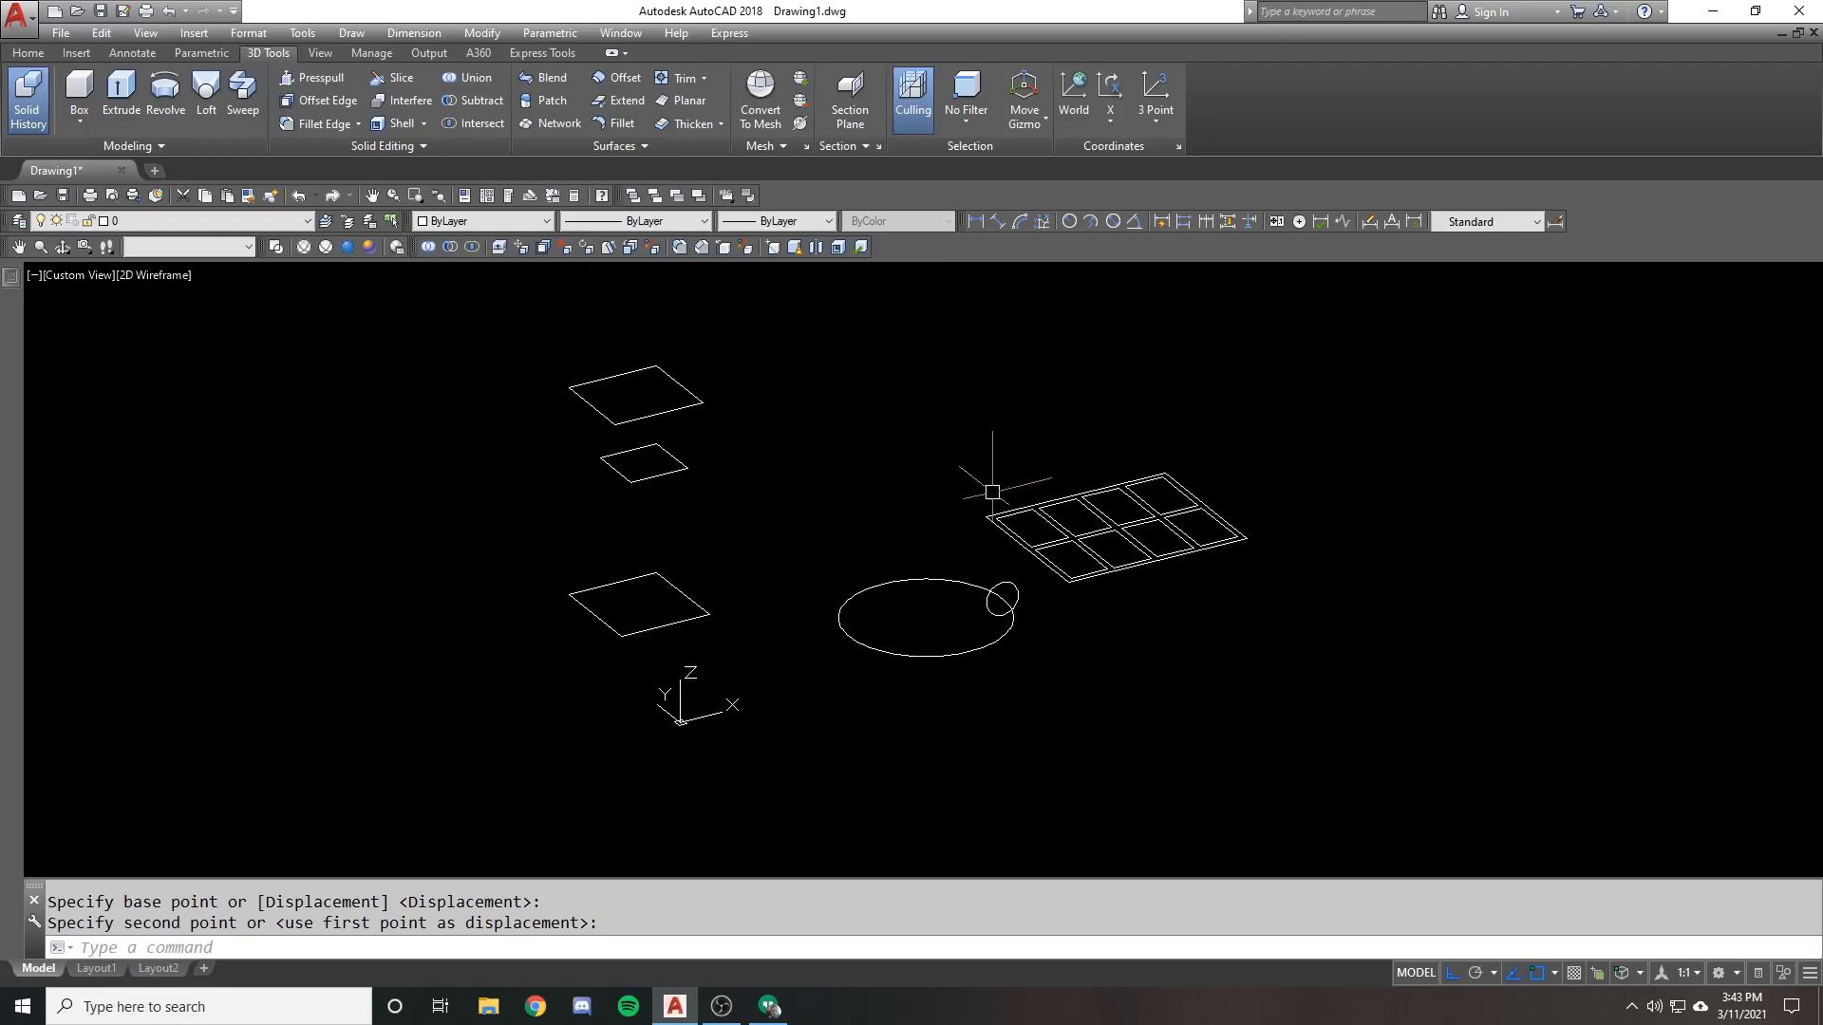
pyautogui.moveTo(954, 459)
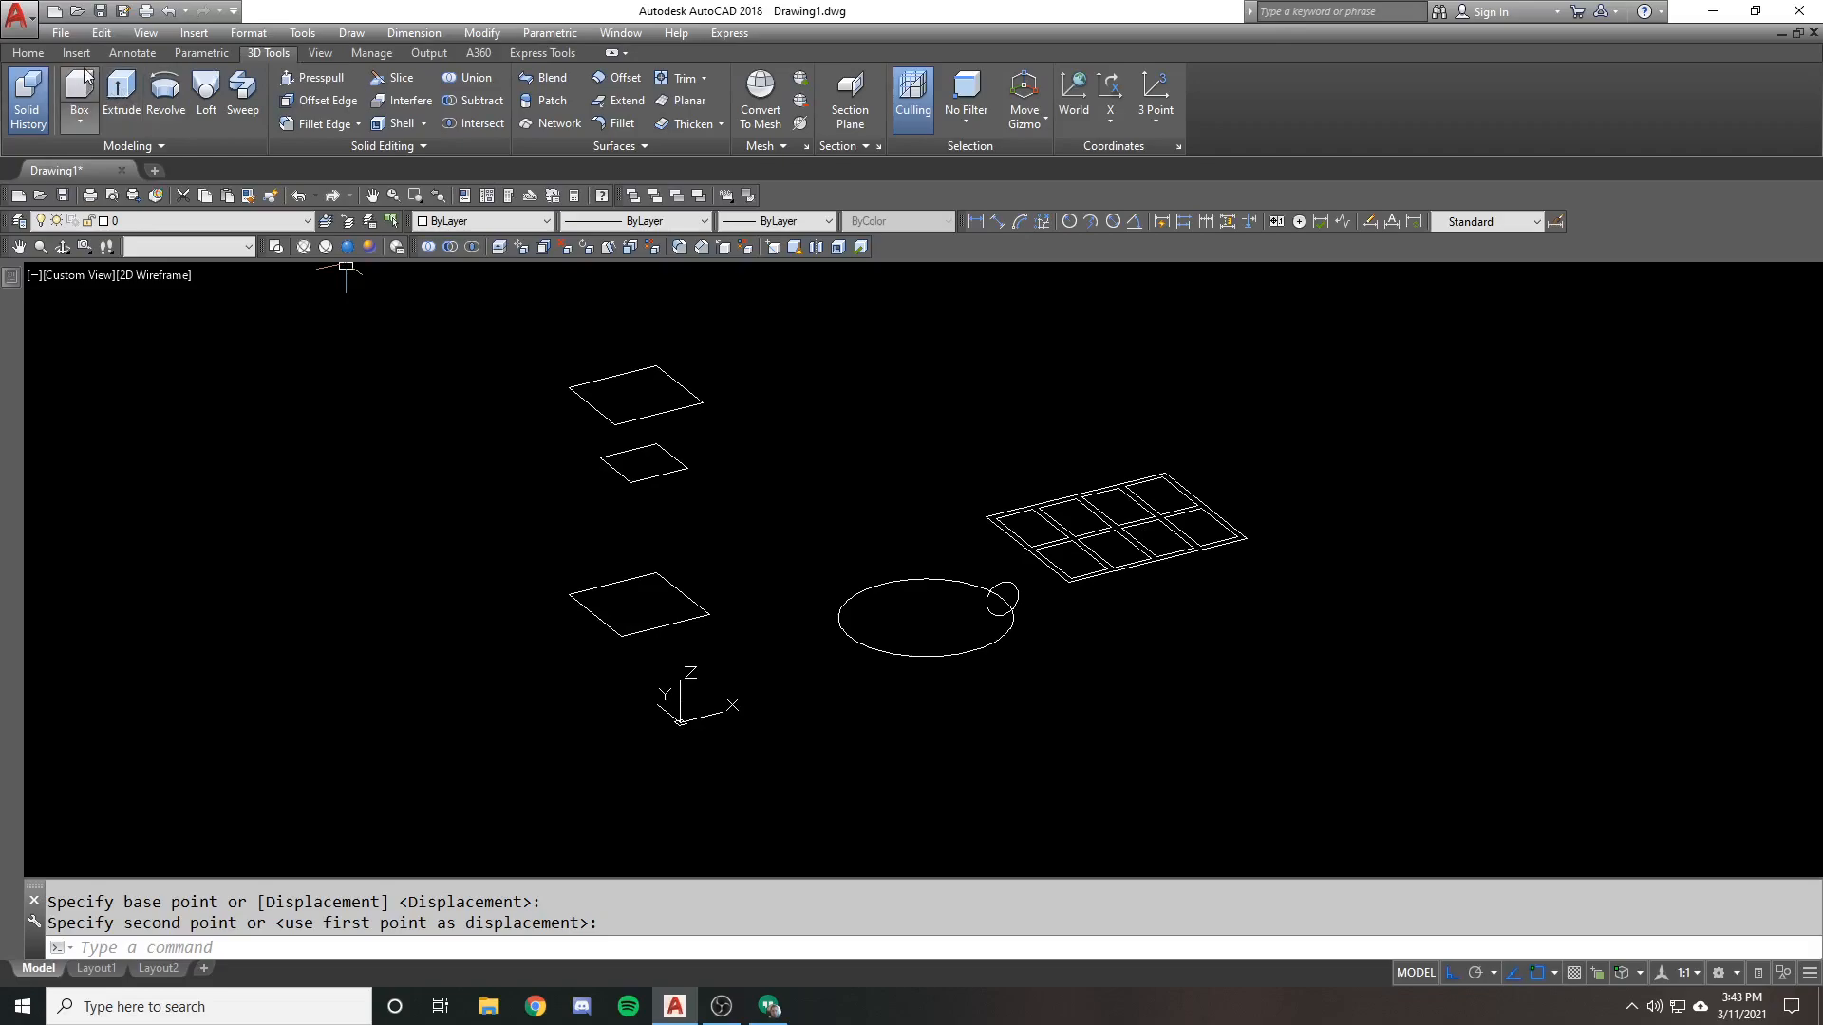
pyautogui.moveTo(164, 95)
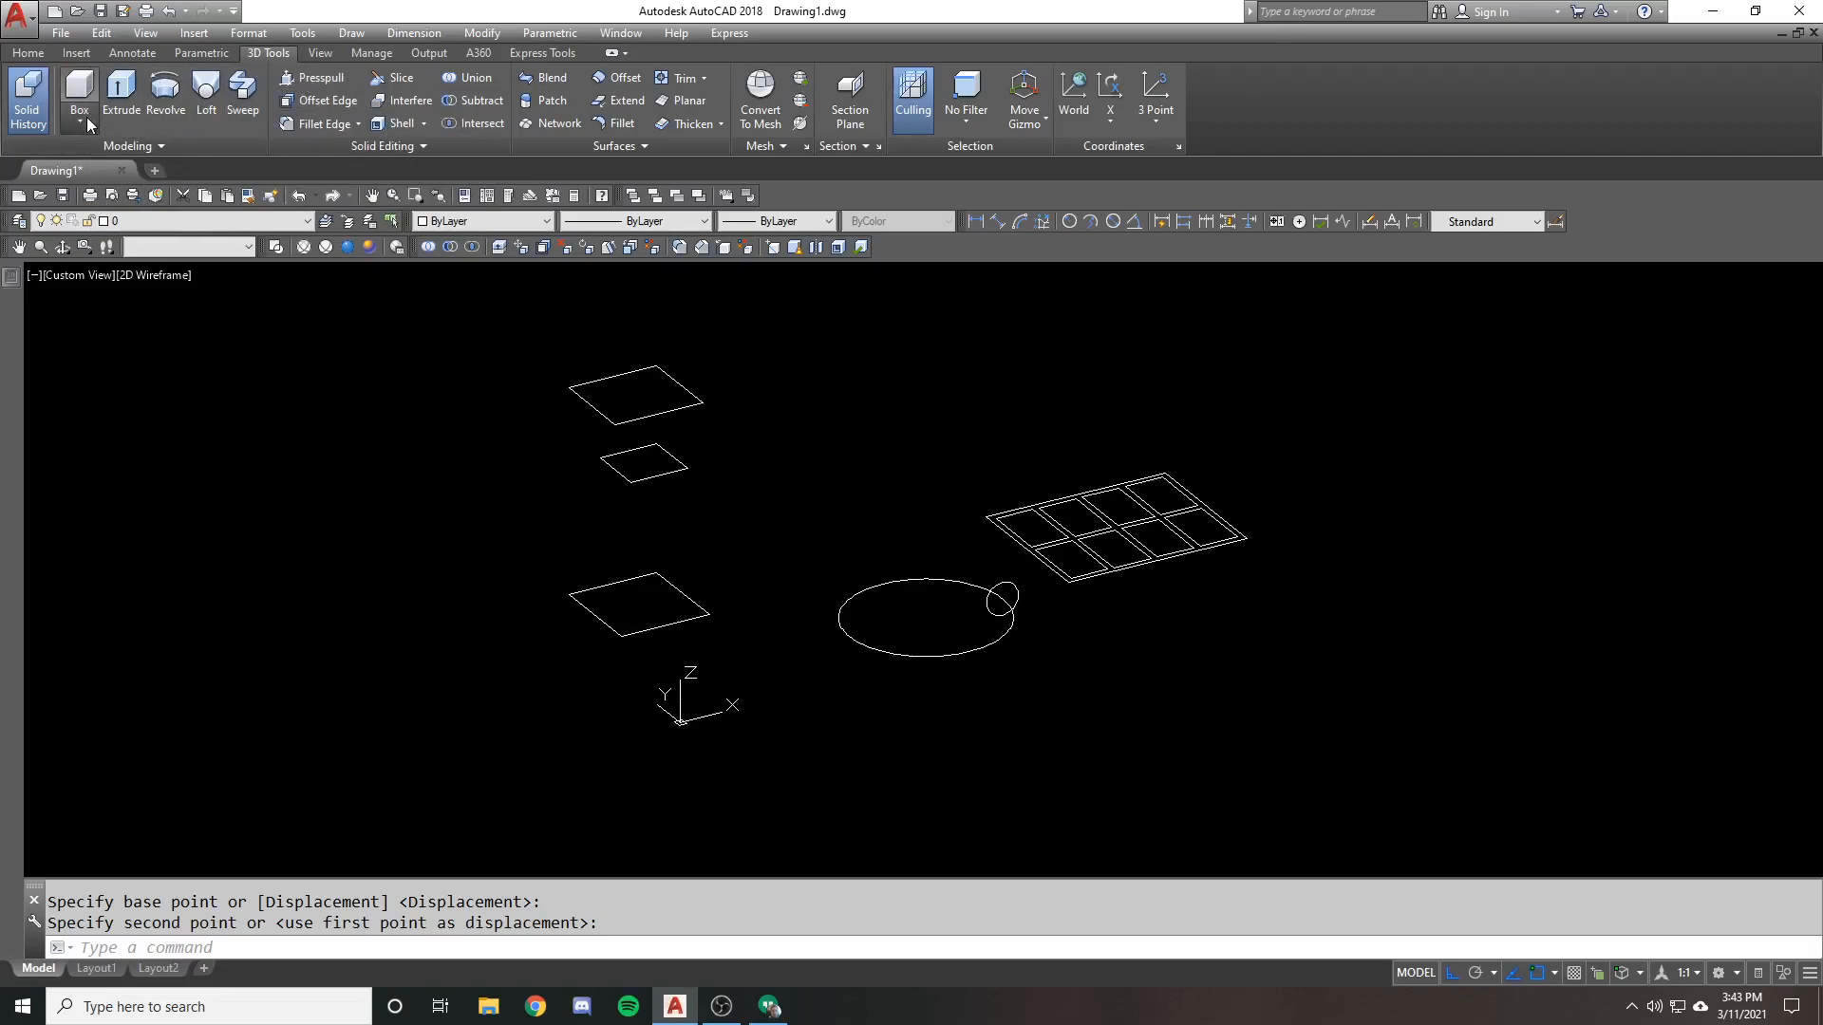
# Cancel the unfinished rectangle and begin extruding the square upward into a box
pyautogui.click(89, 125)
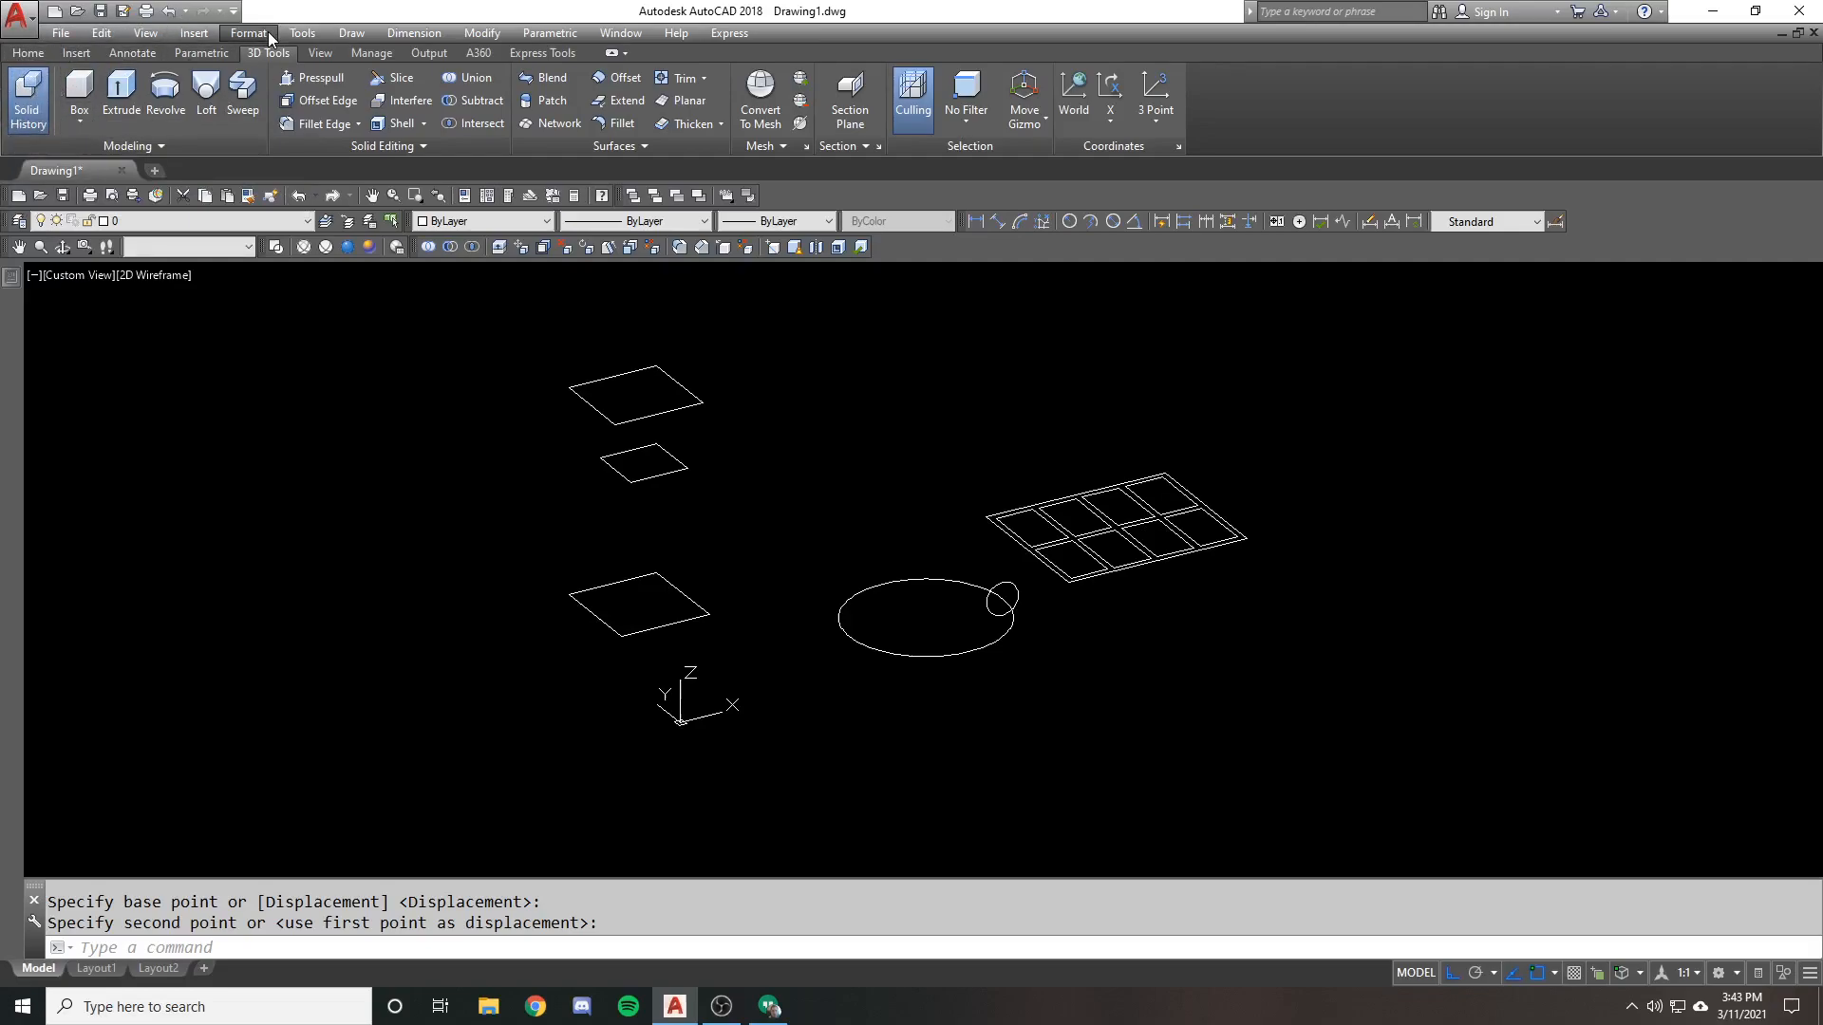
pyautogui.moveTo(811, 291)
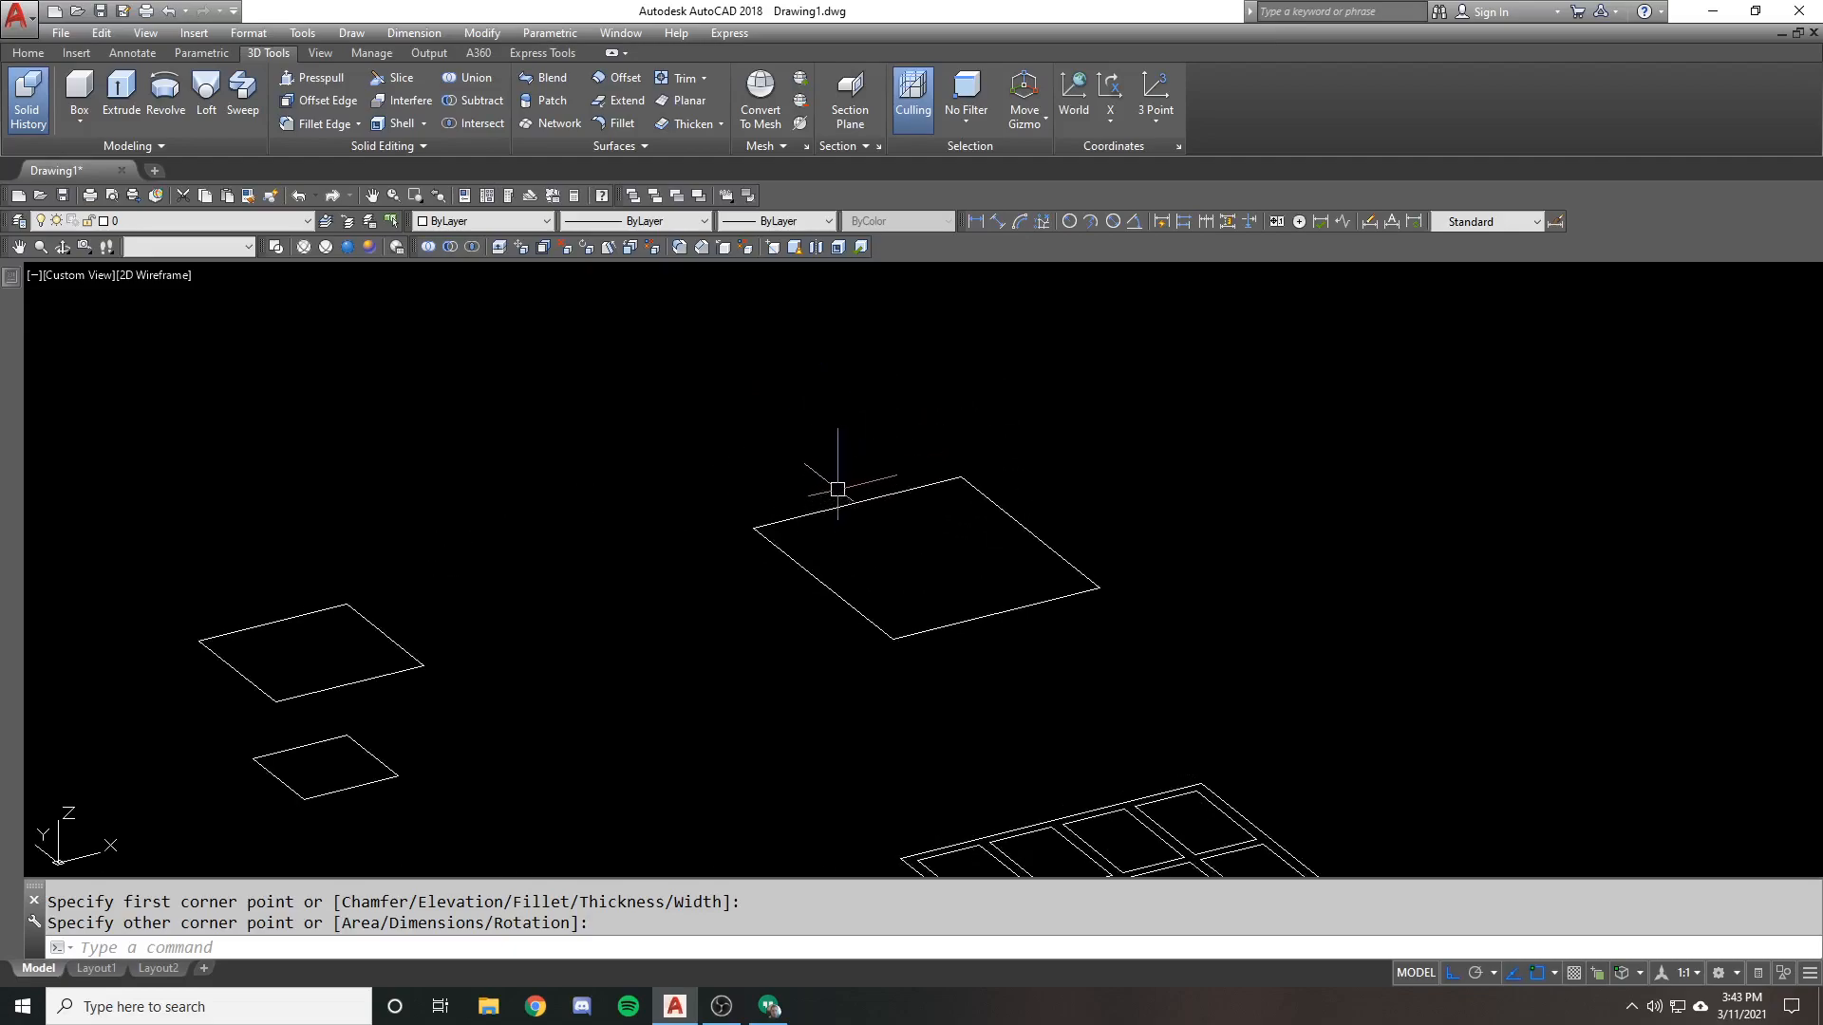
pyautogui.press('Escape')
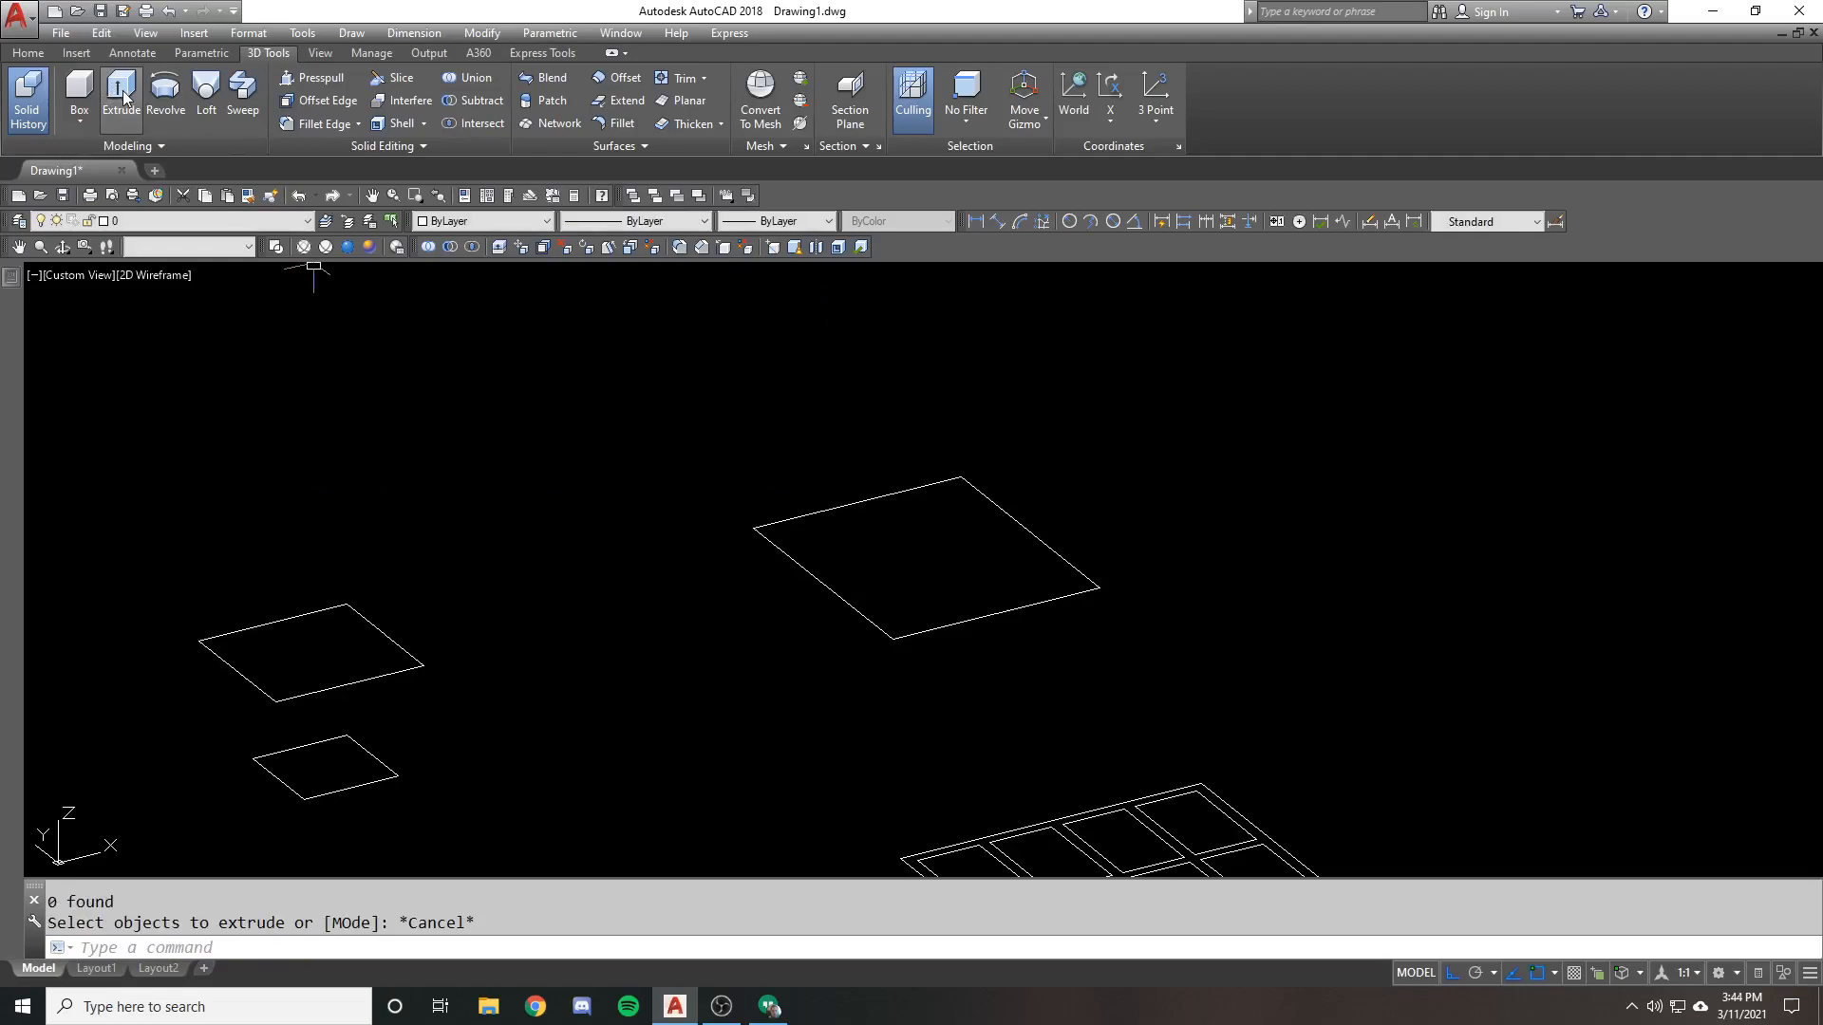
pyautogui.click(119, 93)
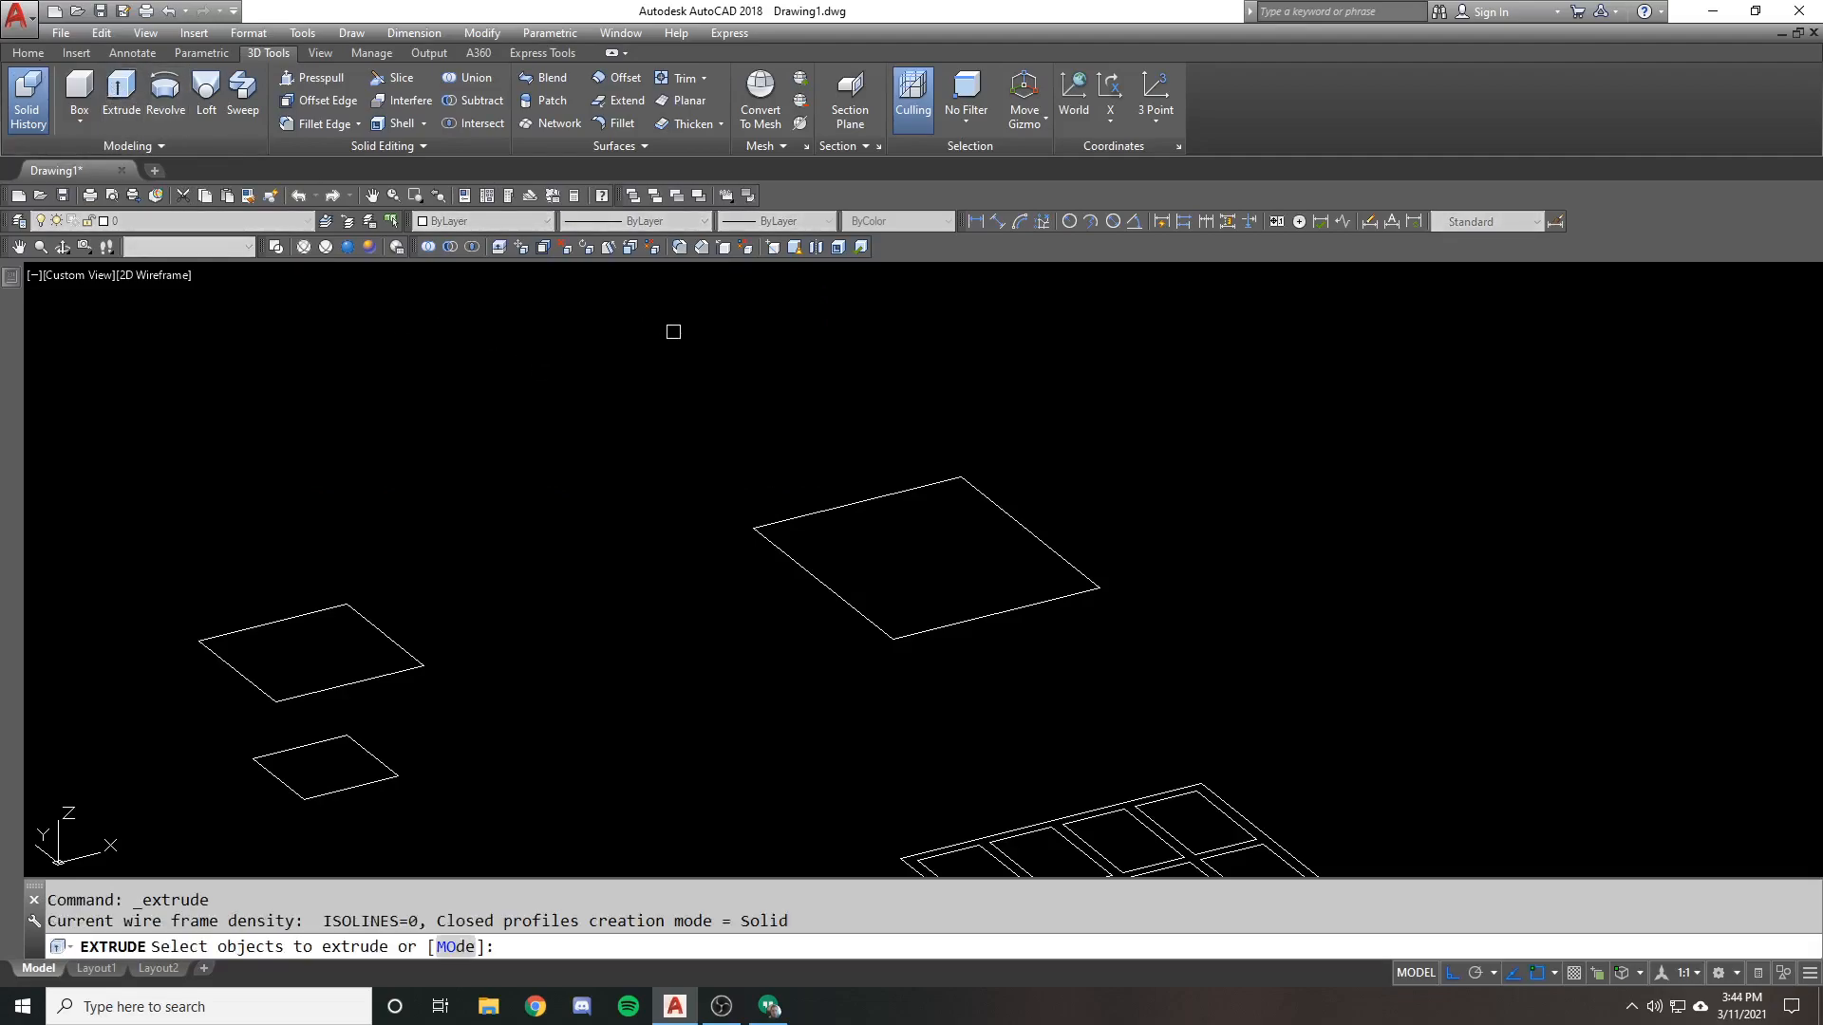
pyautogui.moveTo(838, 431)
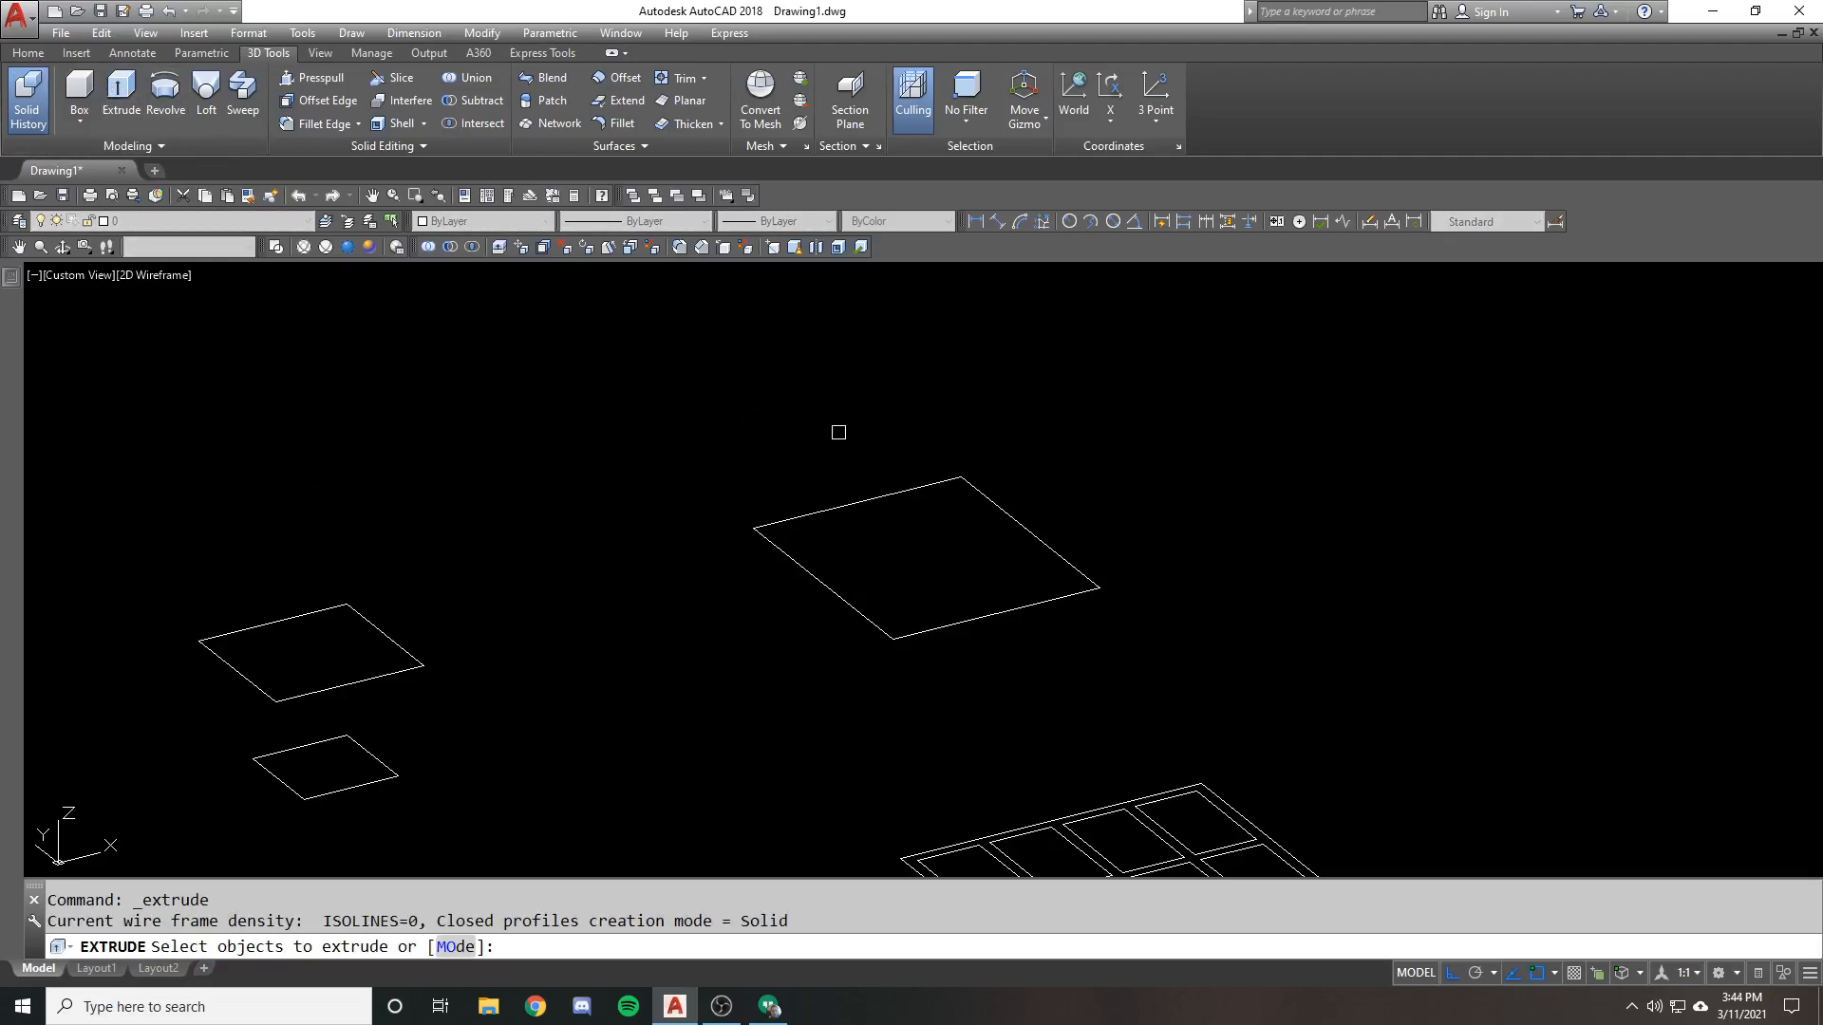
pyautogui.moveTo(784, 520)
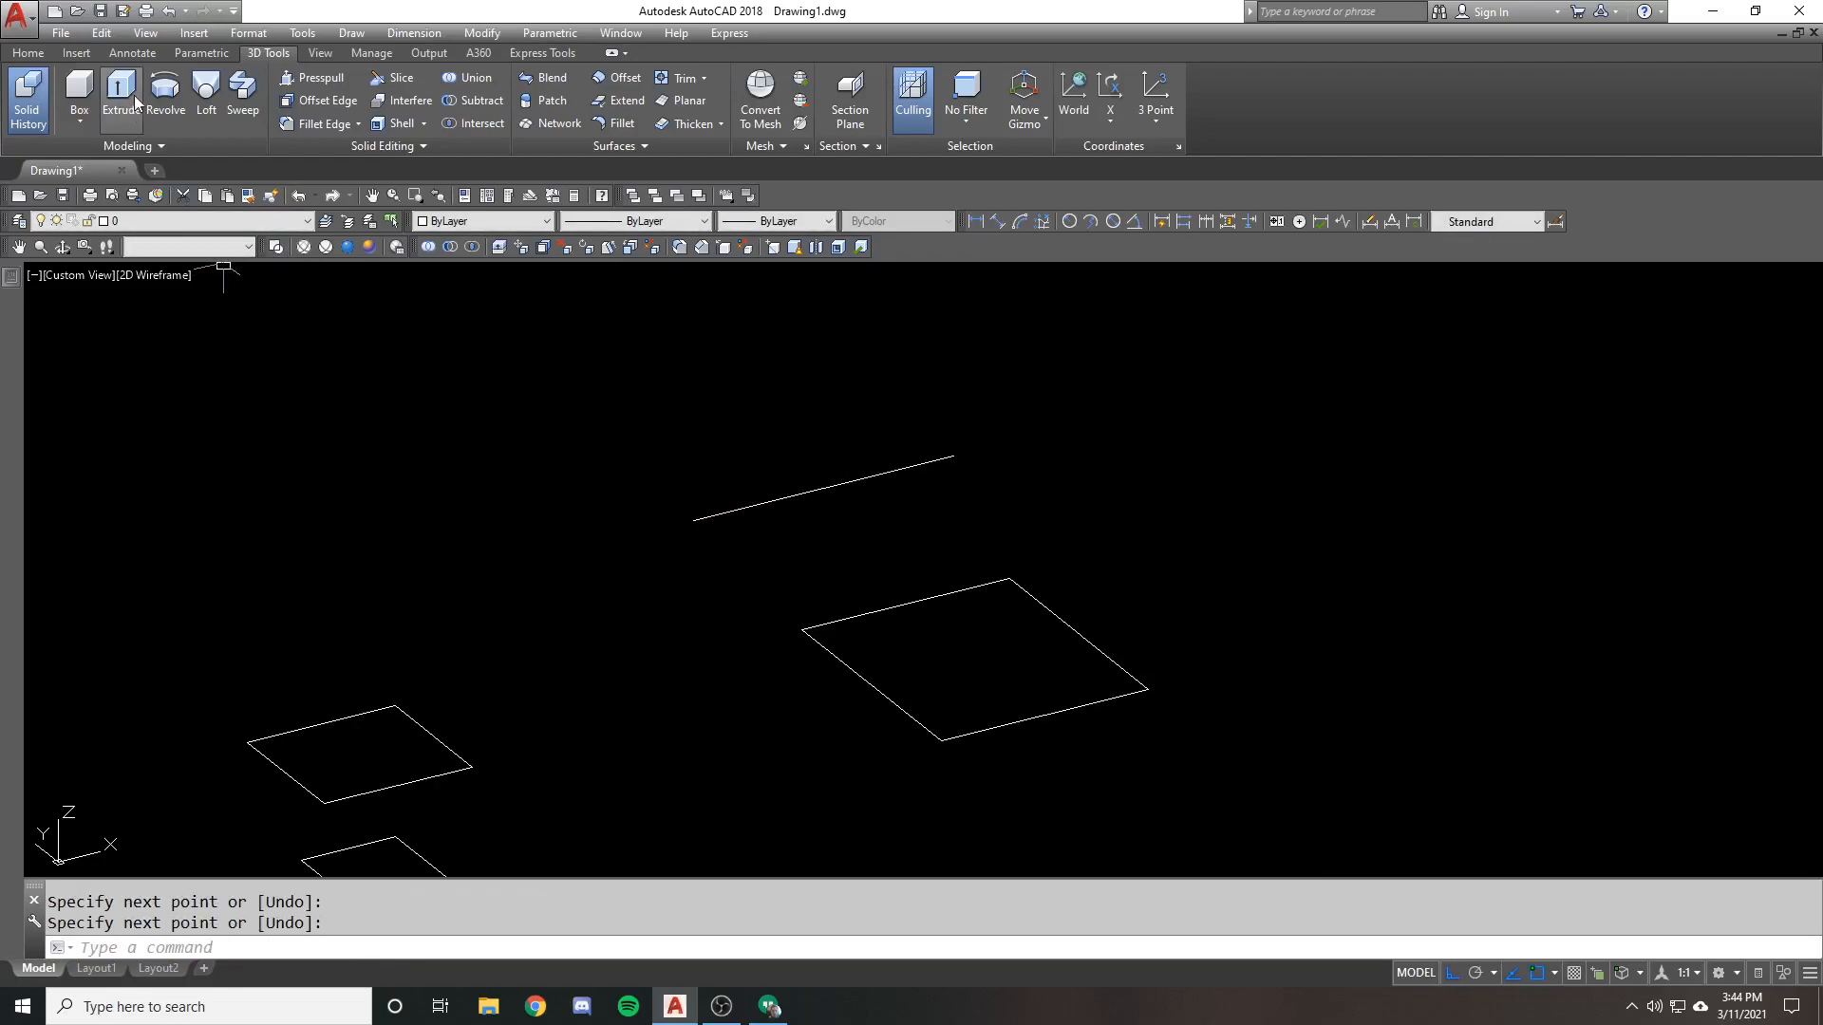
pyautogui.click(120, 97)
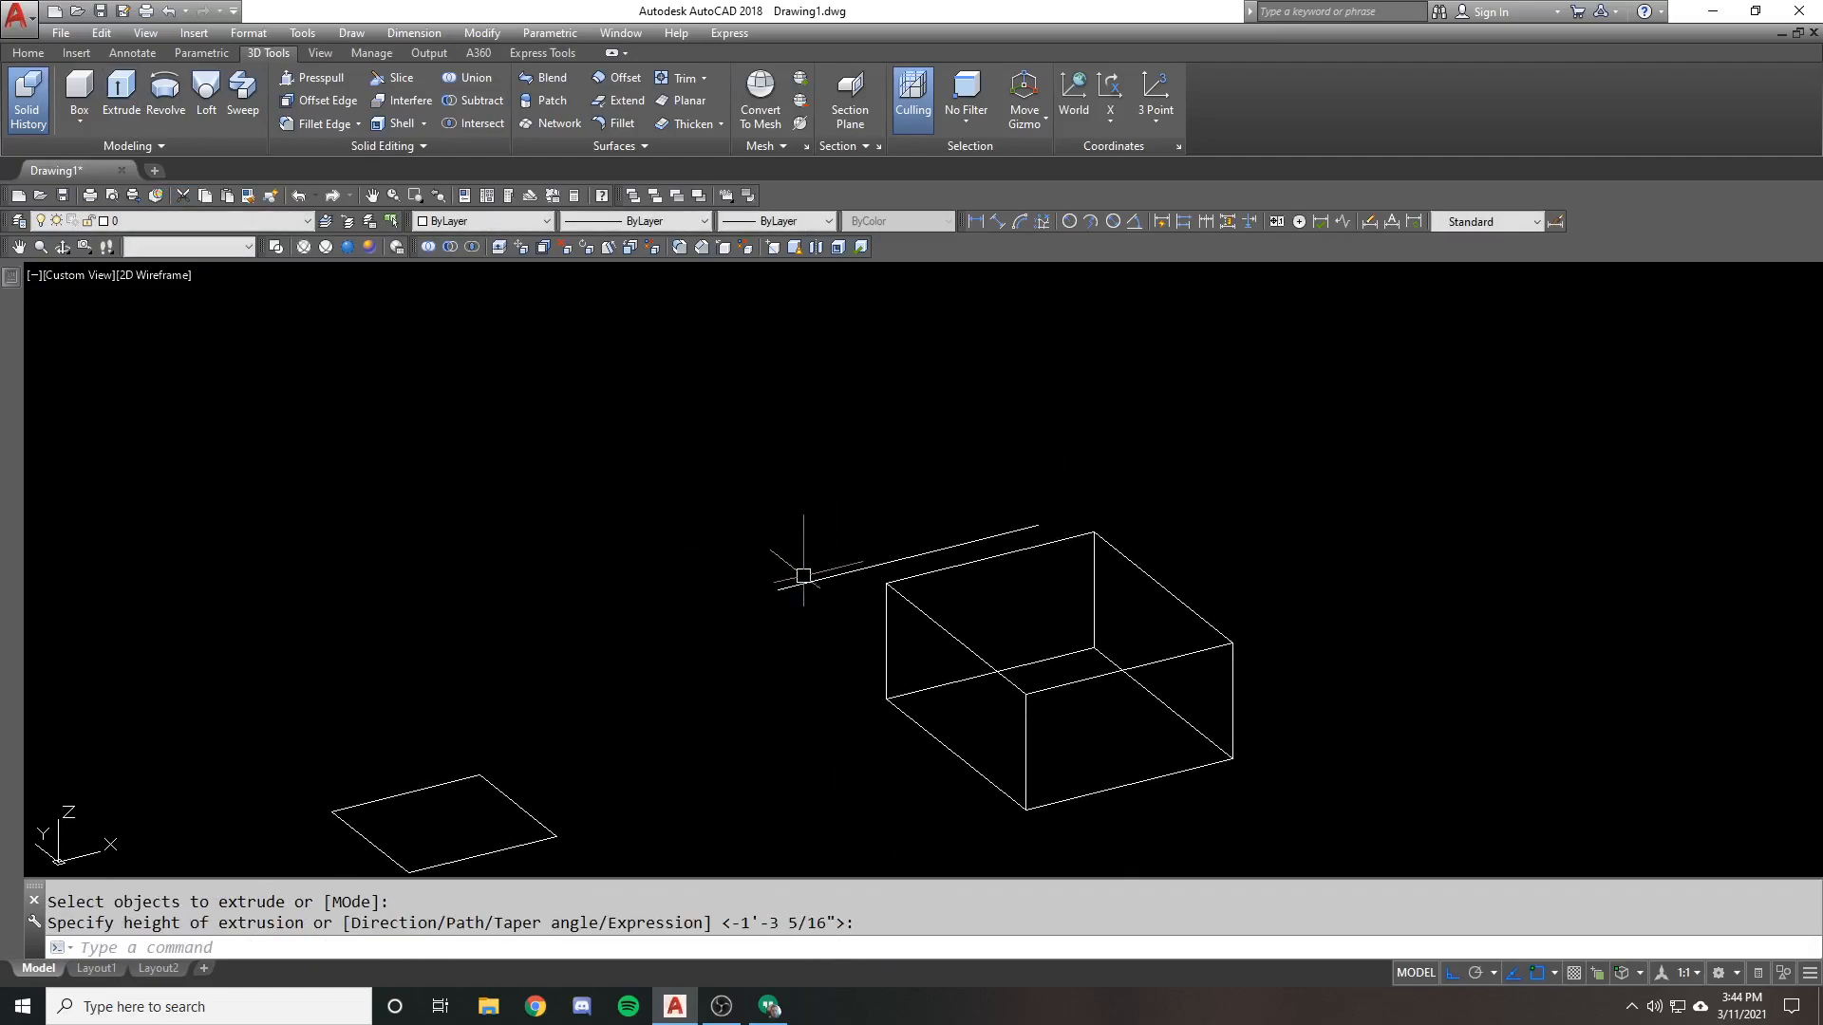
pyautogui.moveTo(784, 568)
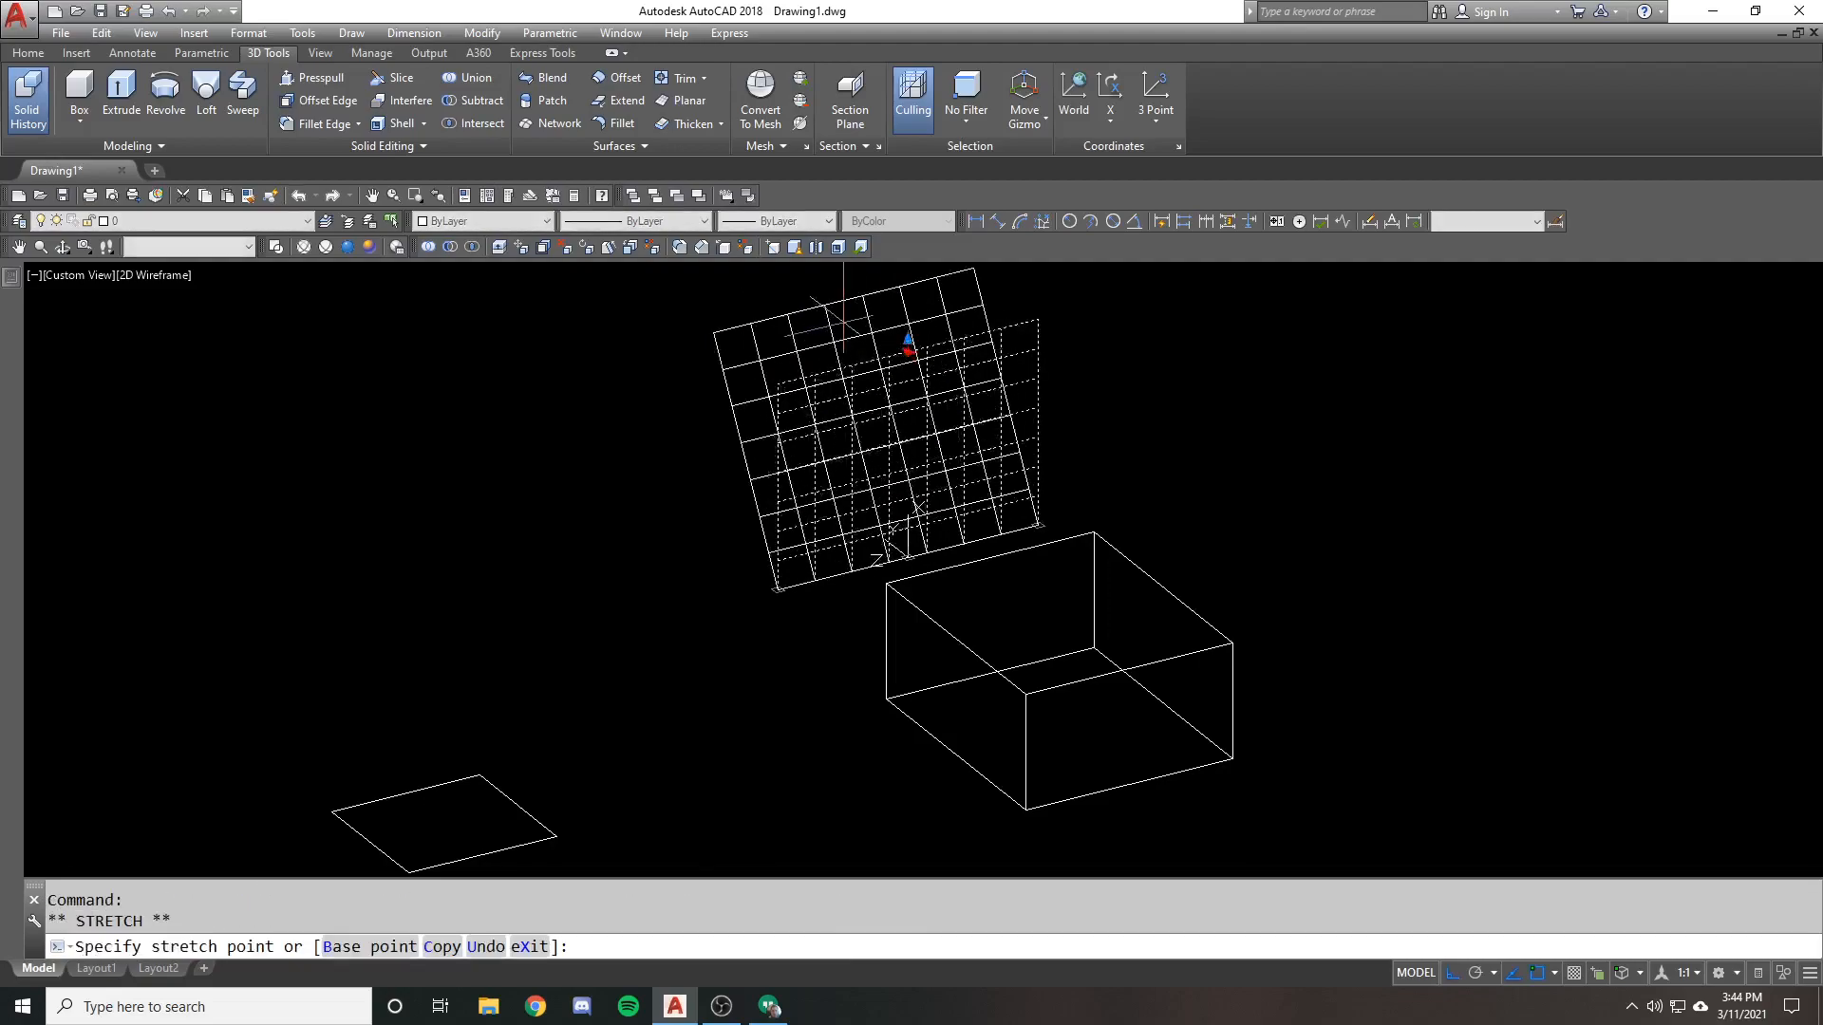
pyautogui.press('Escape')
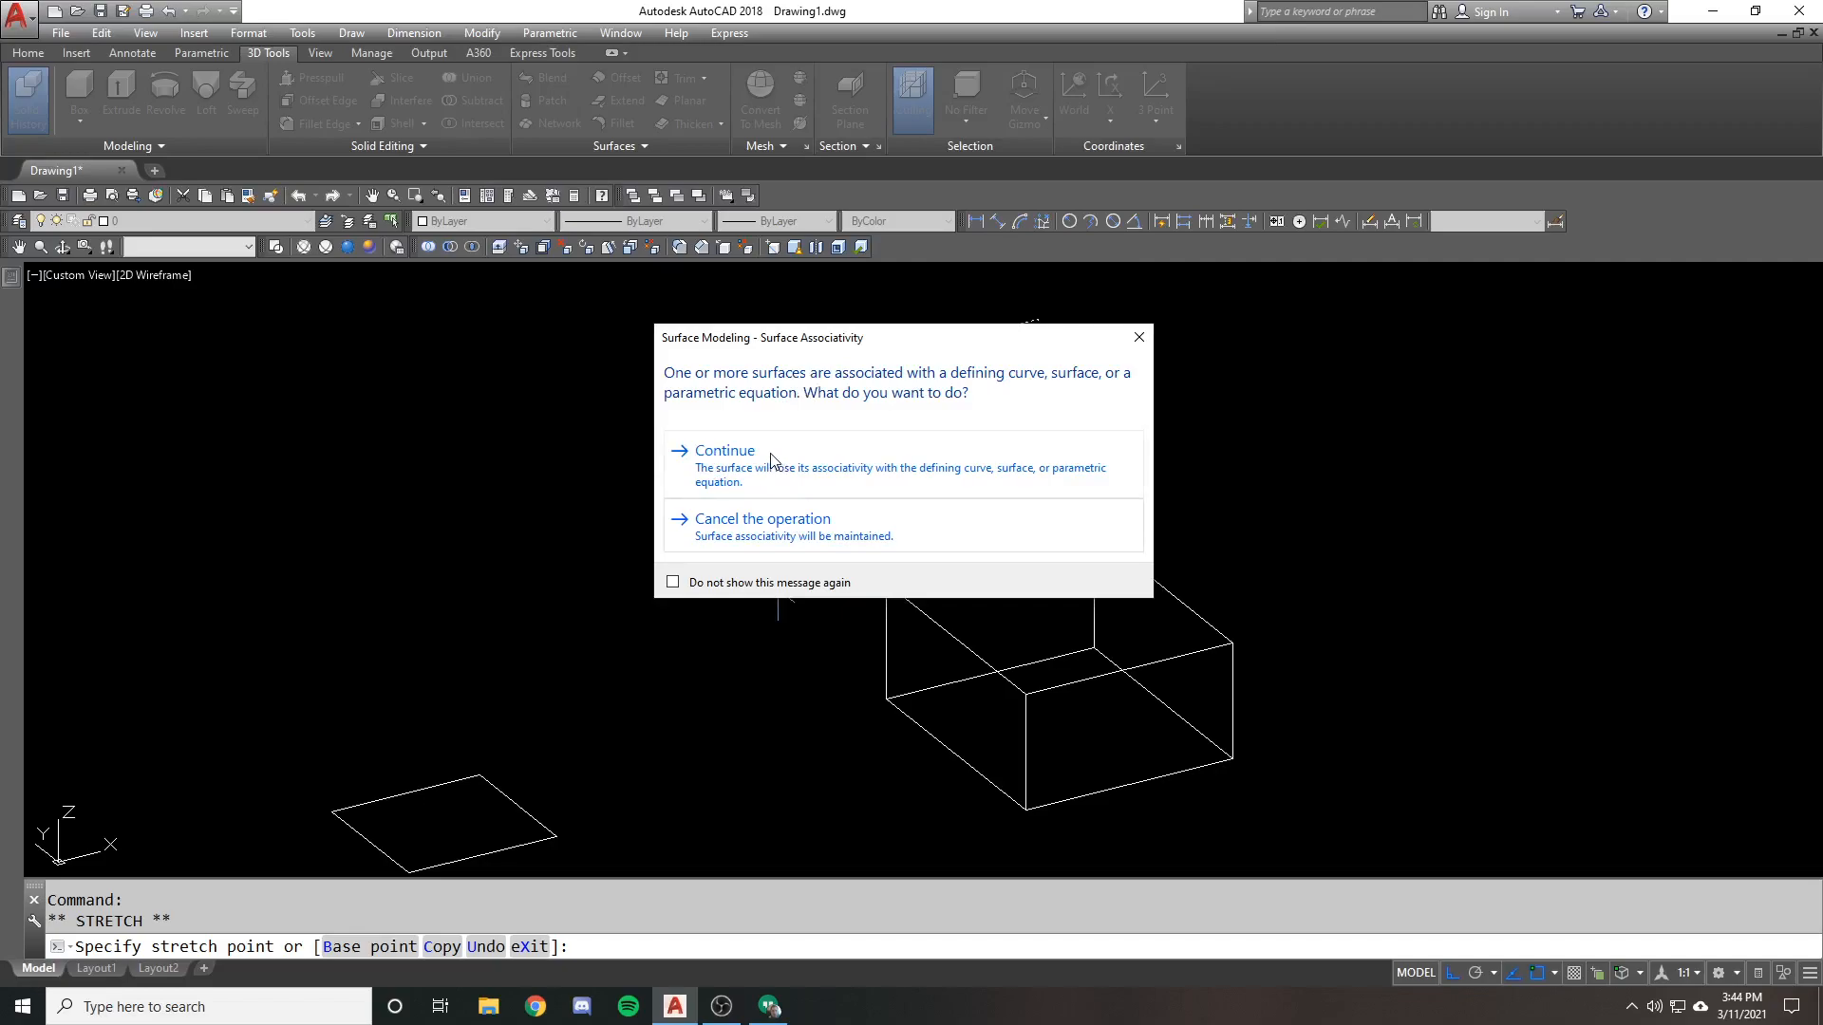
pyautogui.click(723, 452)
pyautogui.write('e')
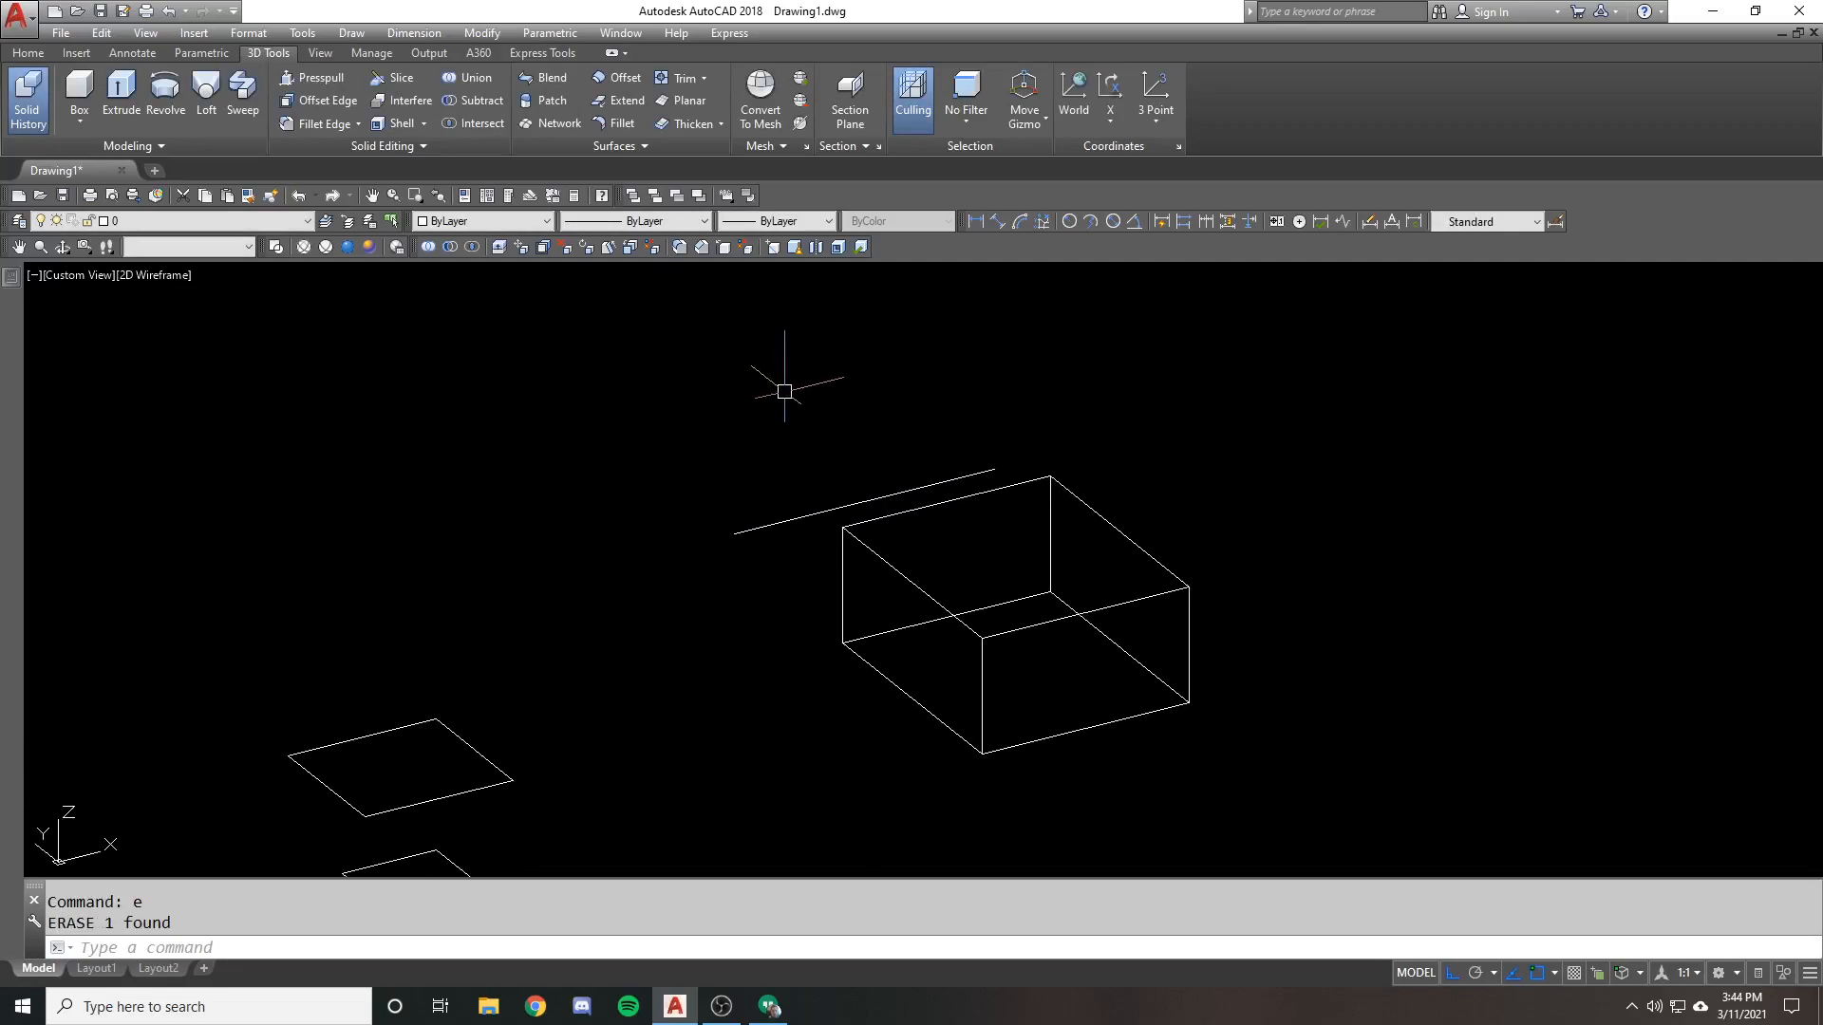
# Extrude the exploded square's loose lines to preview open surface walls
pyautogui.click(119, 87)
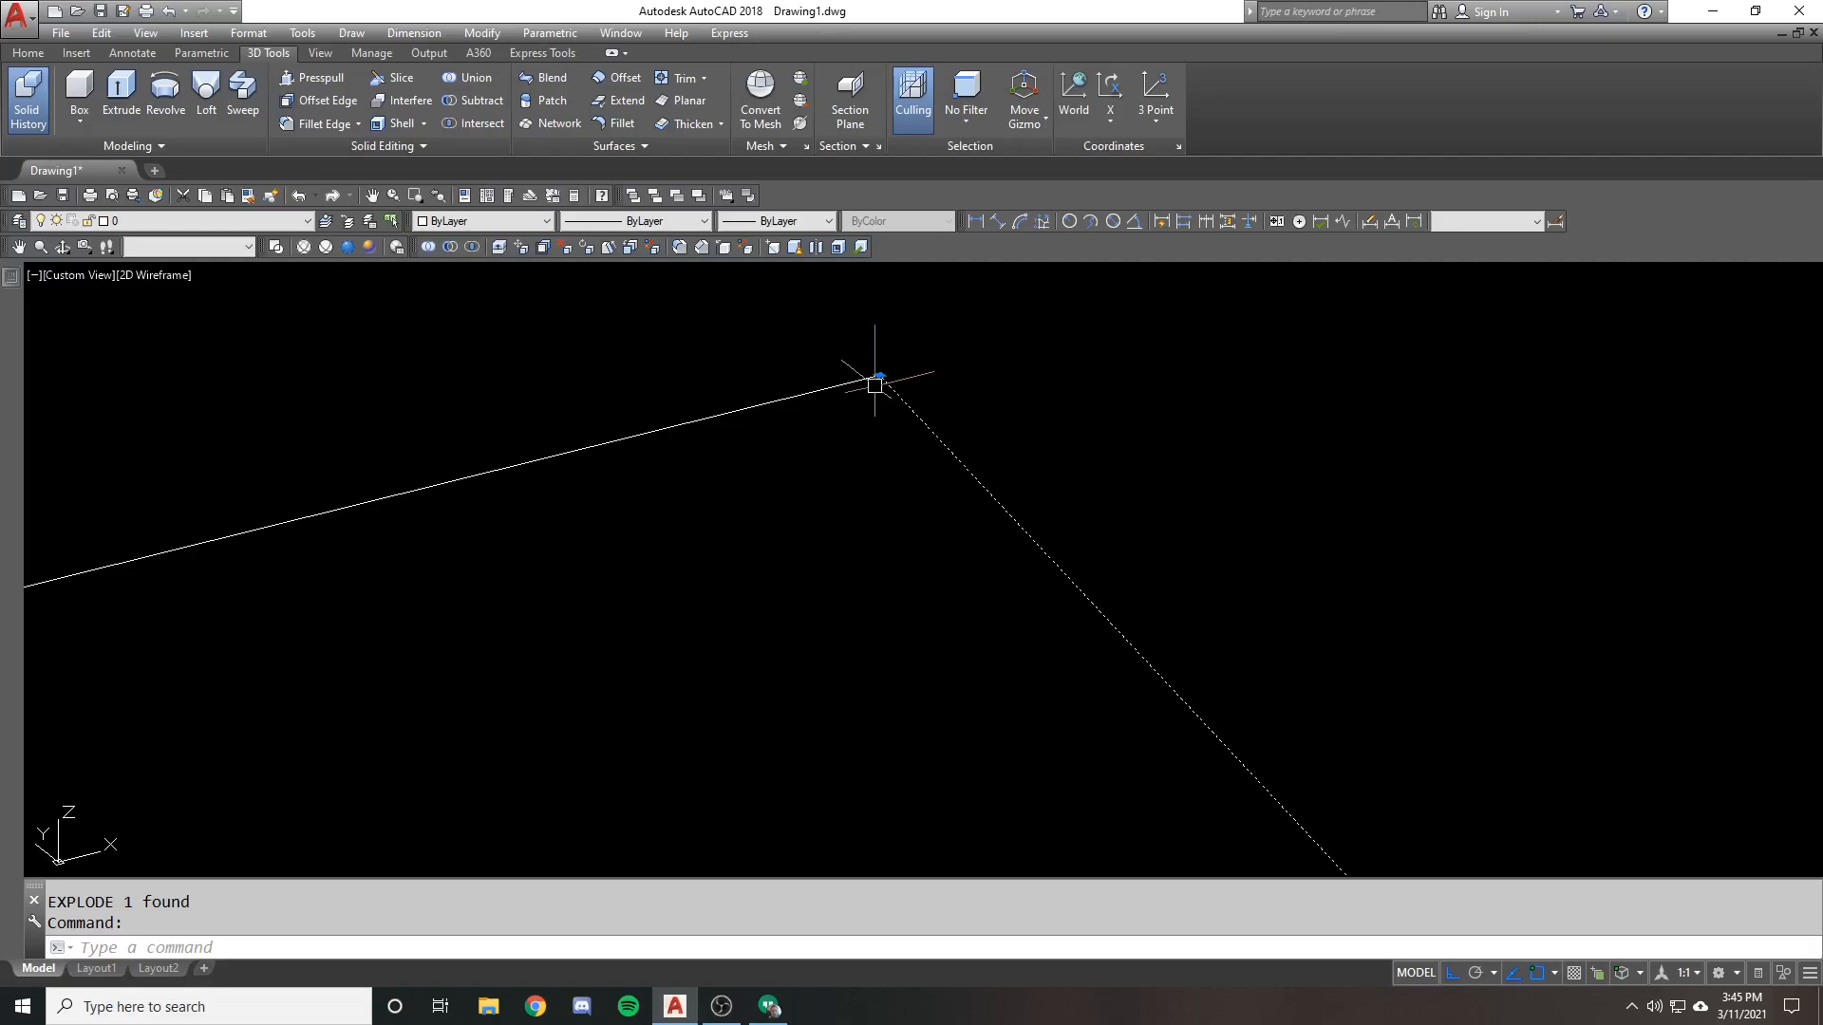
pyautogui.click(878, 382)
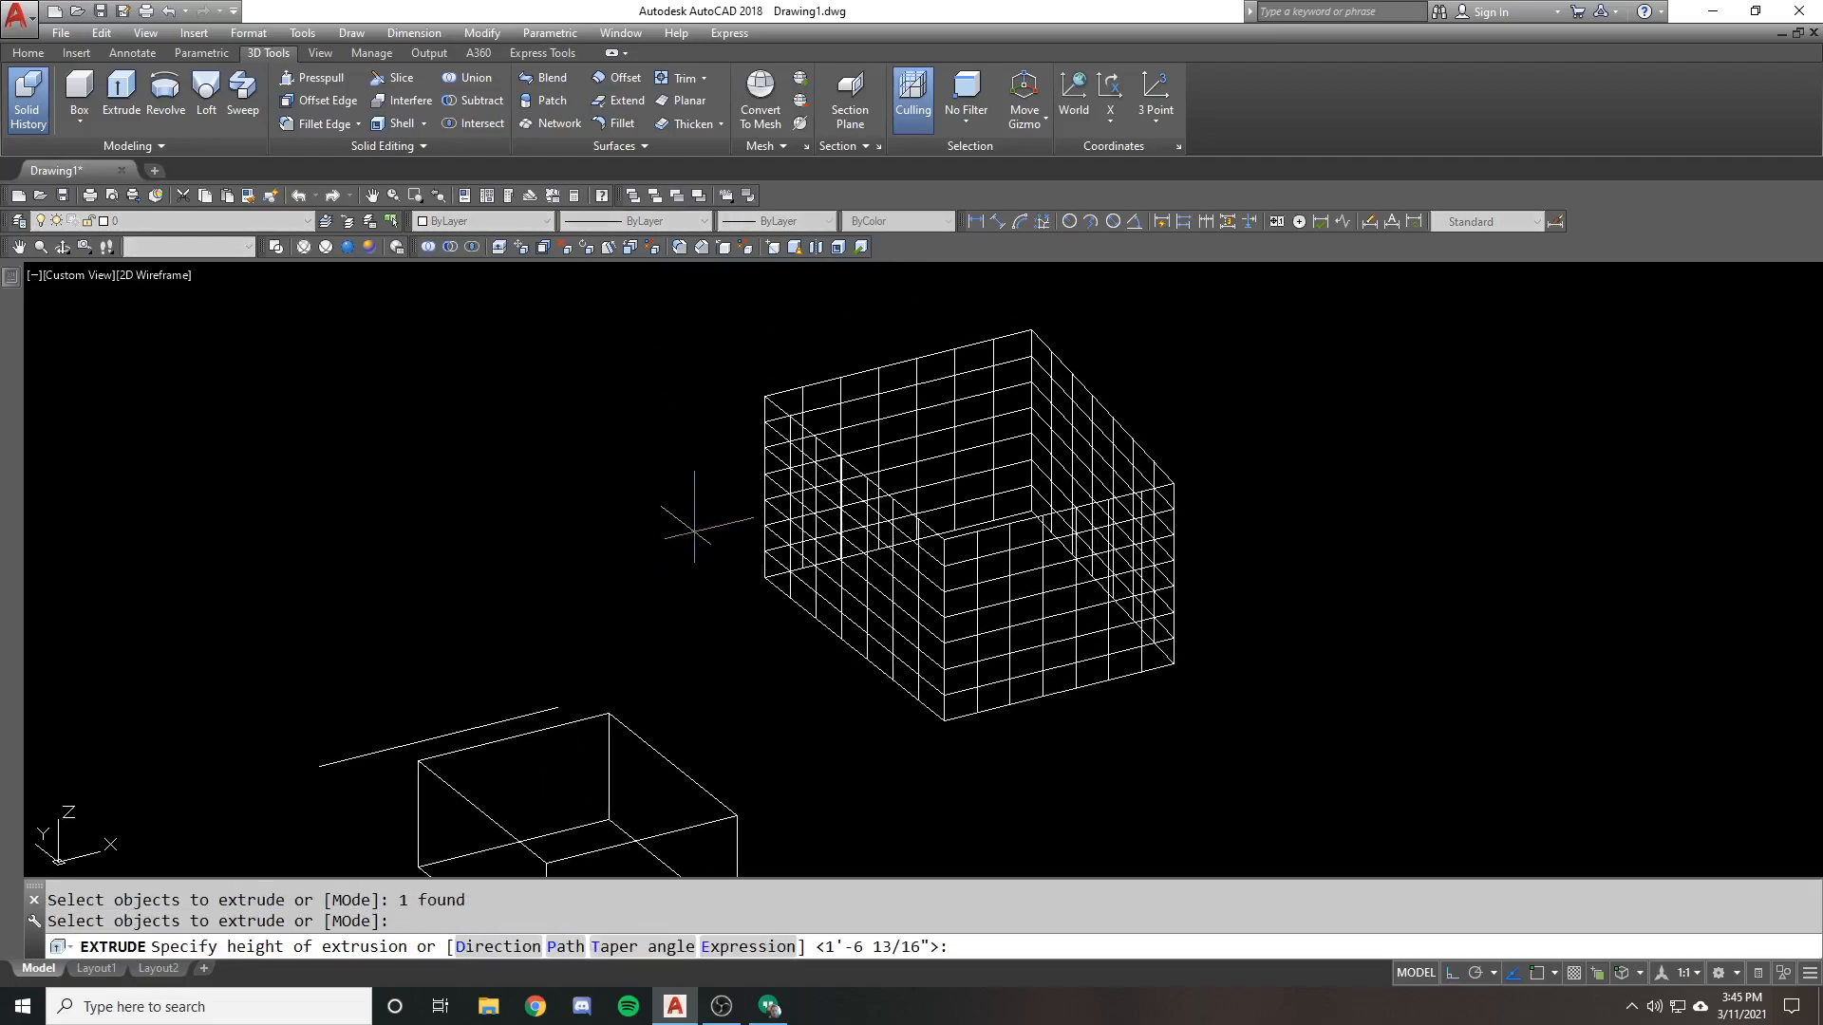
# Finish the wall extrusion and use PEDIT's Close option on a loose line
pyautogui.press('Escape')
pyautogui.write('PEDIT')
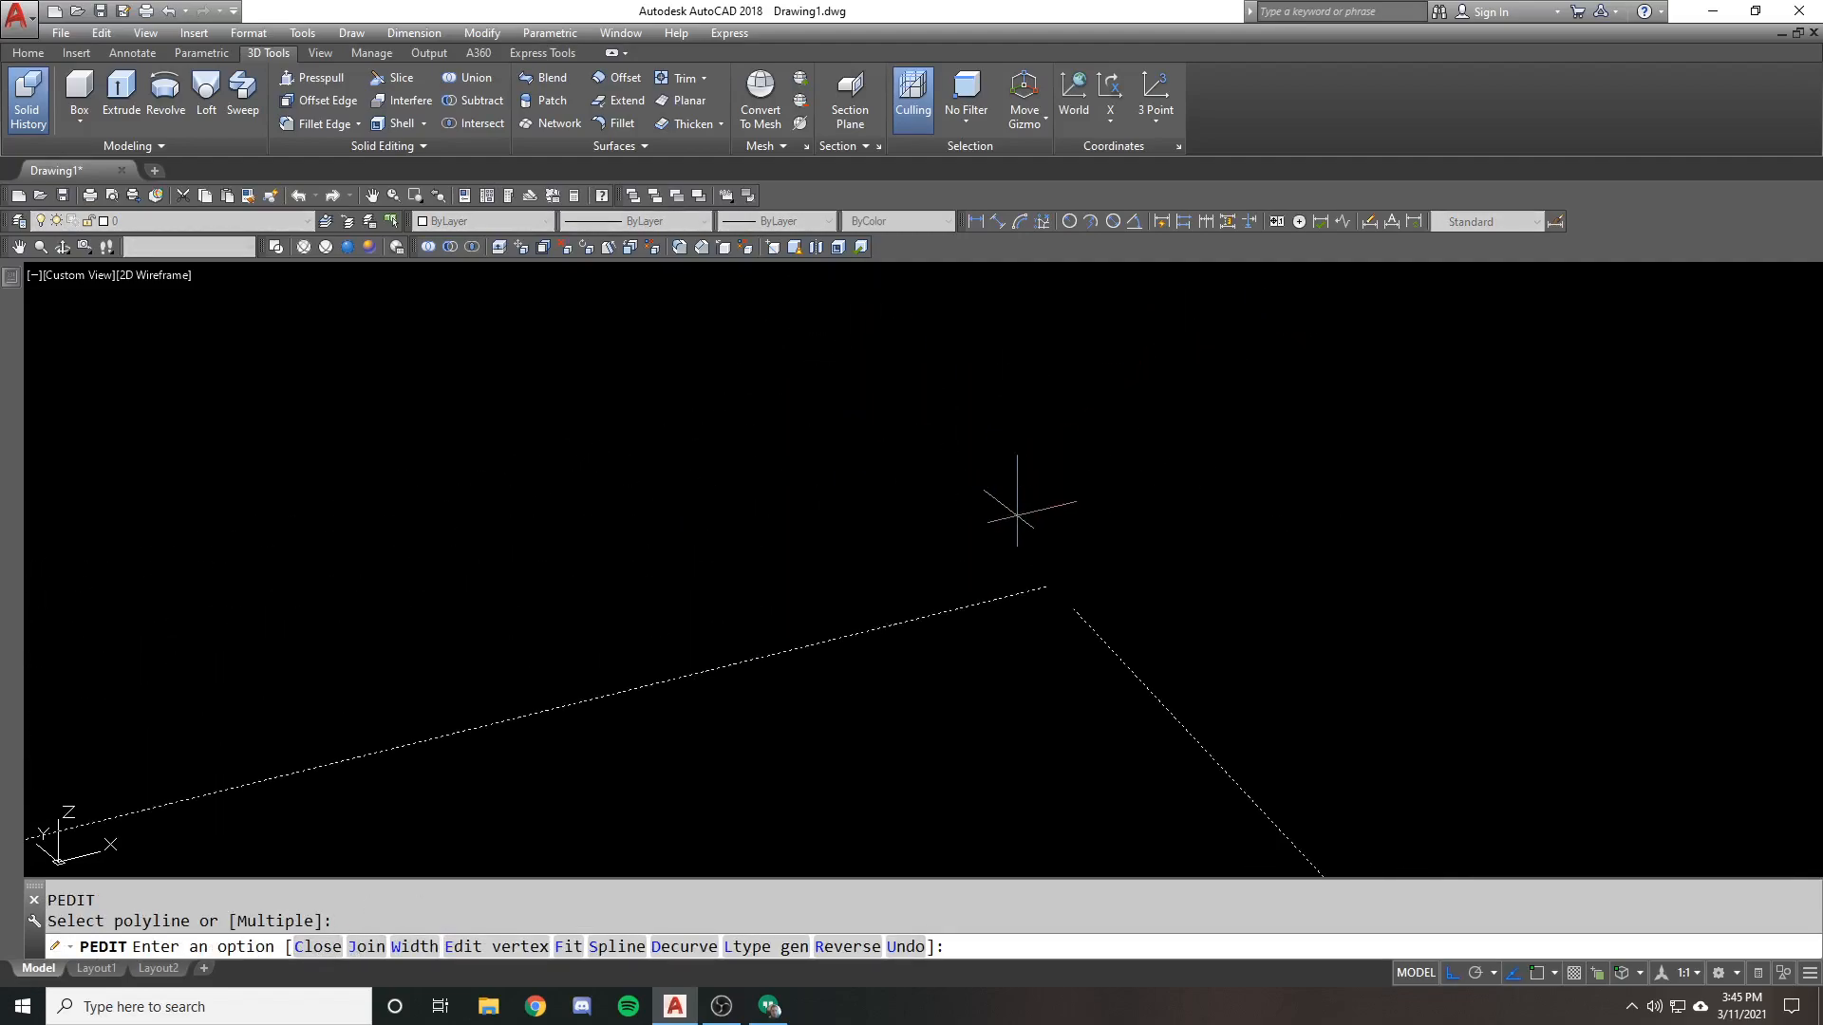
pyautogui.write('C')
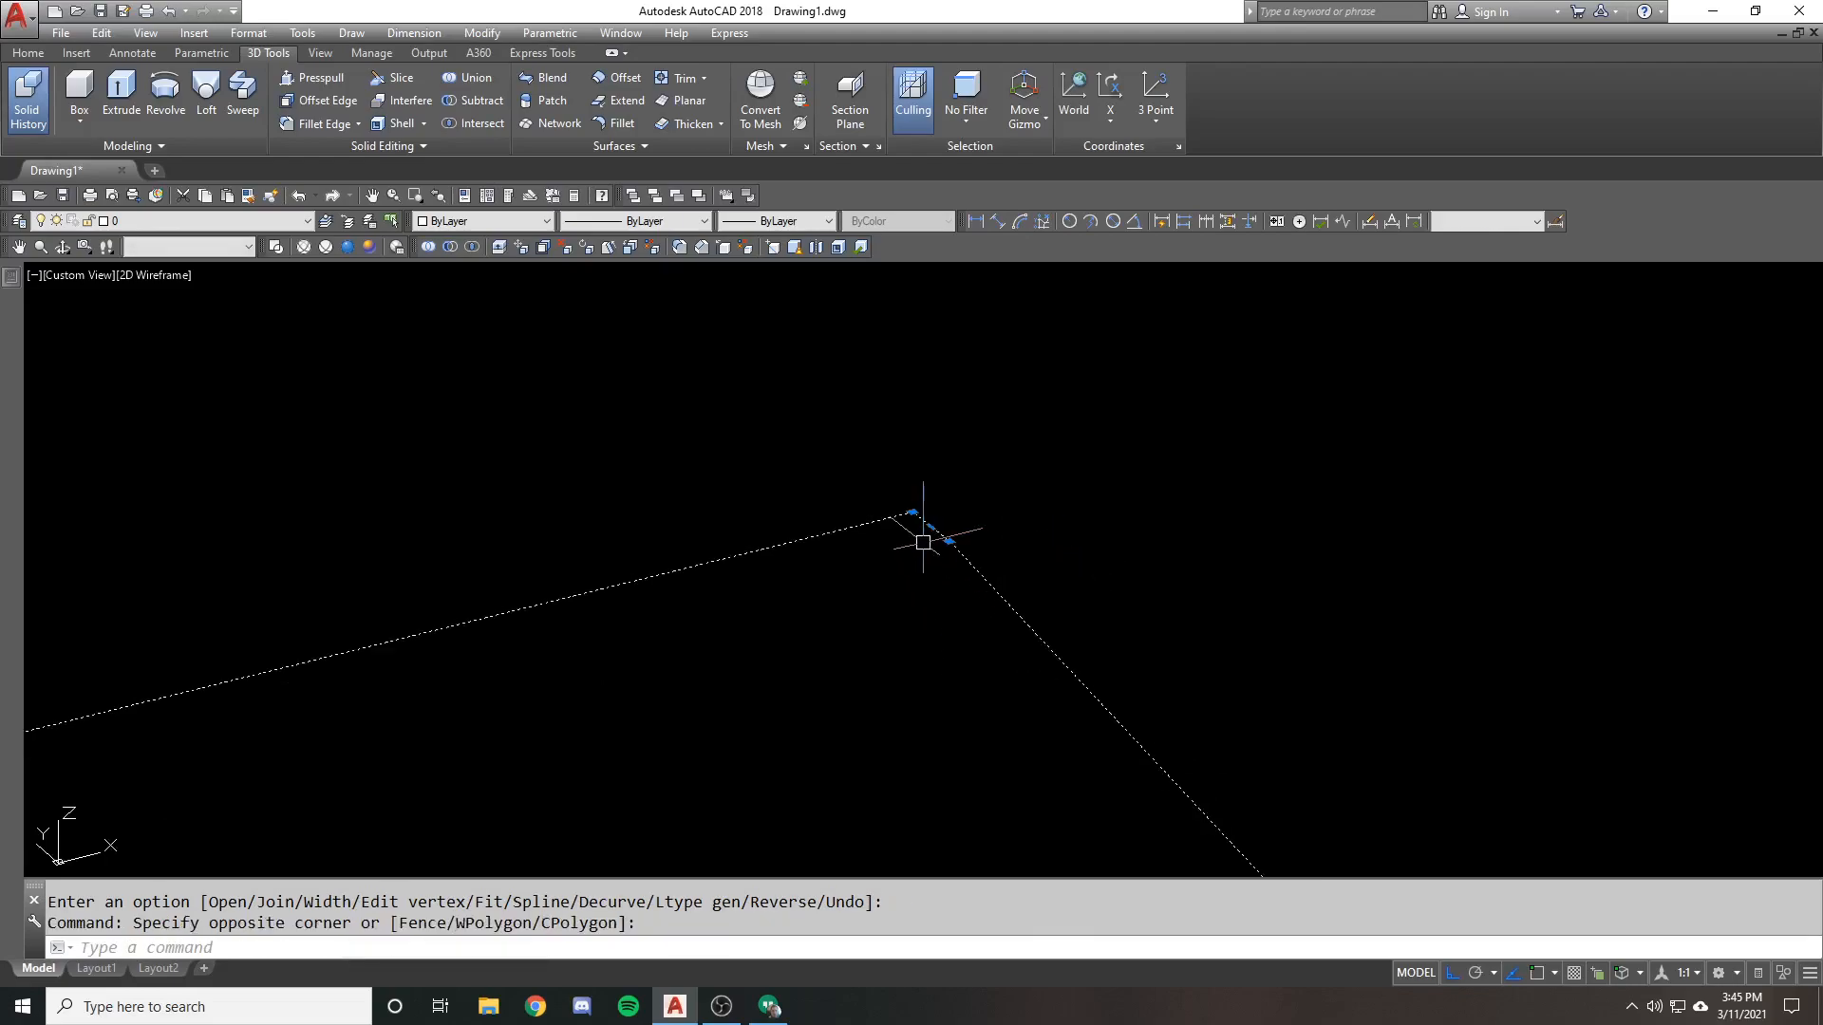
pyautogui.moveTo(904, 509)
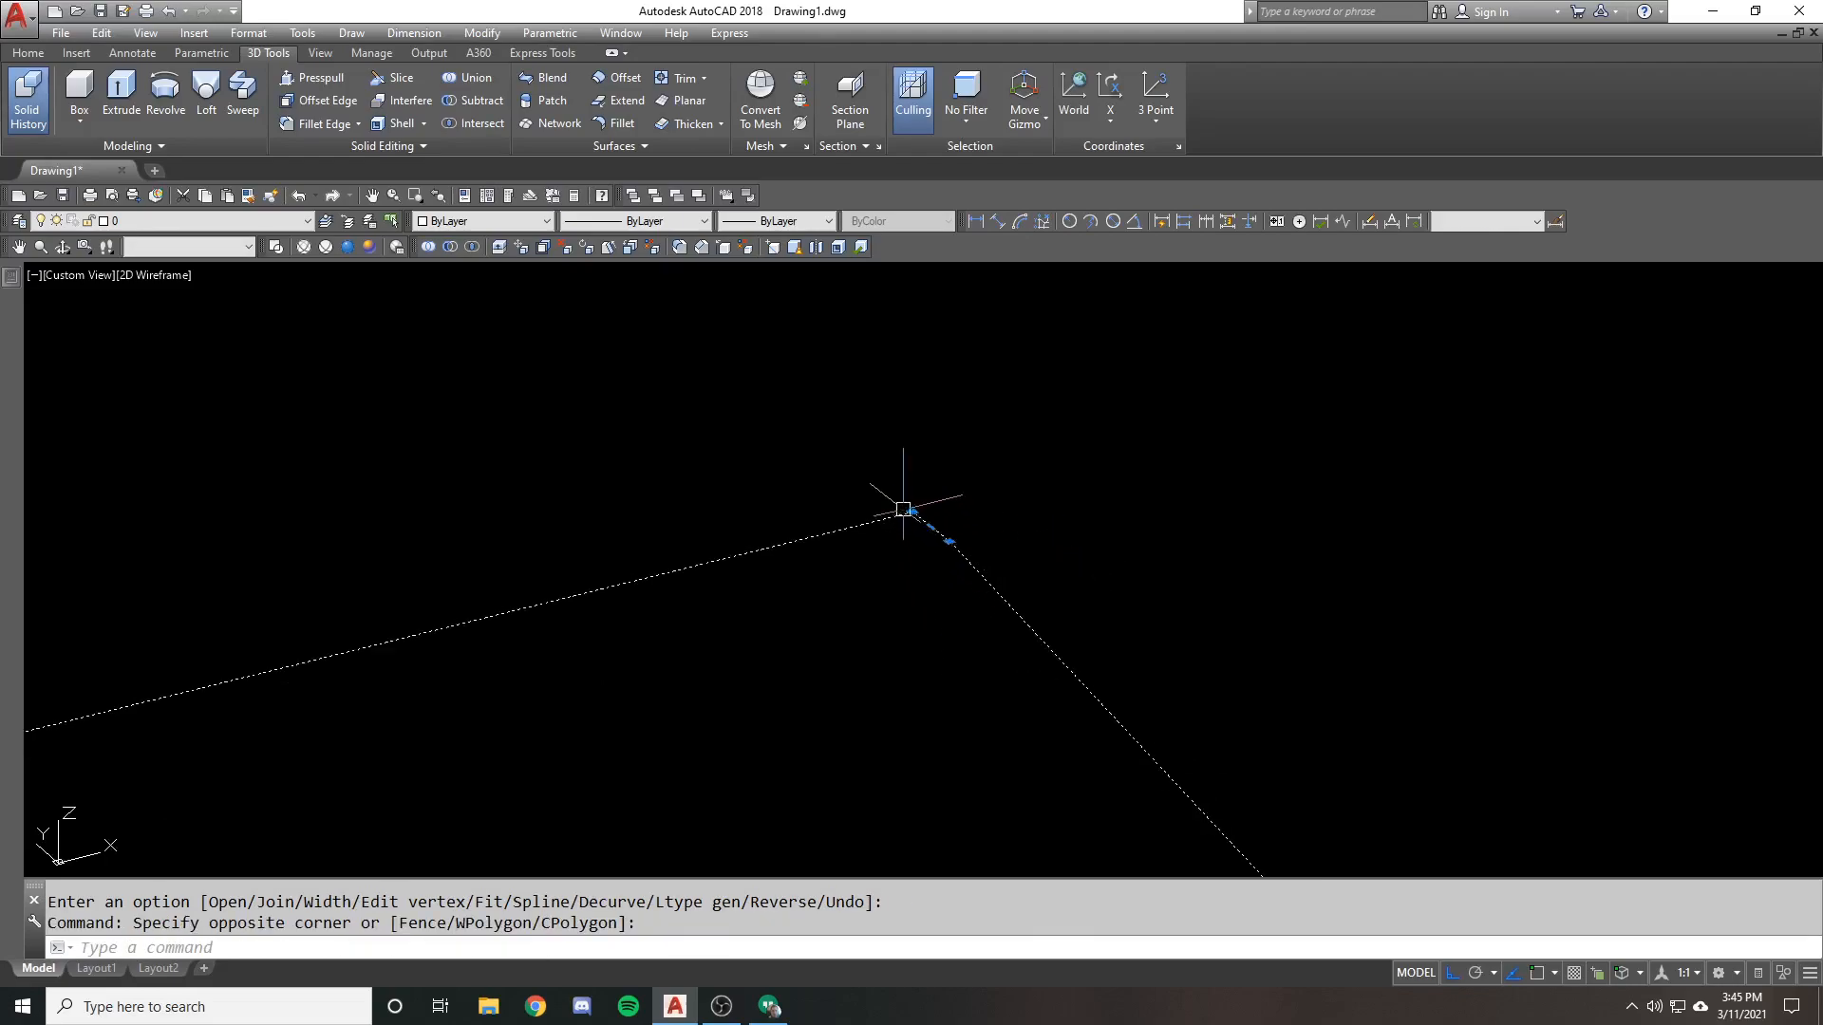
pyautogui.moveTo(900, 486)
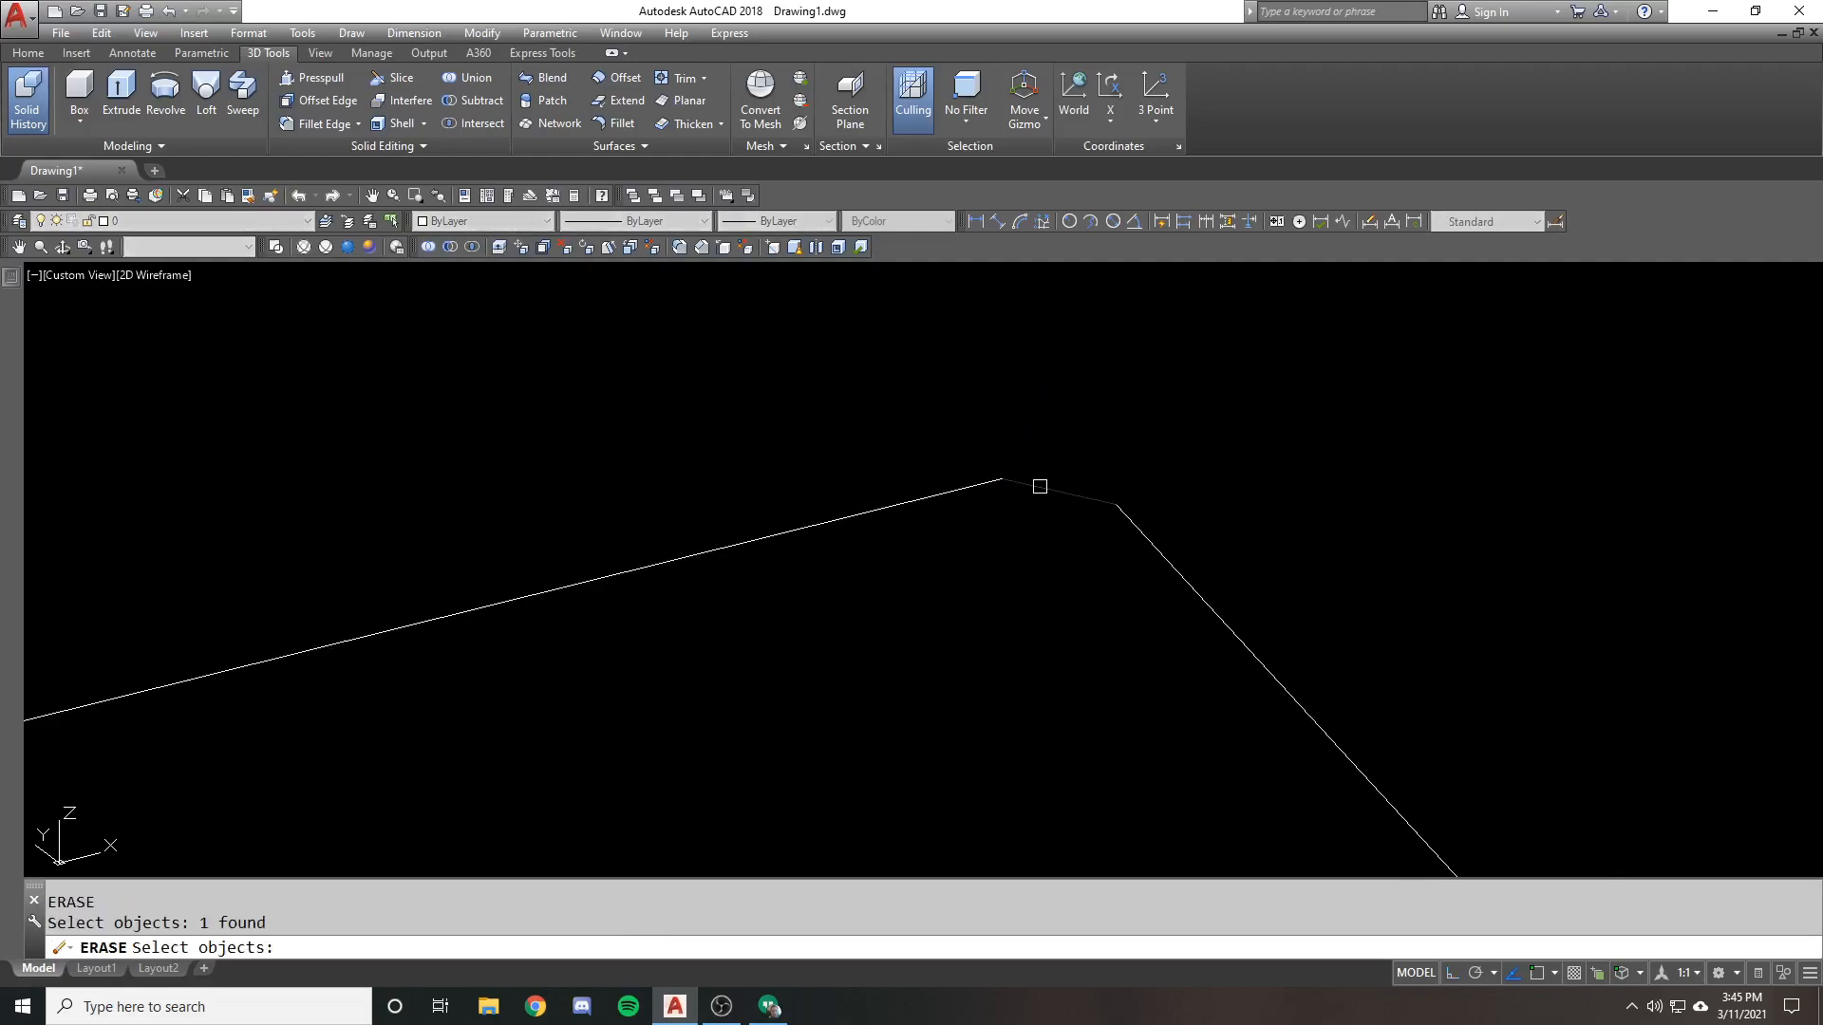
# Join the square's loose lines into one polyline with PEDIT (PE, Join)
pyautogui.write('pe')
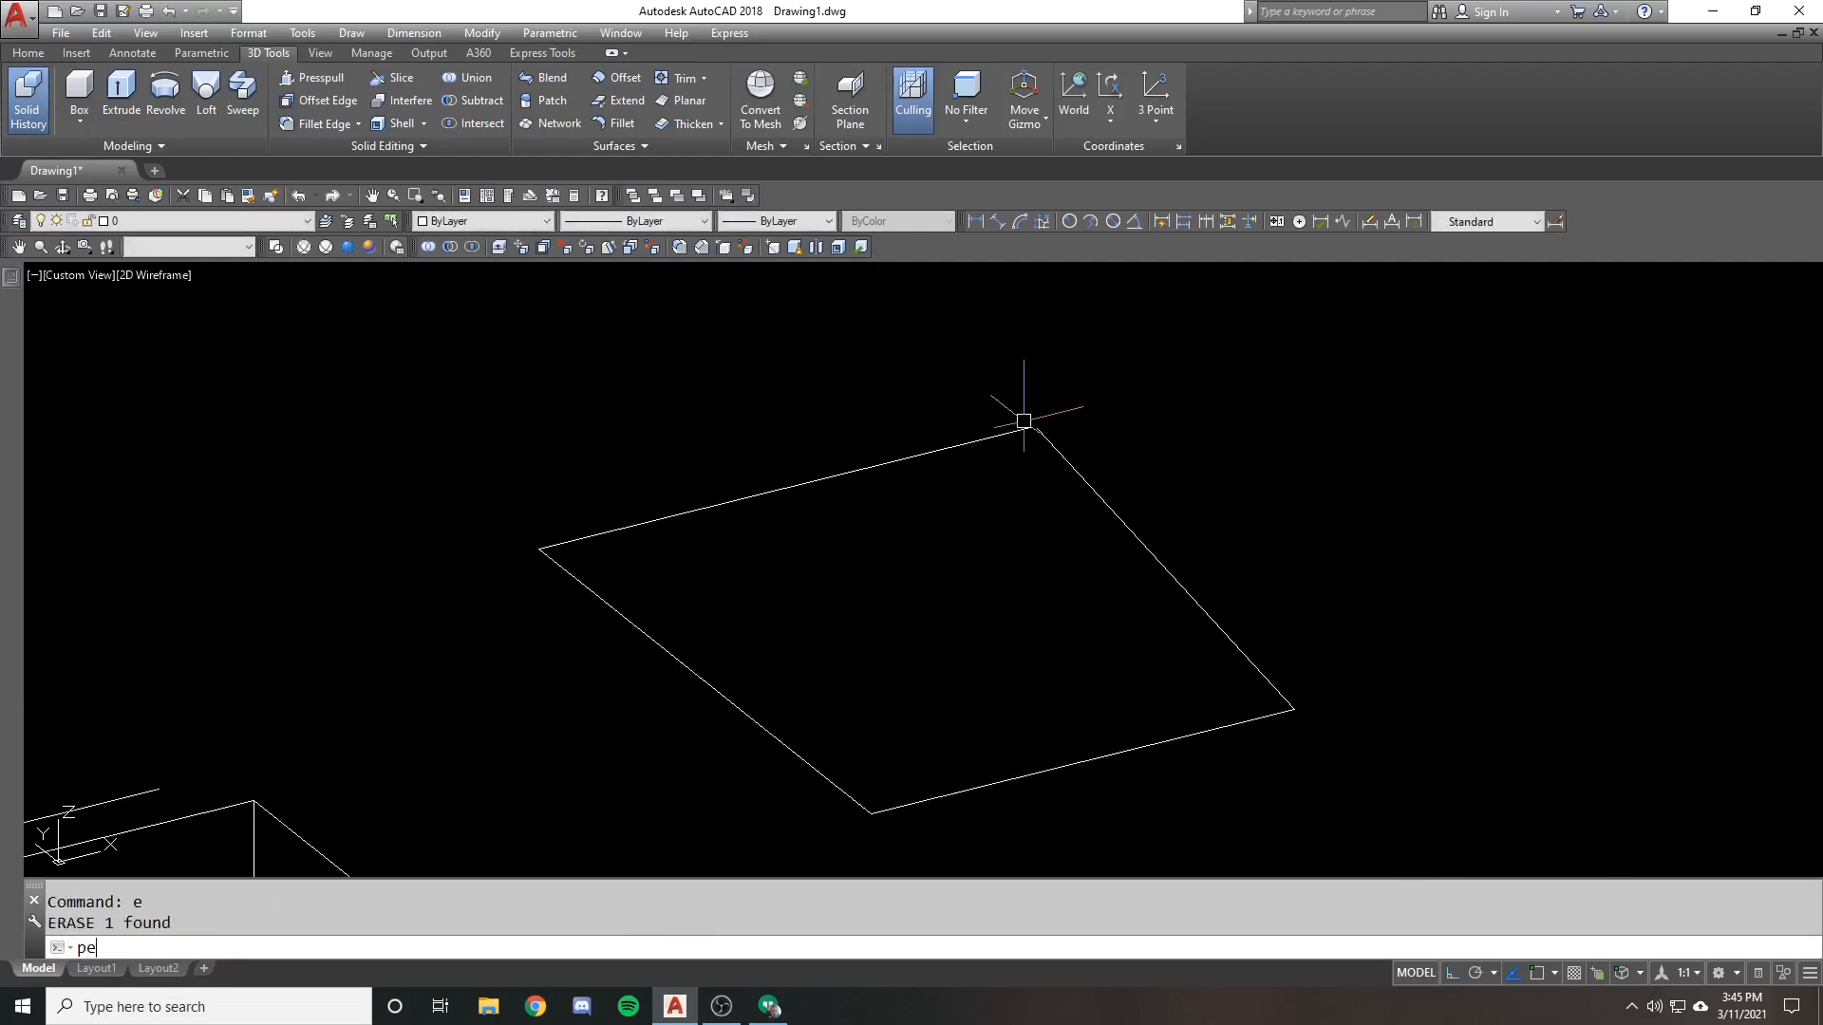
pyautogui.press('enter')
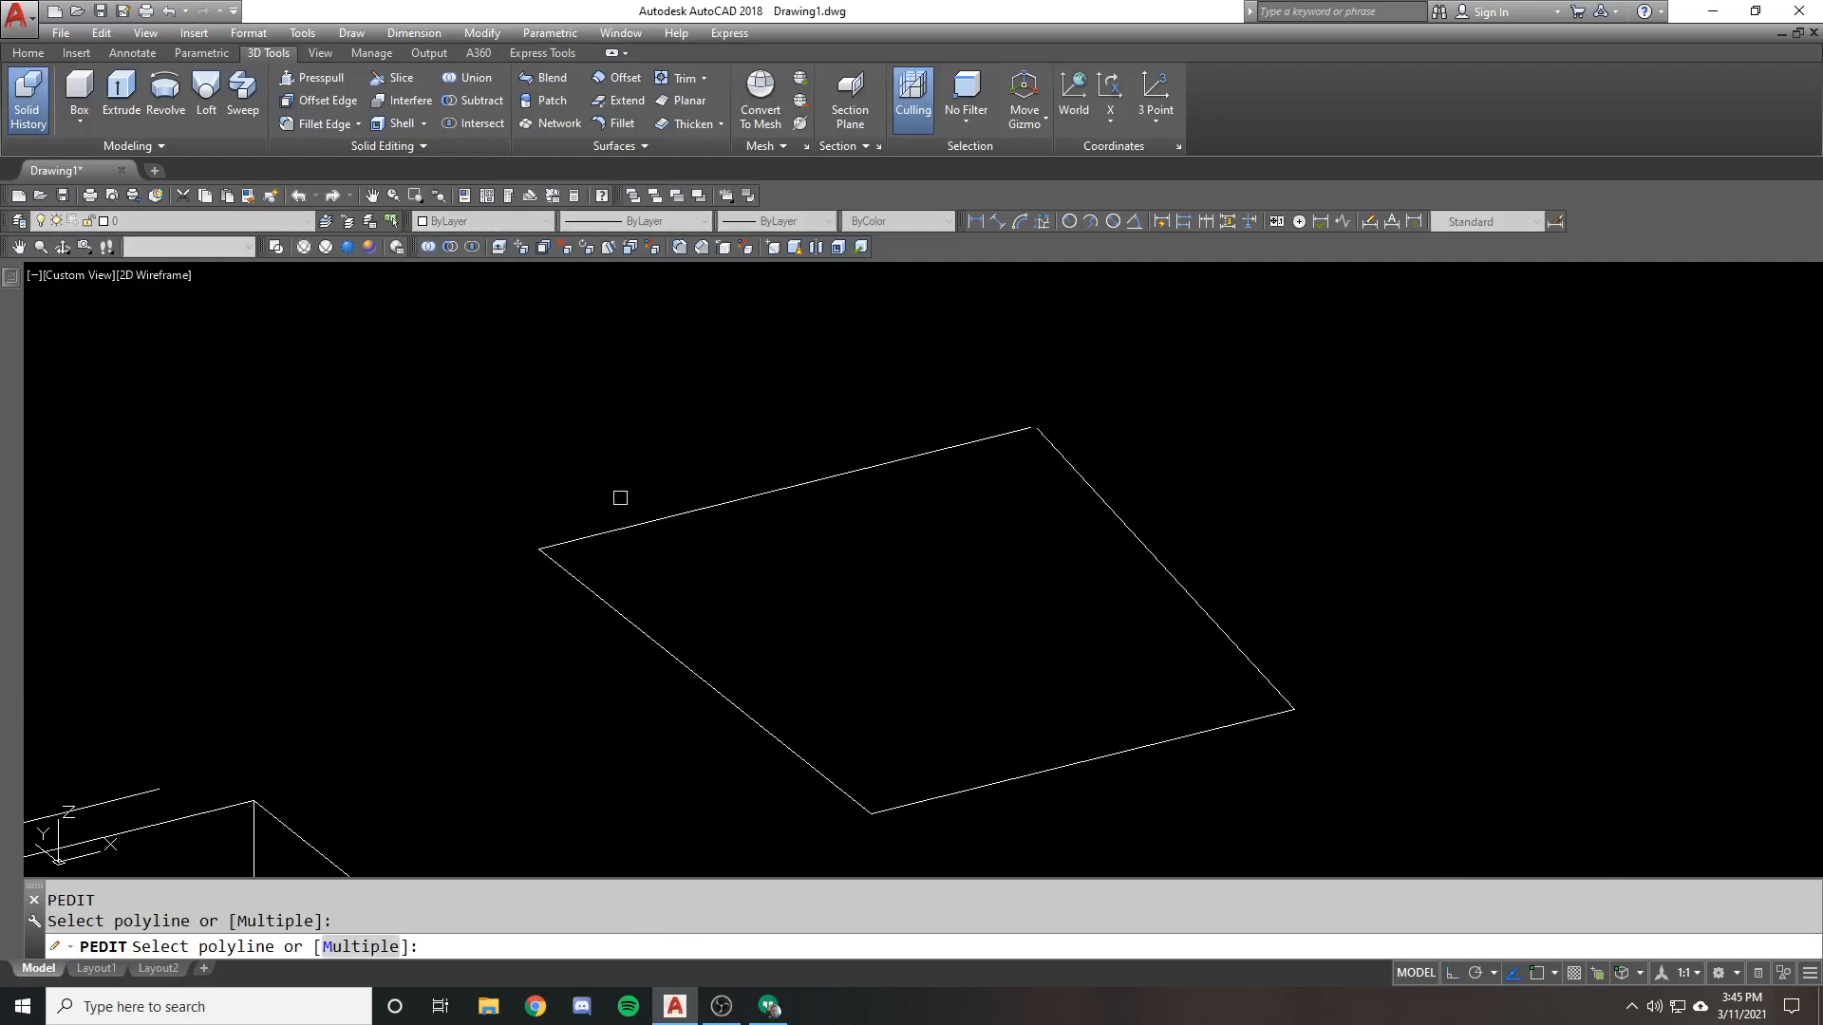
pyautogui.write('j')
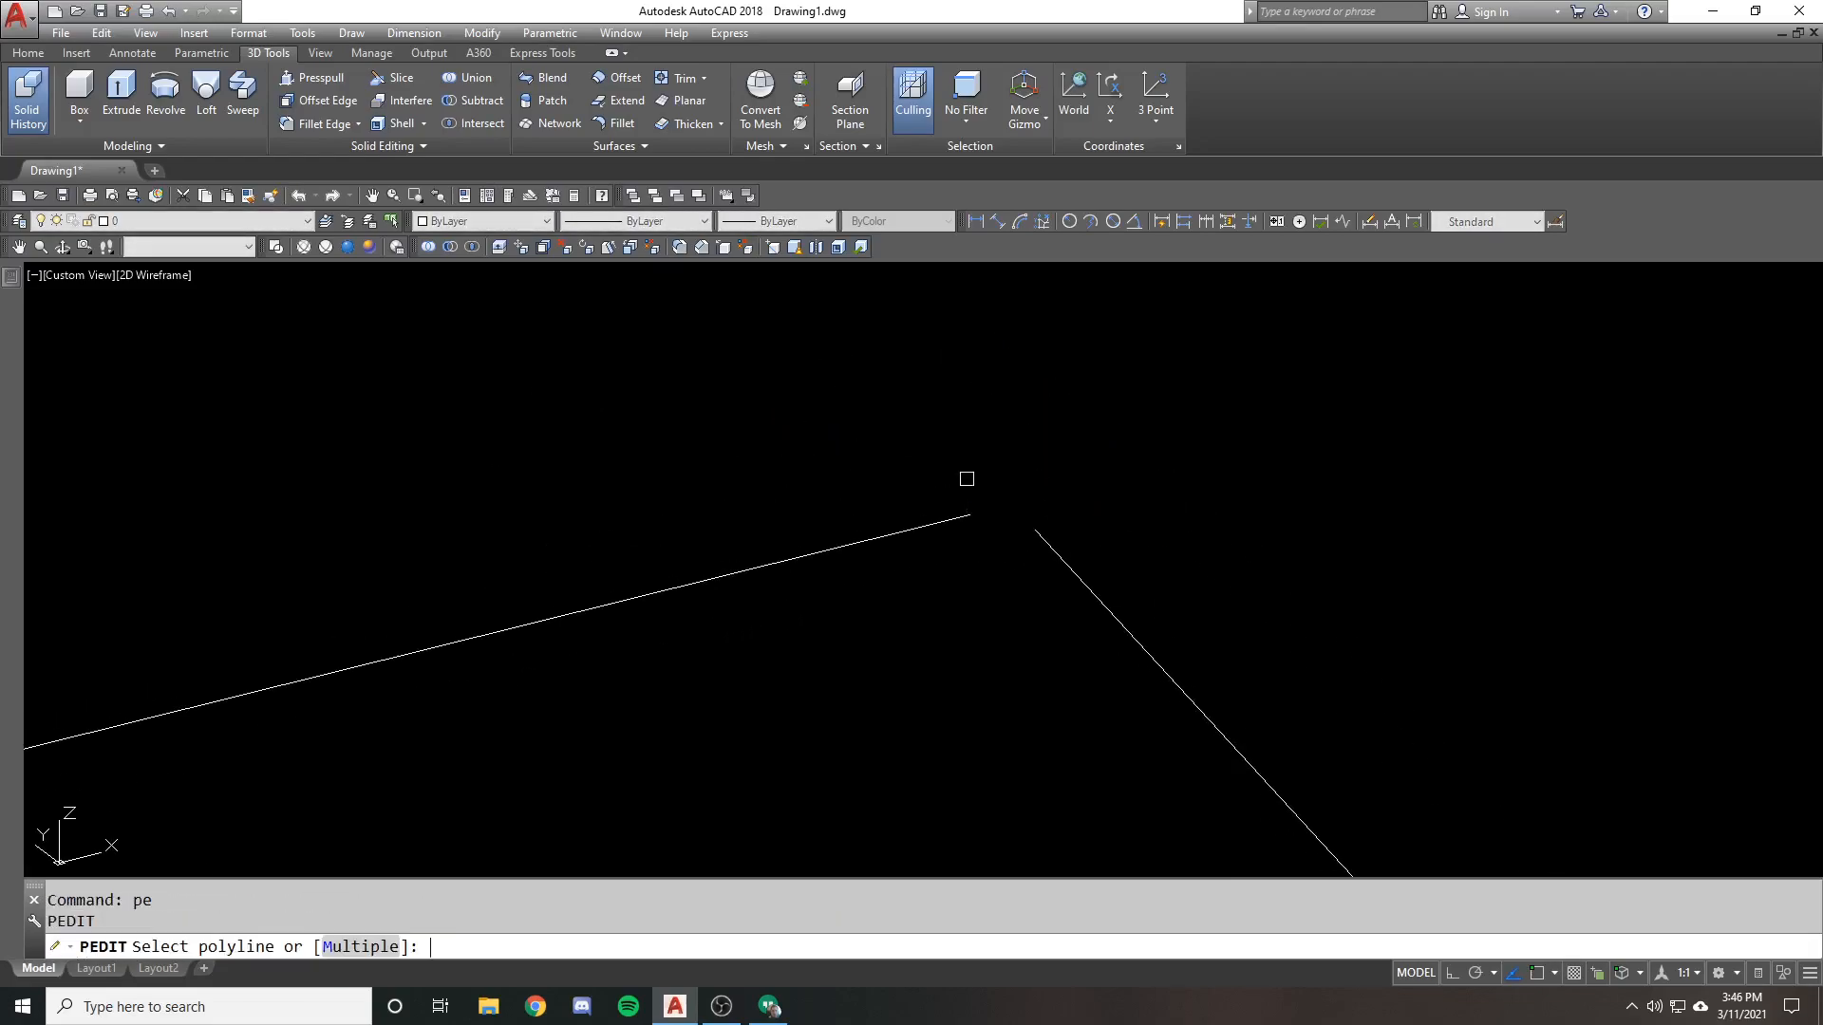
pyautogui.click(965, 499)
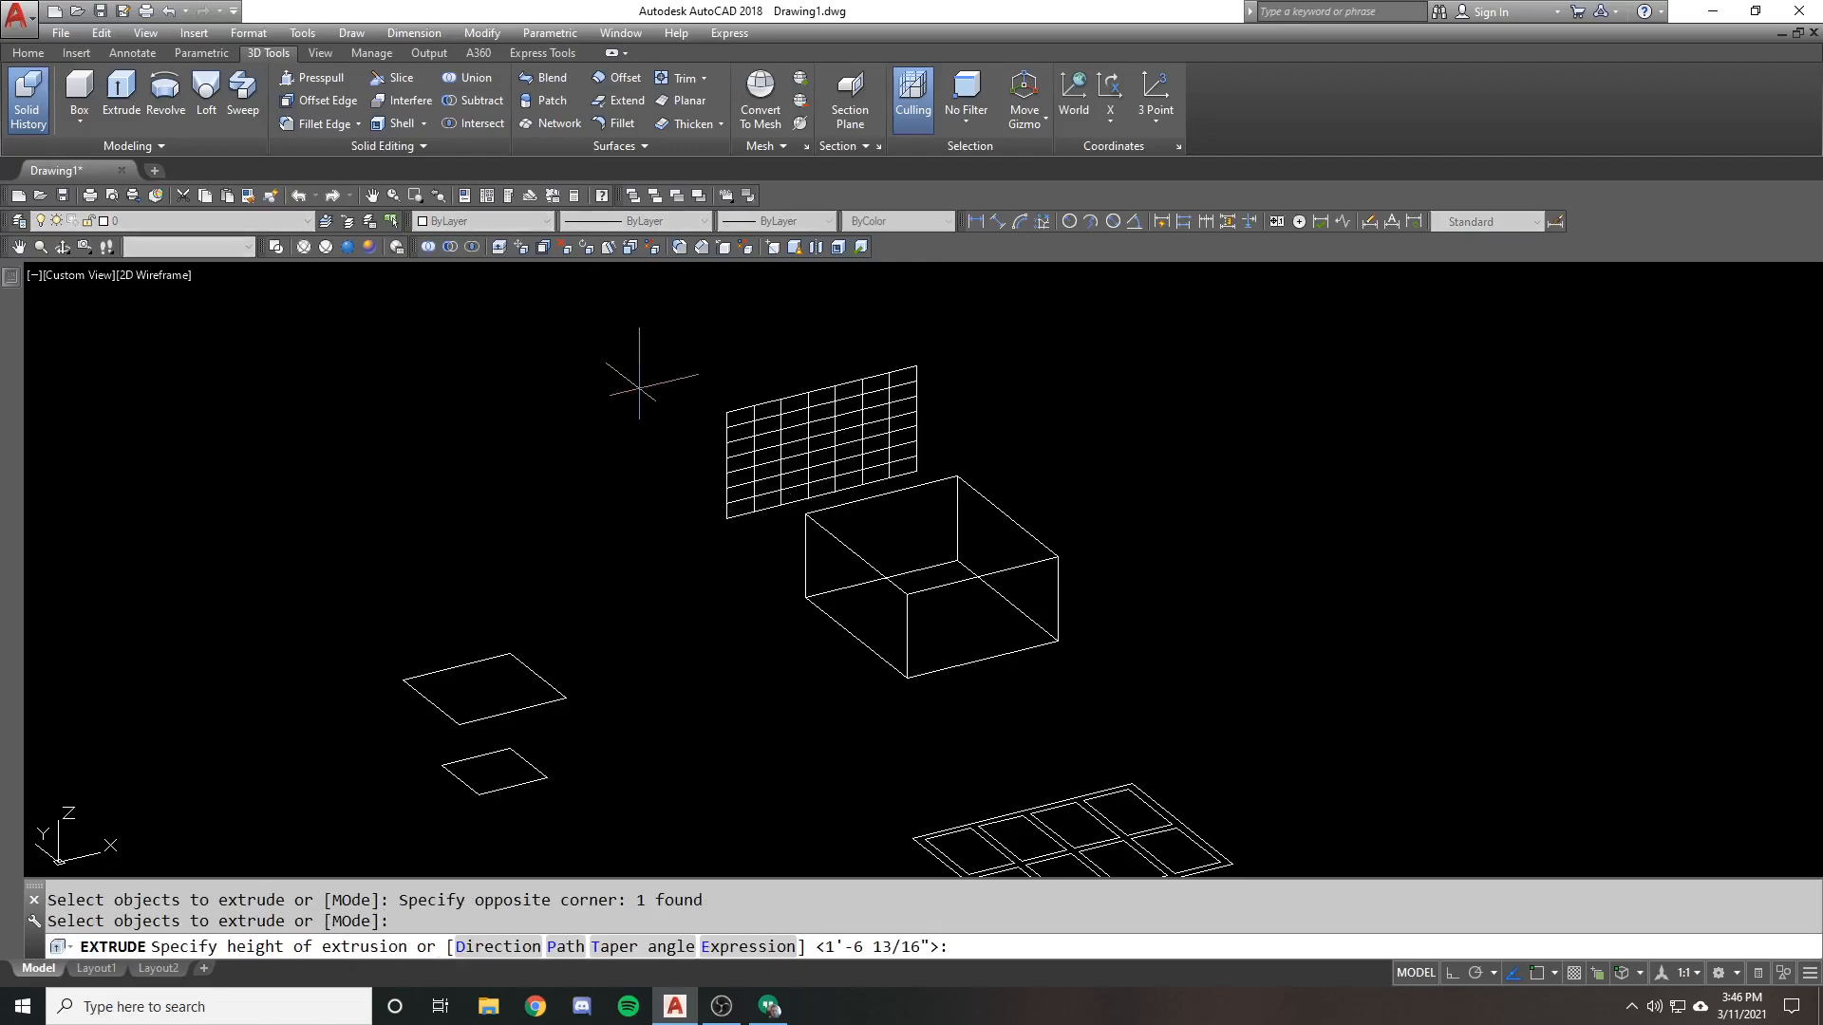
# Cancel the grip stretch and undo the tapered solid back to the flat square
pyautogui.press('Escape')
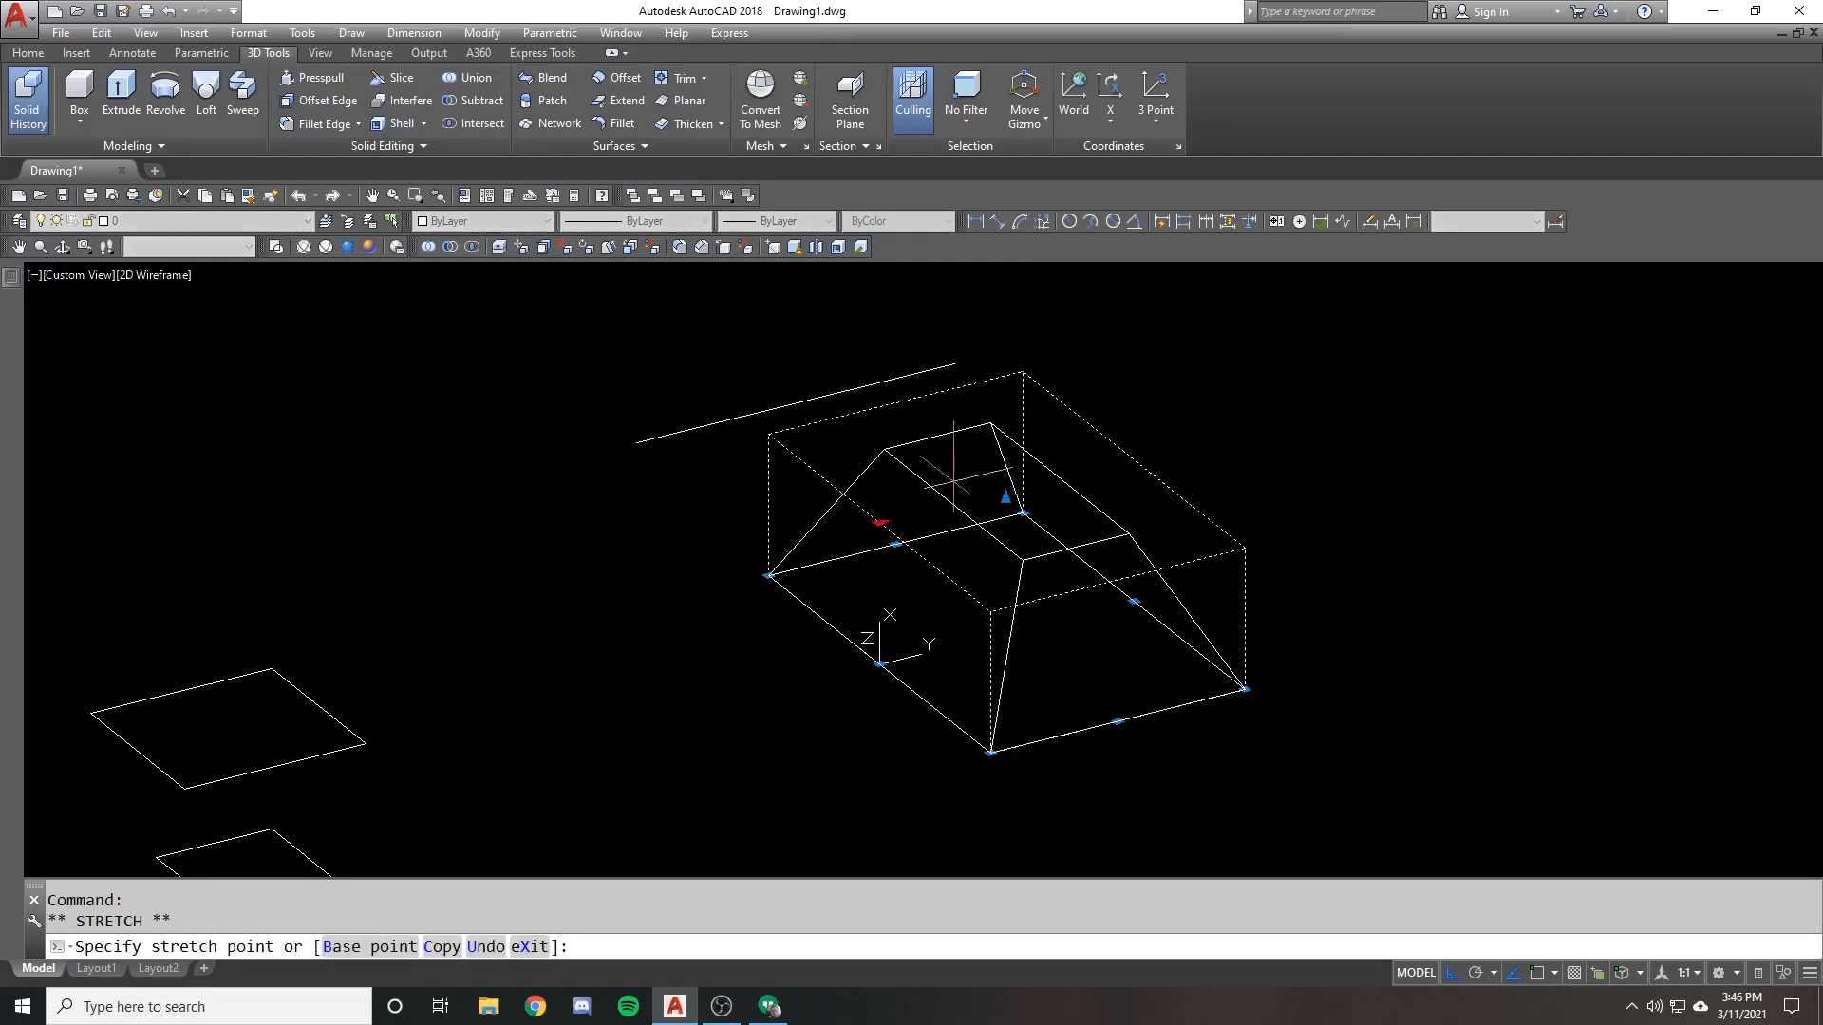
pyautogui.press('Escape')
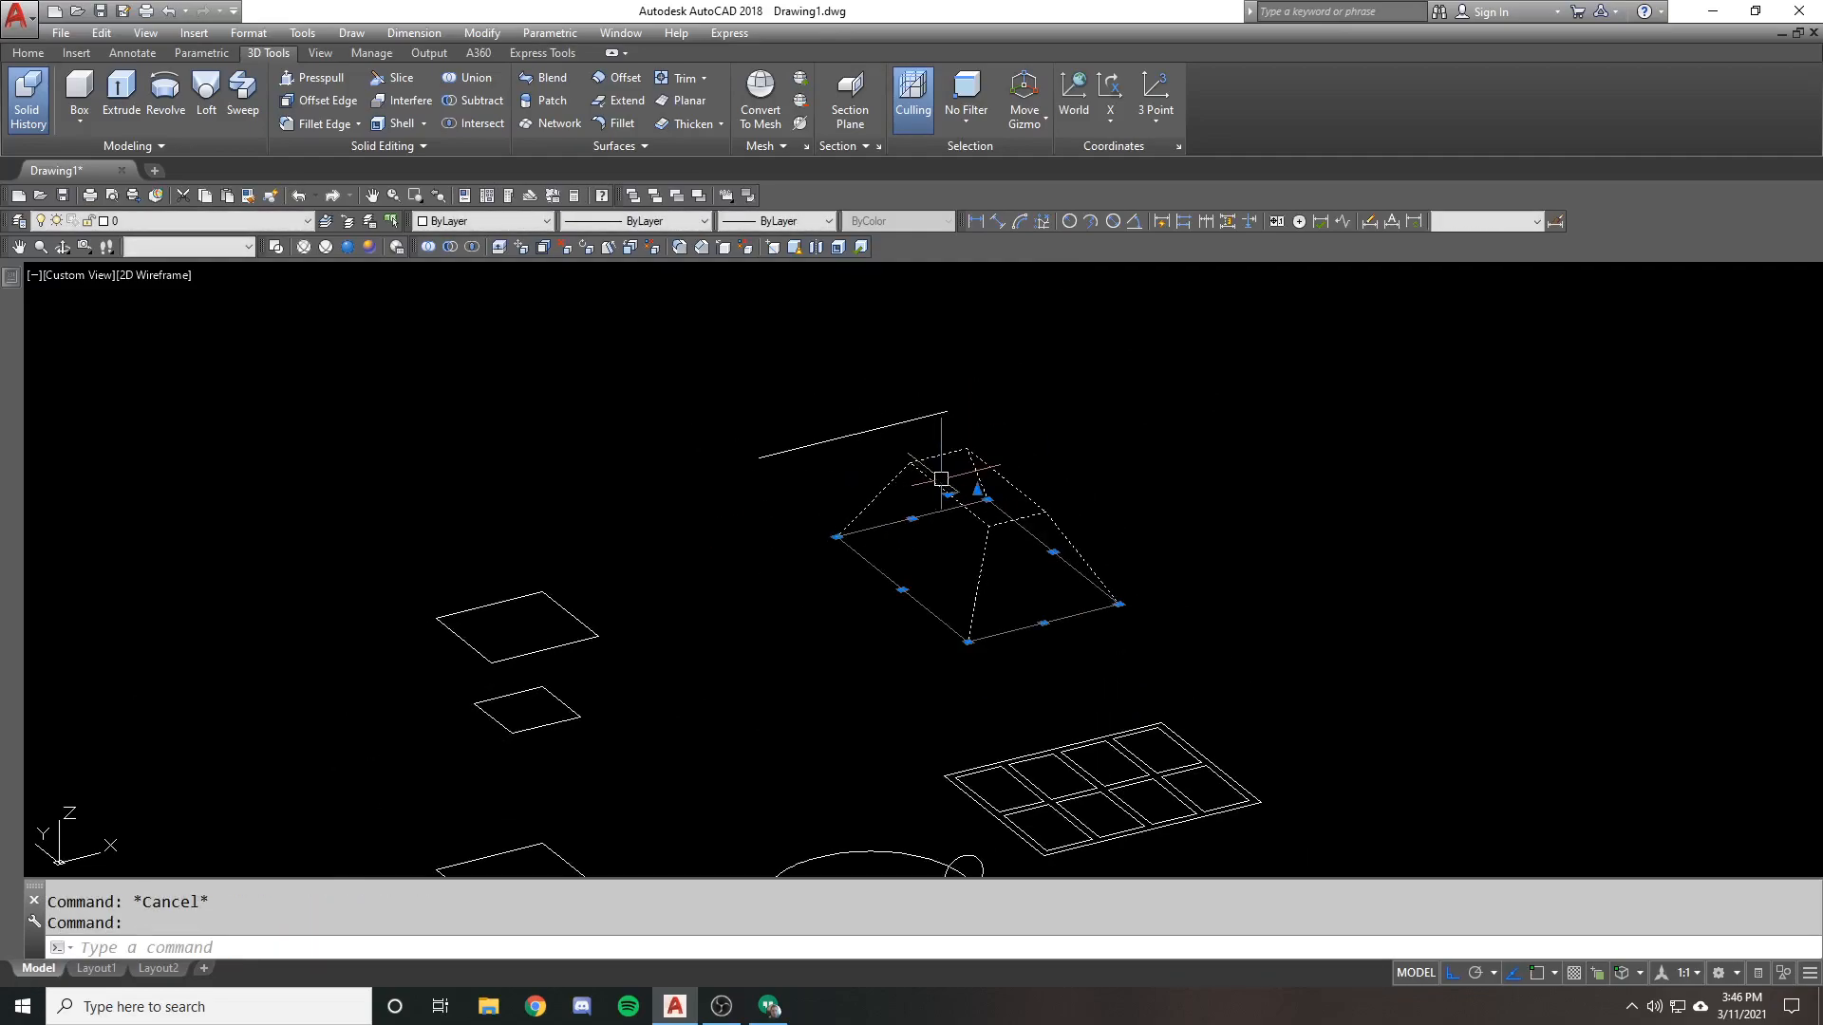
pyautogui.write('u')
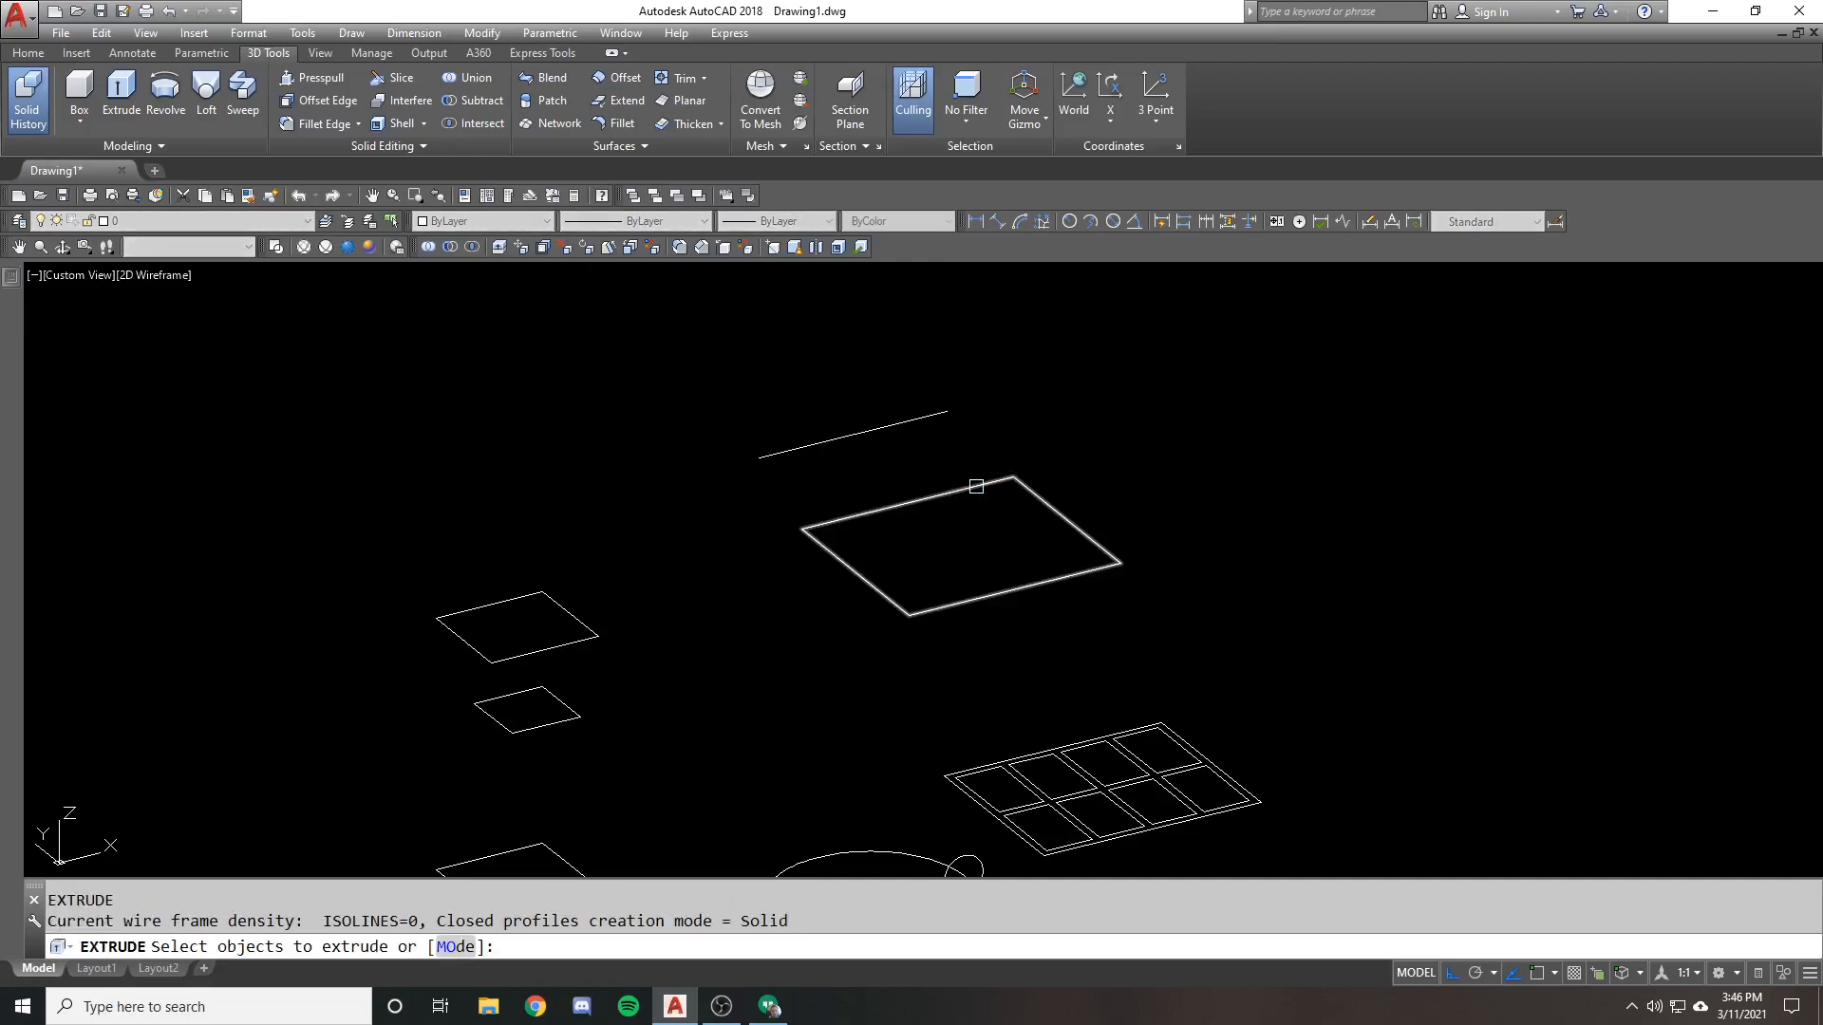
# Extrude the square outline with a 45-degree taper angle on its sides
pyautogui.click(974, 486)
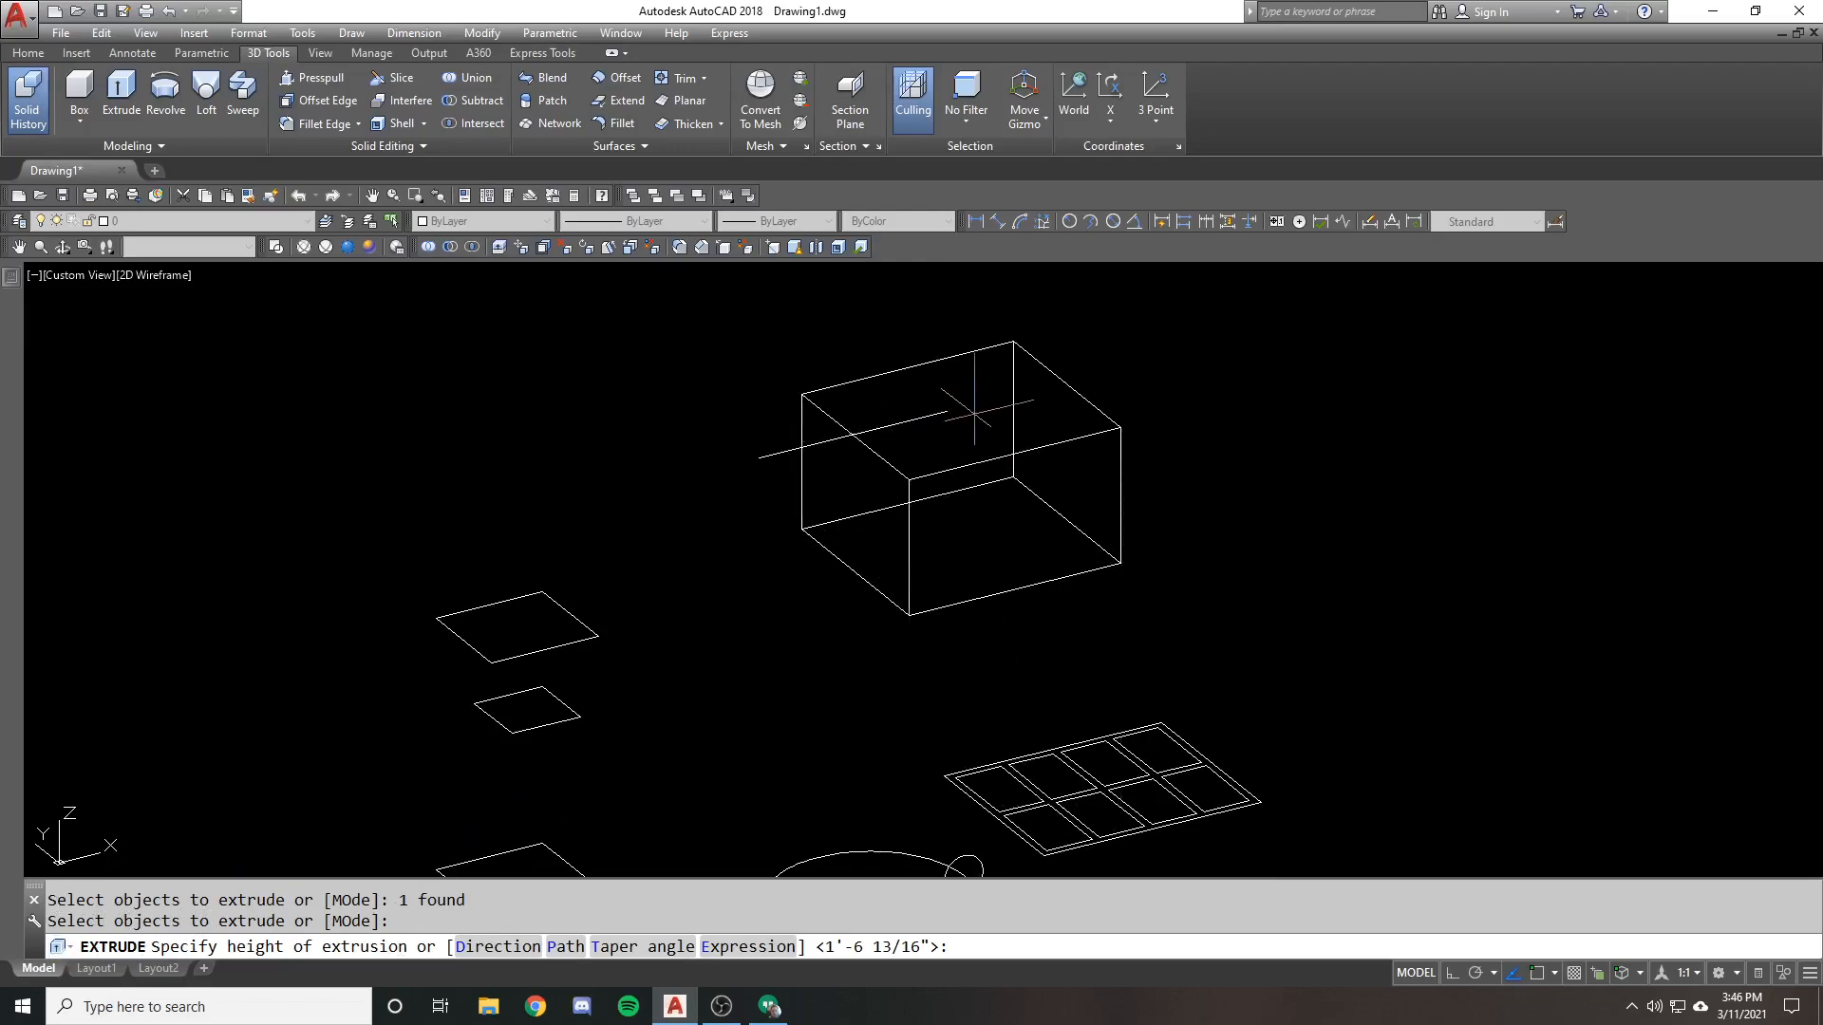
pyautogui.press('Escape')
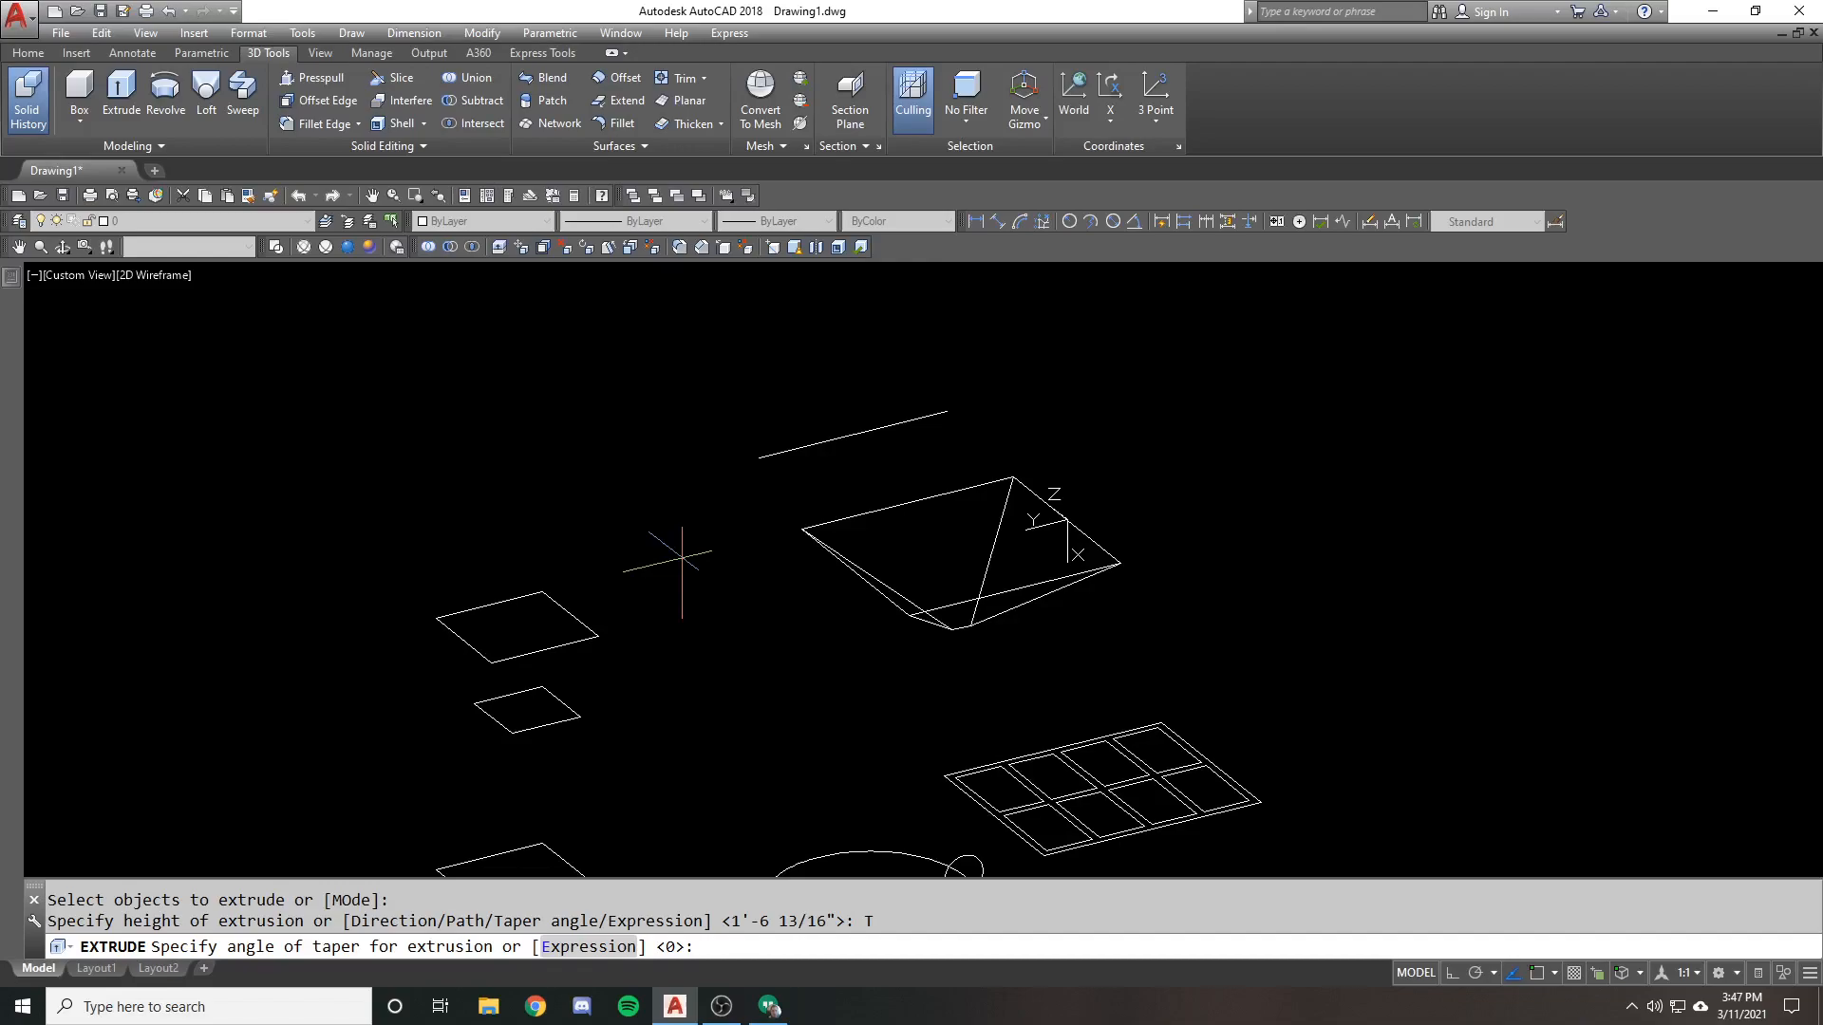
pyautogui.write('45')
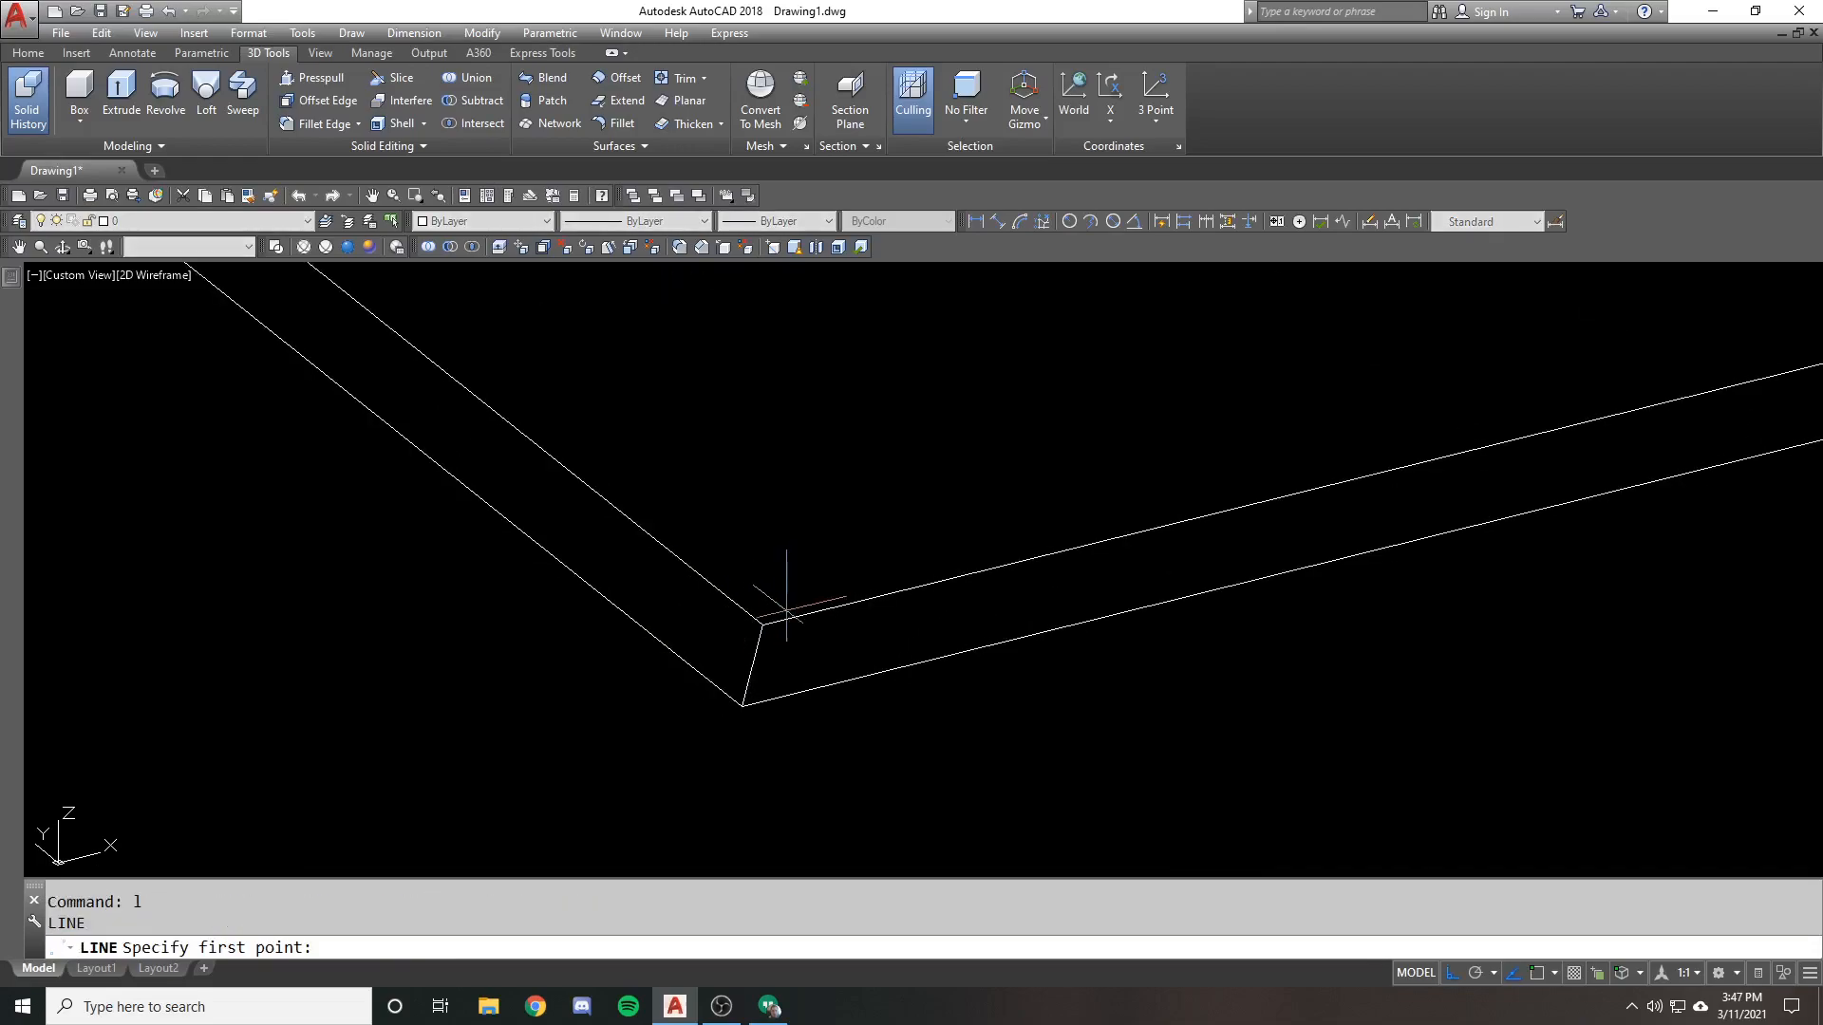
# Set the extruded block's taper angle to 30 degrees in Properties, then cancel the grip stretch
pyautogui.click(764, 628)
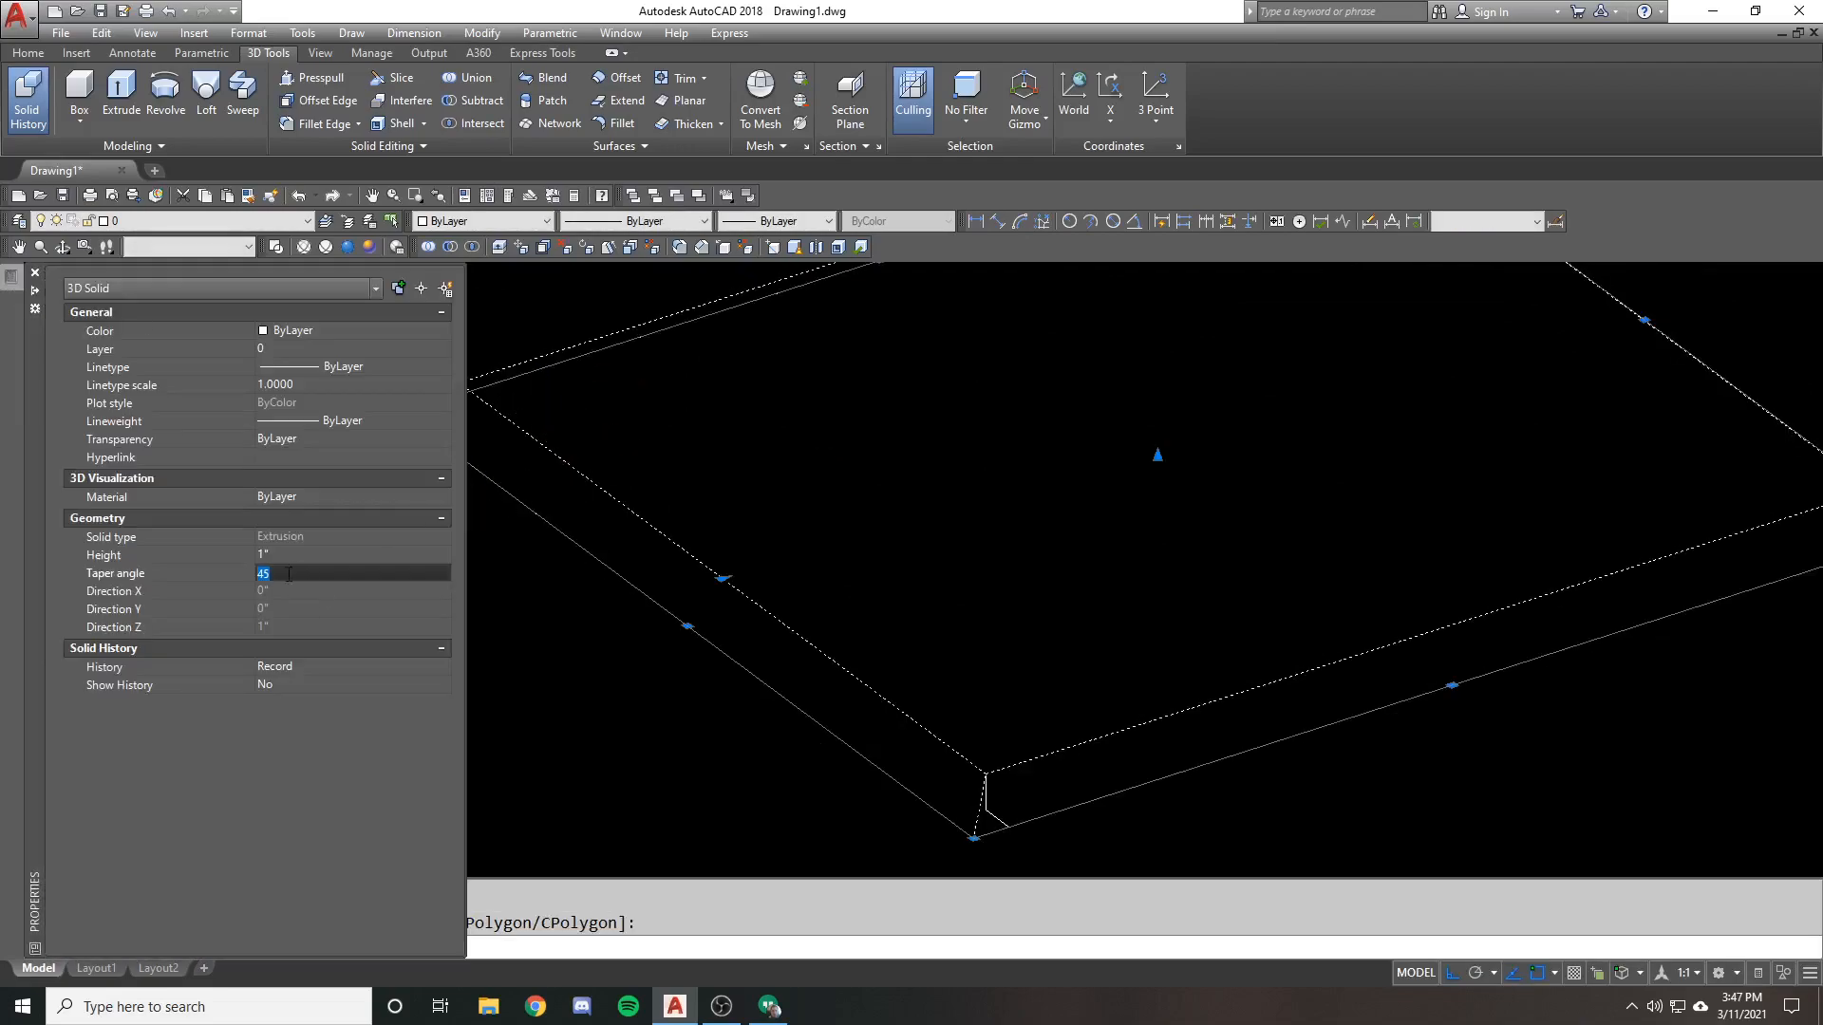
pyautogui.write('30')
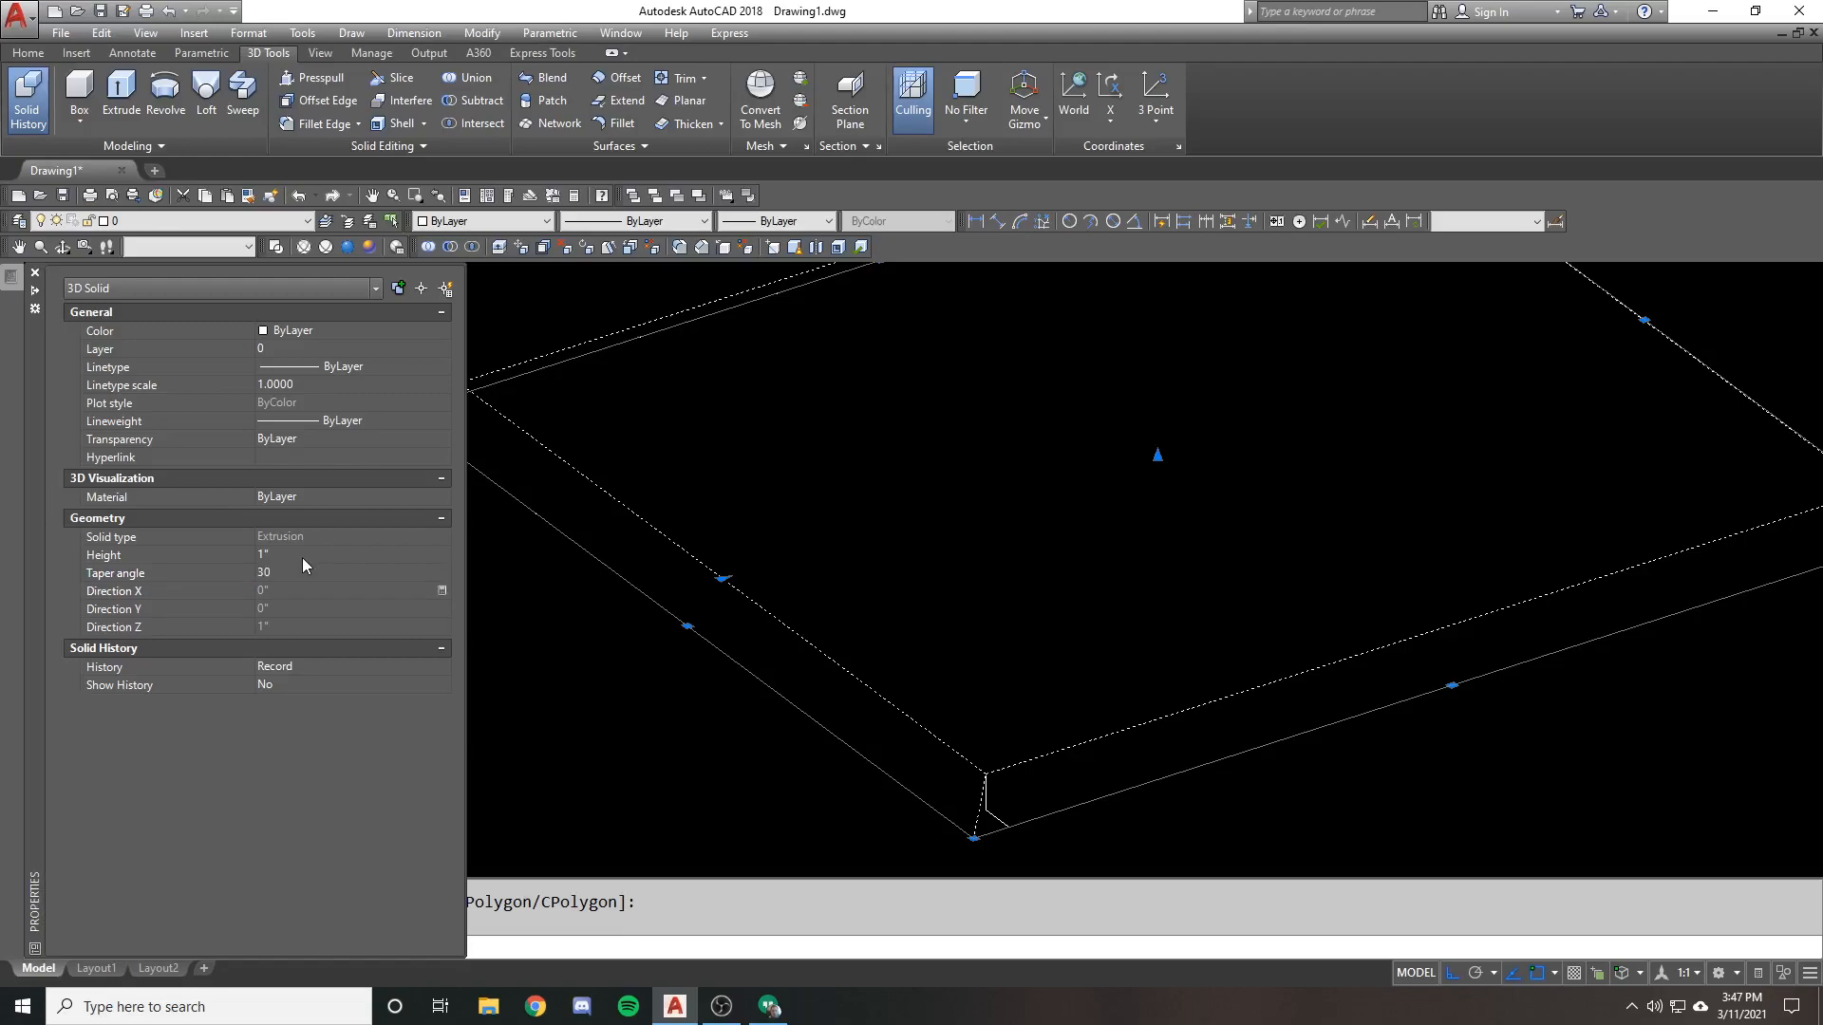
pyautogui.click(344, 554)
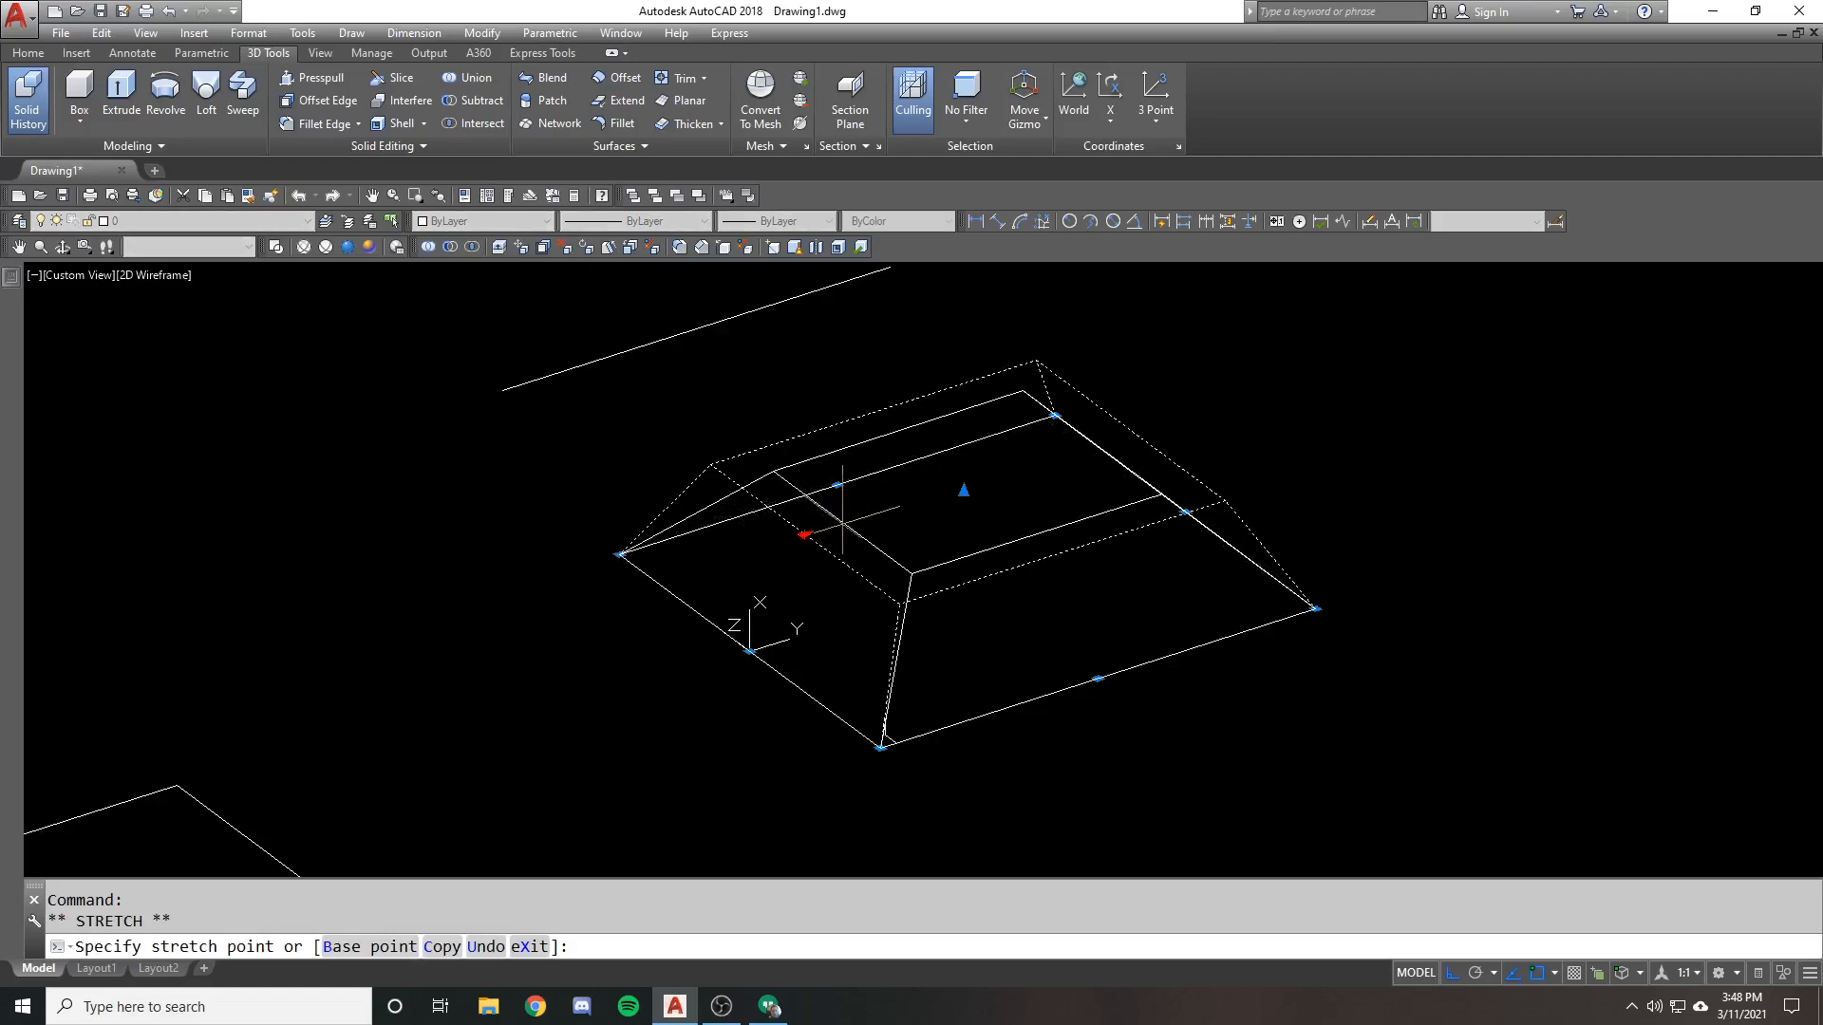
pyautogui.press('Escape')
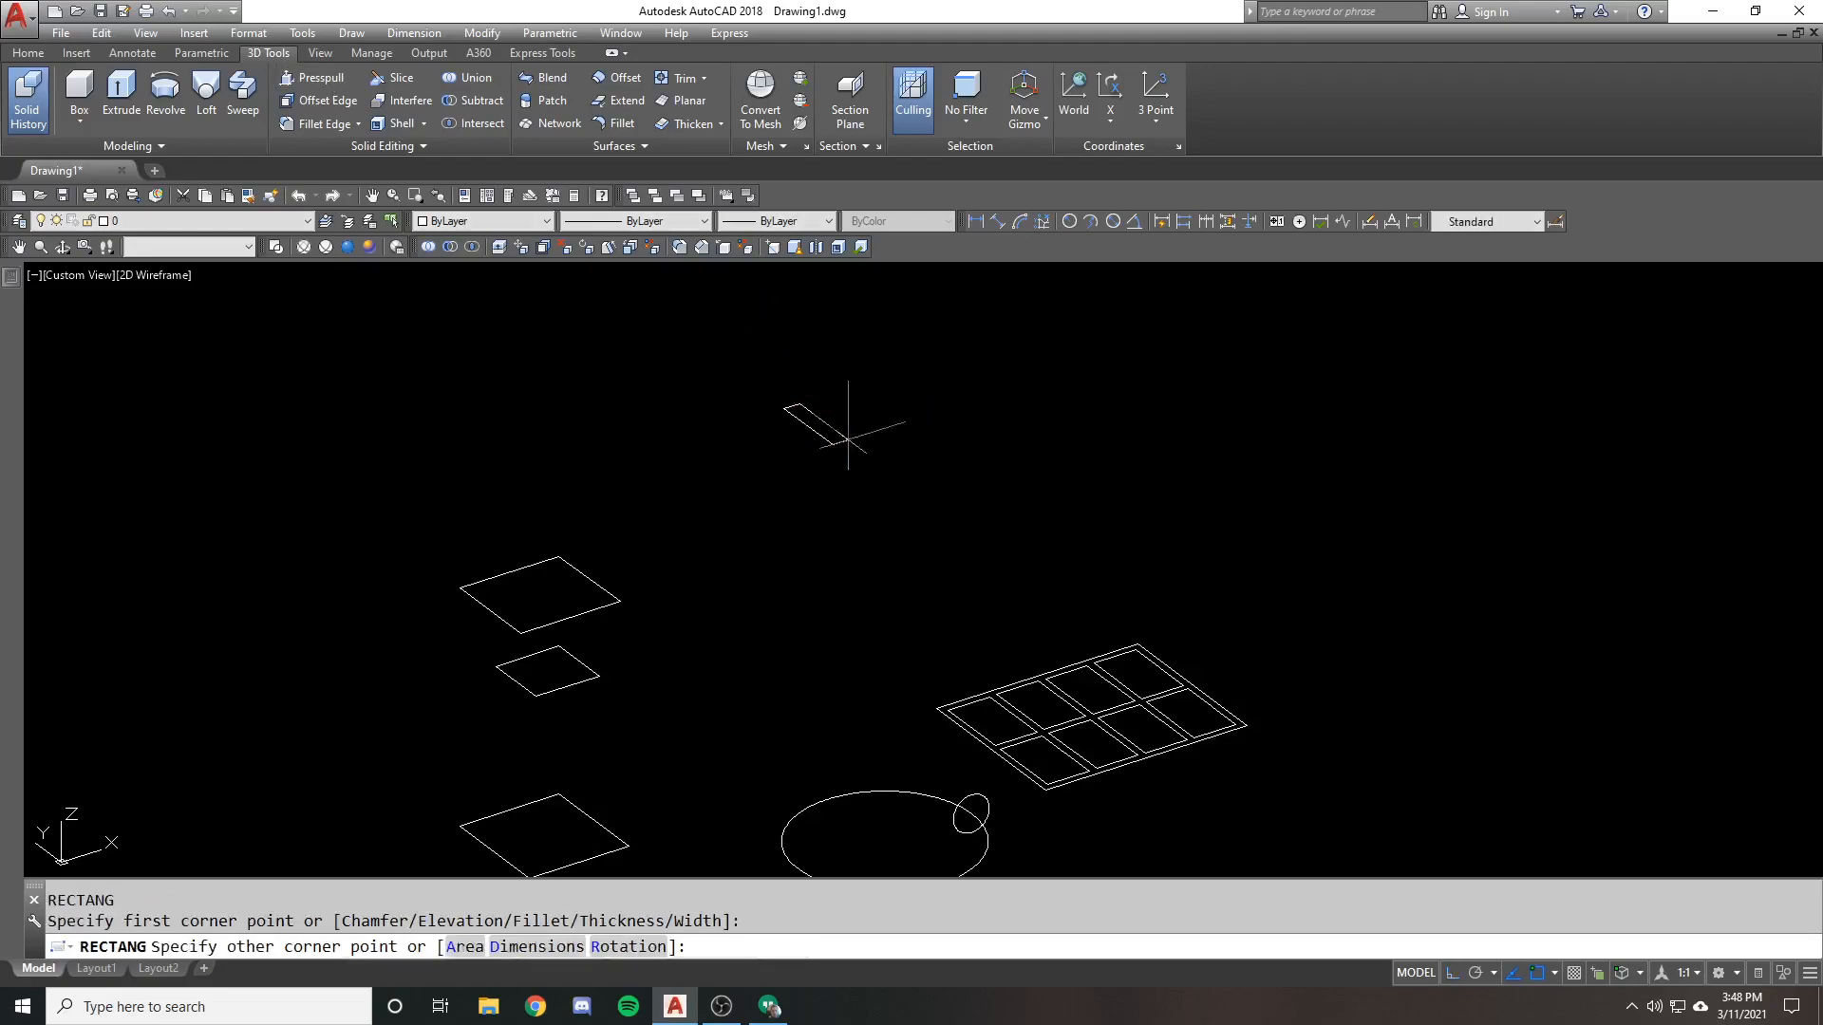
# Presspull the large rectangle up into a box and cancel the stretch
pyautogui.click(311, 76)
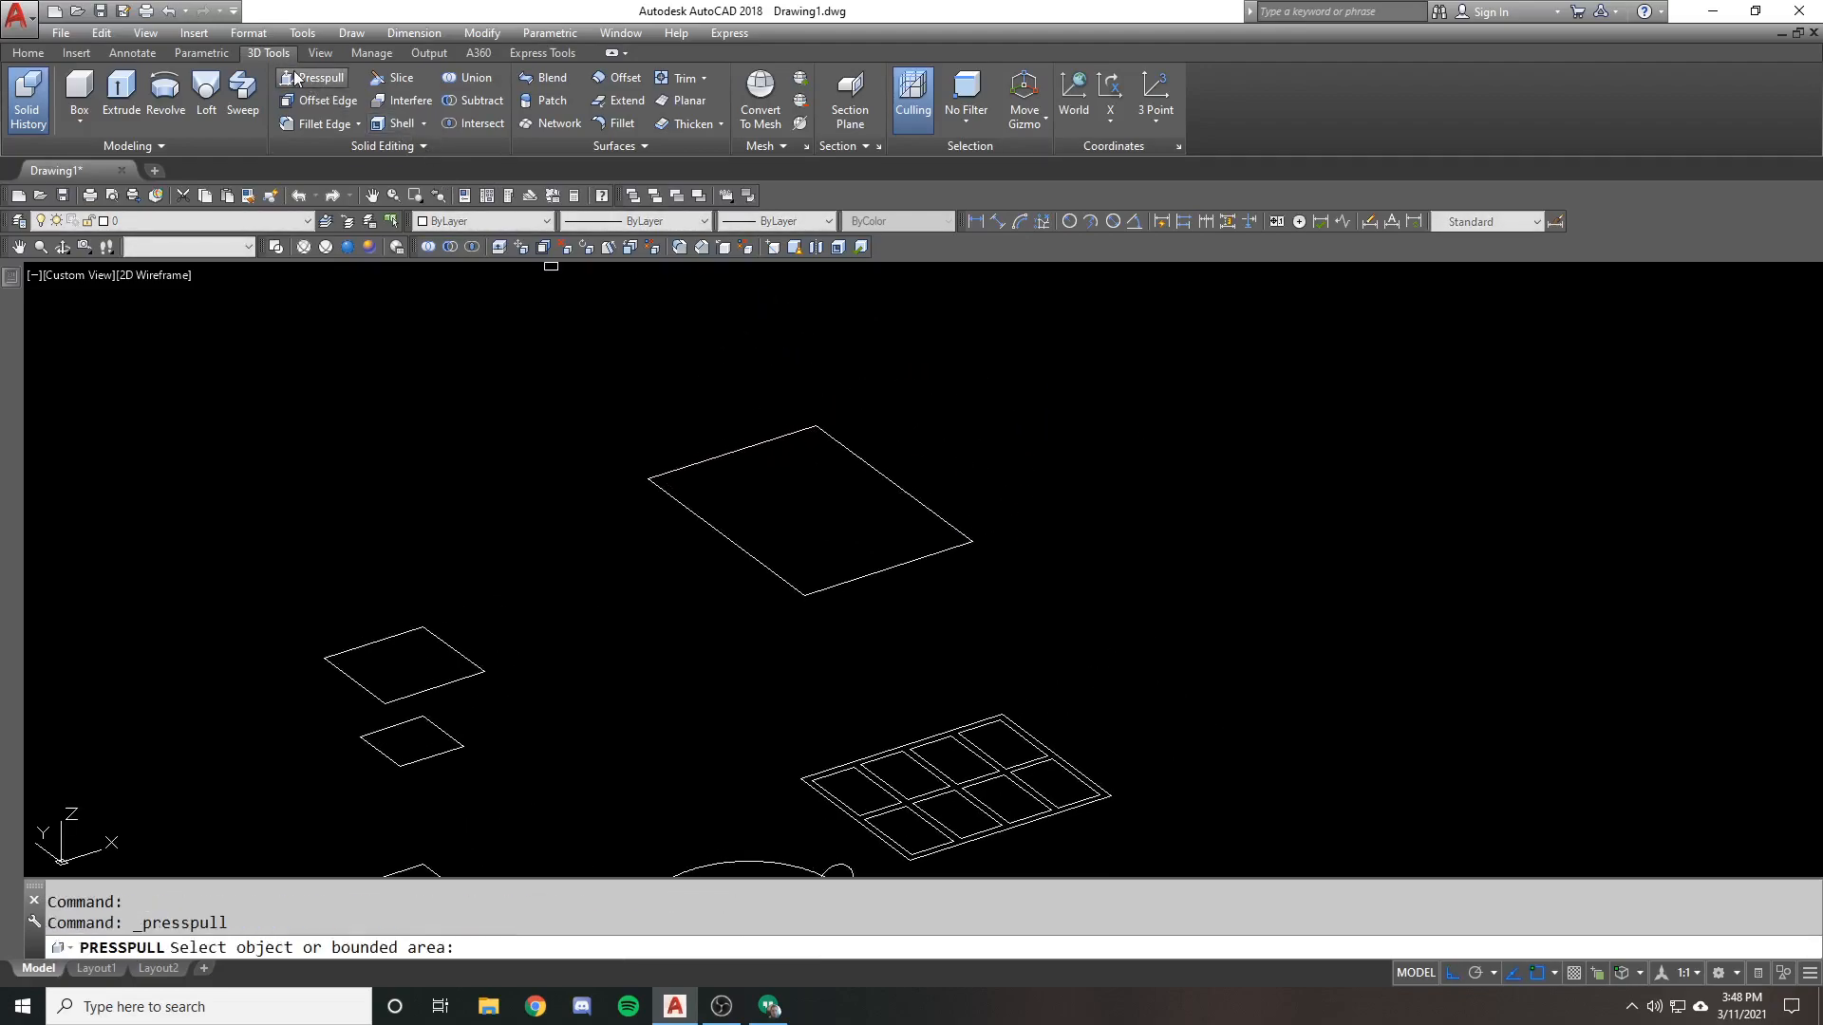
pyautogui.click(810, 505)
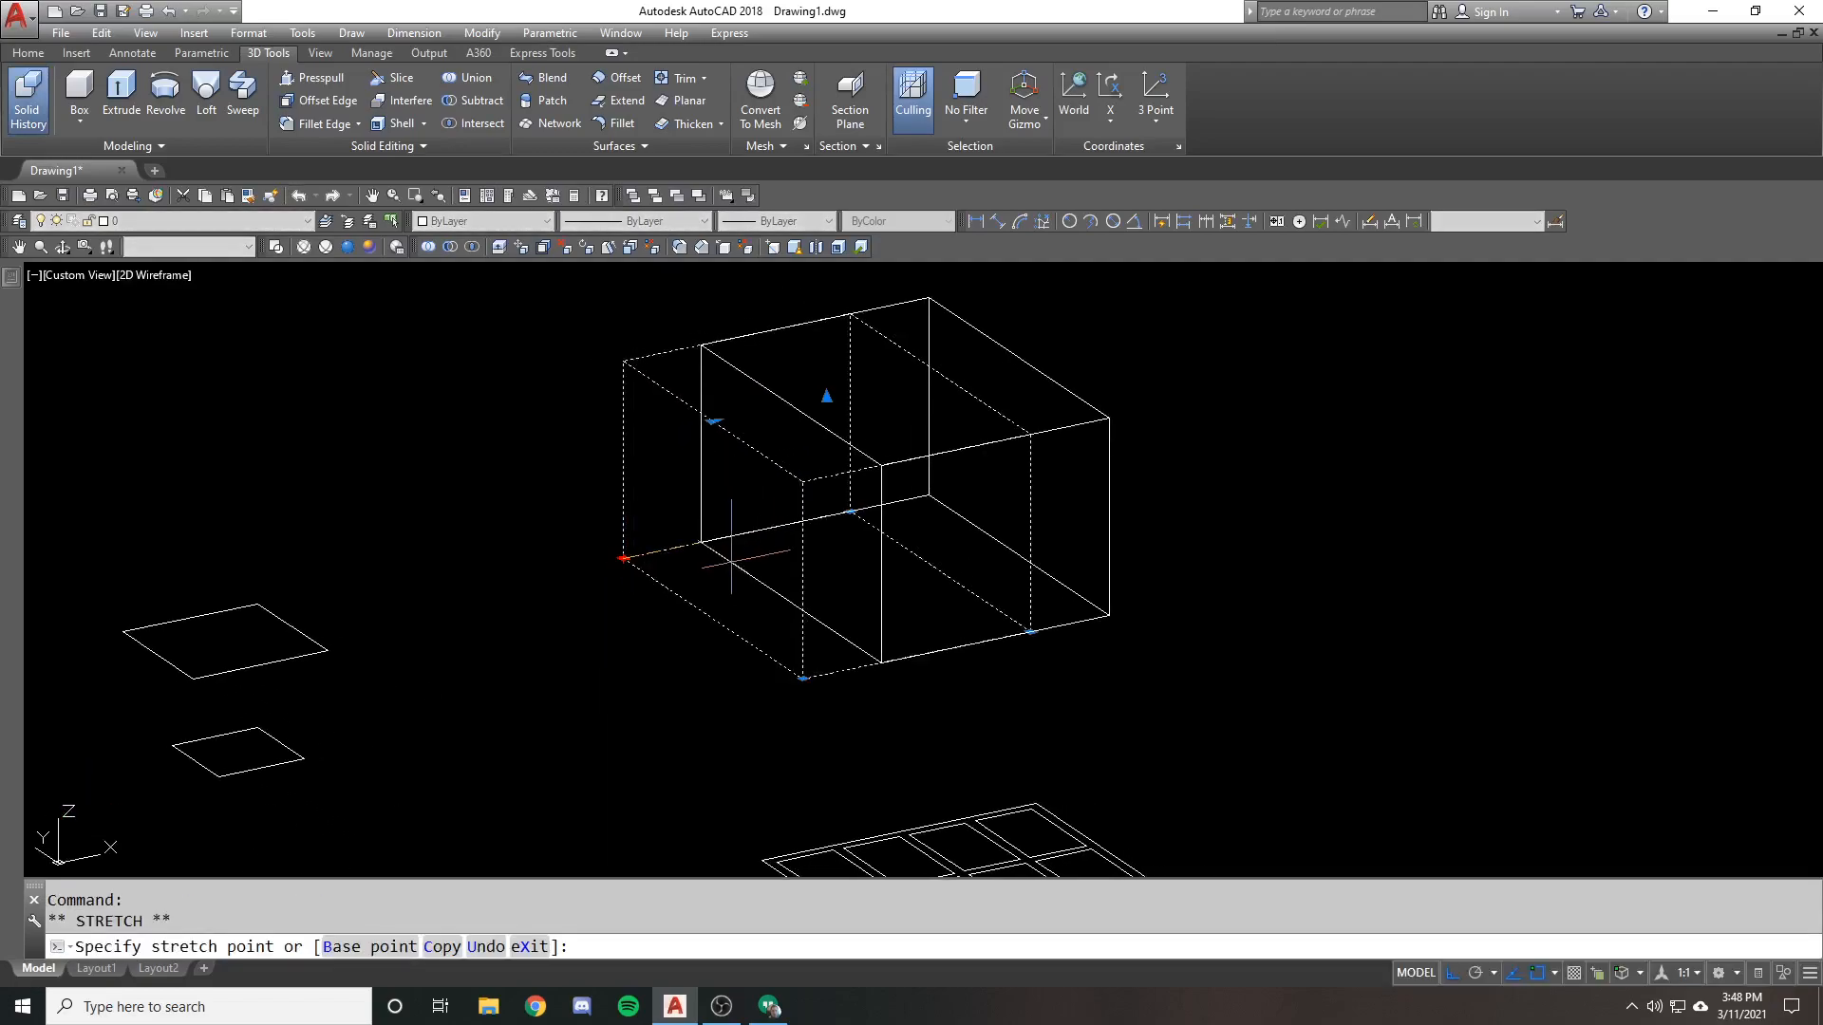
pyautogui.press('Escape')
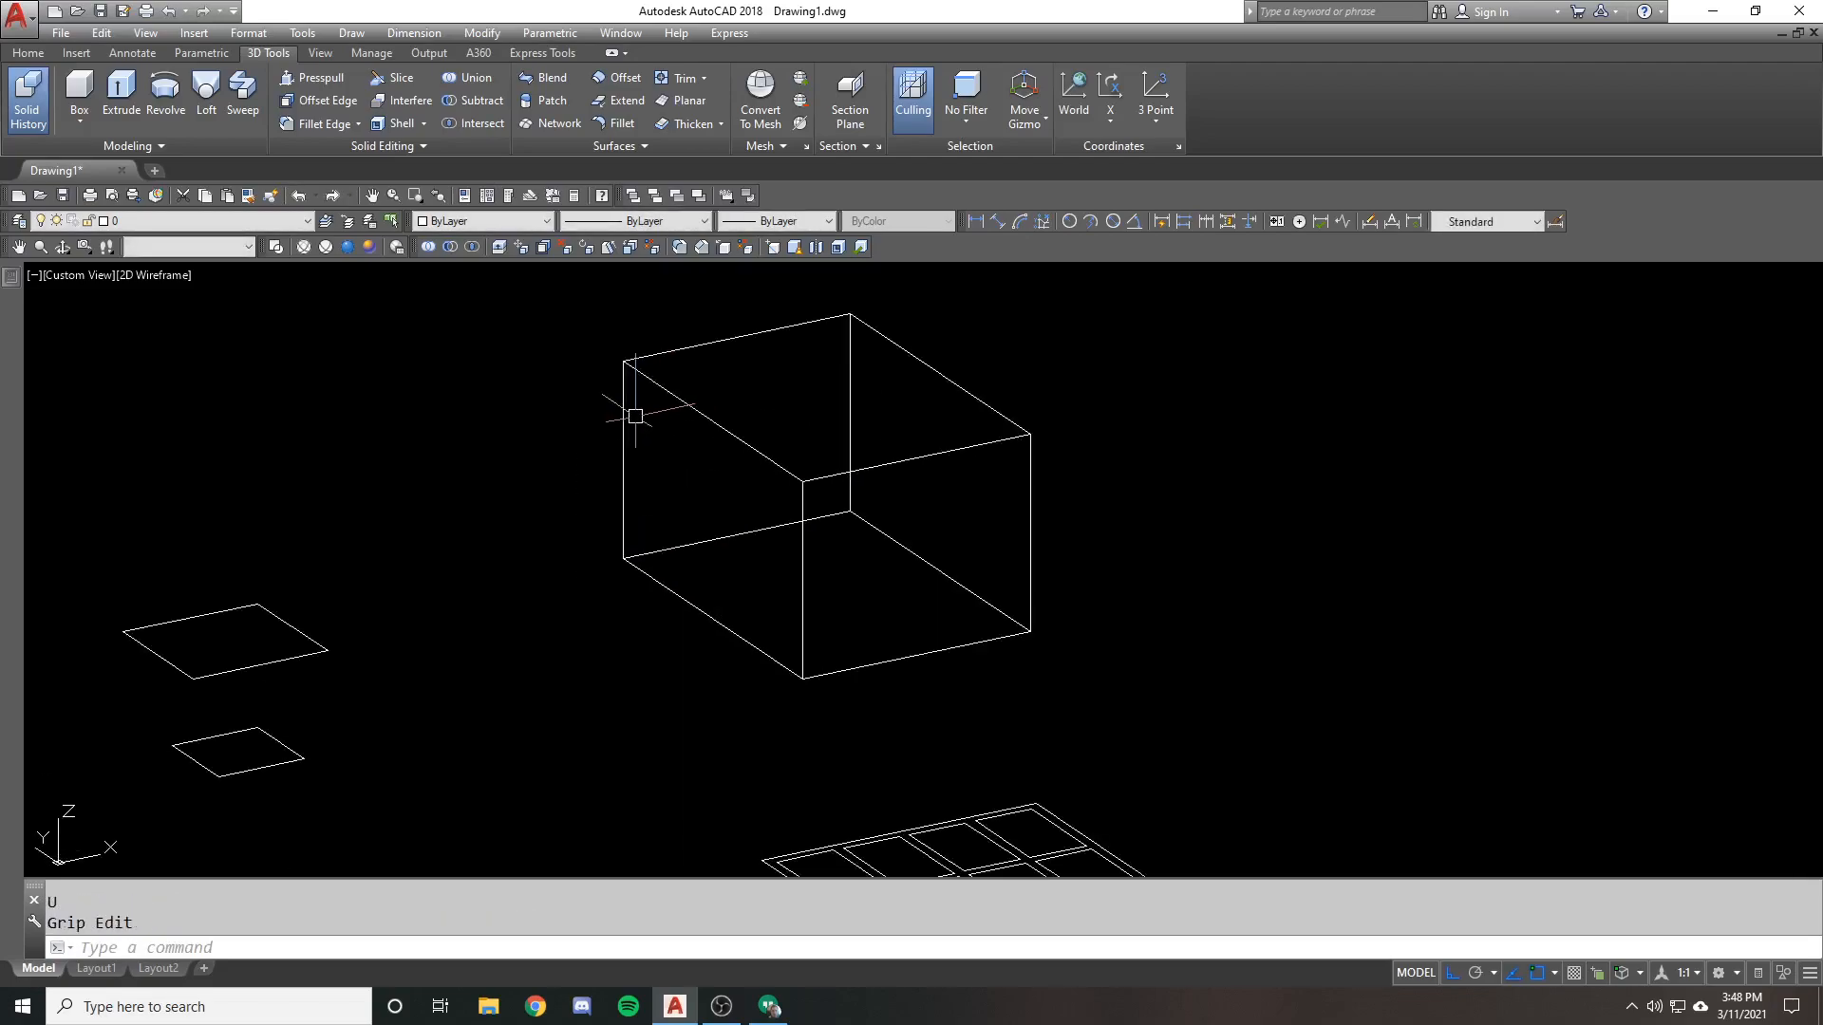
pyautogui.press('Escape')
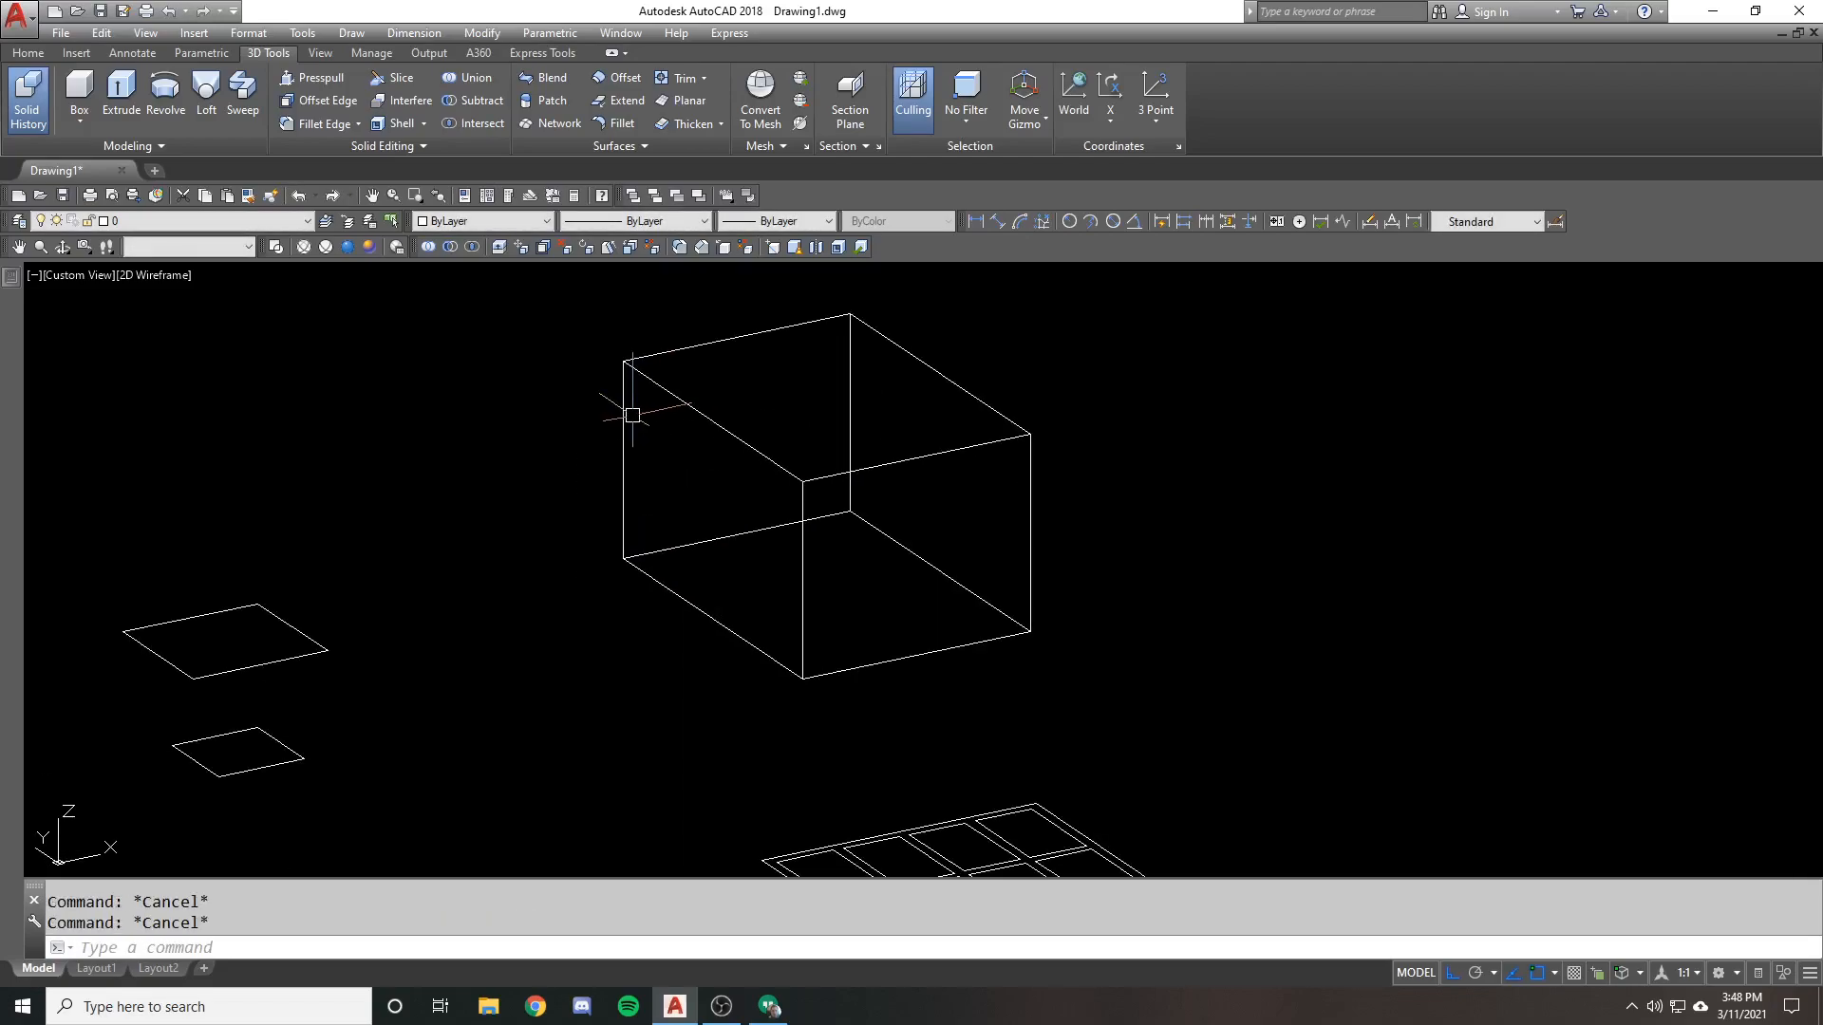
# Raise the box's top face to a new height, then undo back to the flat rectangle
pyautogui.click(314, 78)
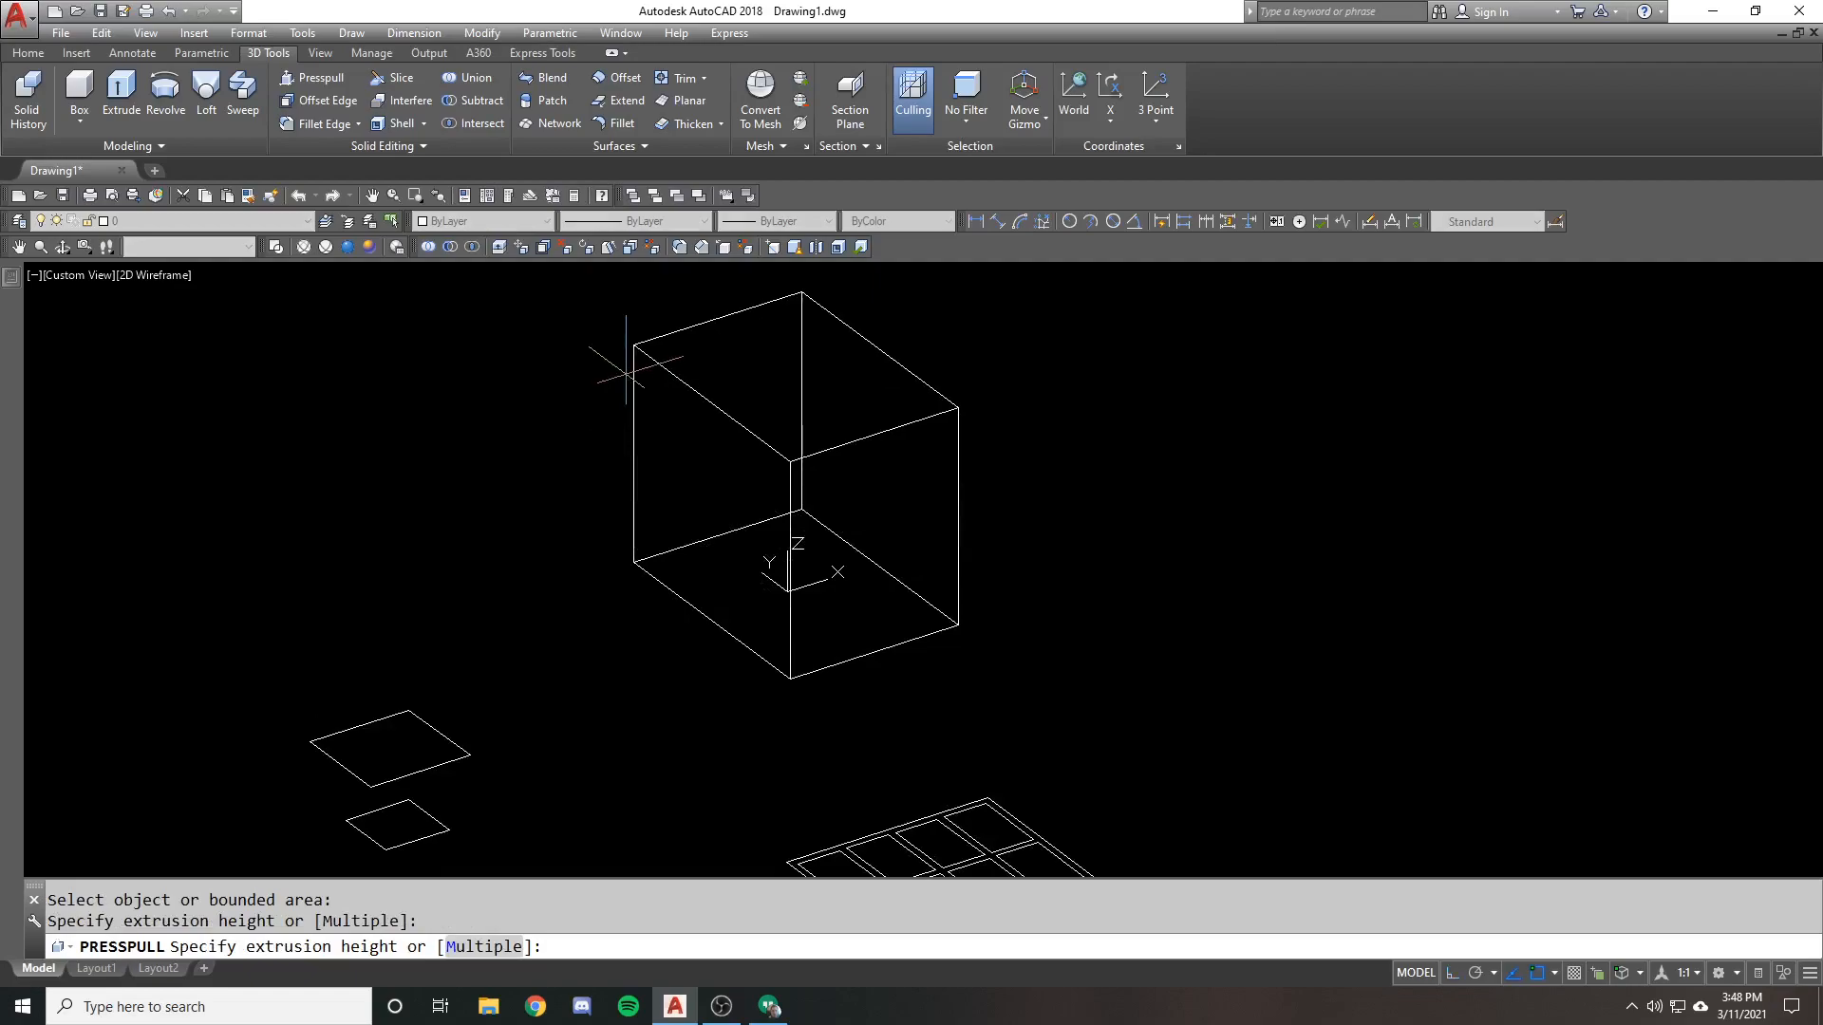
pyautogui.click(636, 372)
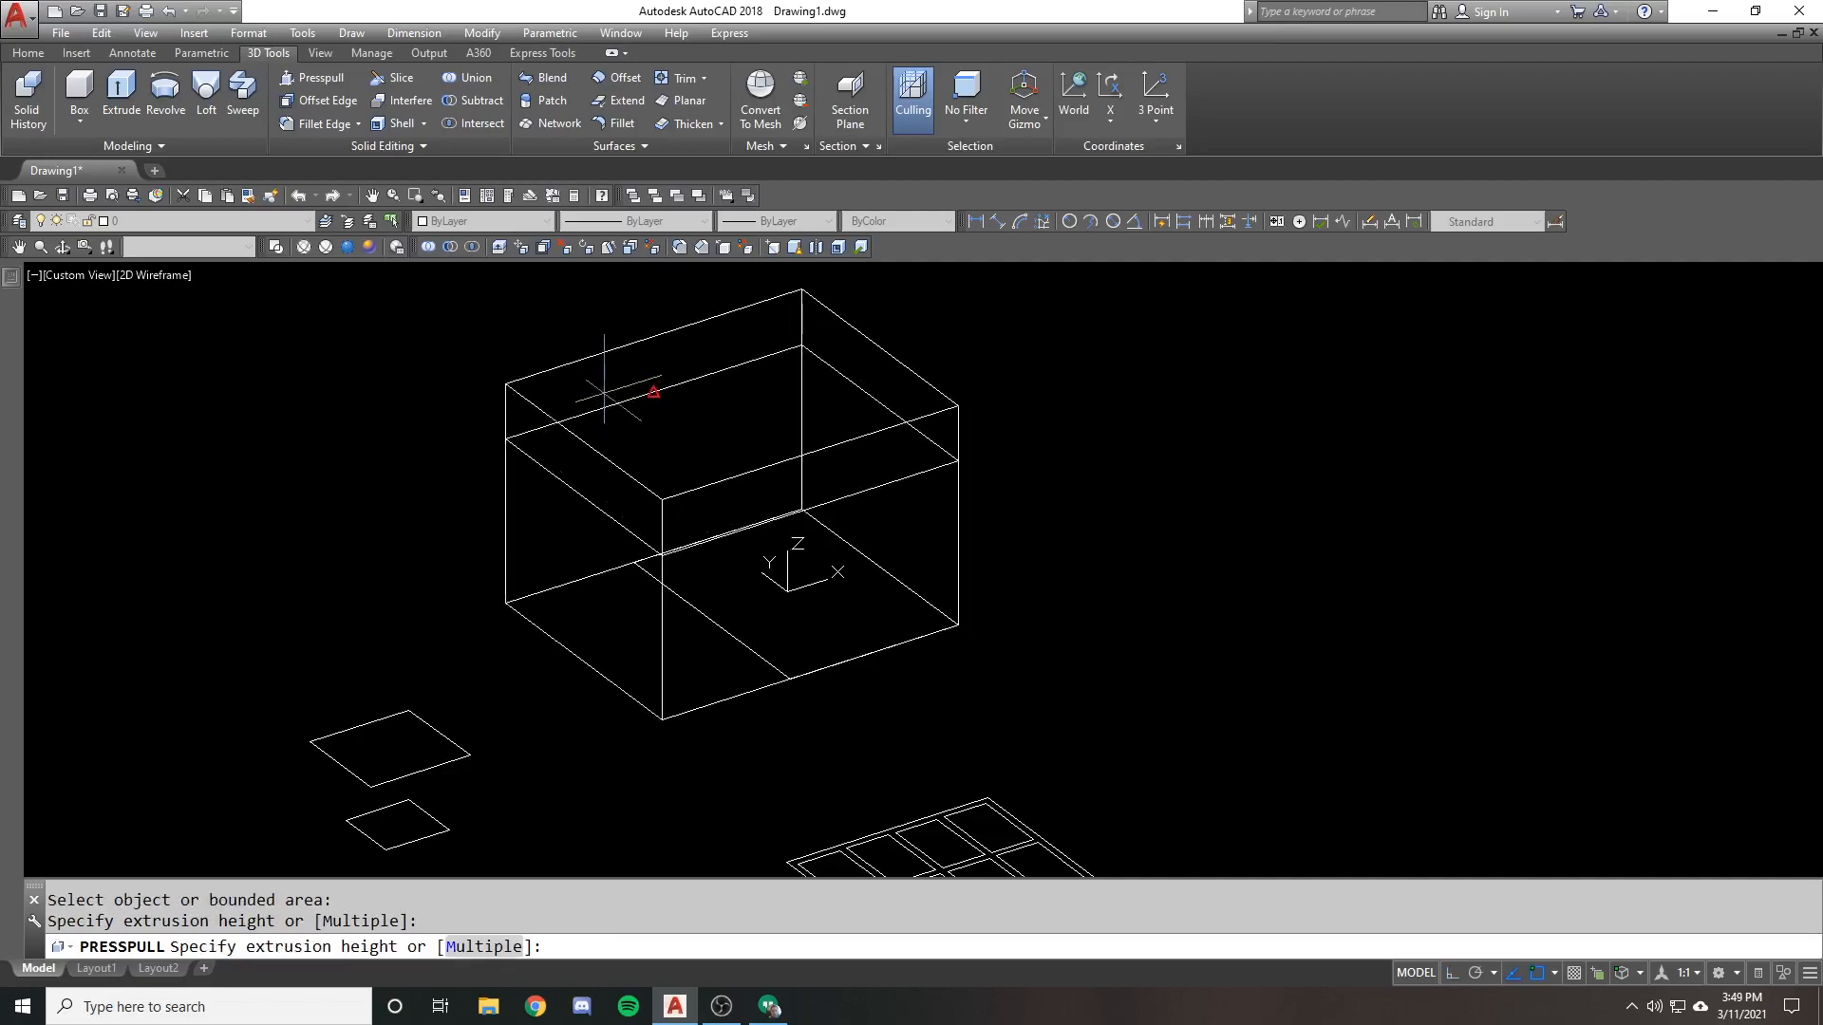
pyautogui.click(906, 511)
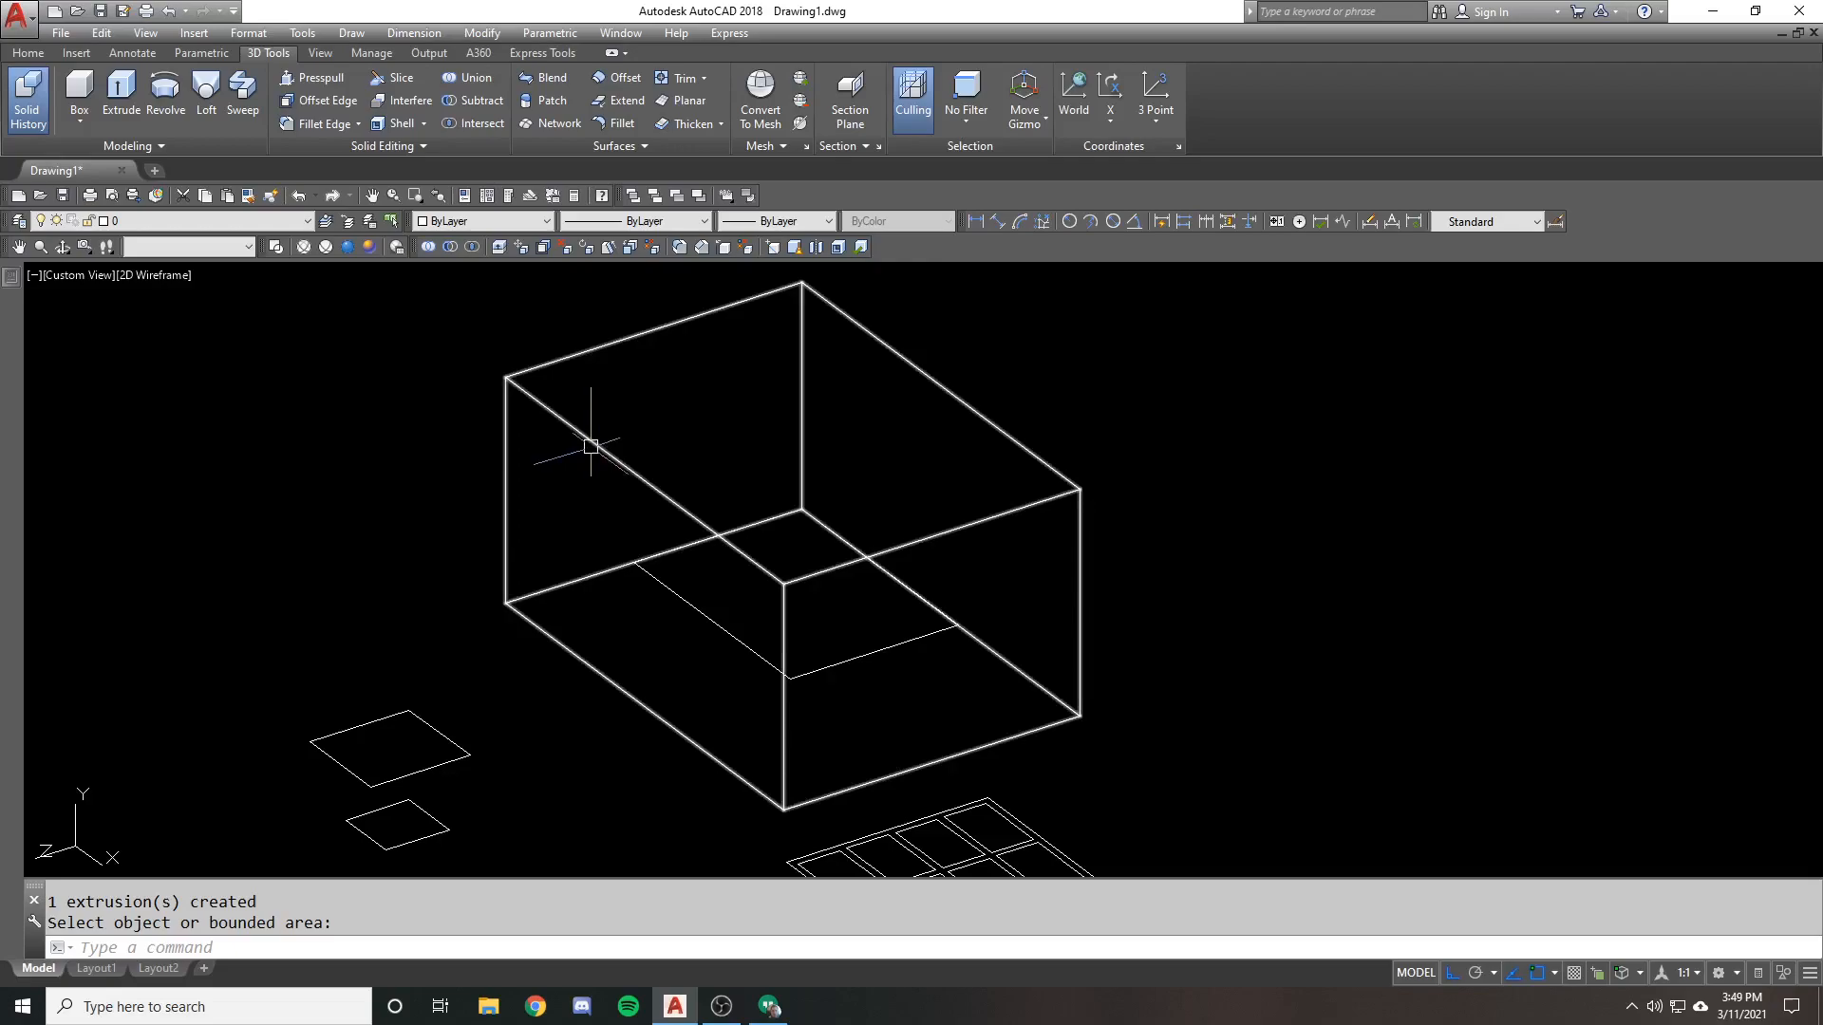
pyautogui.click(309, 76)
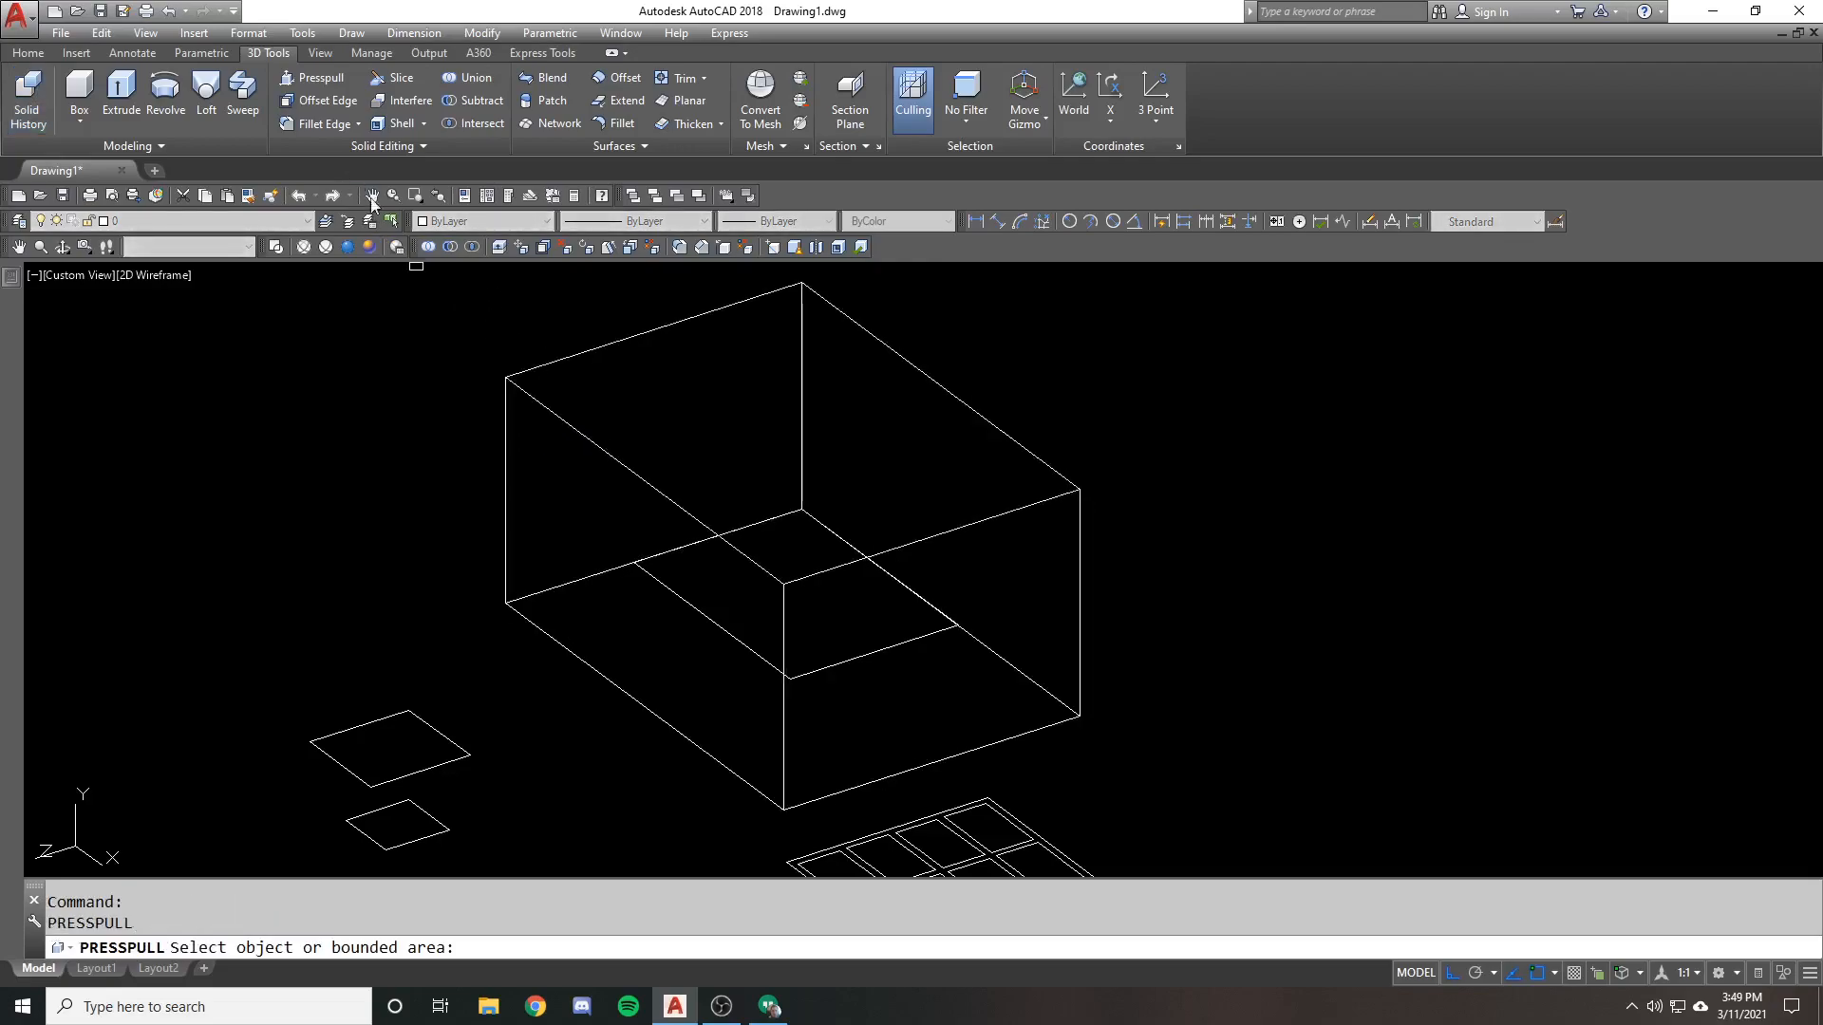
pyautogui.click(503, 488)
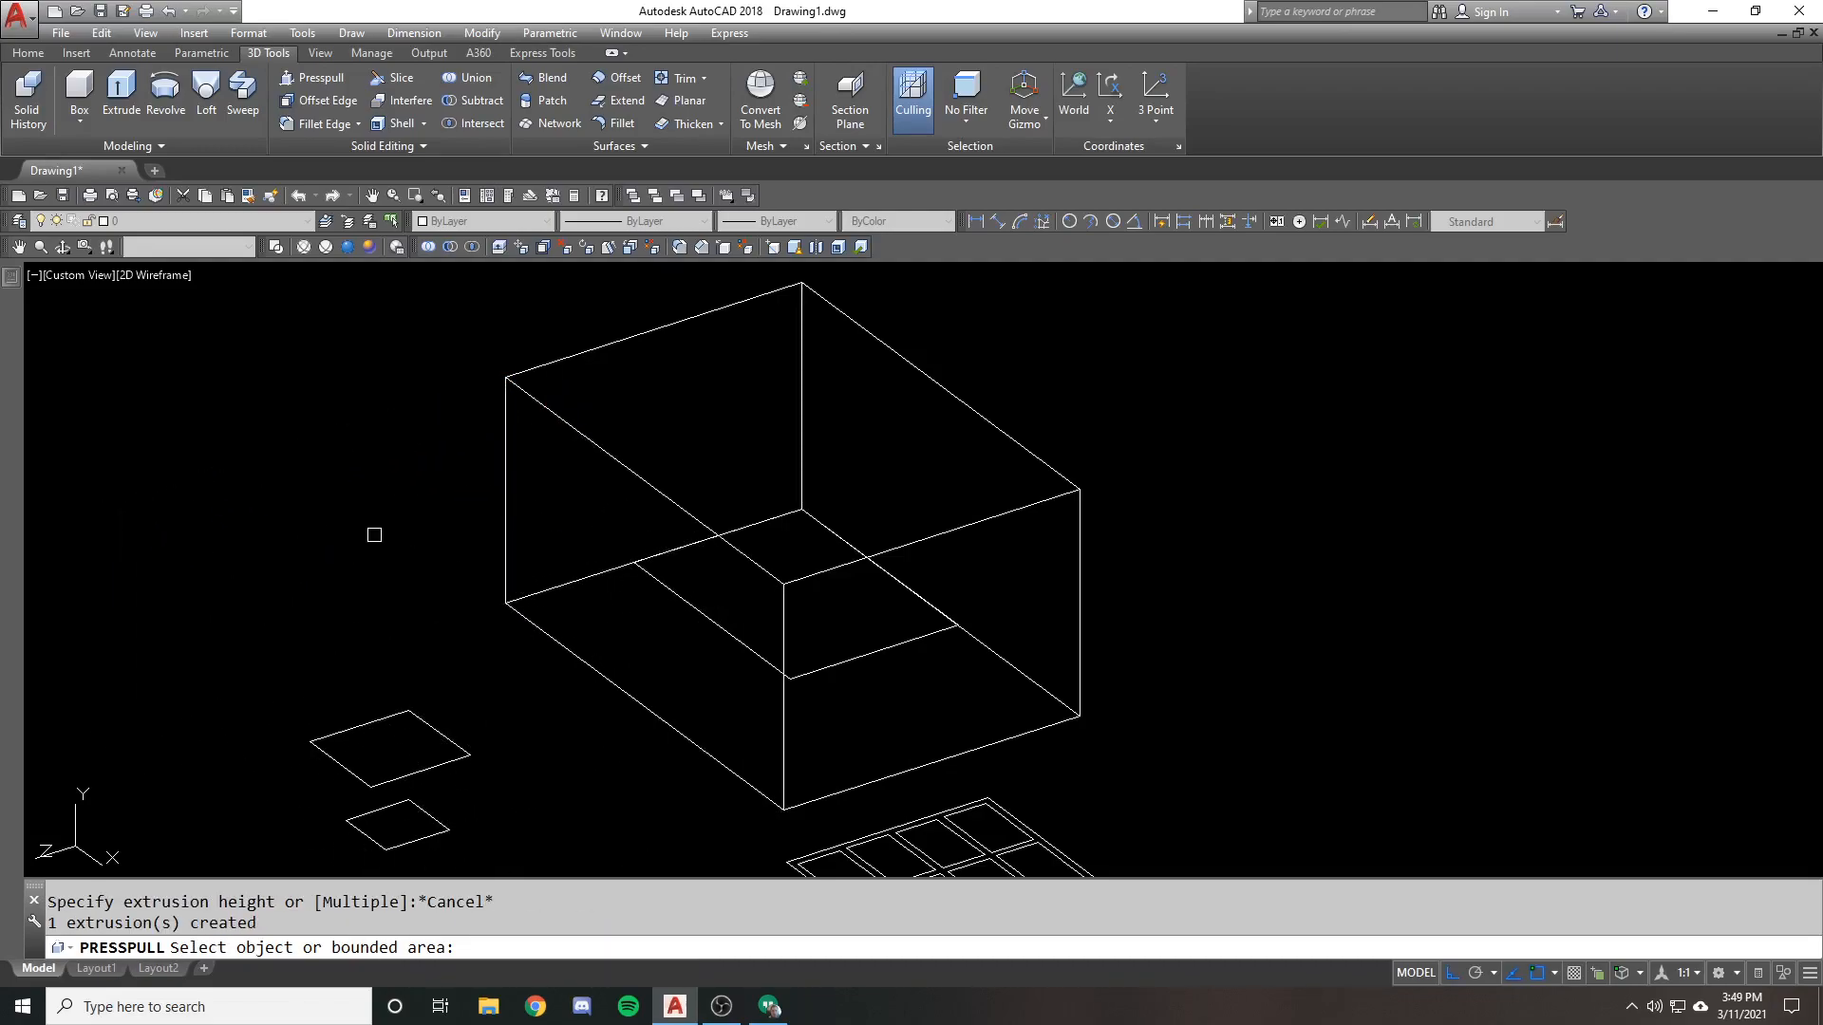
pyautogui.write('u')
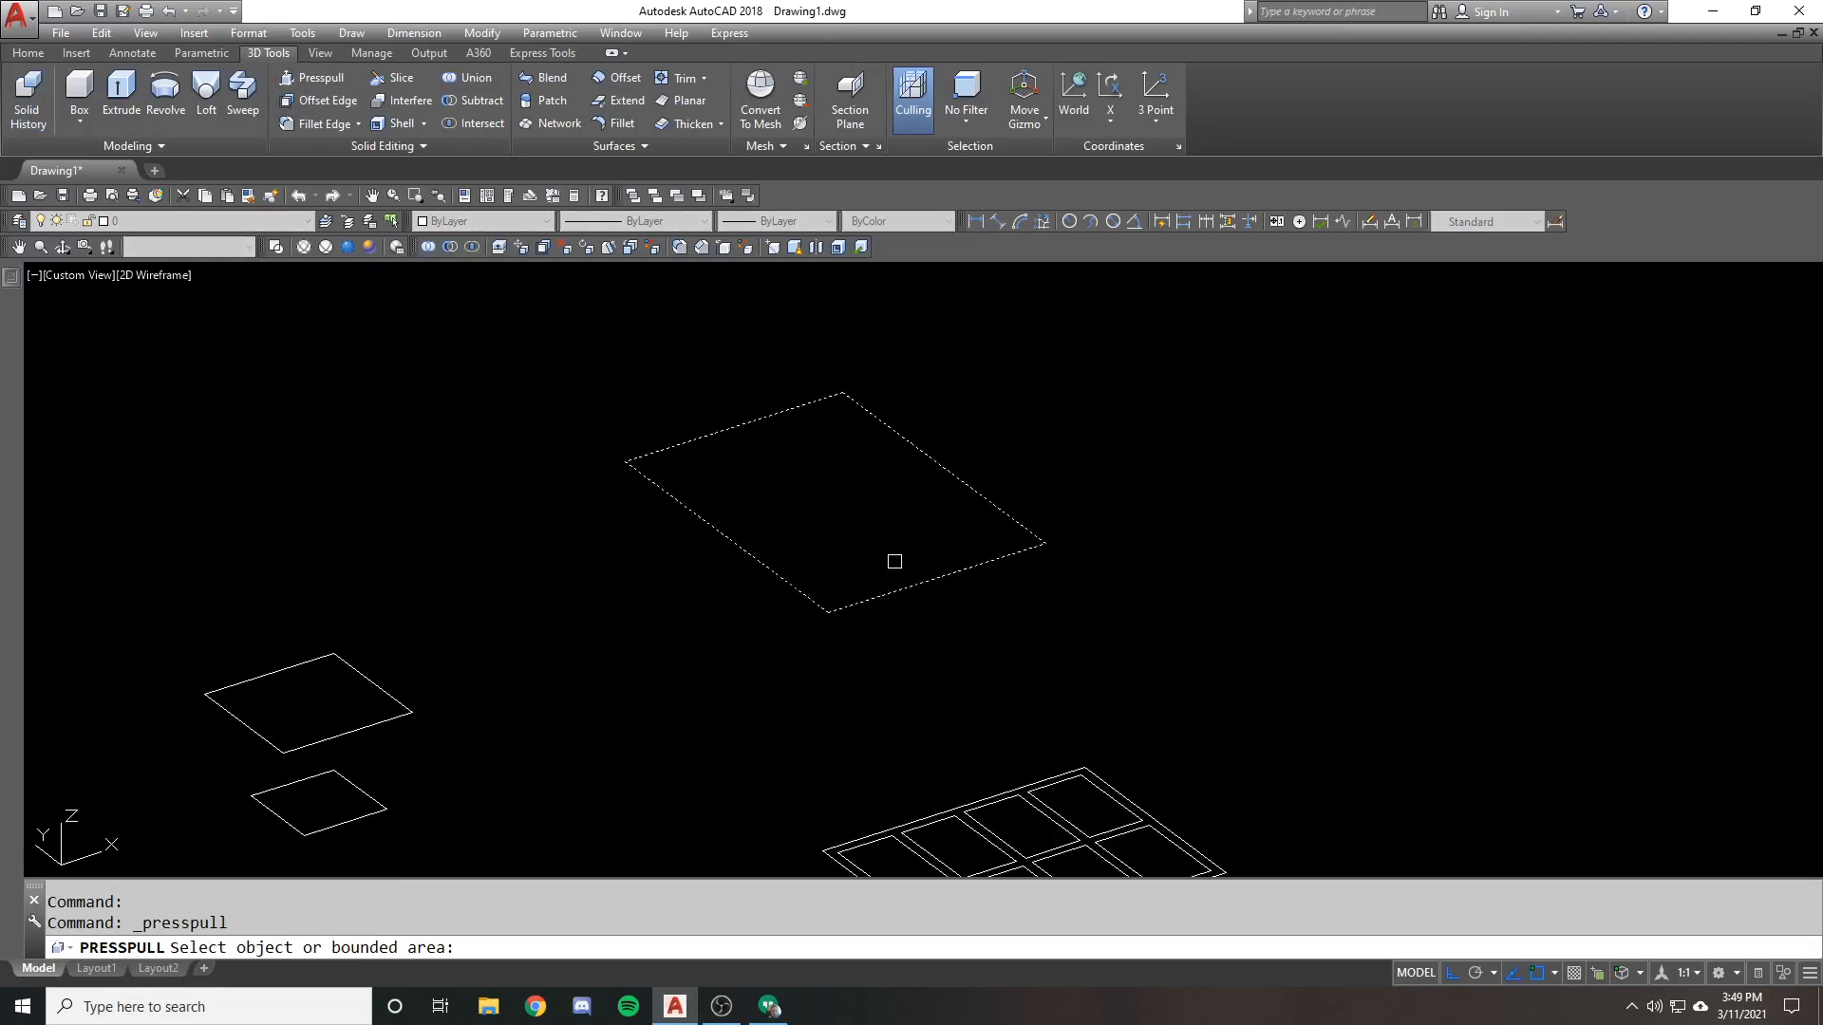
pyautogui.moveTo(902, 423)
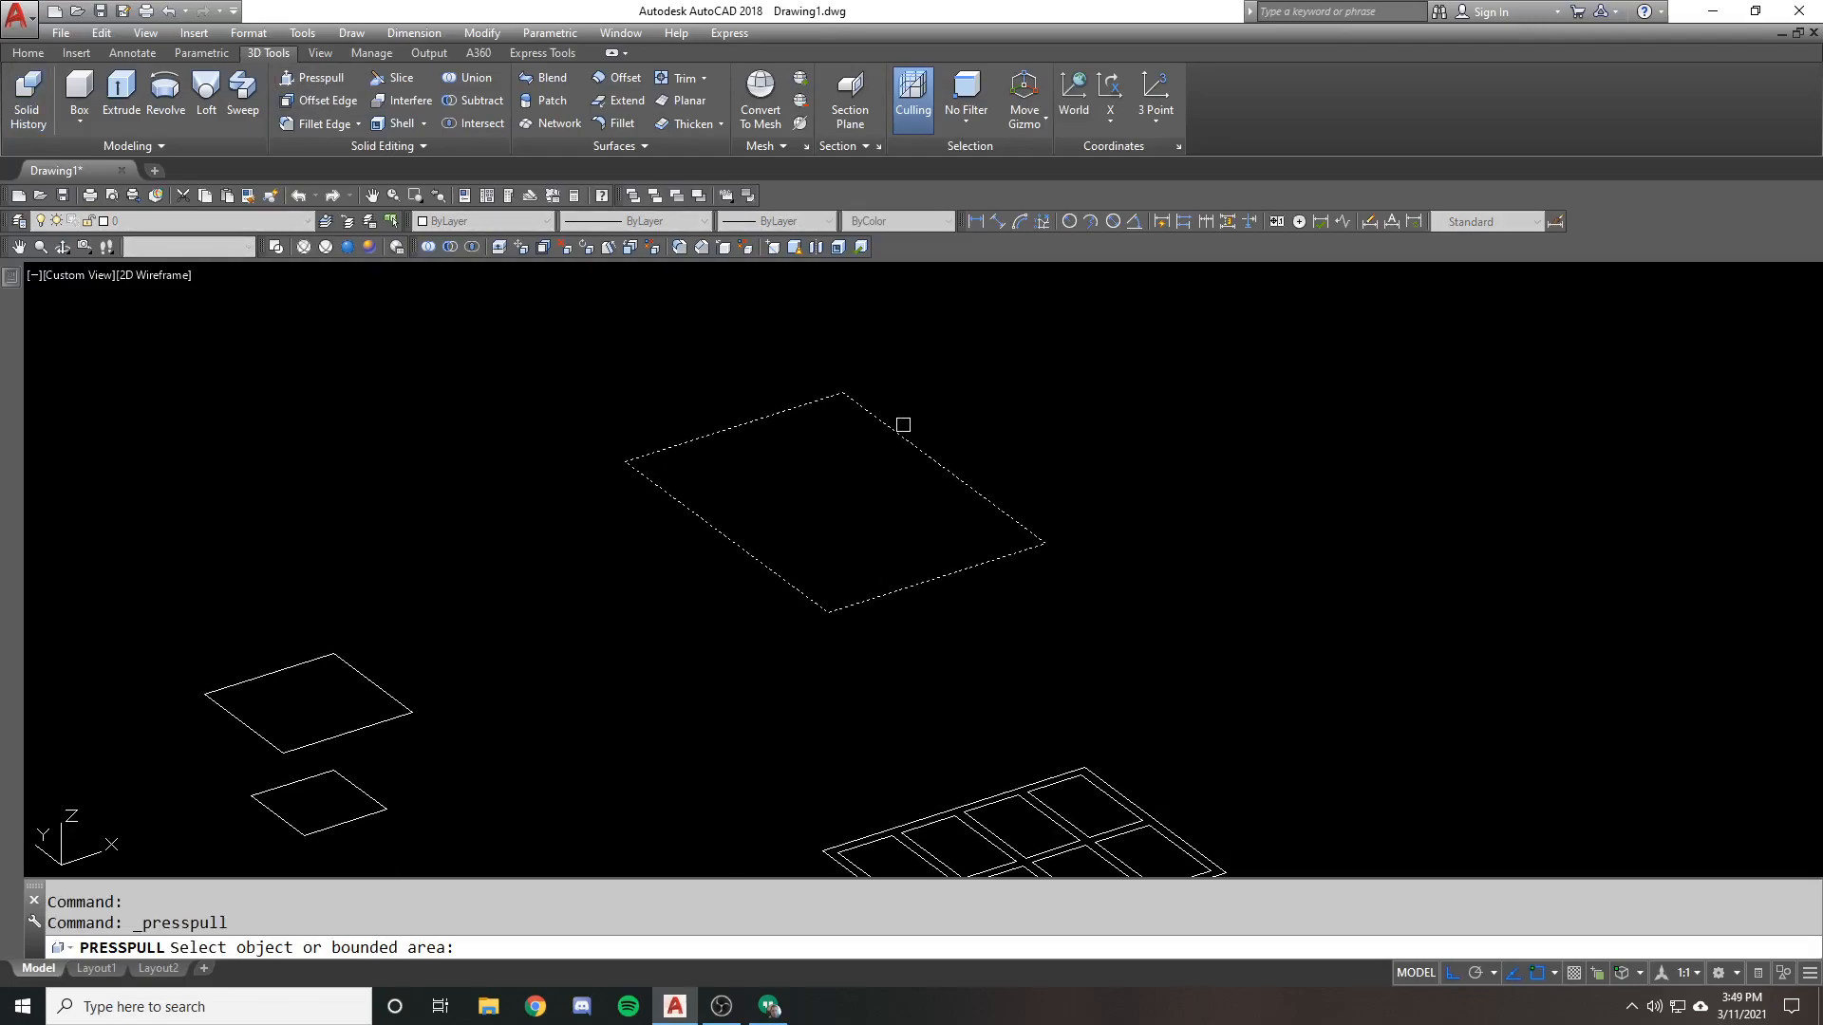
pyautogui.moveTo(818, 478)
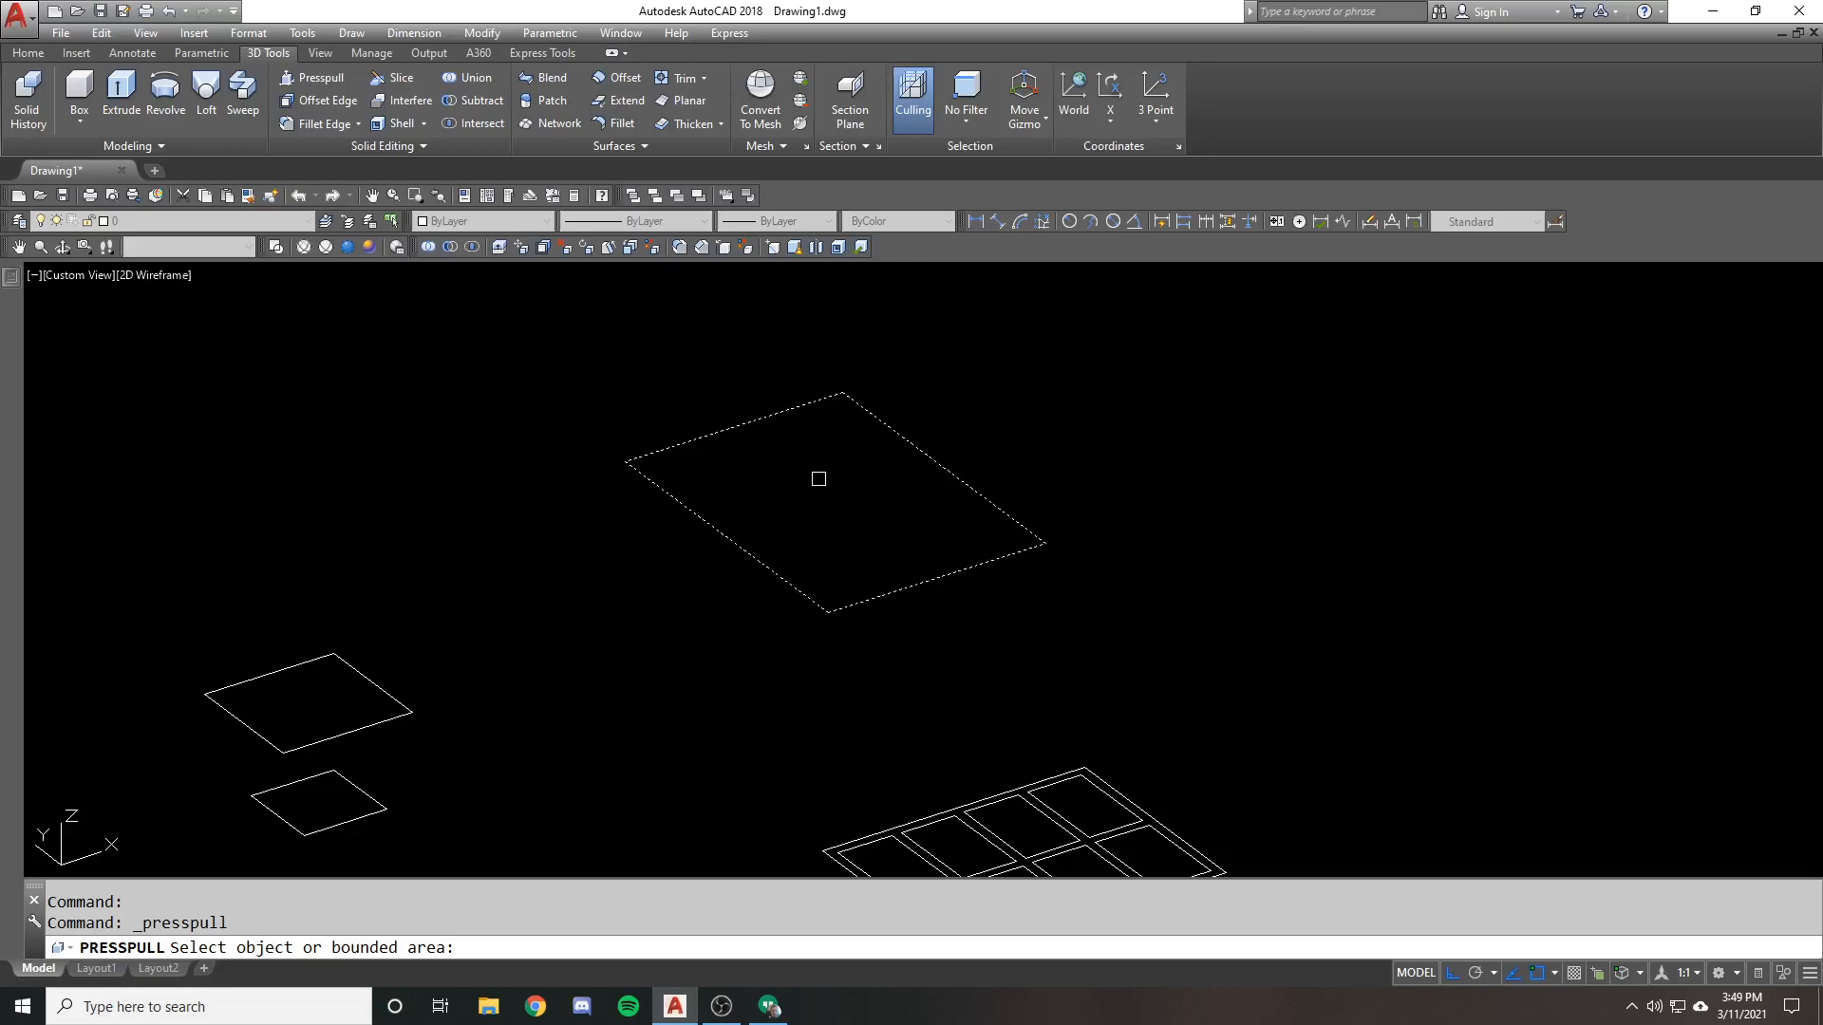
pyautogui.moveTo(782, 490)
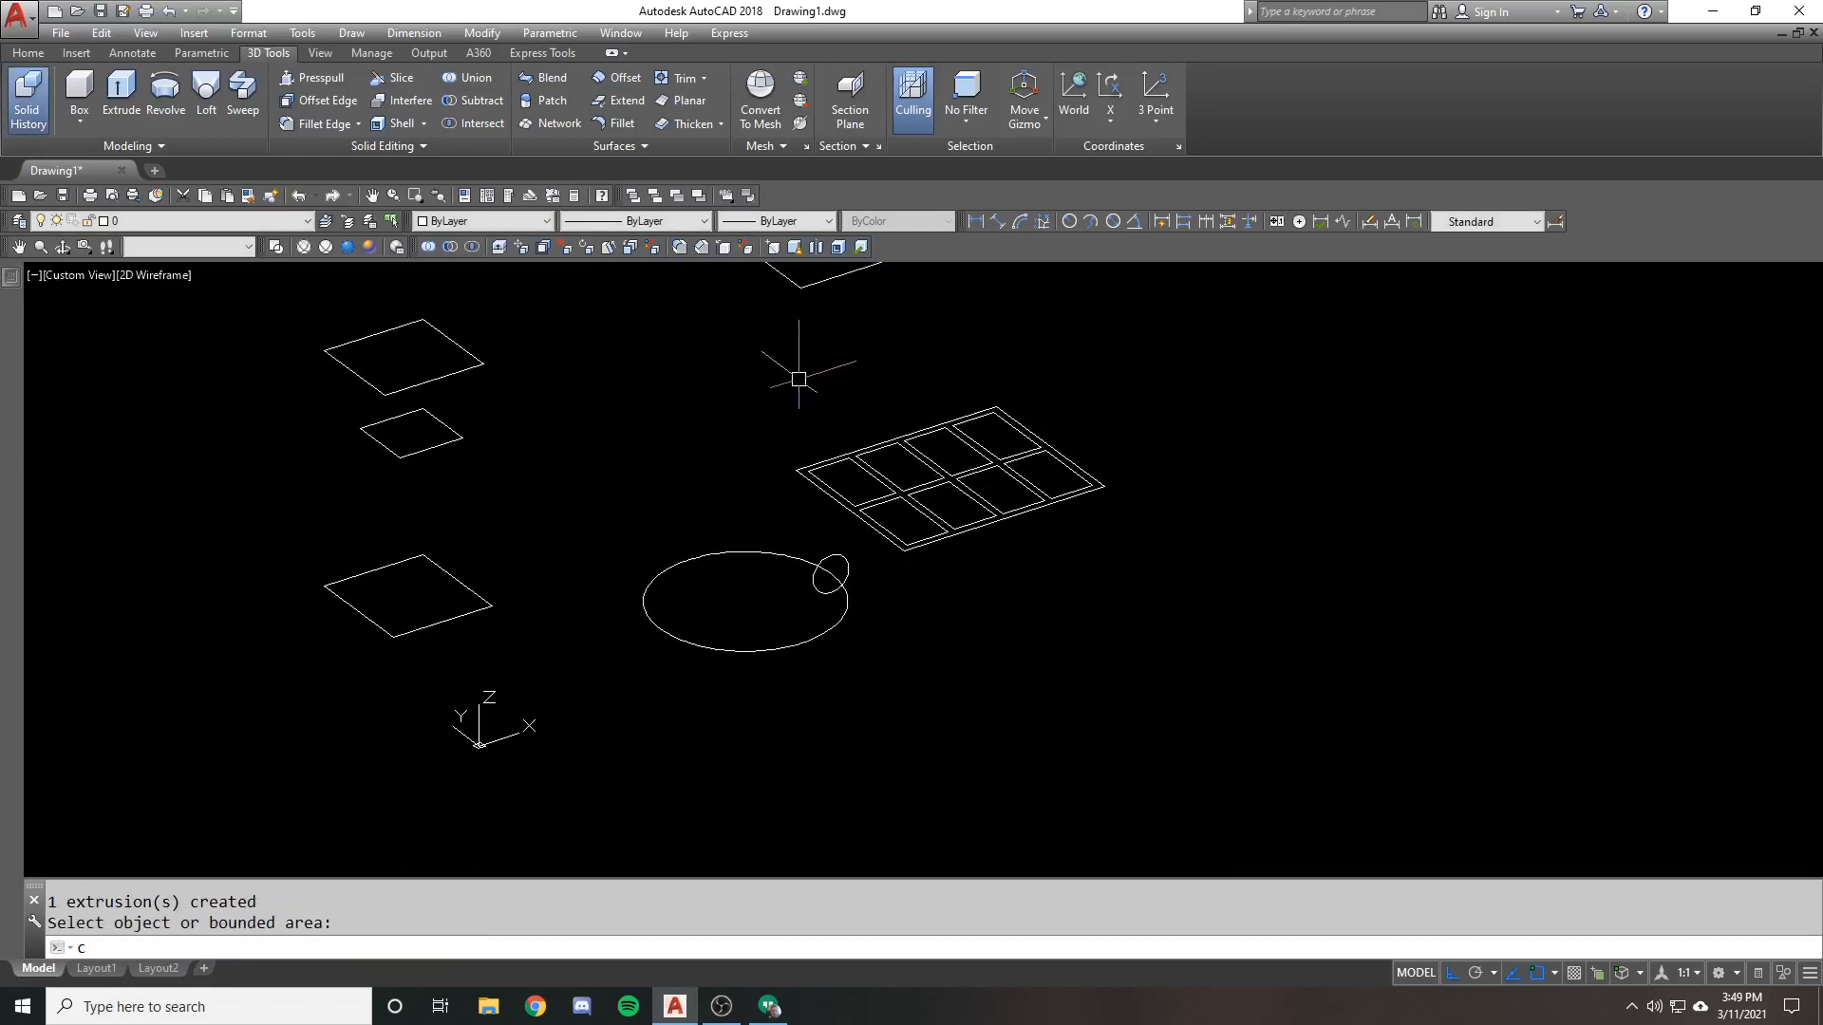
# Copy the grid of cells with CO, then erase the extra copy
pyautogui.write('co')
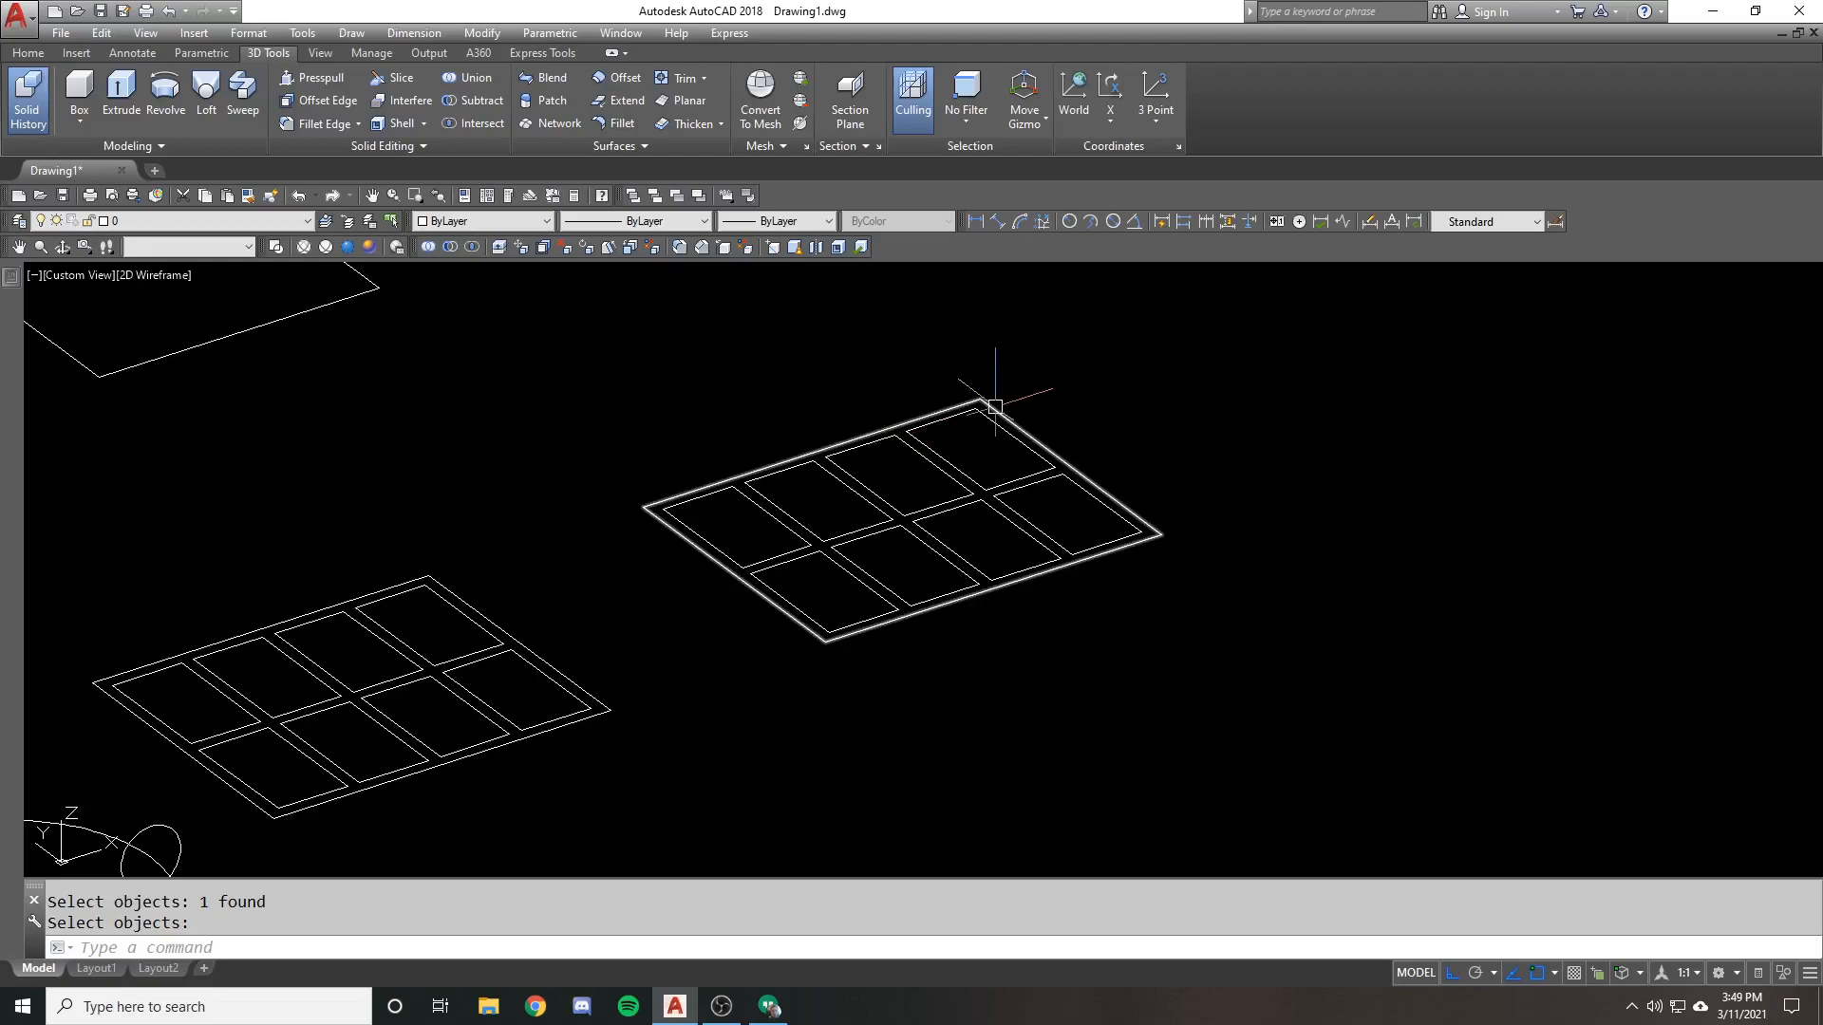
pyautogui.write('e')
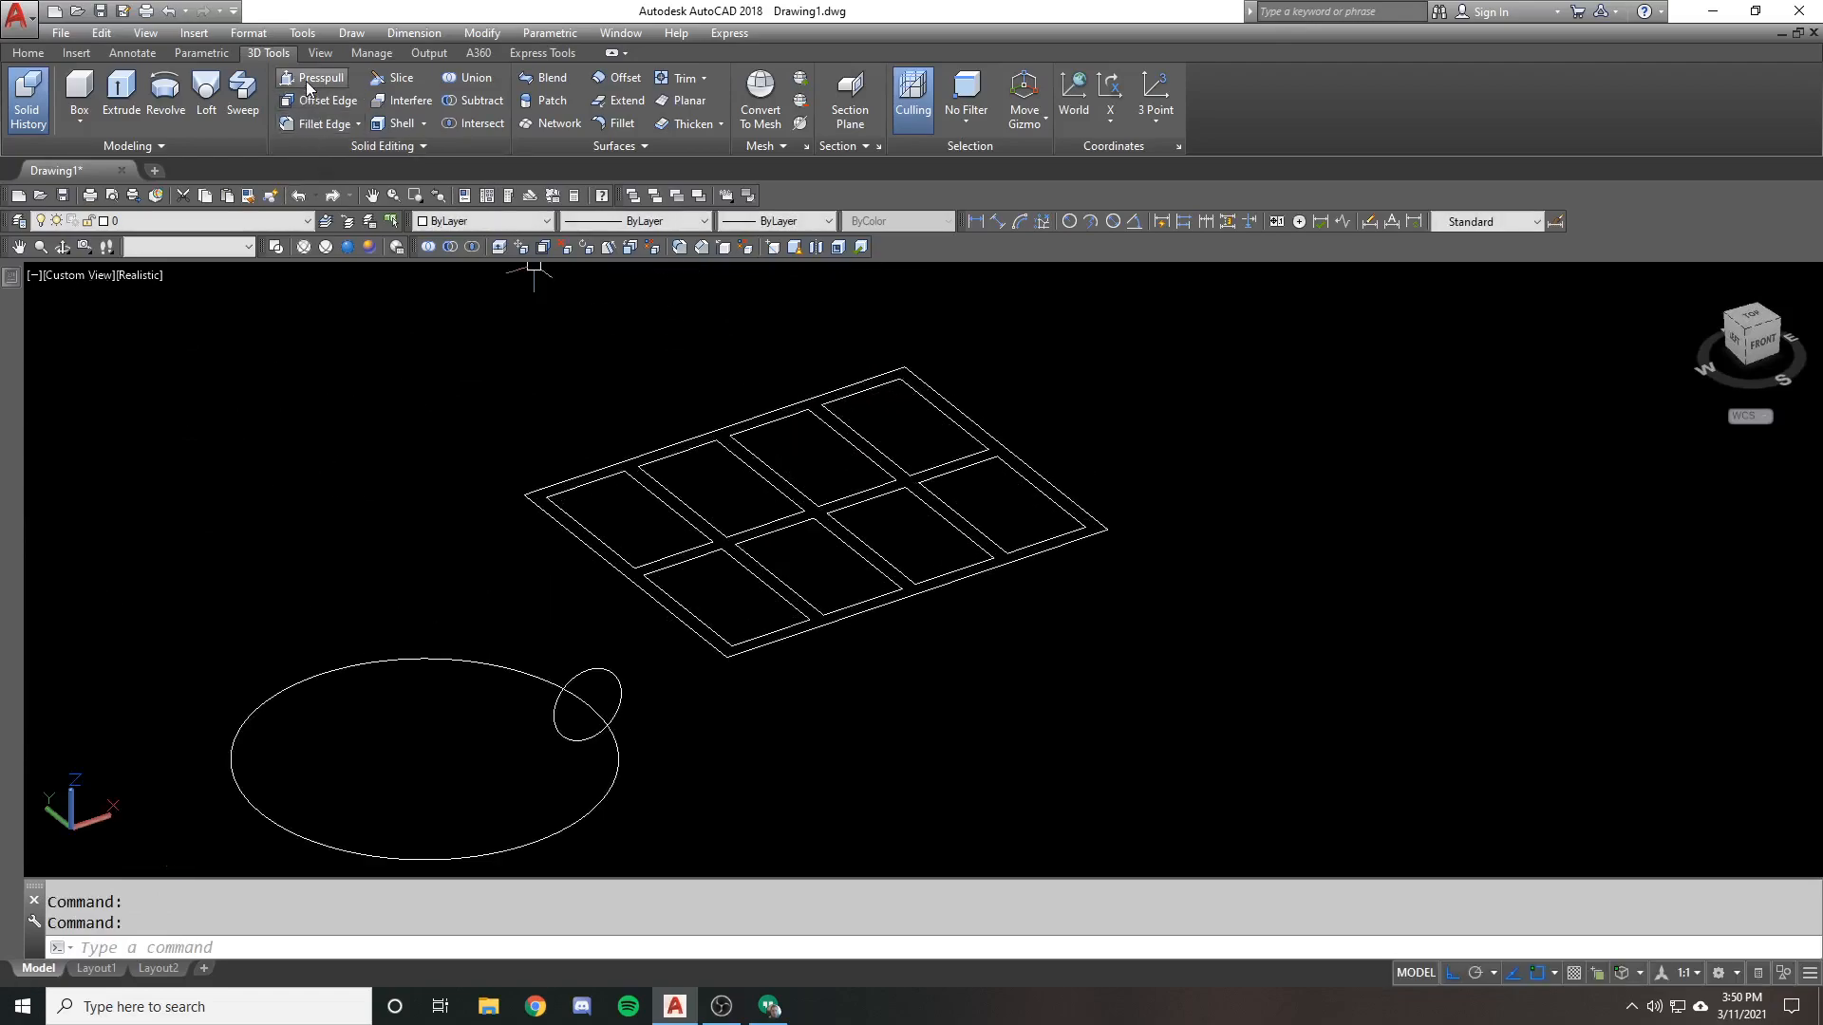
# Presspull the grid's bounded area up into an eight-compartment solid tray
pyautogui.click(313, 76)
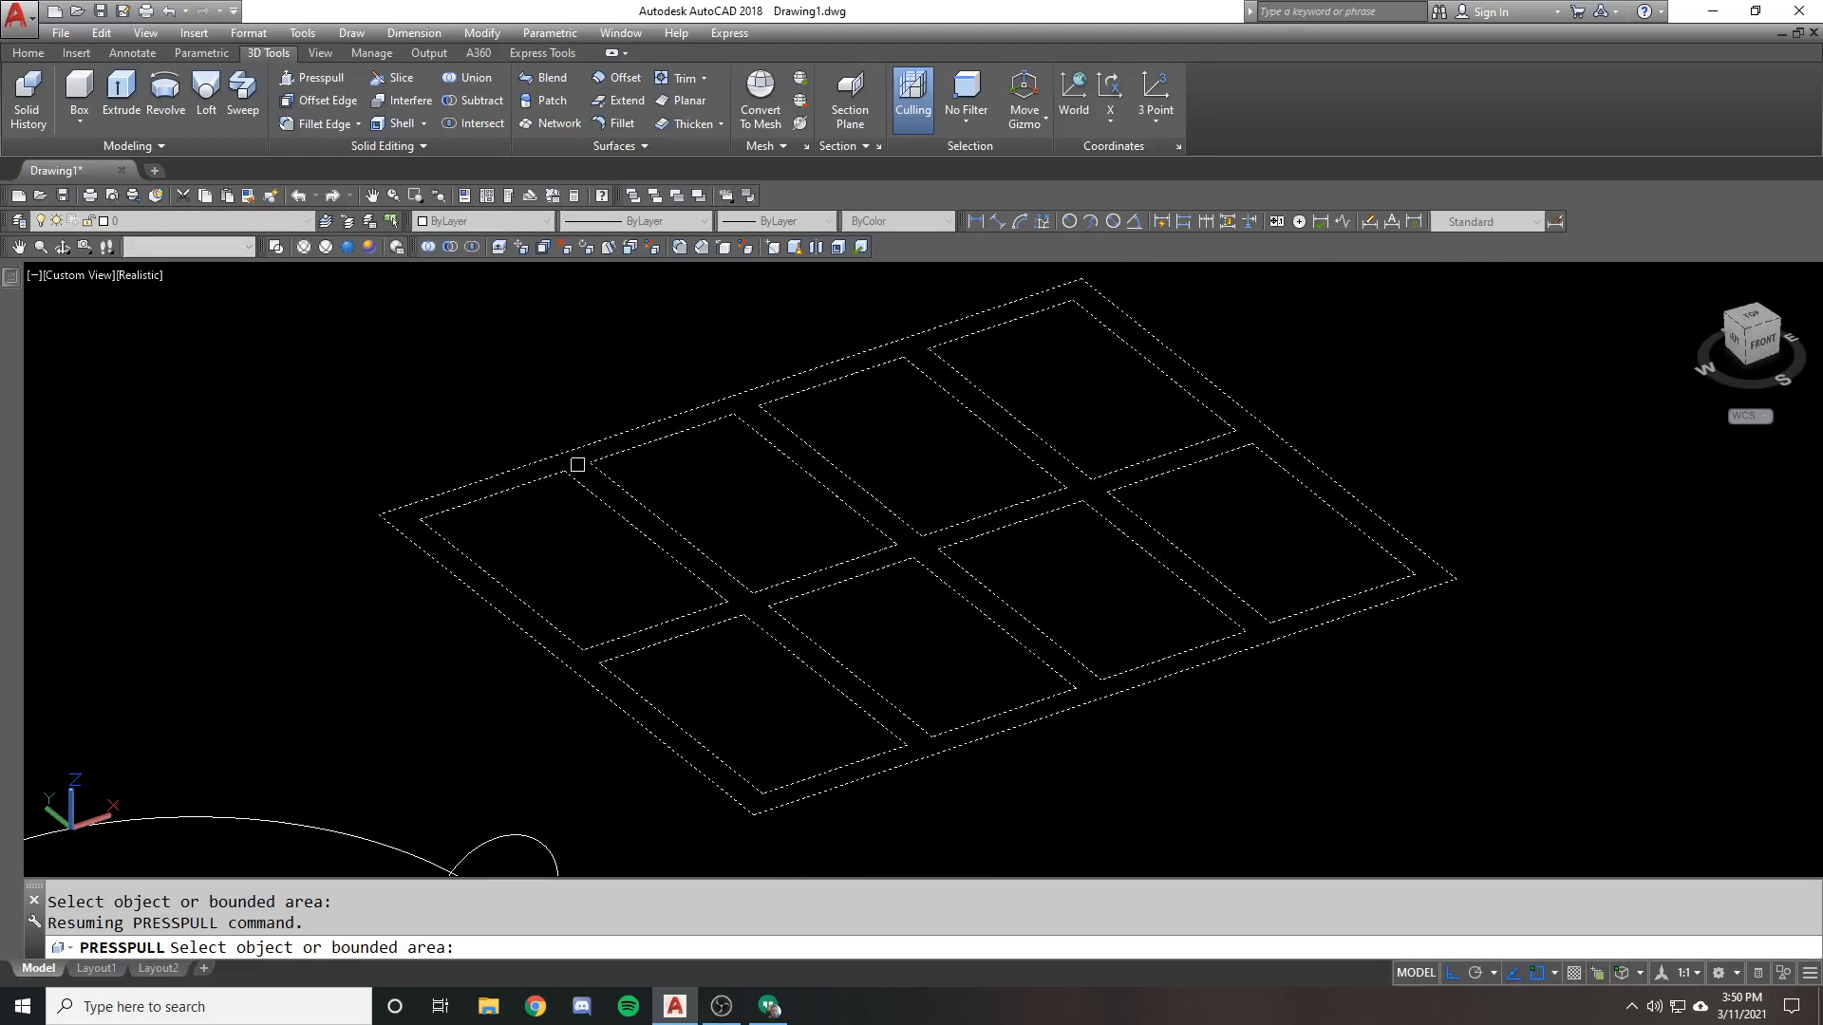
pyautogui.moveTo(577, 460)
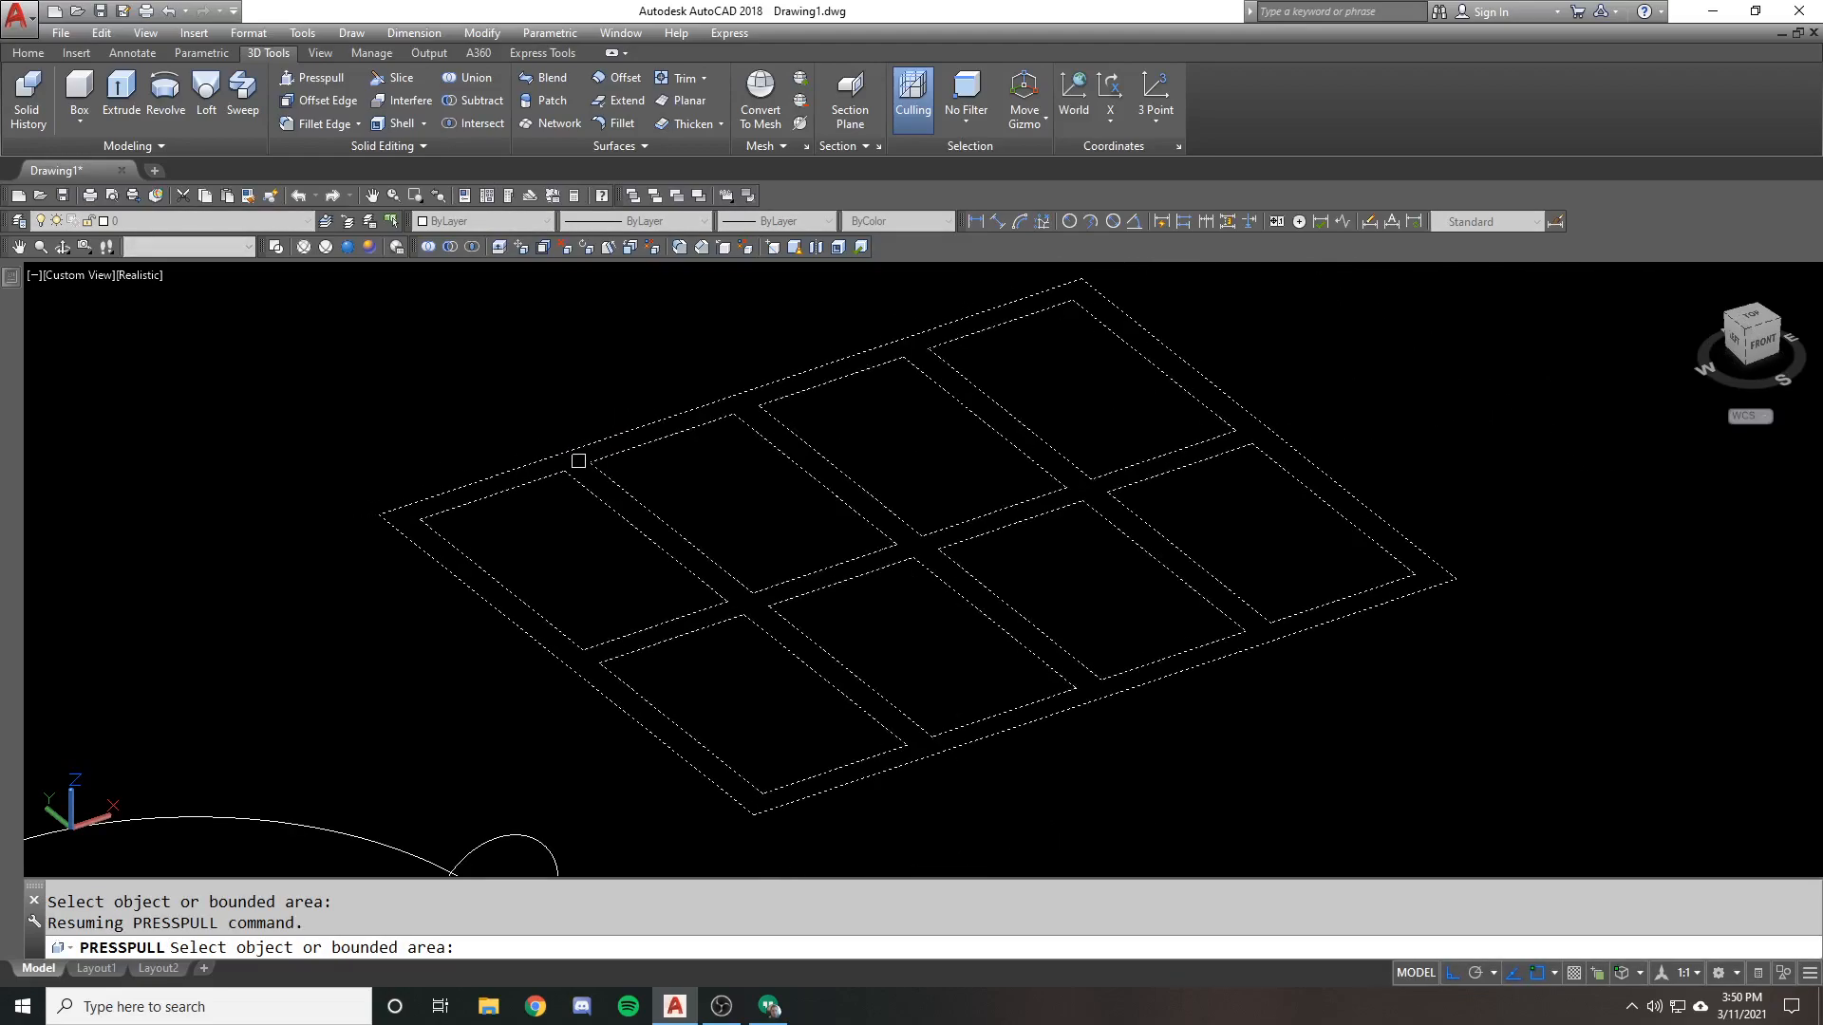
pyautogui.moveTo(421, 488)
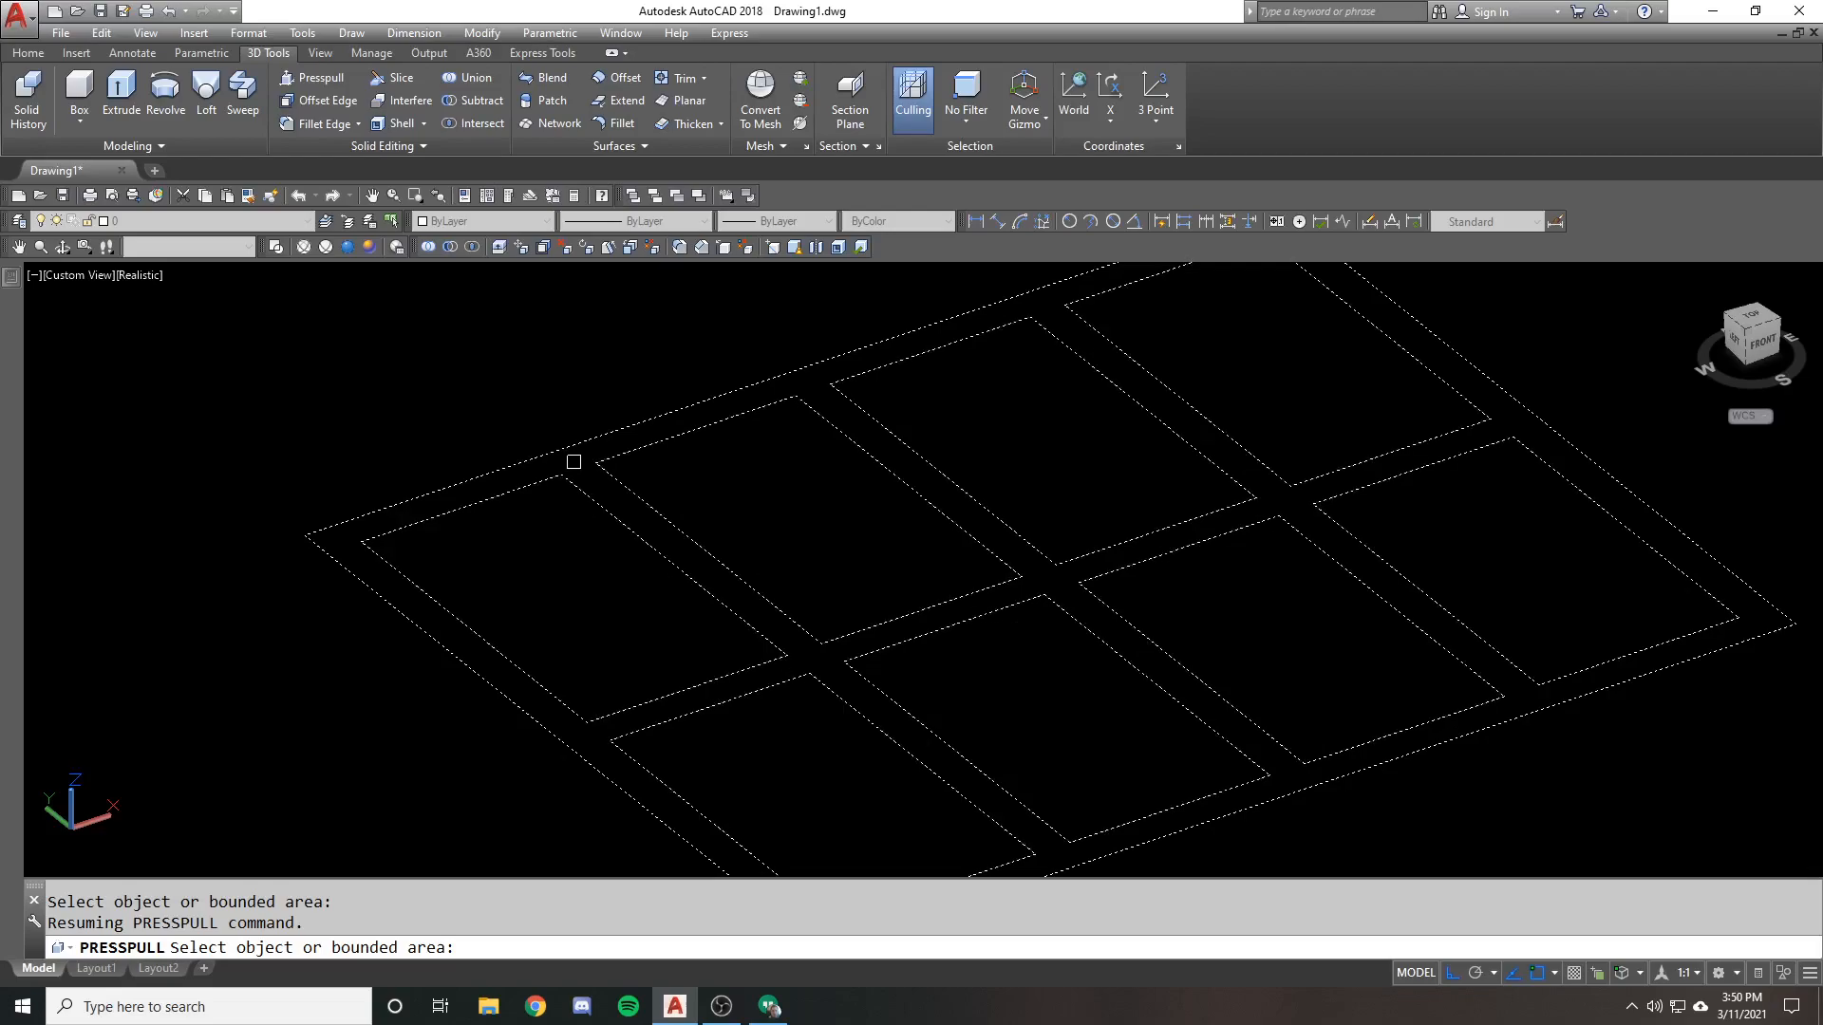
pyautogui.click(574, 461)
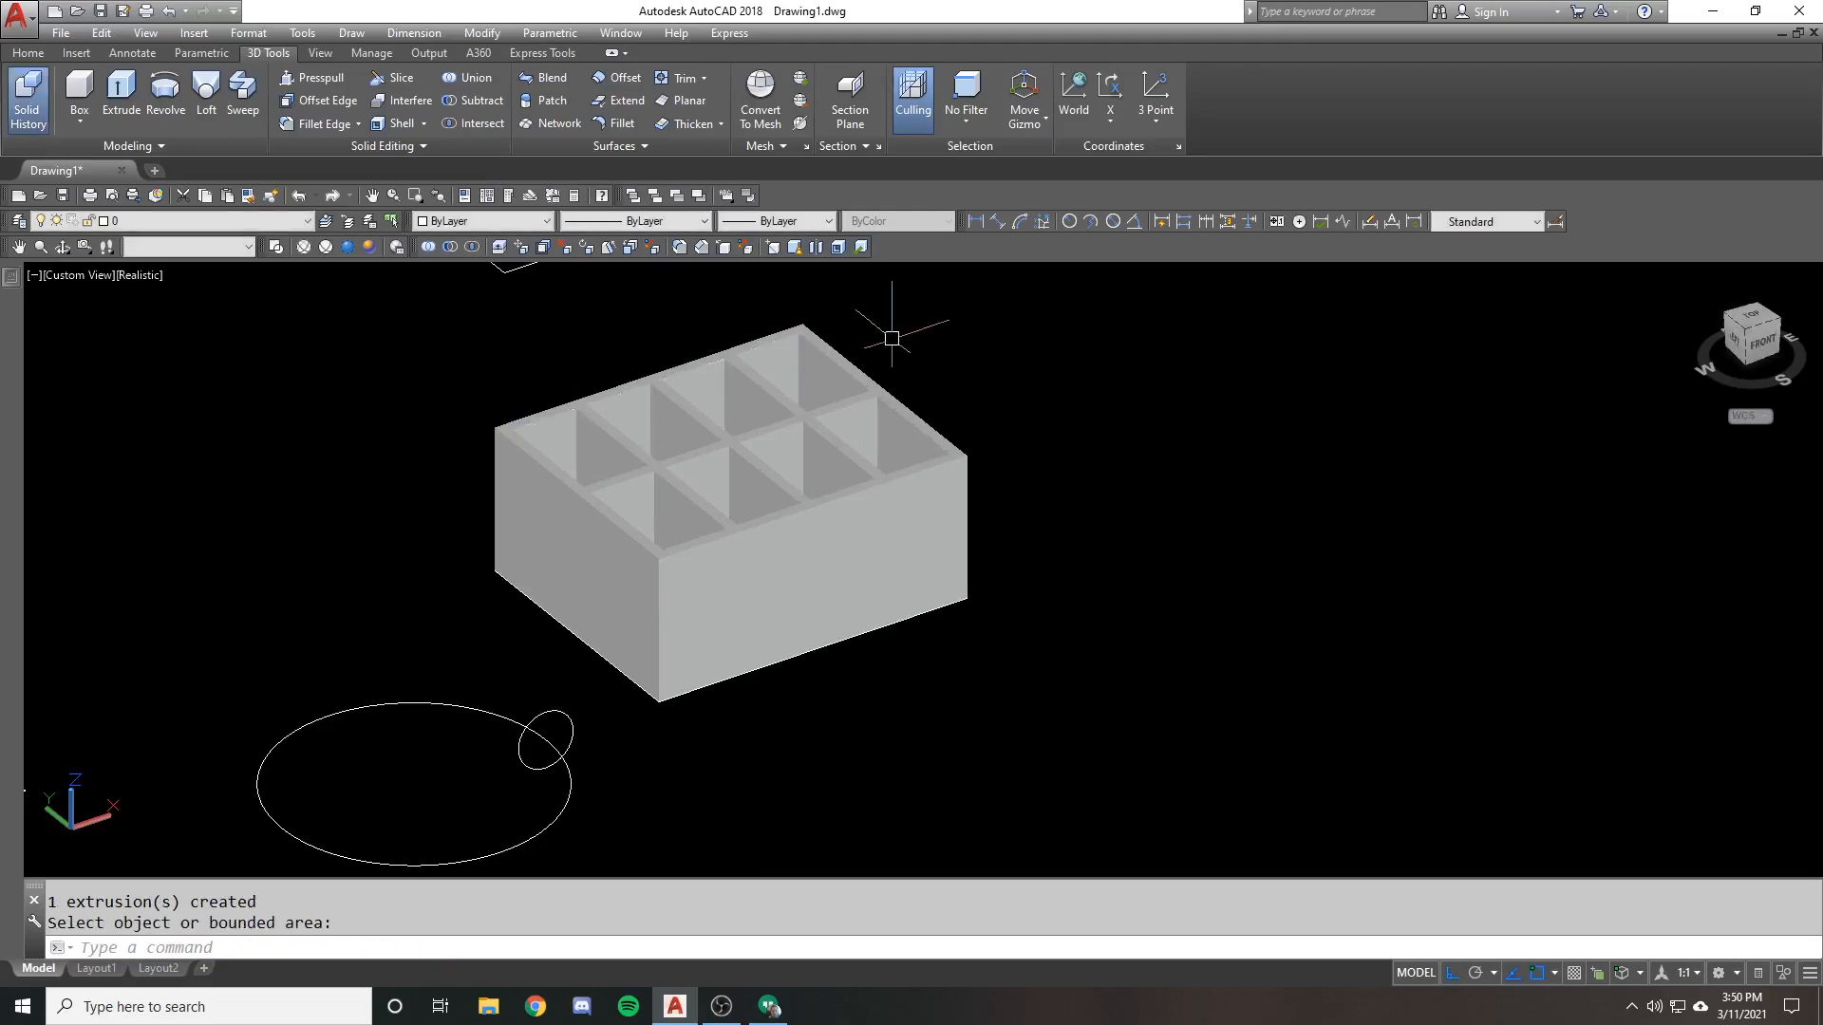
pyautogui.moveTo(898, 380)
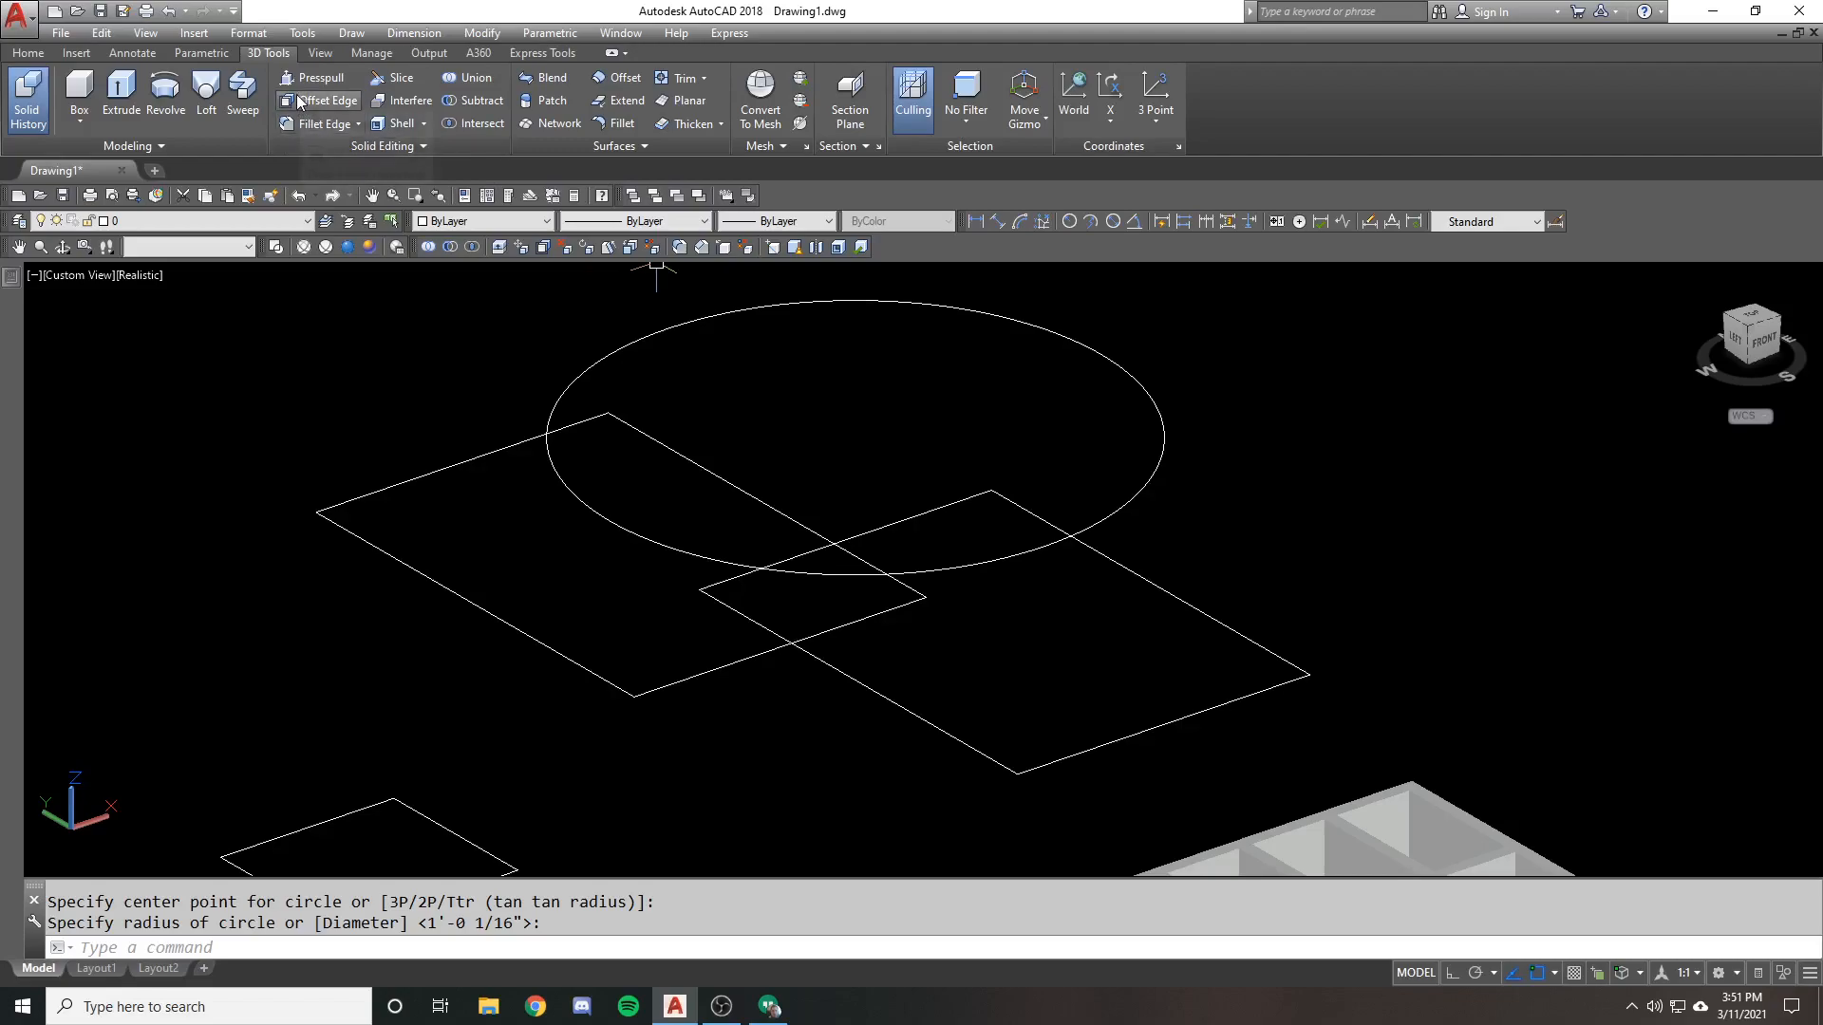
# Draw a circle over the overlapping rectangles and press-pull one bounded region into a small solid
pyautogui.click(317, 76)
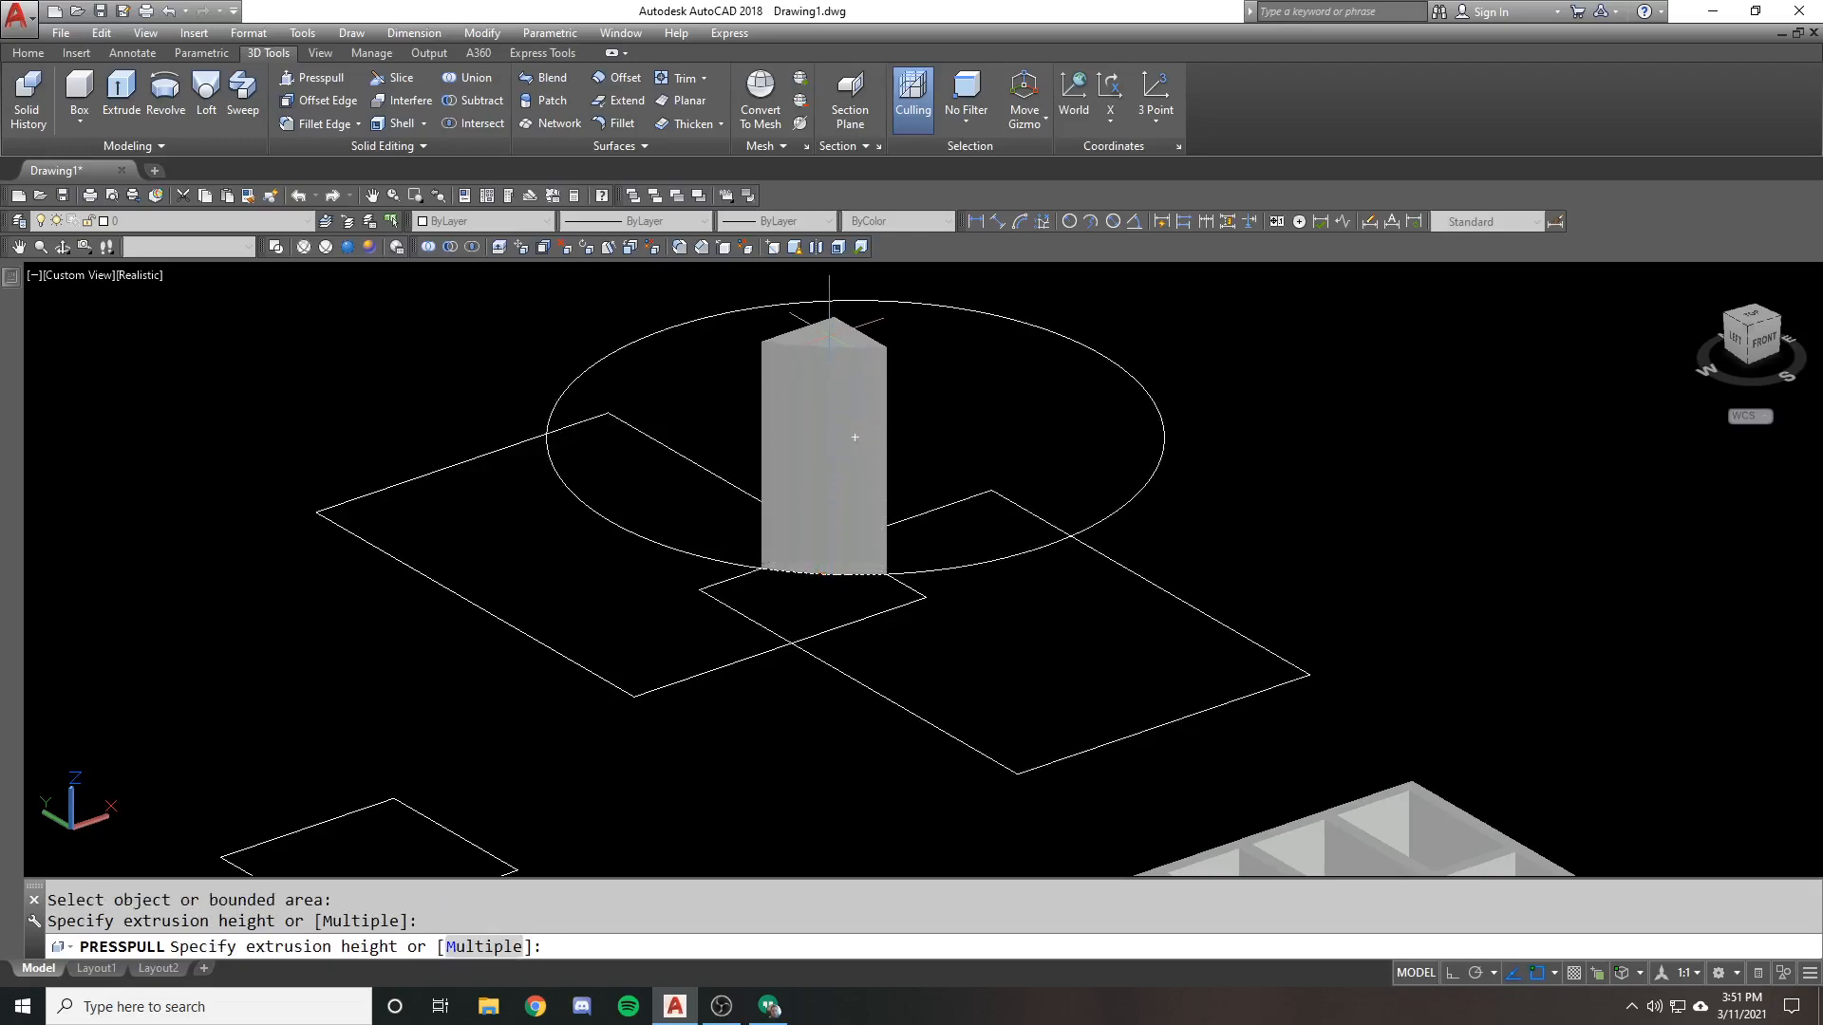
pyautogui.press('Escape')
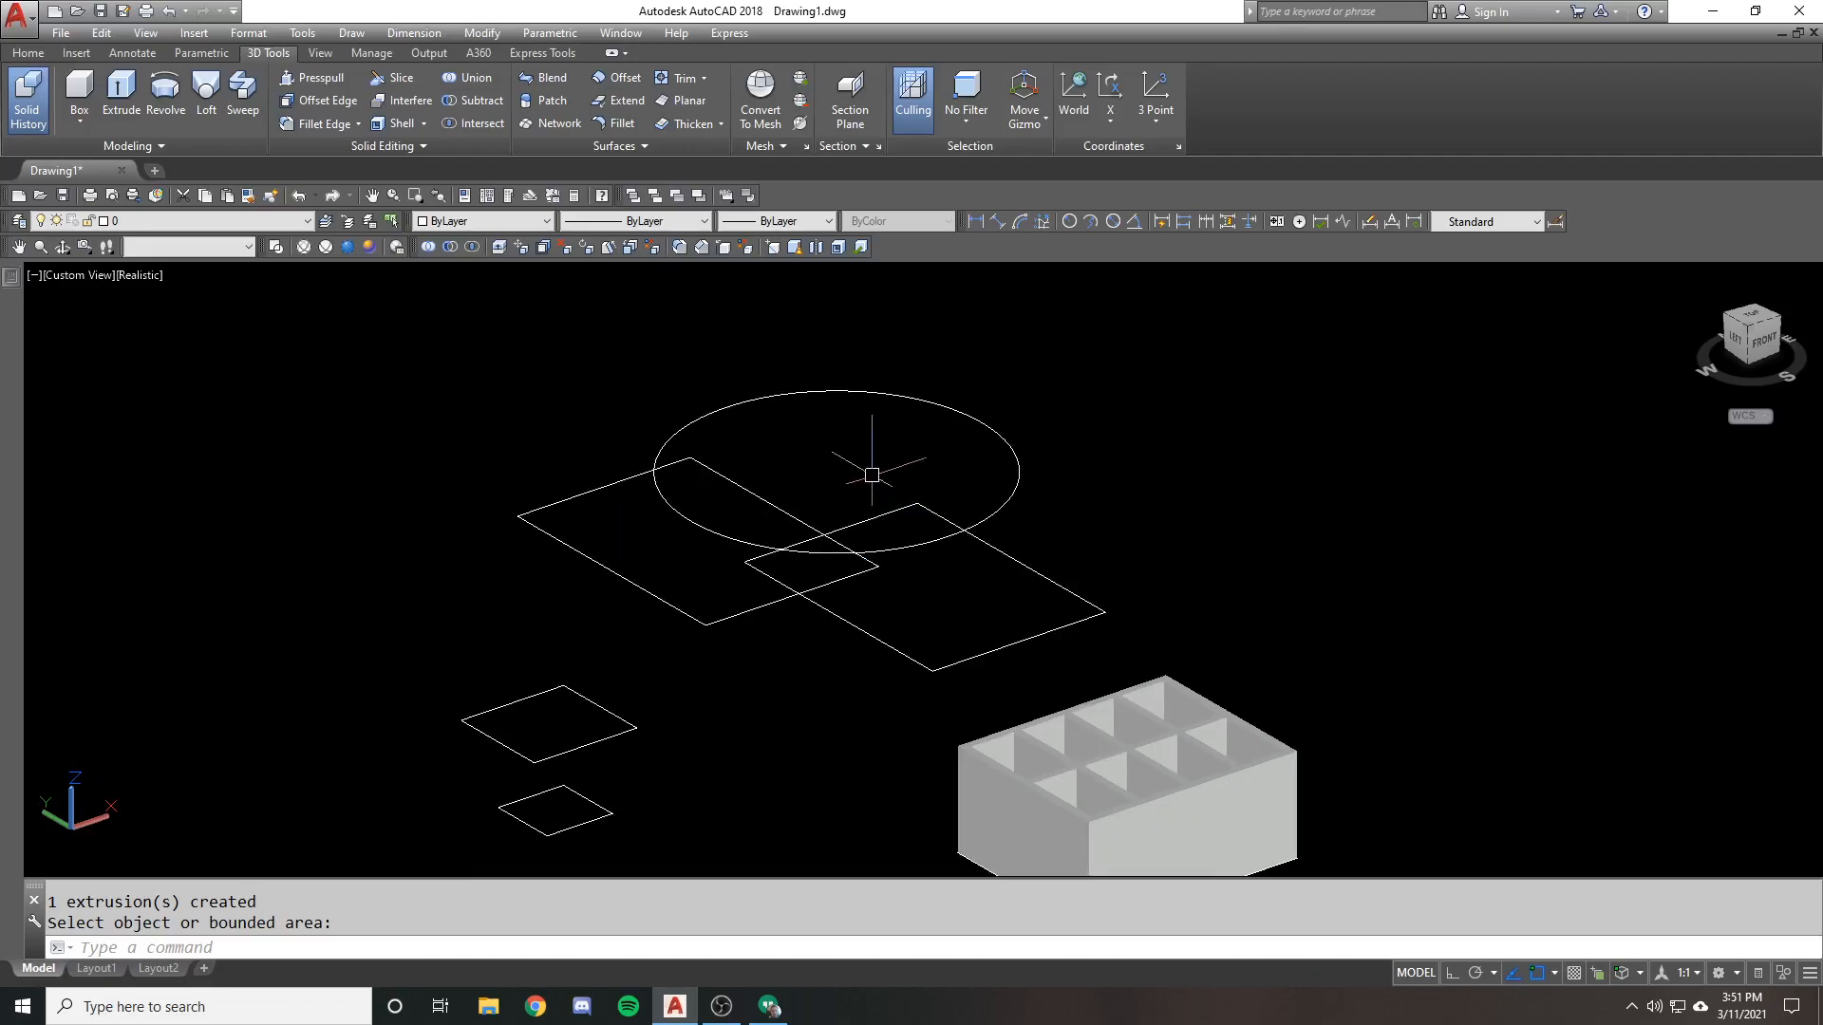
pyautogui.moveTo(644, 439)
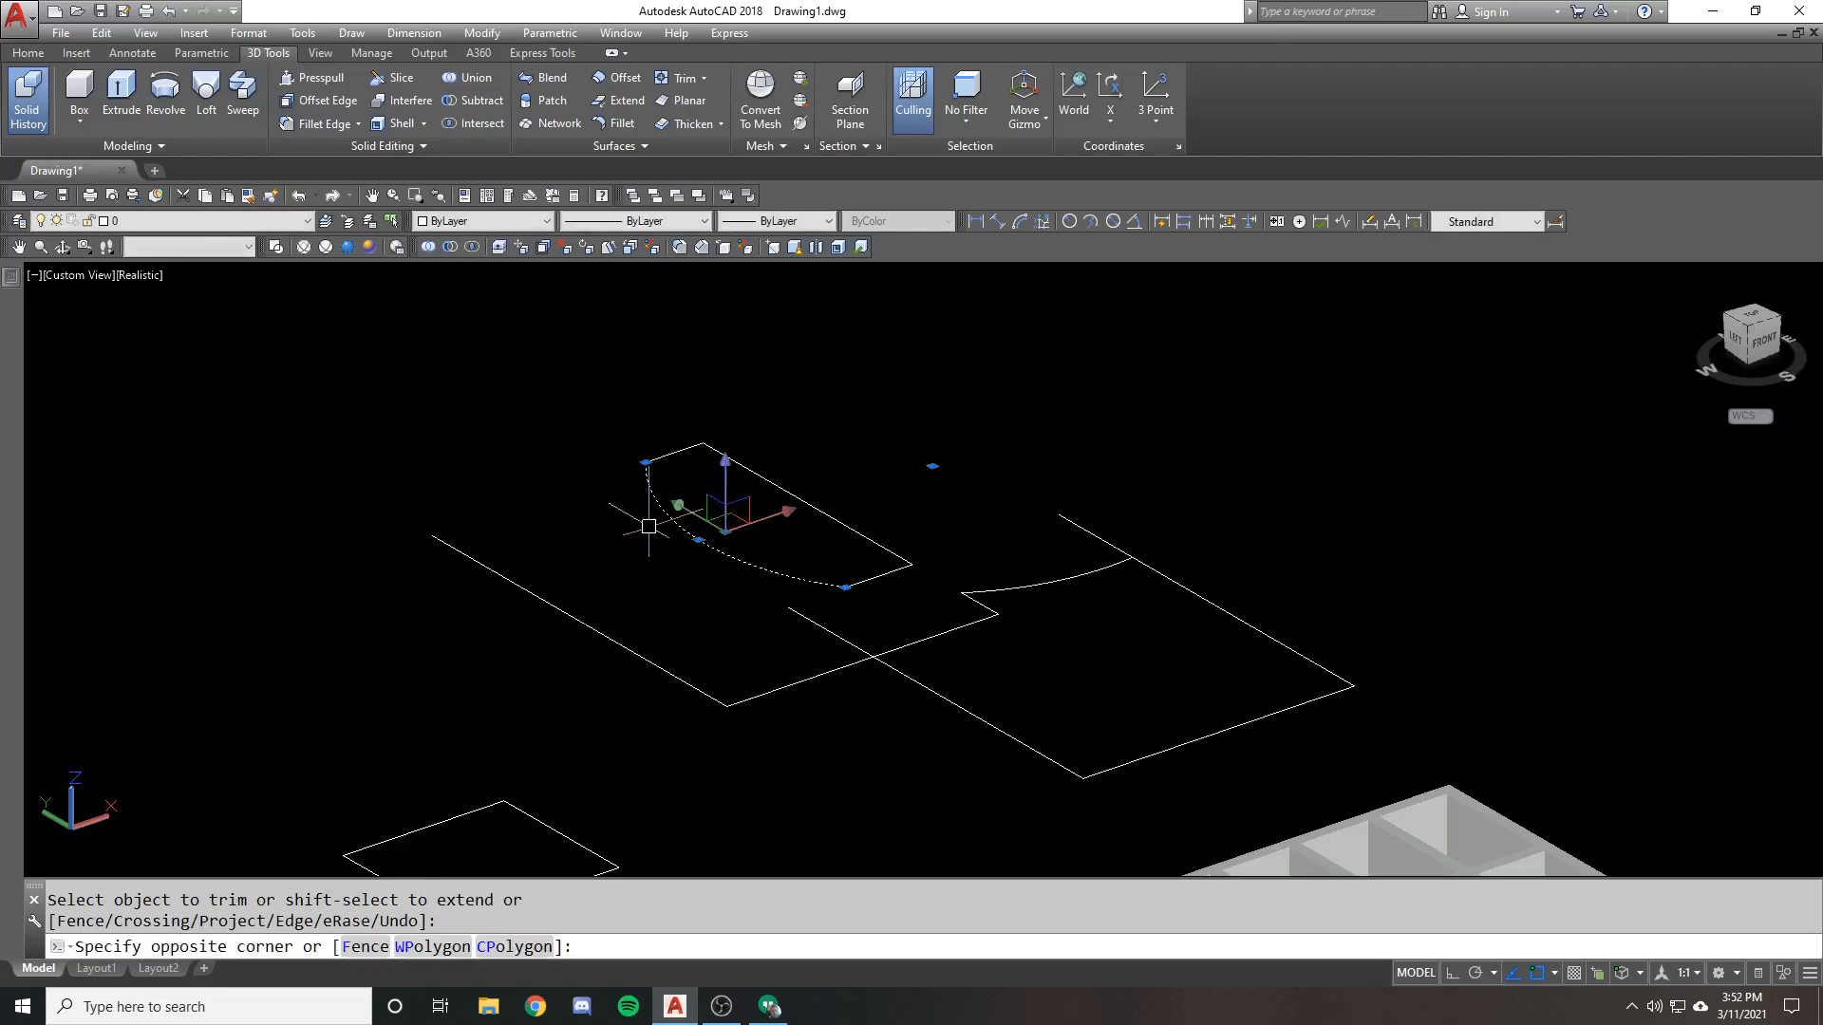
pyautogui.moveTo(650, 526); pyautogui.dragTo(930, 562)
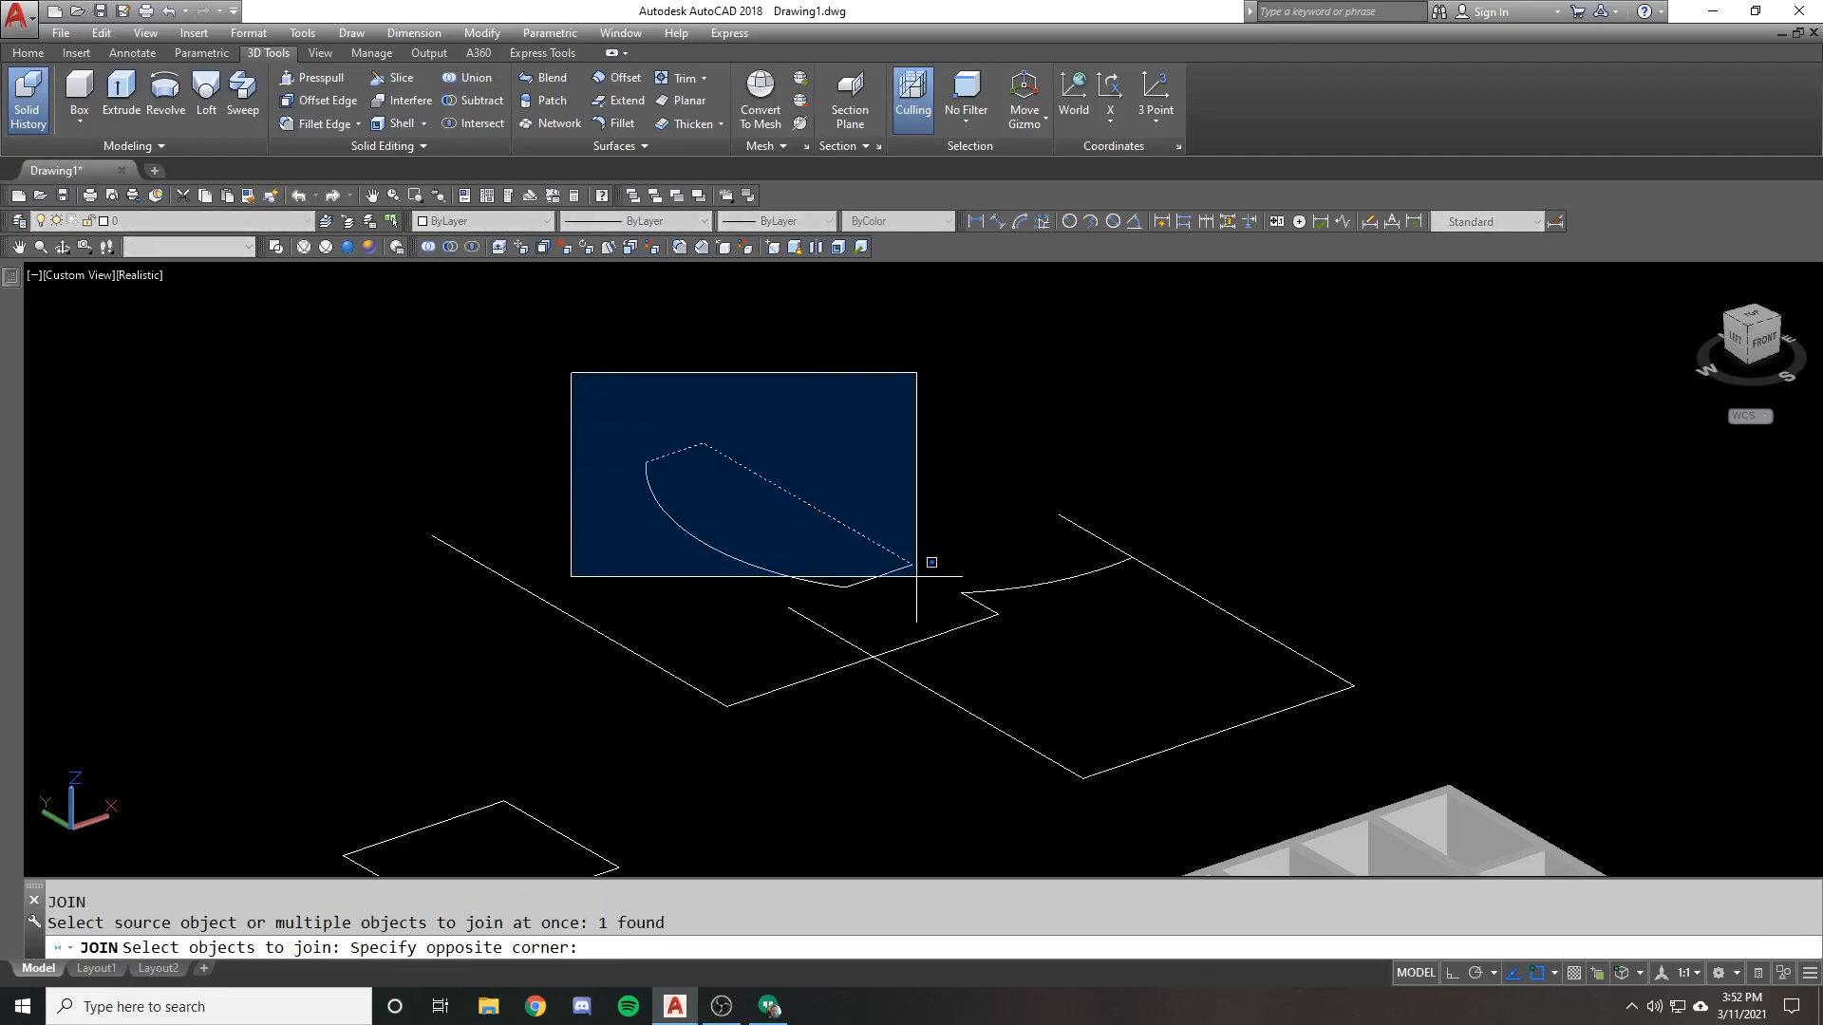
pyautogui.press('Escape')
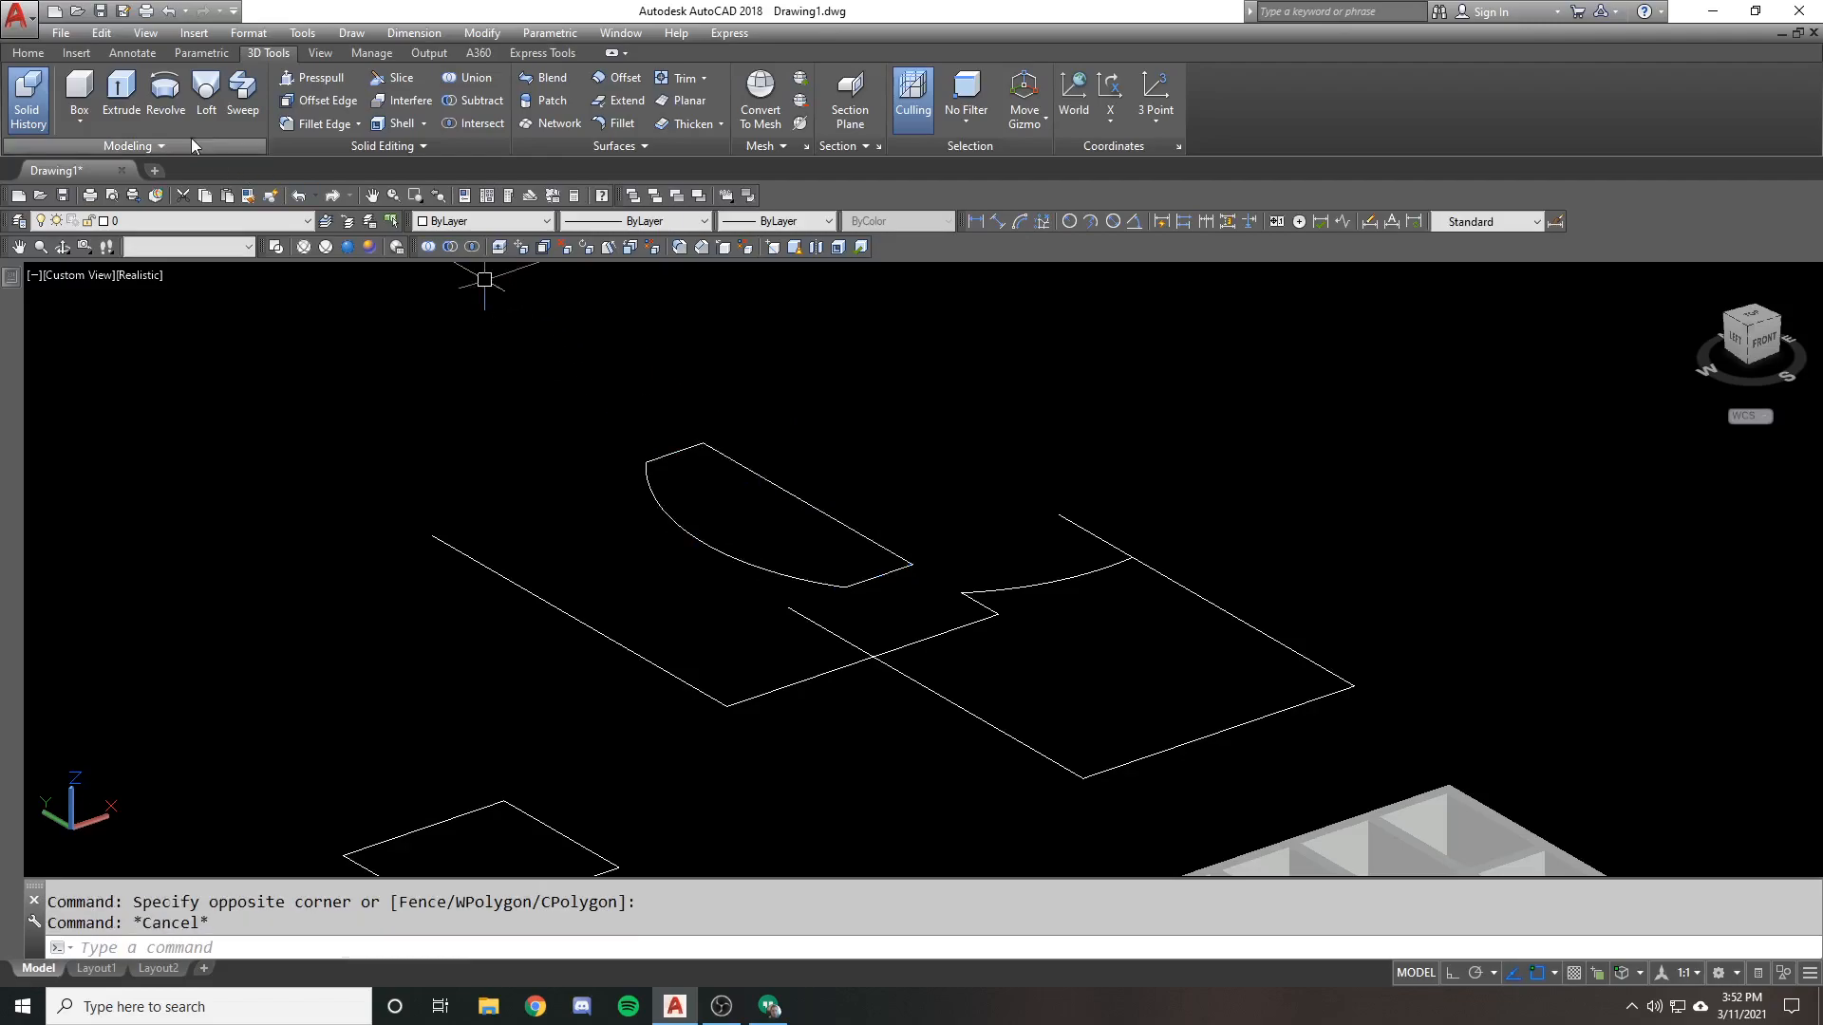
pyautogui.click(120, 95)
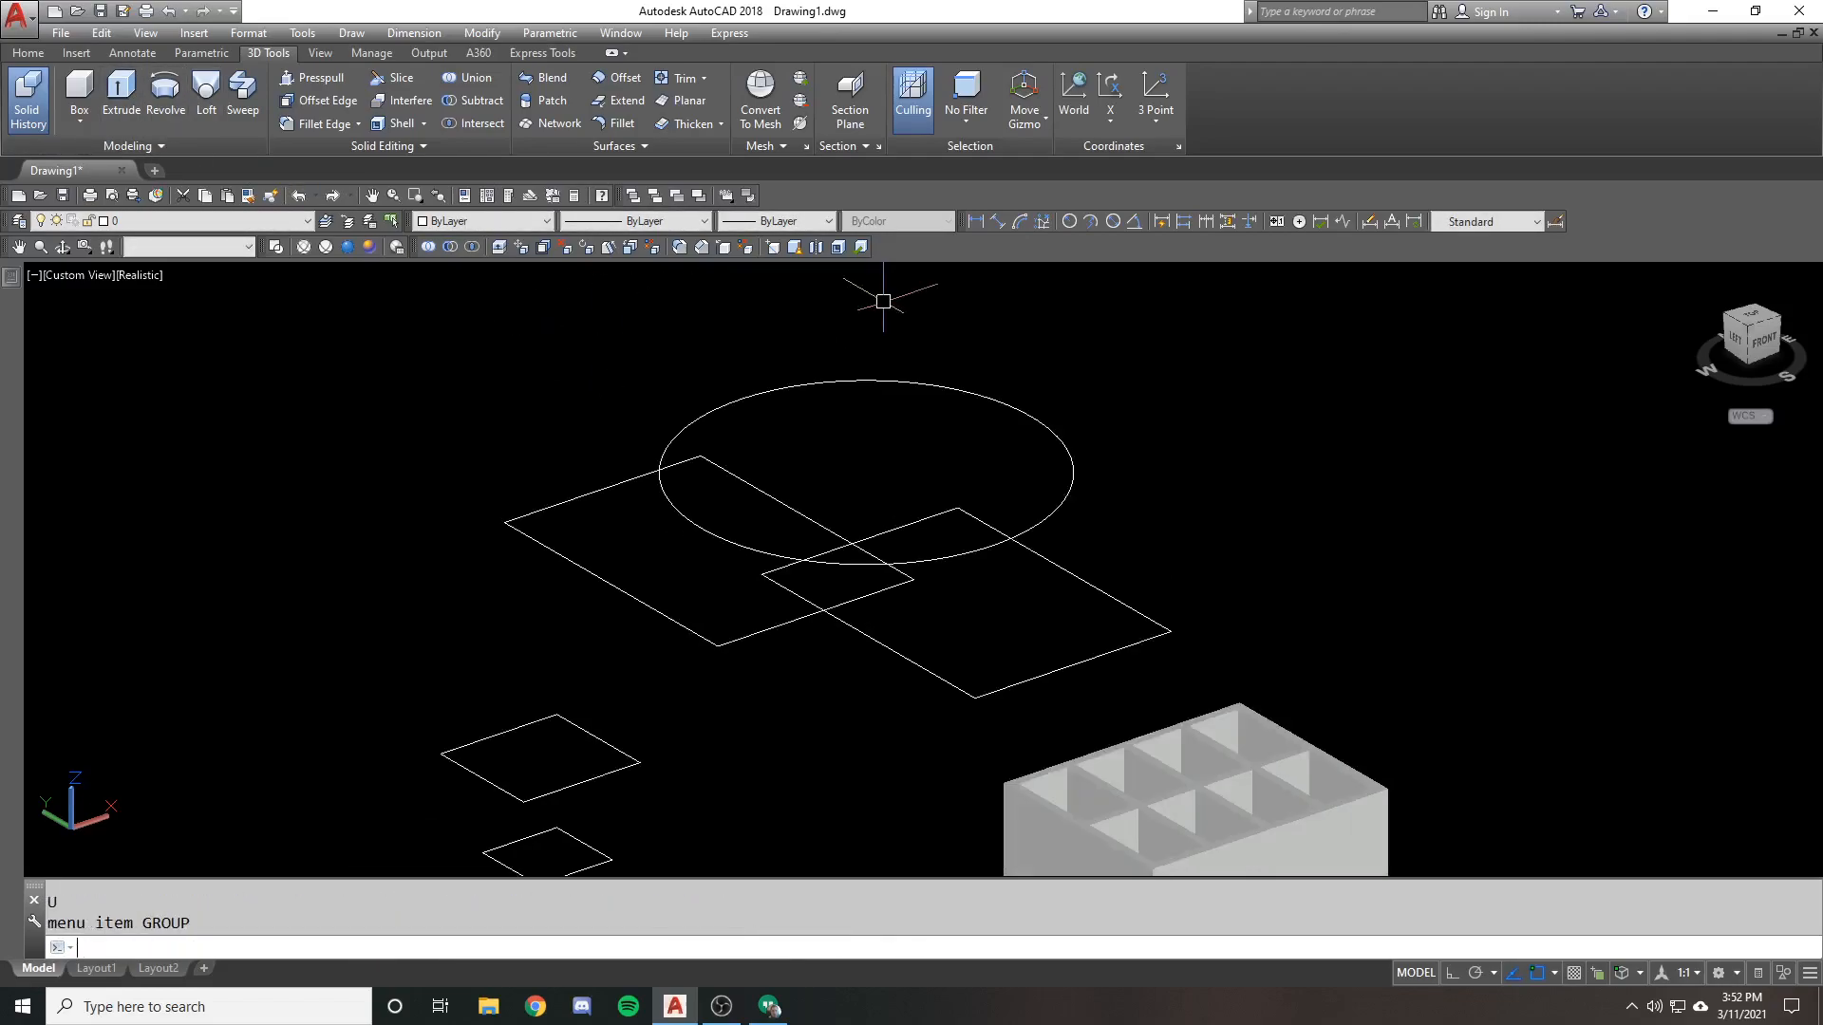
# Erase the compartment tray, the box and the overlapping rectangles, keeping the flat squares, ring and grid
pyautogui.scroll(-3)
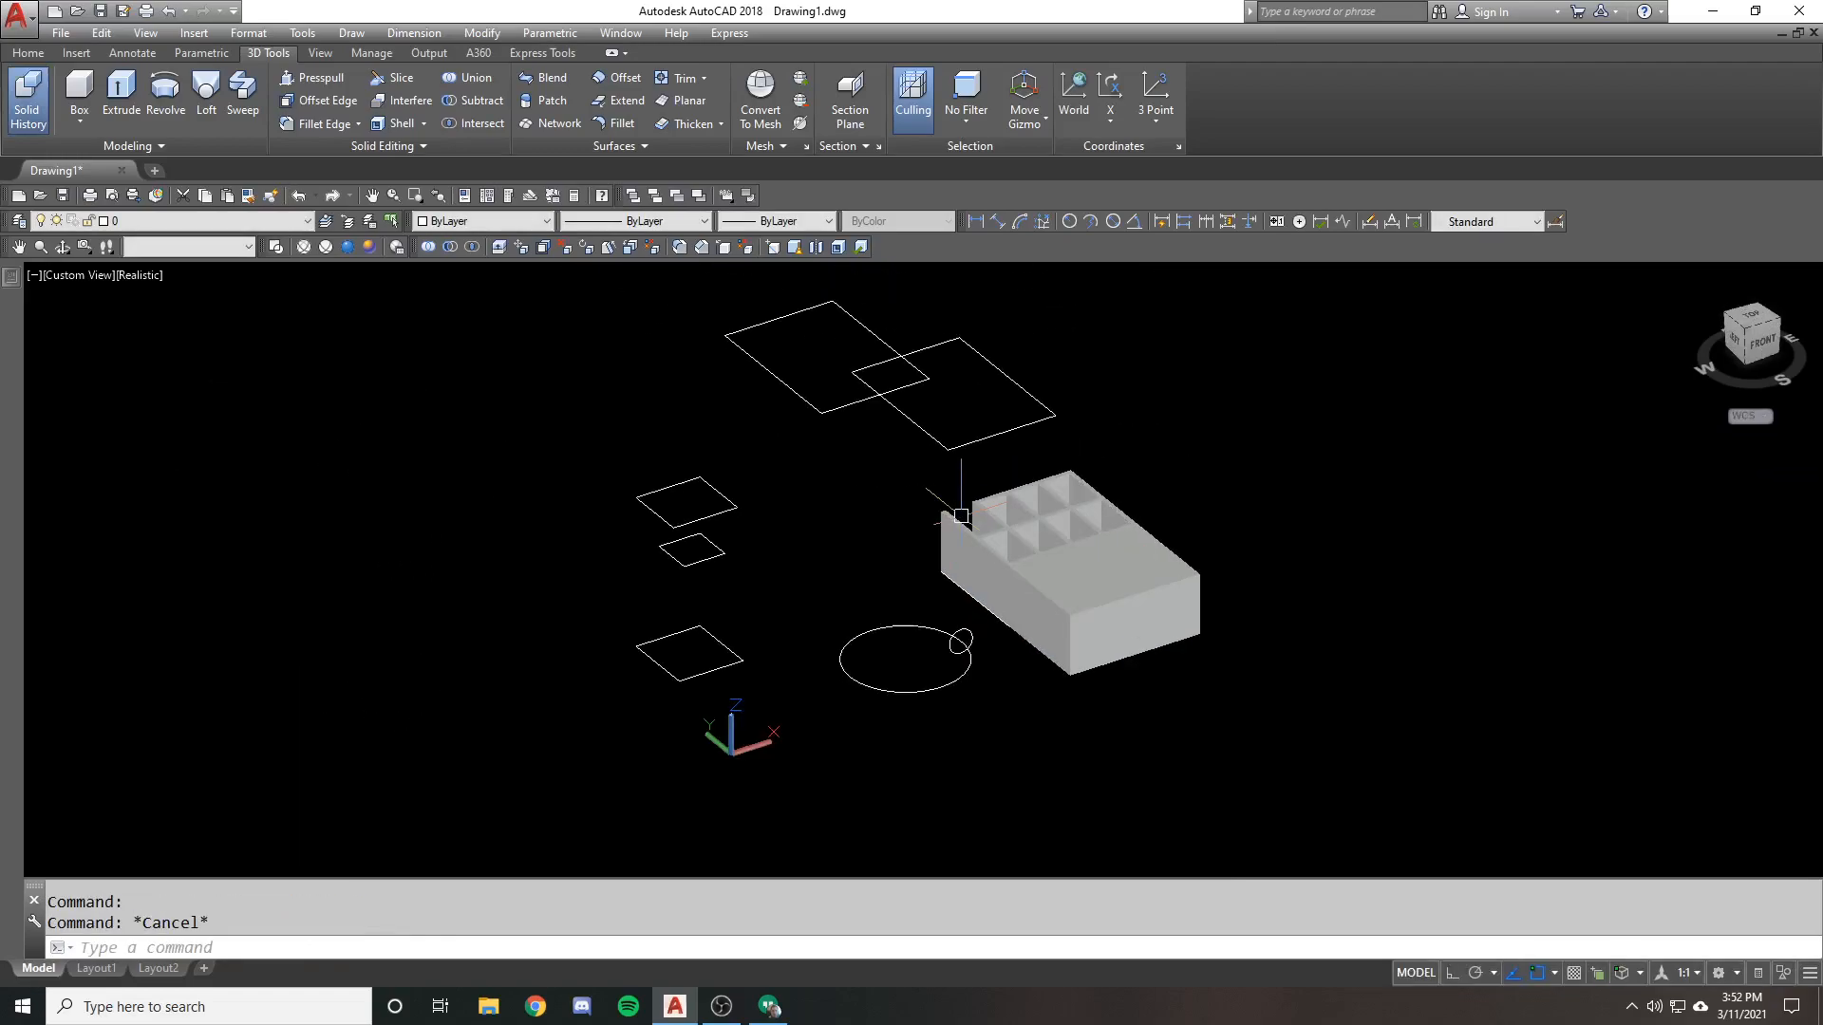
pyautogui.click(997, 427)
pyautogui.write('e')
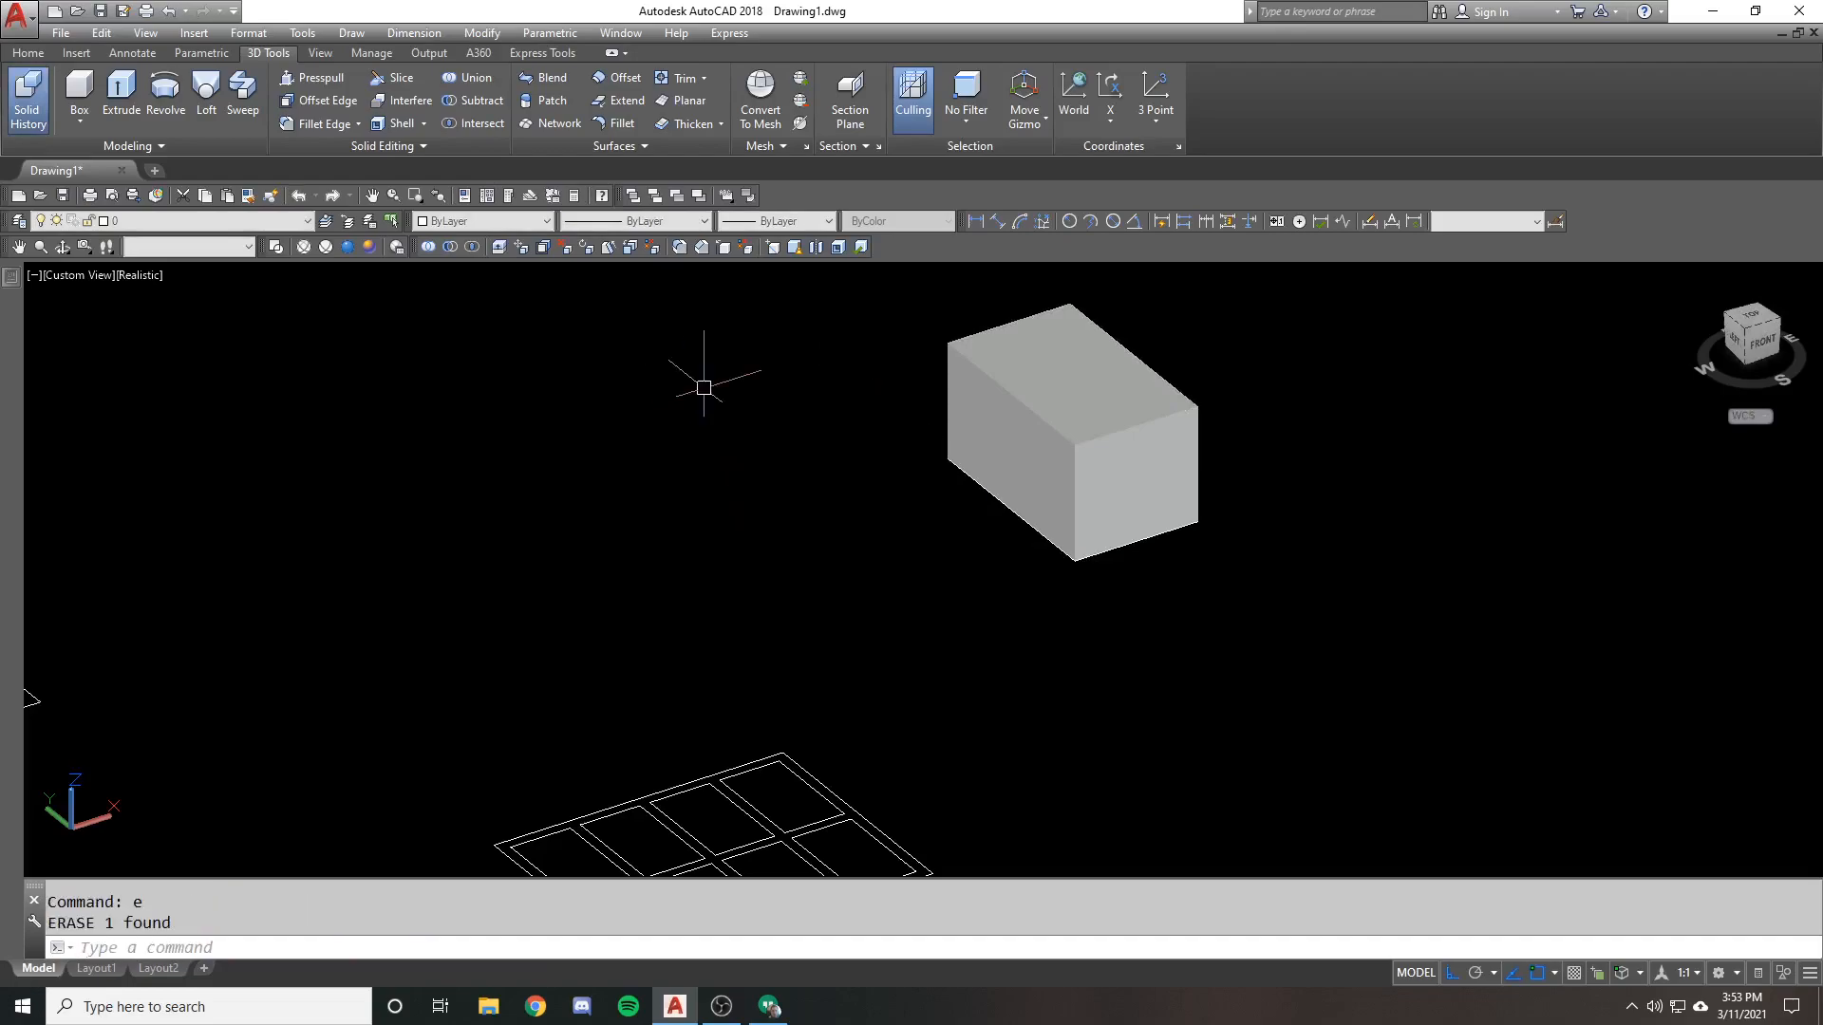
pyautogui.click(1069, 436)
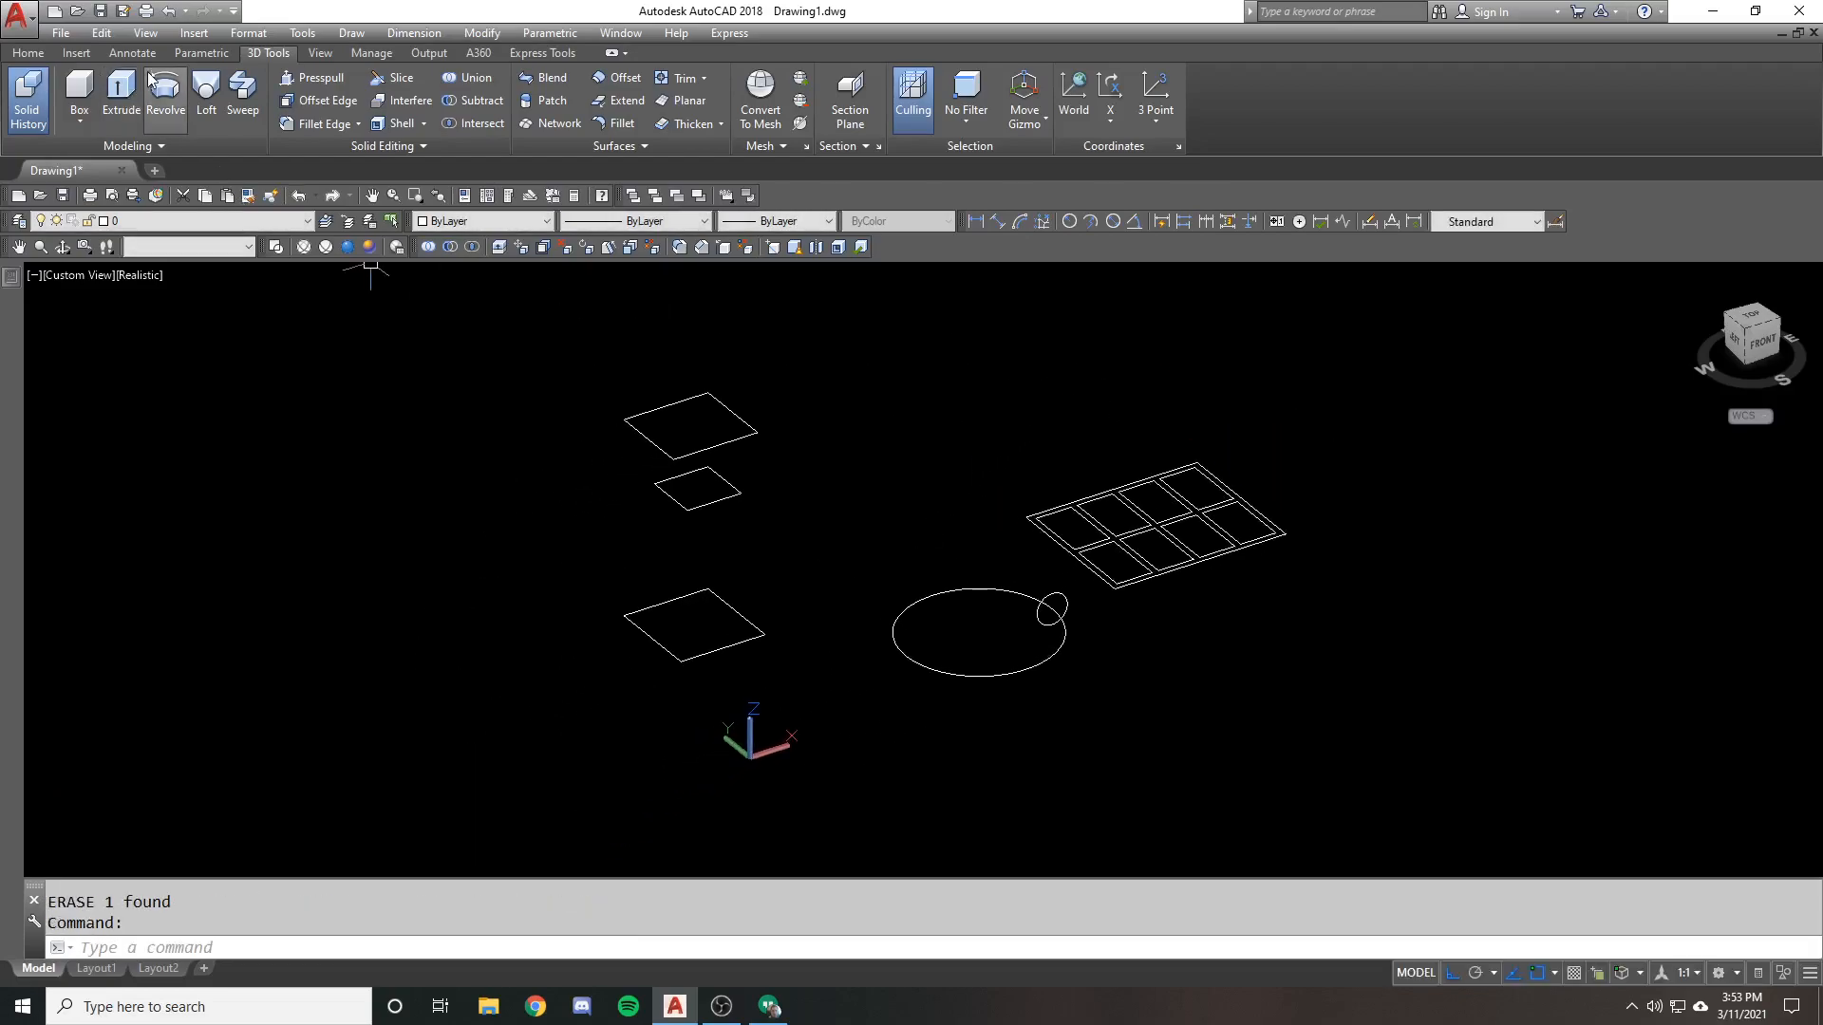
pyautogui.moveTo(166, 95)
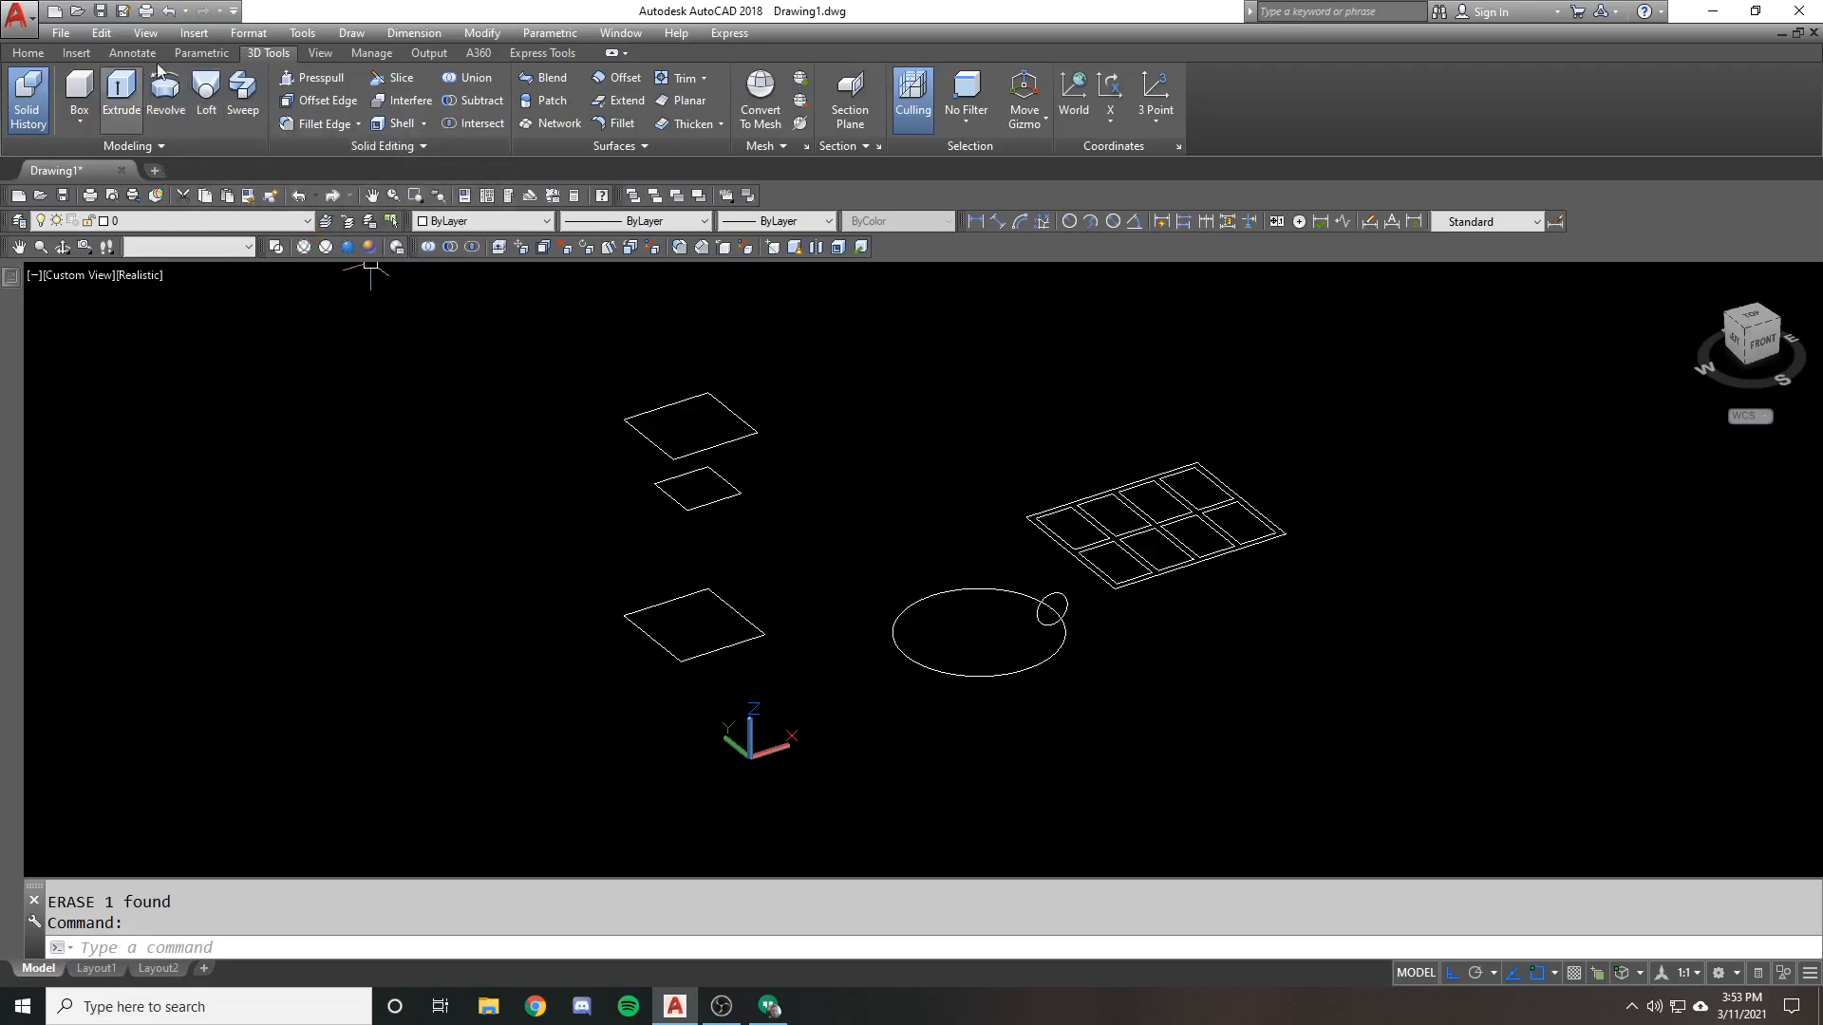
pyautogui.moveTo(895, 557)
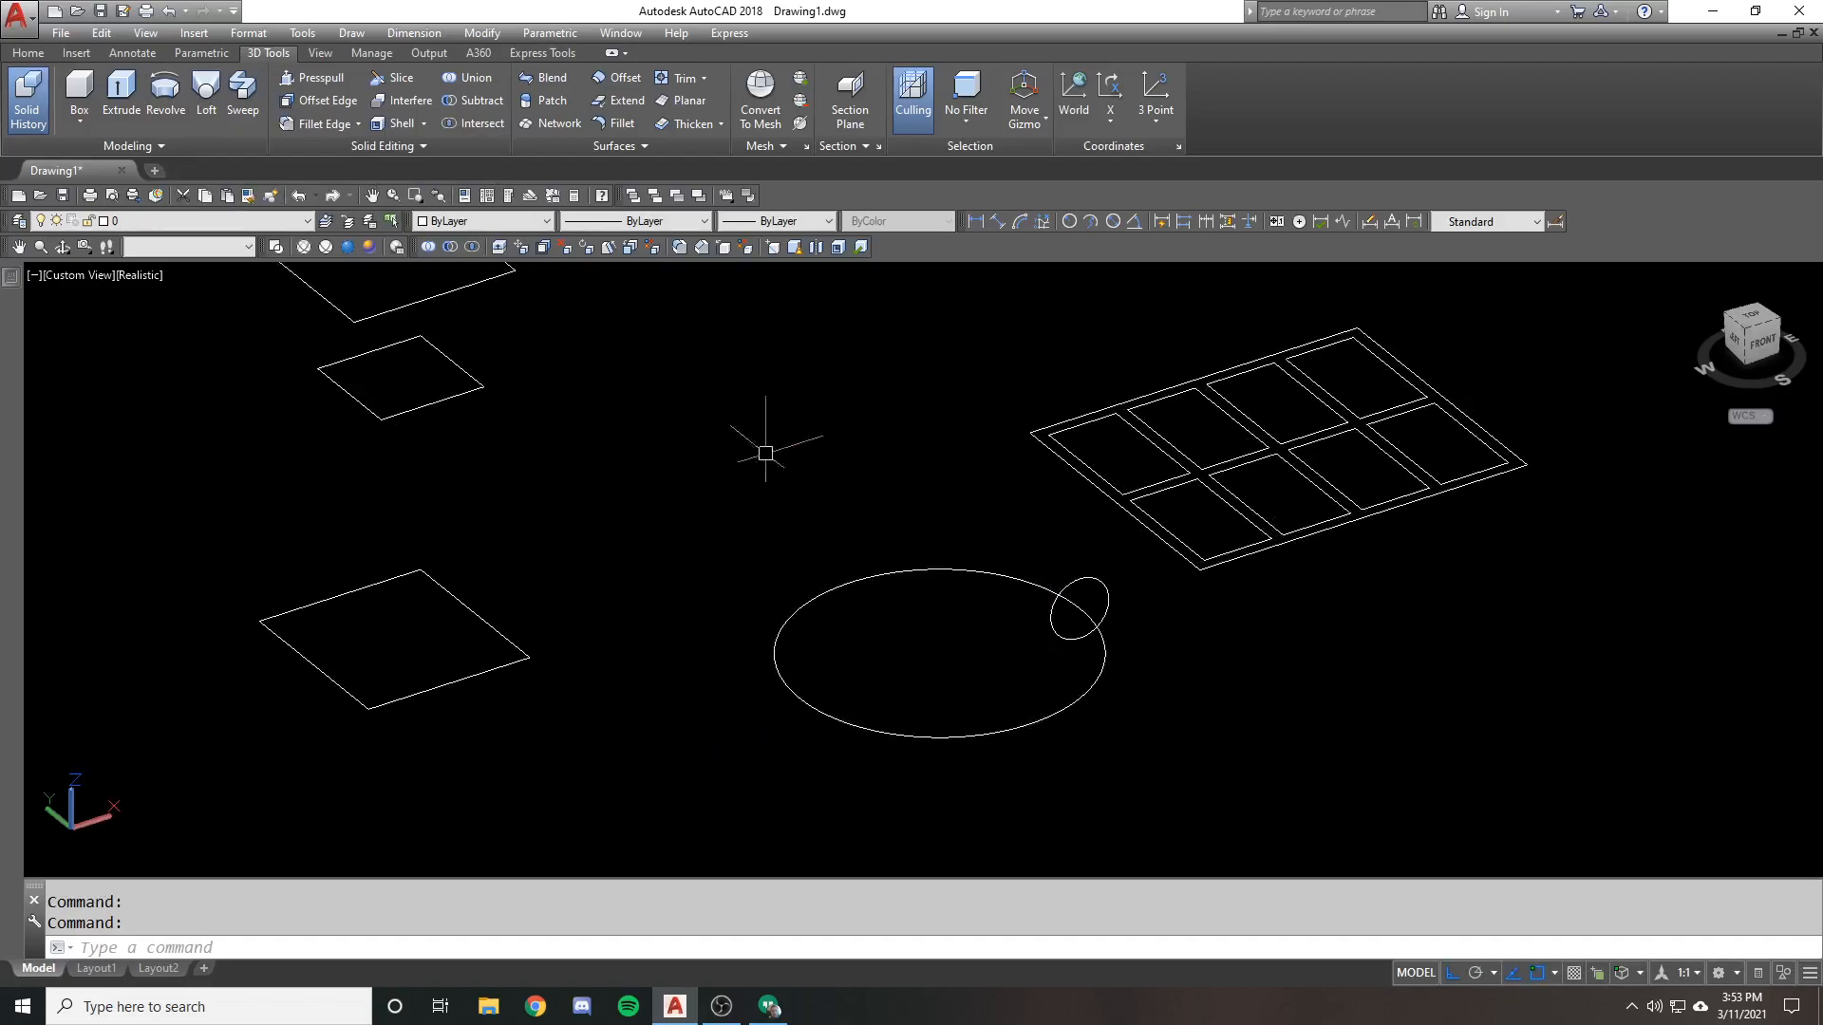
pyautogui.click(78, 95)
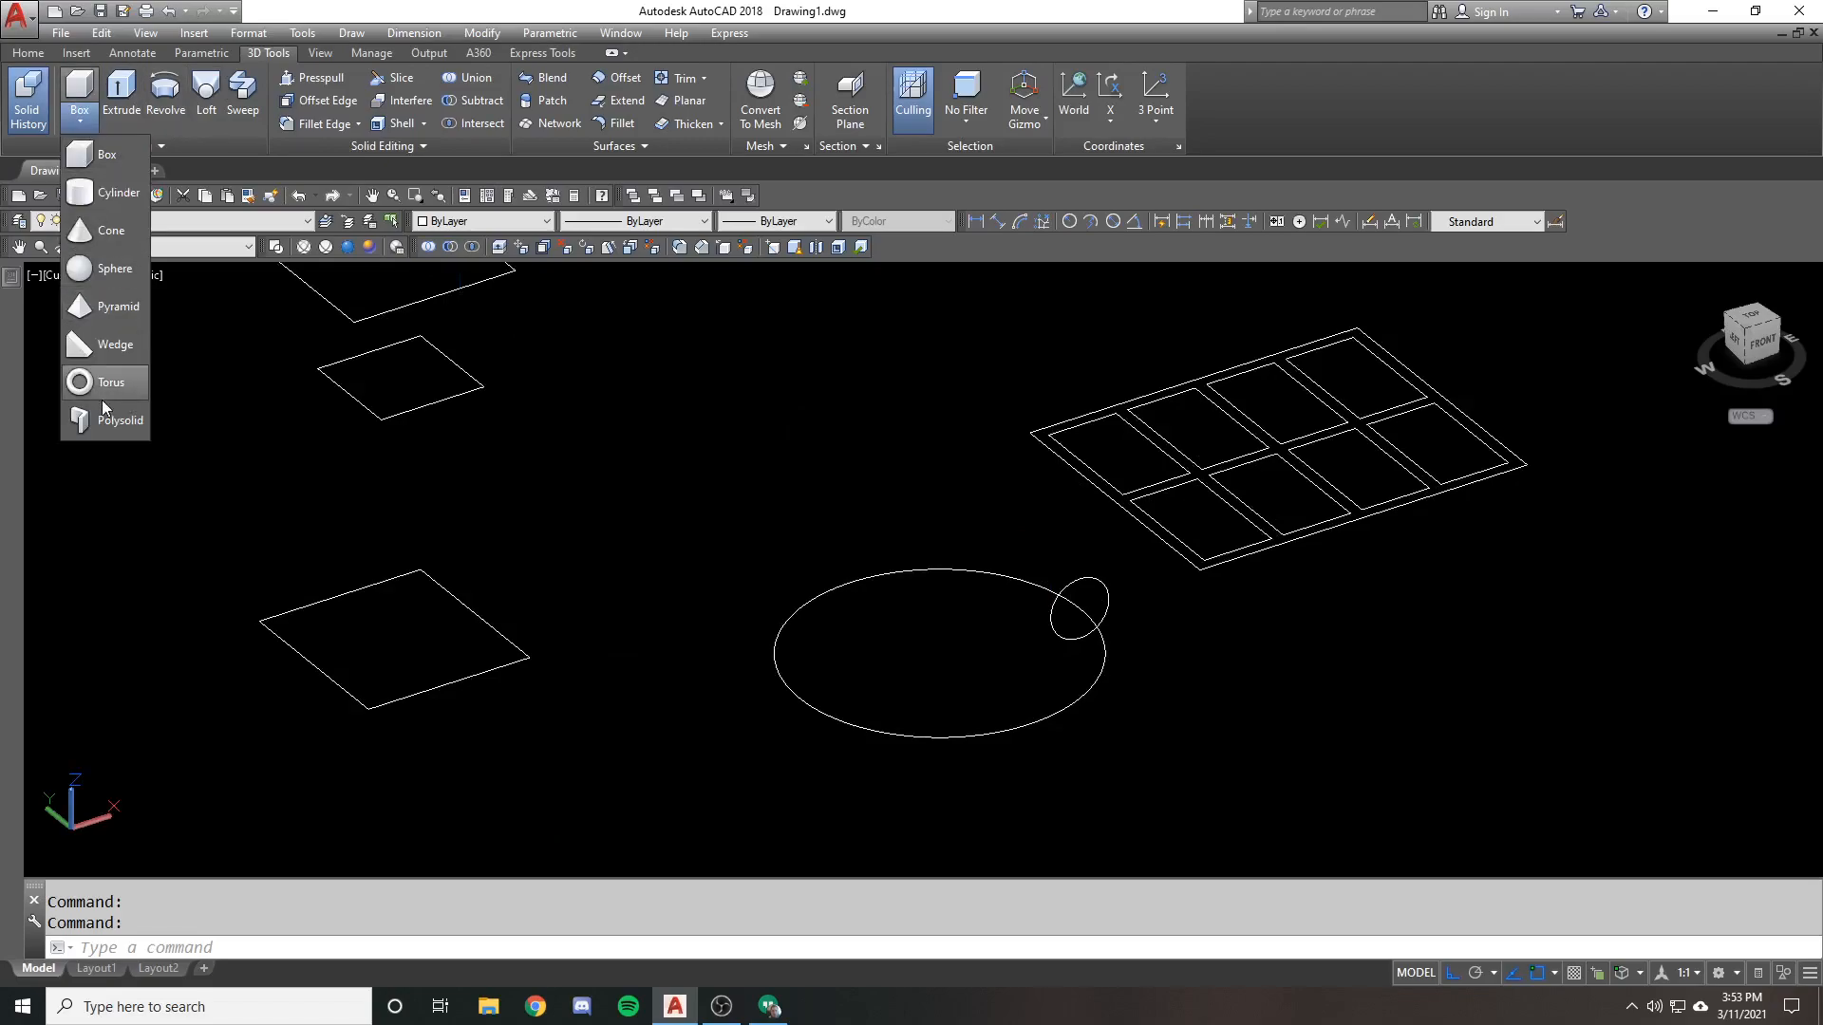
pyautogui.moveTo(110, 381)
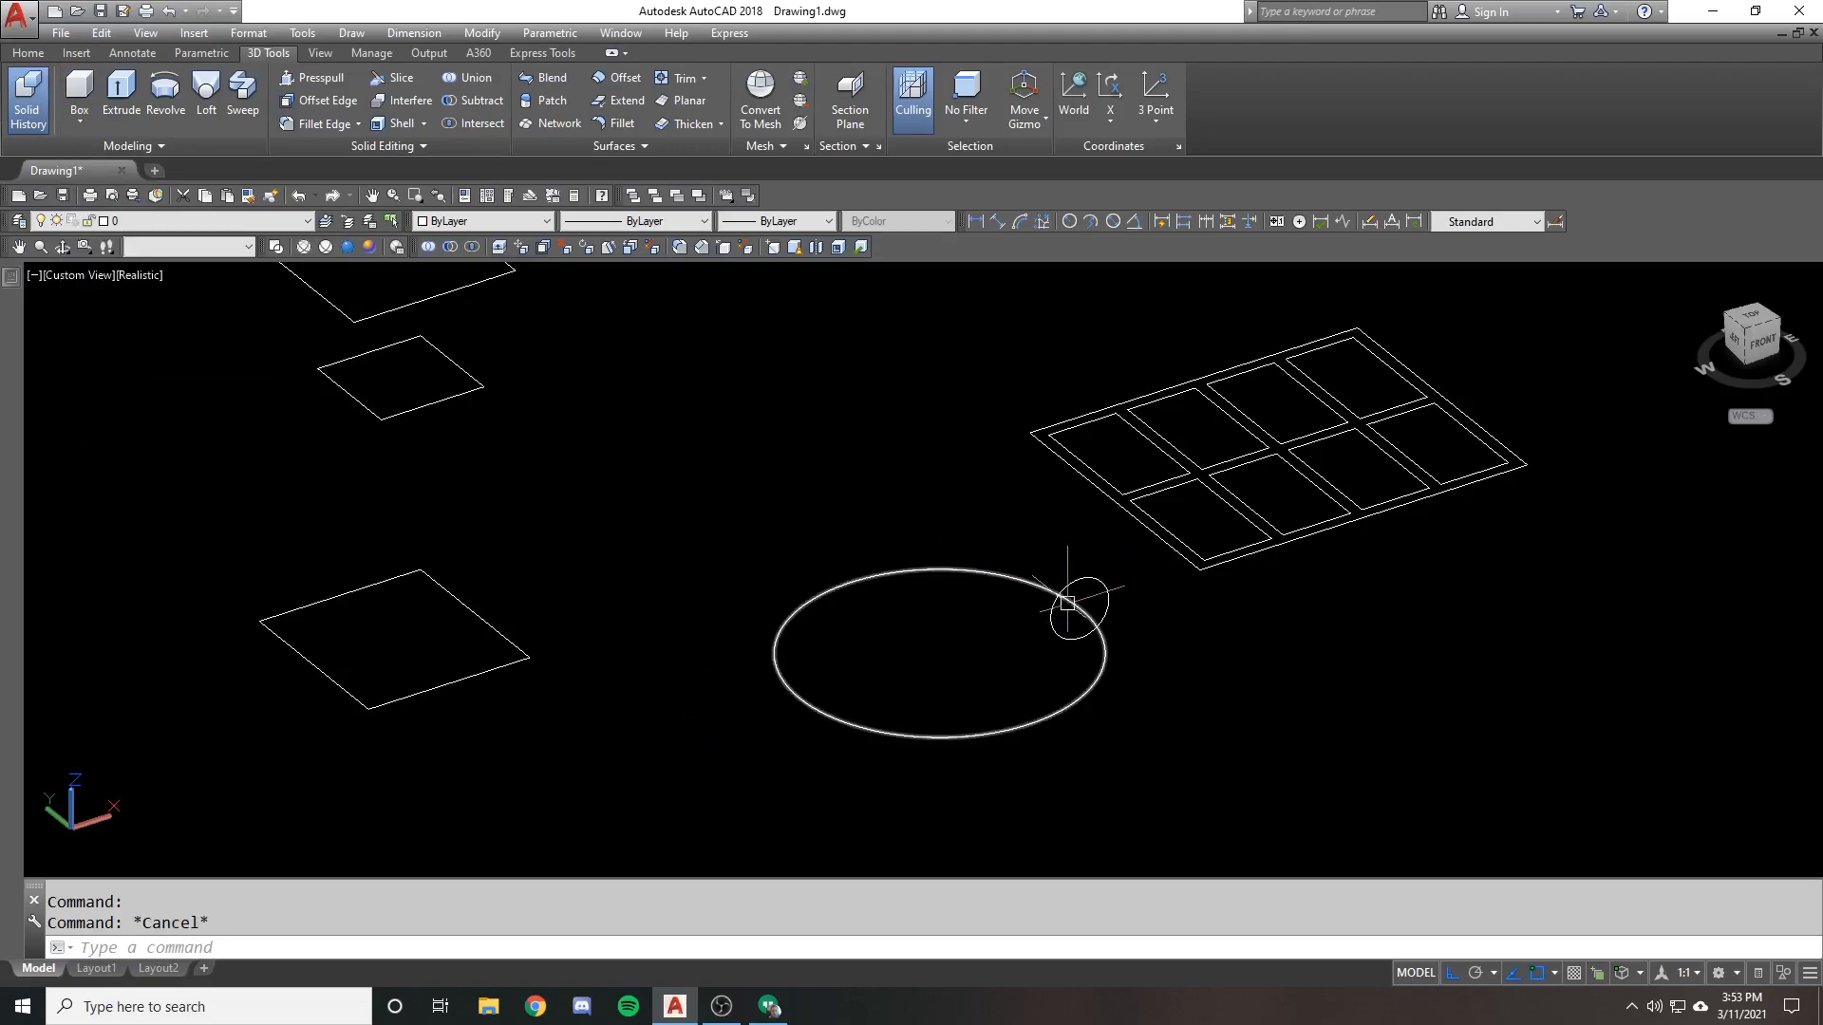
# Trim the large circle to a half-ring, preview extruding the small circle along the arc path, then undo it
pyautogui.write('l')
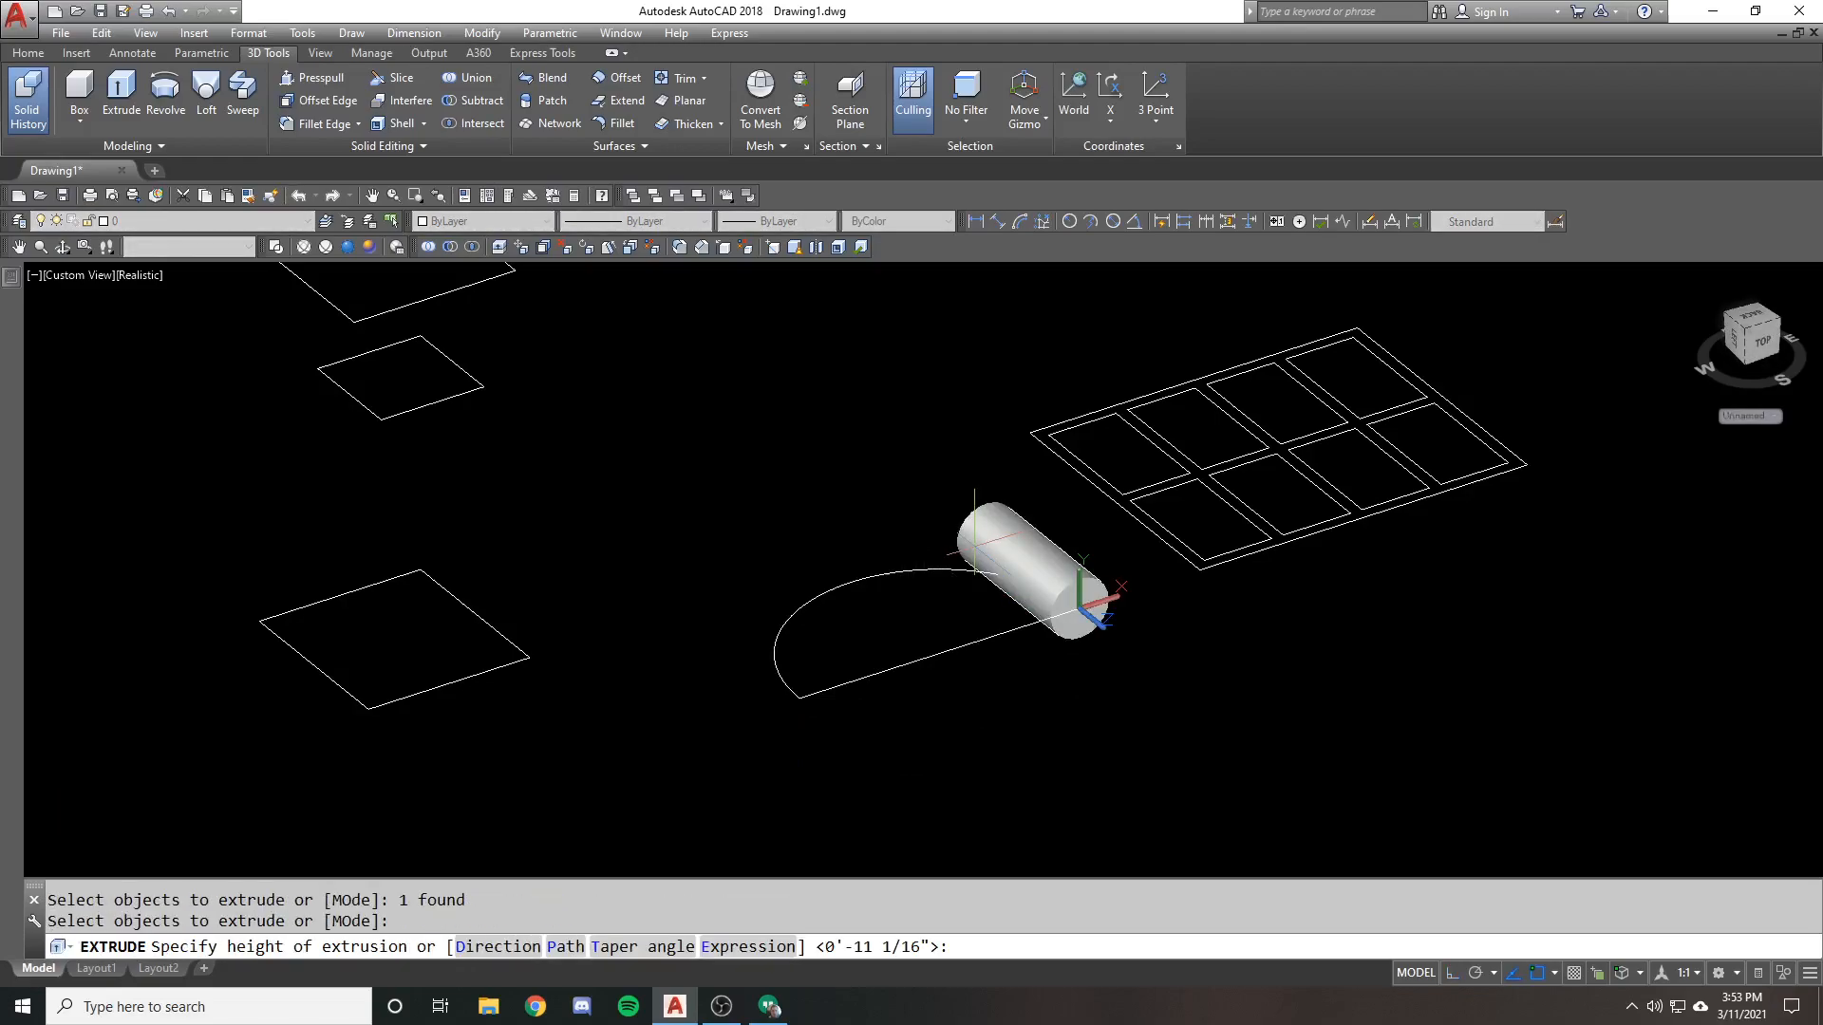
pyautogui.write('p')
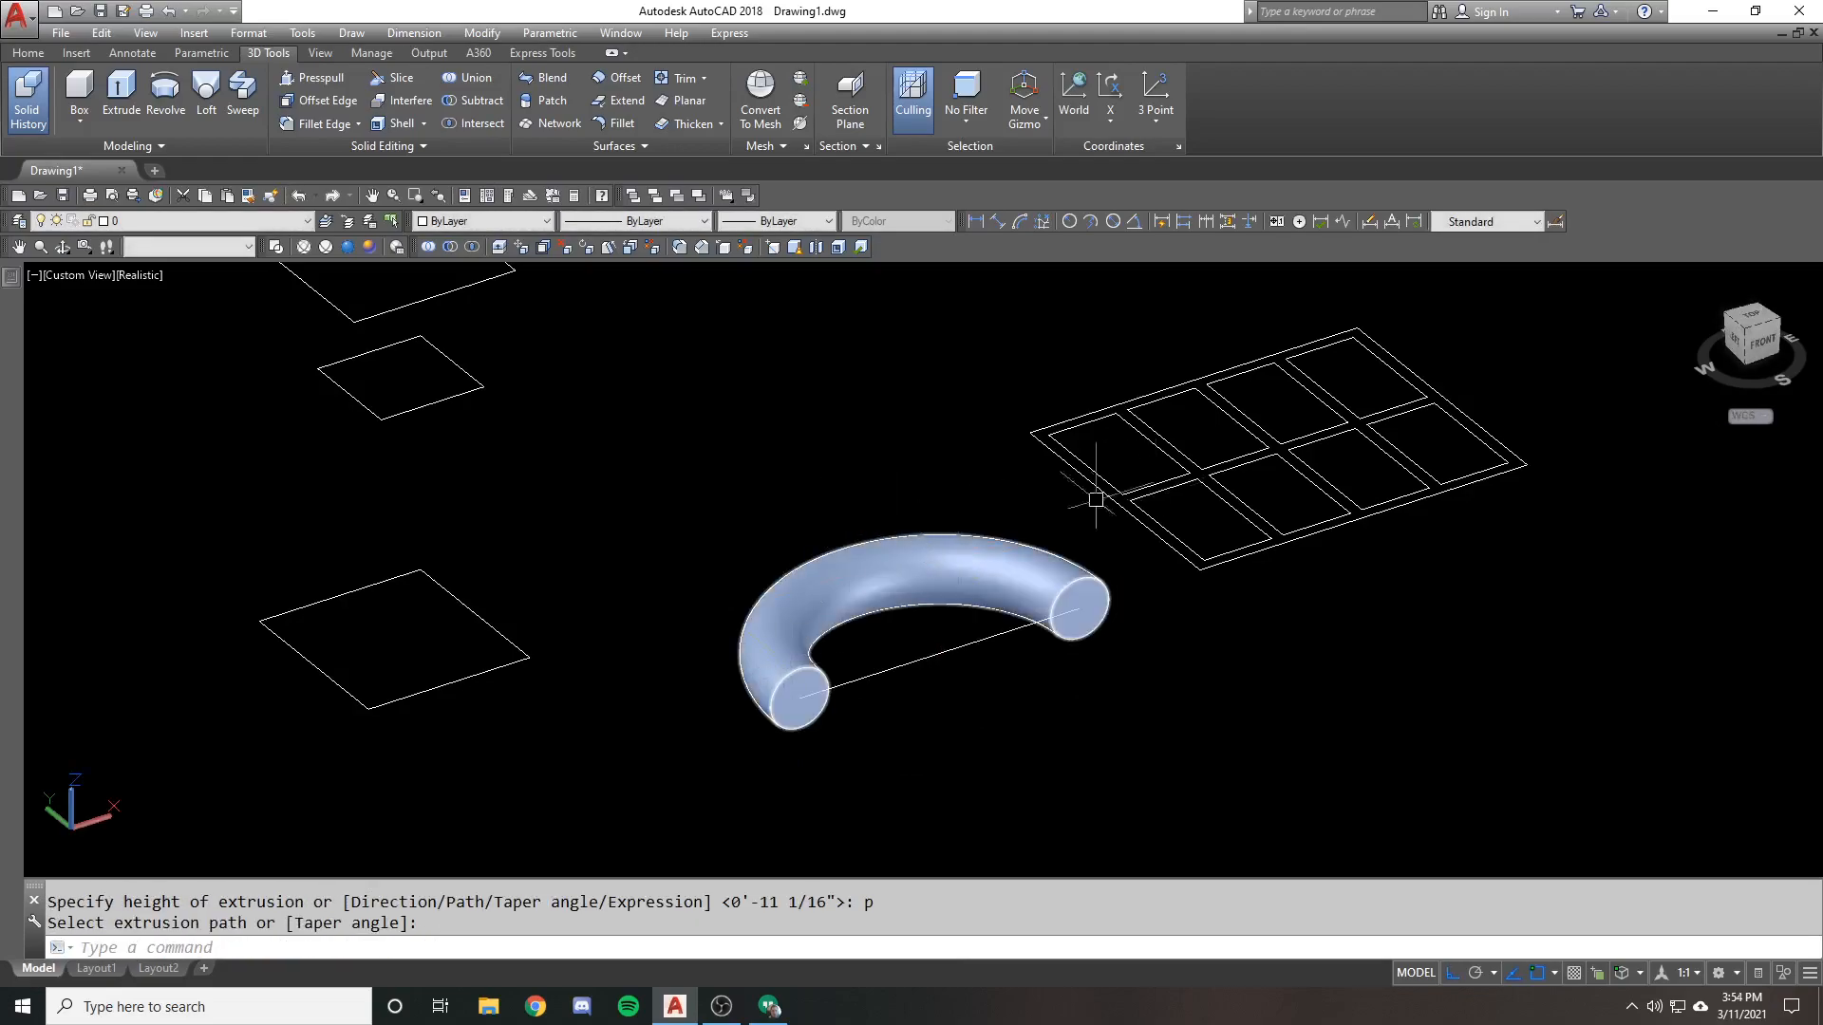
pyautogui.press('ctrl+z')
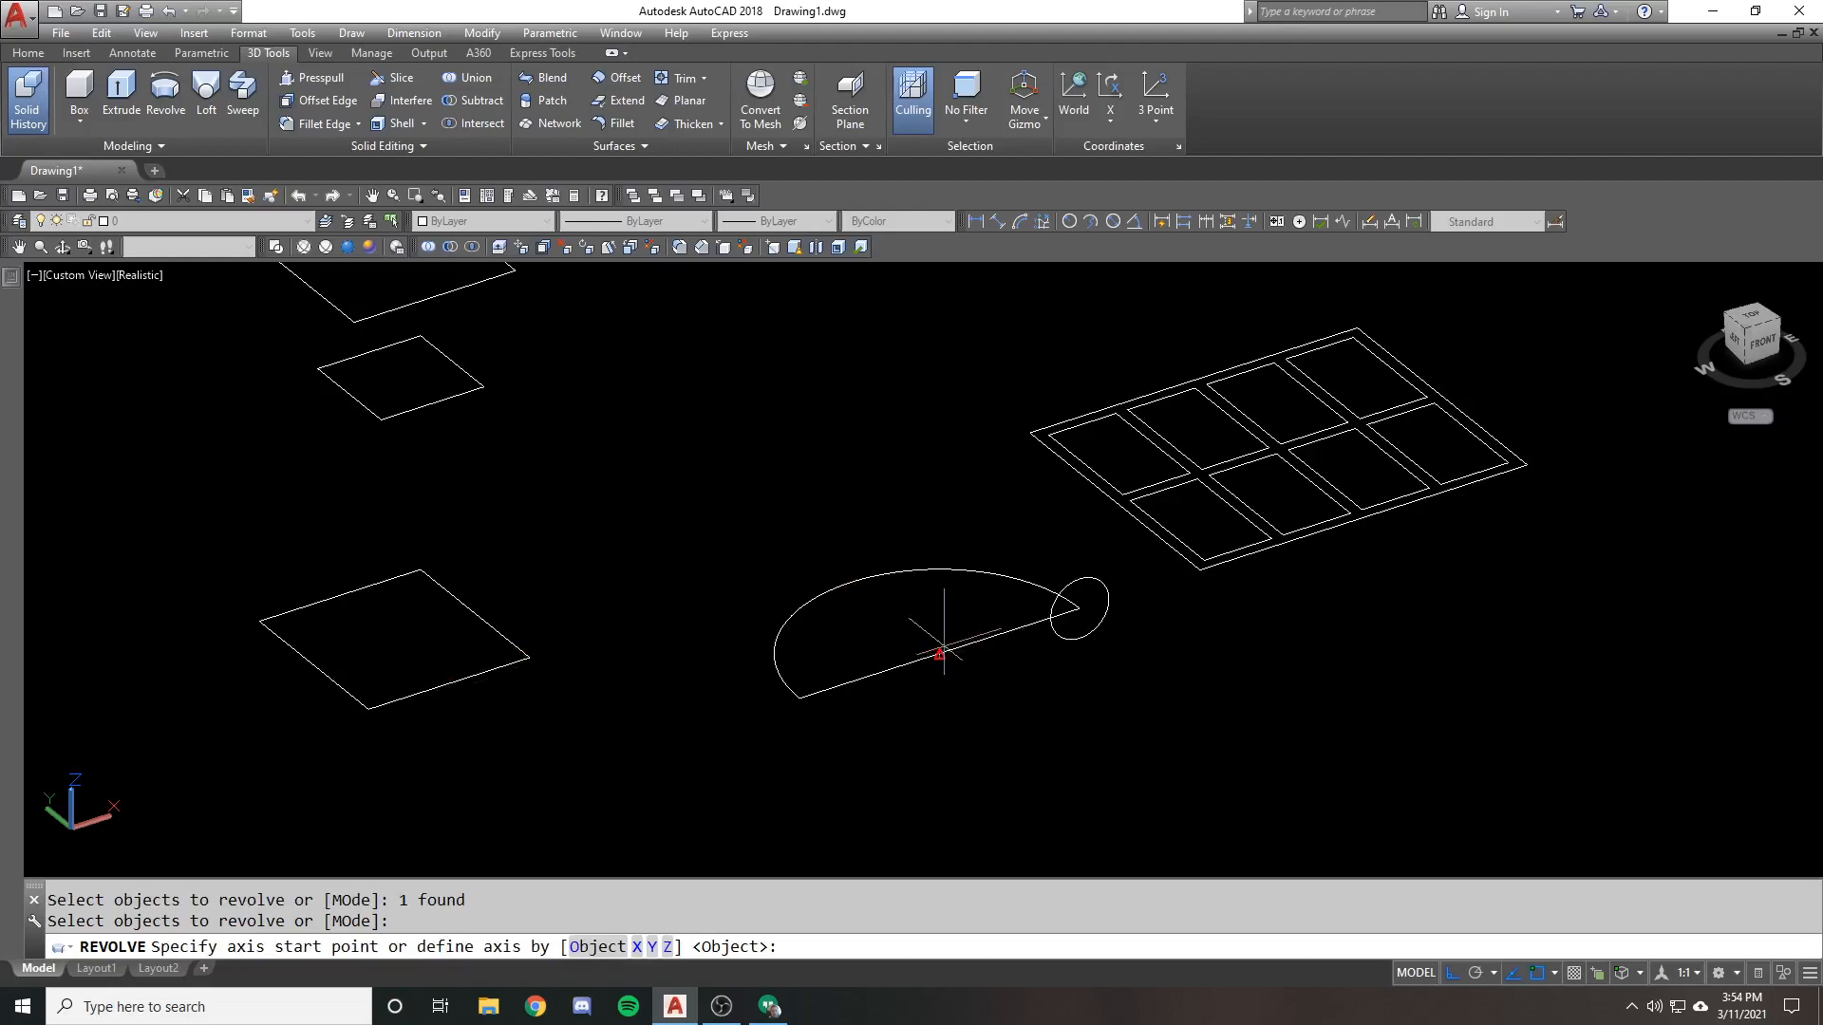
# Place the revolve axis start point on the half-circle's straight edge for the small circle
pyautogui.click(942, 655)
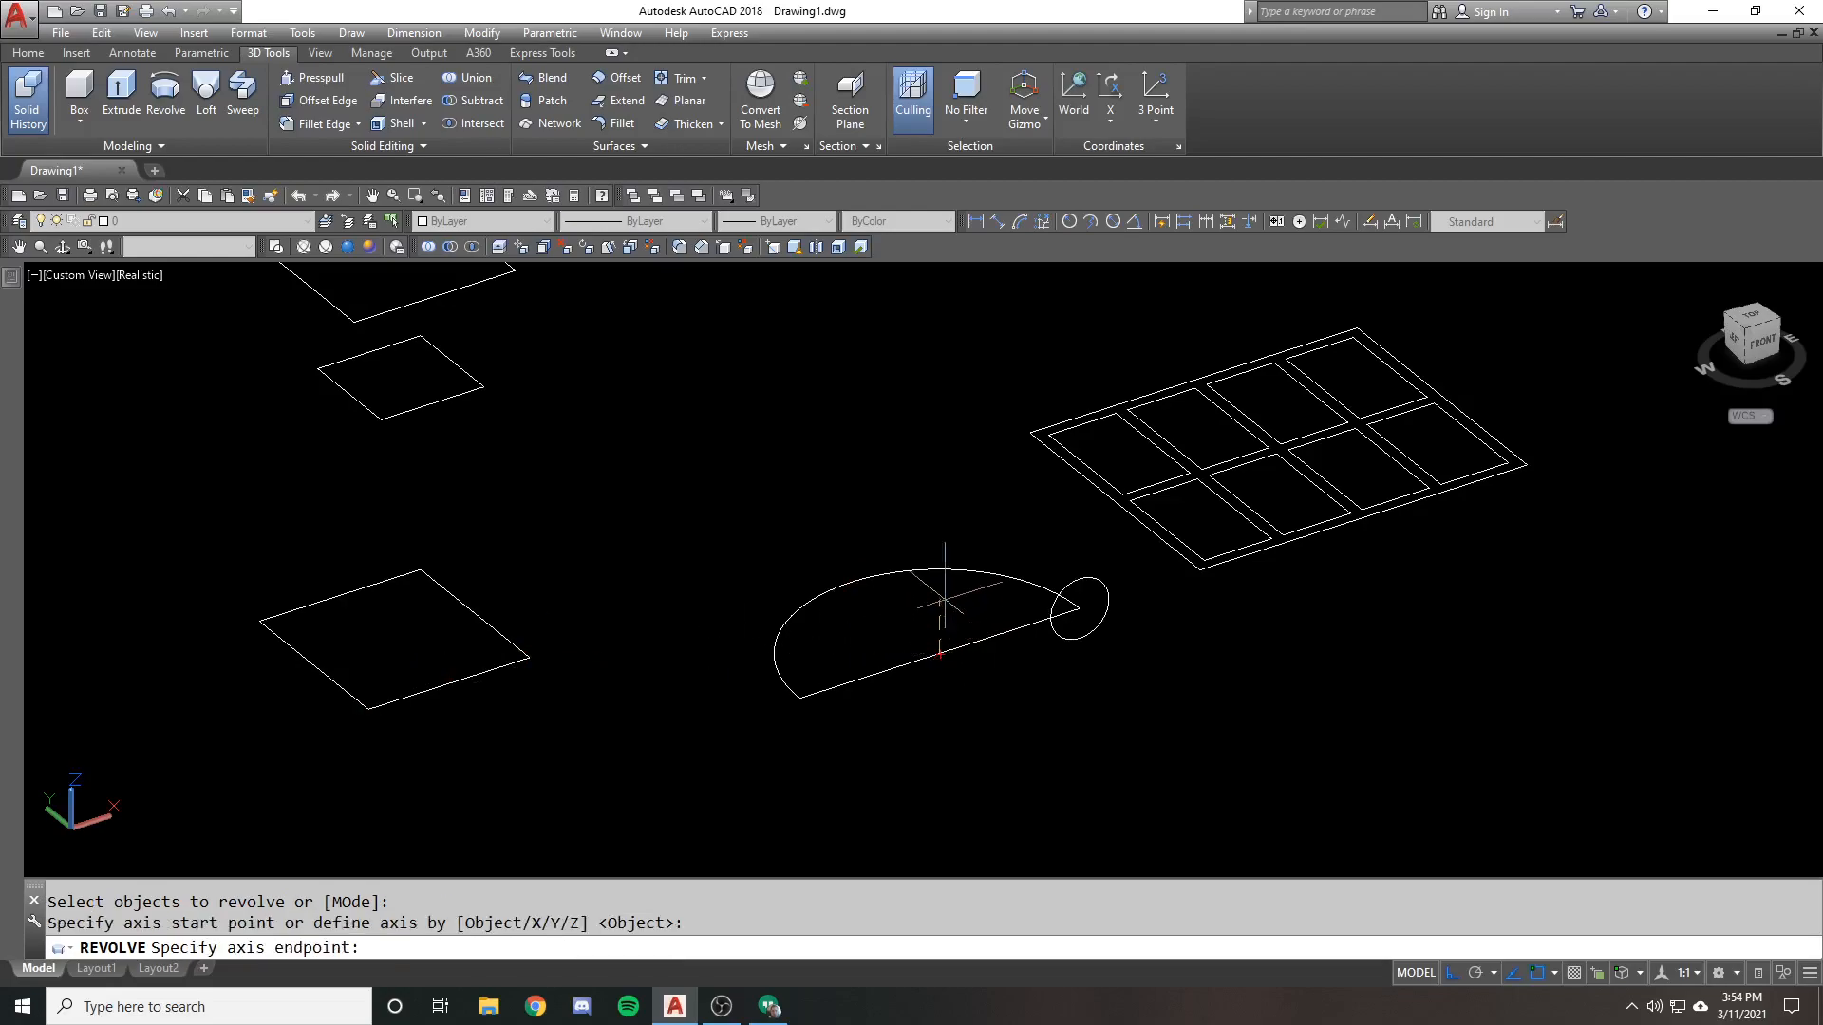
pyautogui.moveTo(900, 395)
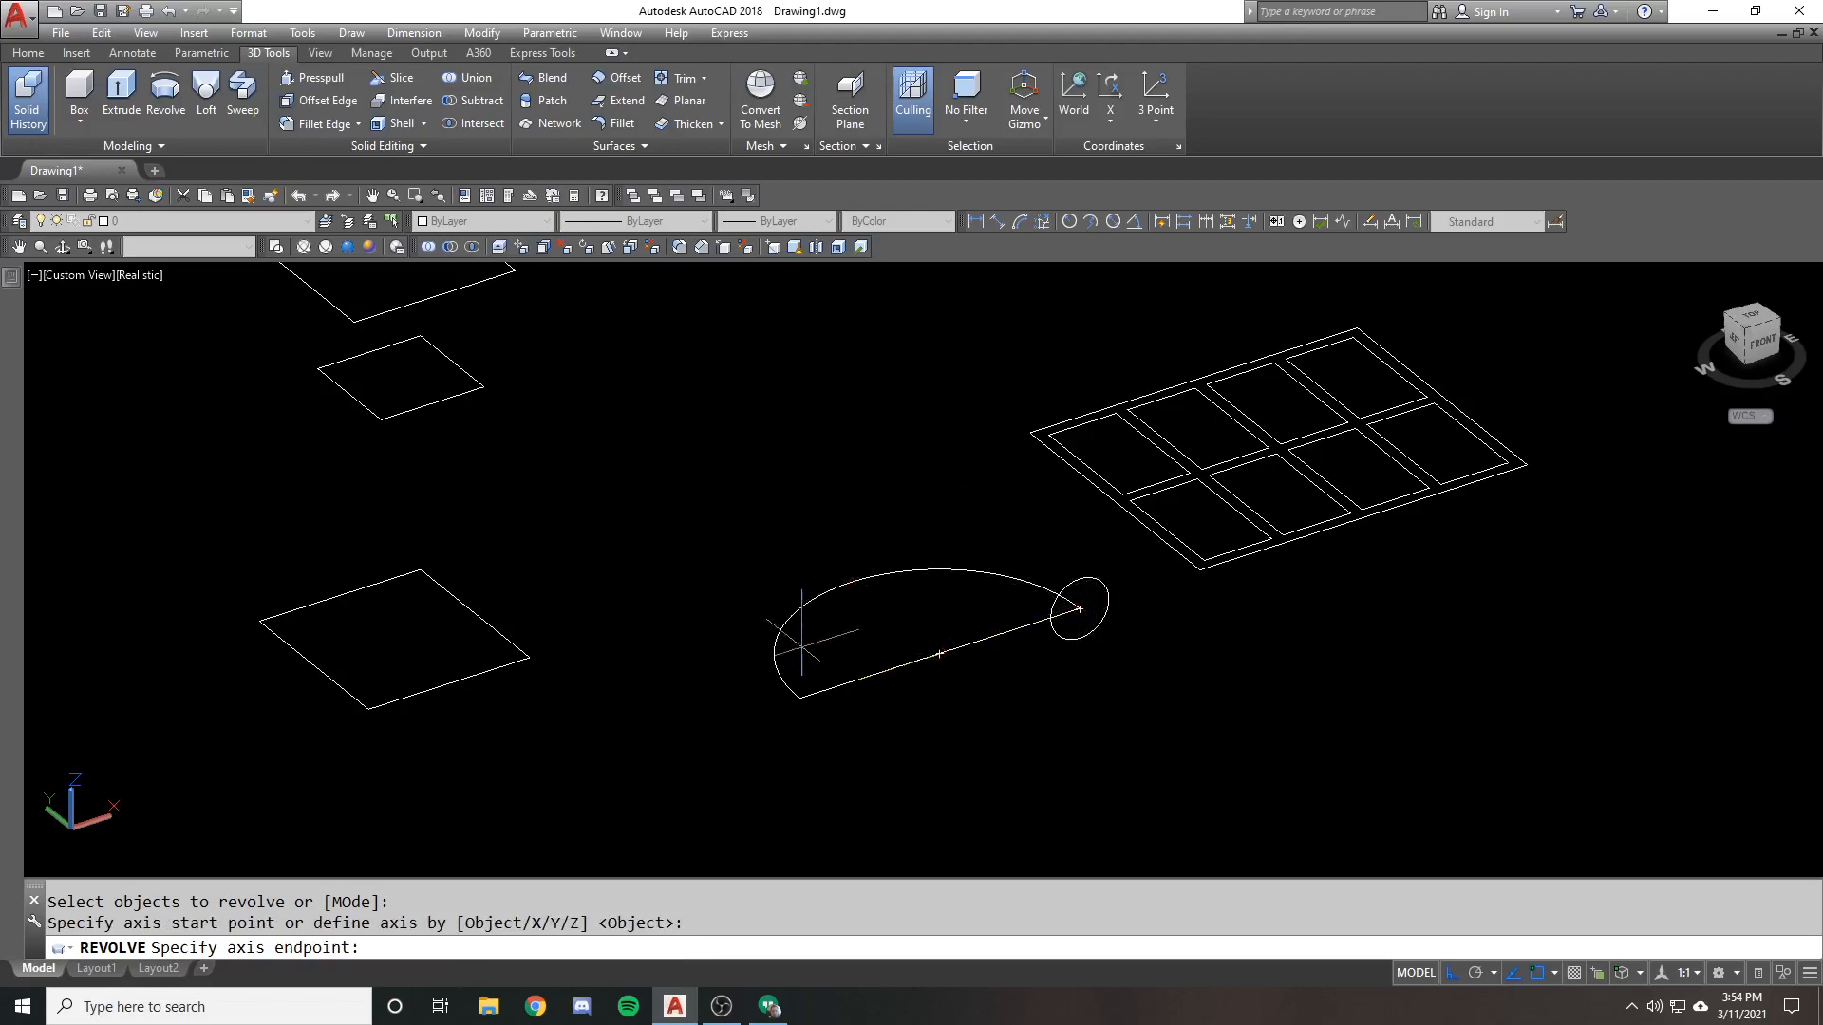
pyautogui.moveTo(1010, 541)
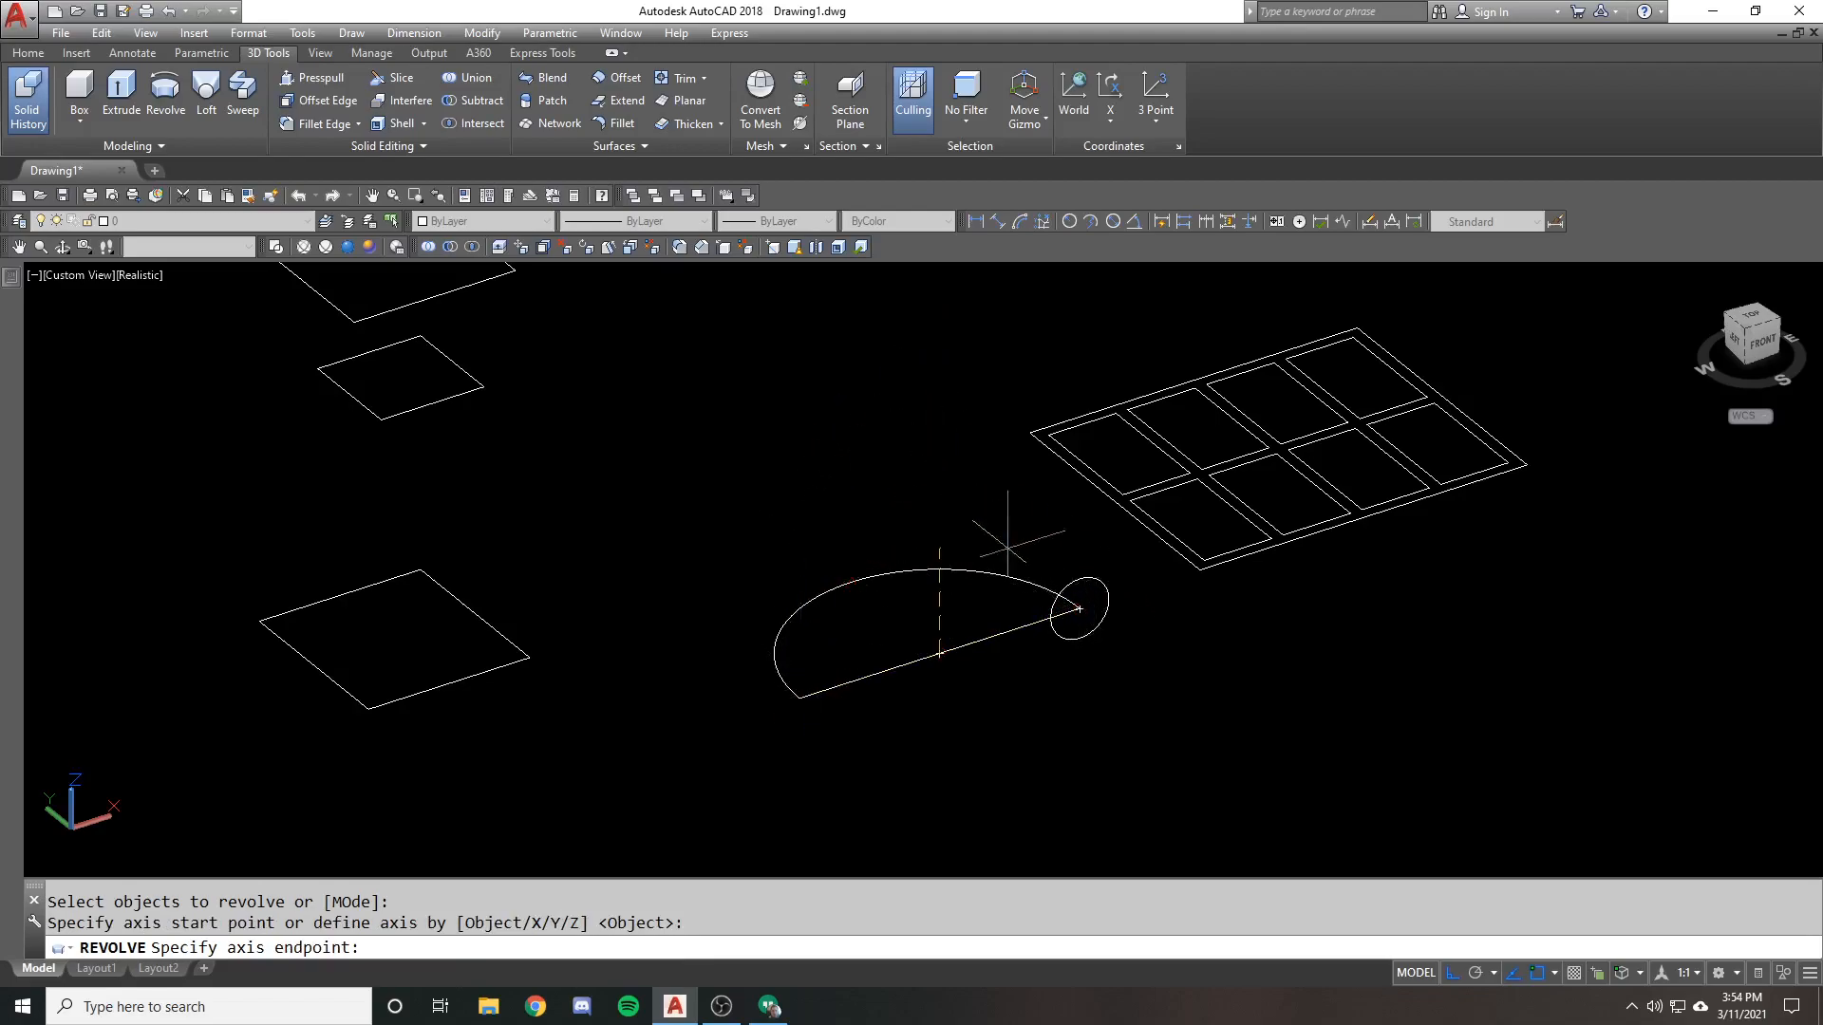
pyautogui.moveTo(936, 412)
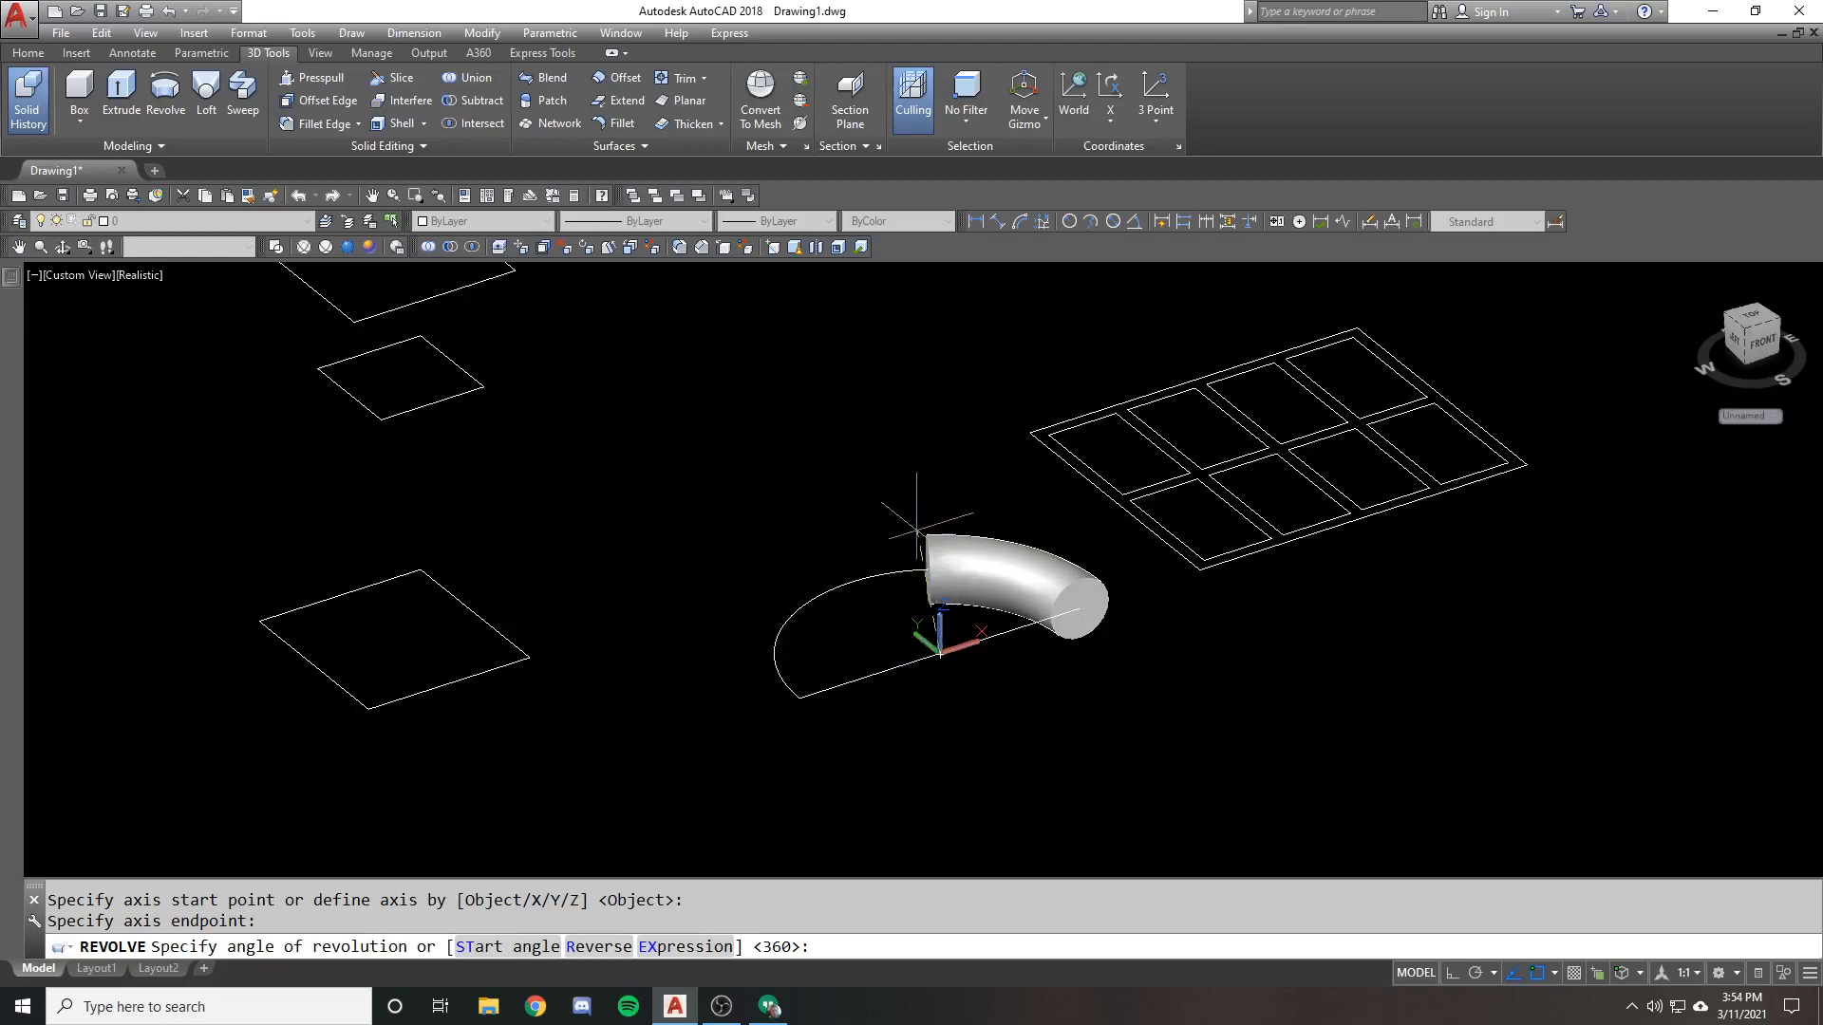
pyautogui.moveTo(815, 511)
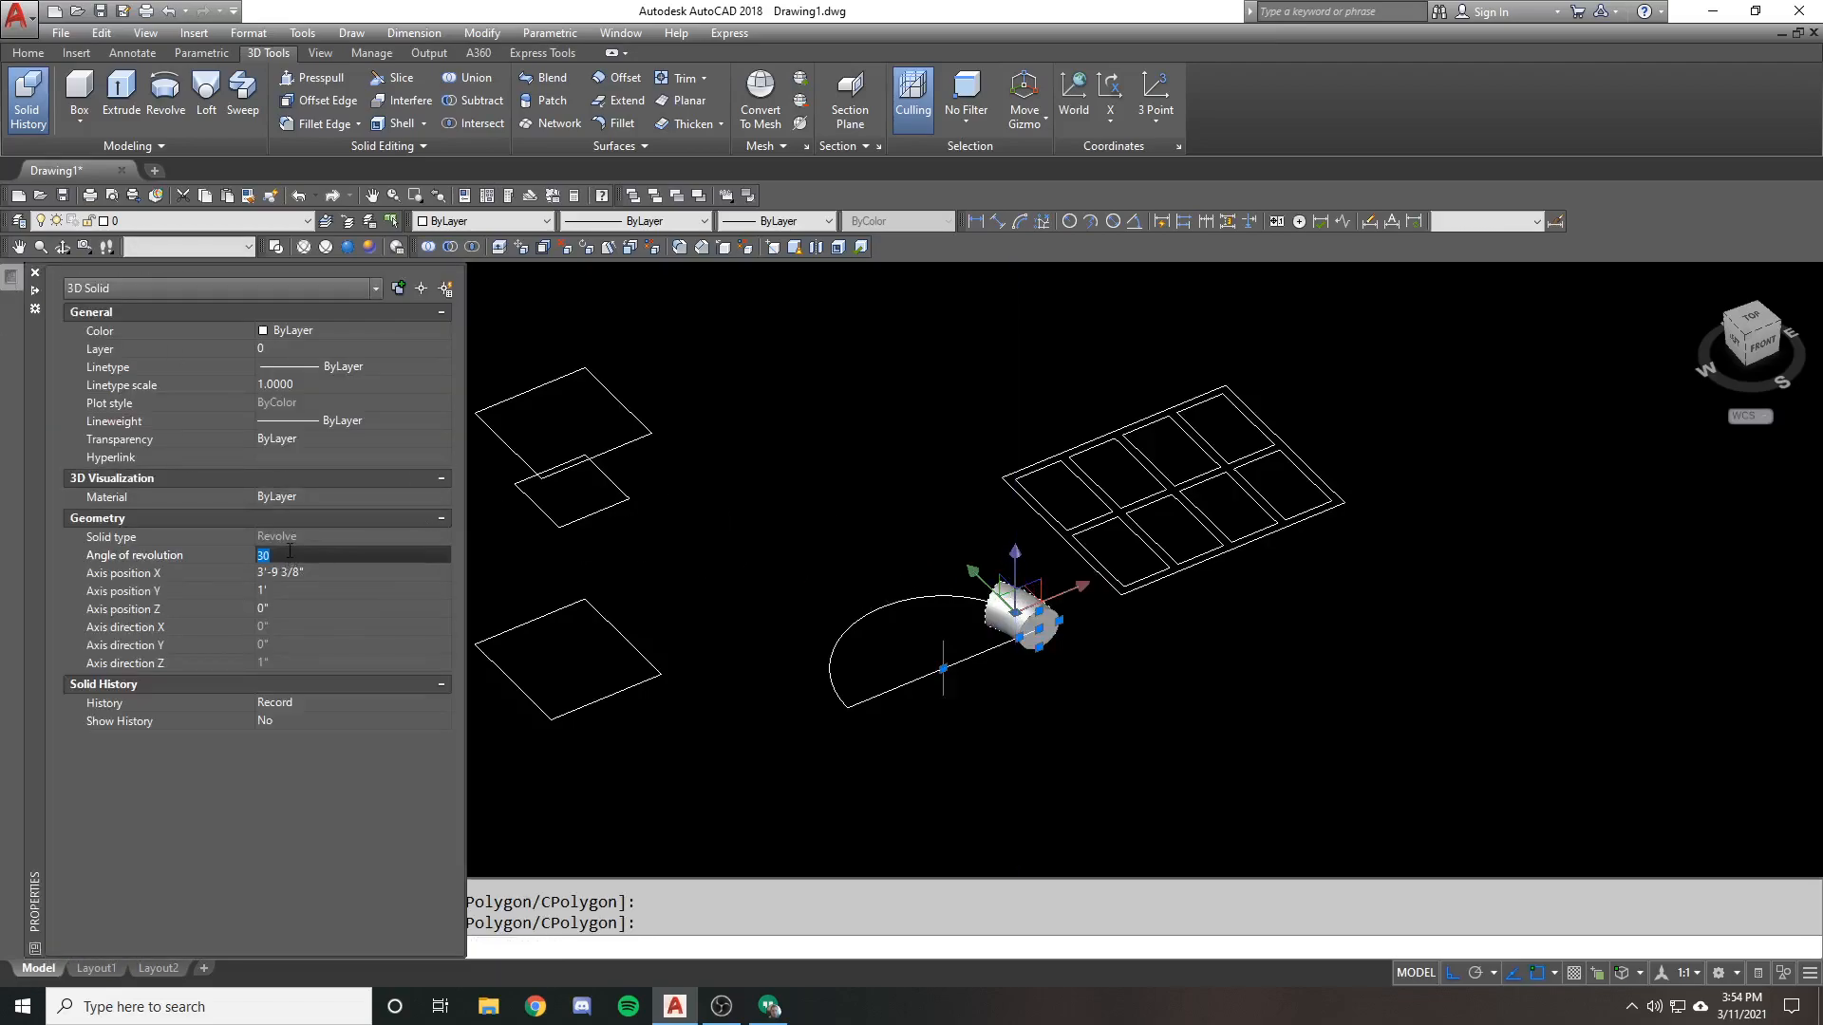
# Set the curved tube's Angle of revolution to 60 degrees in Properties
pyautogui.write('60')
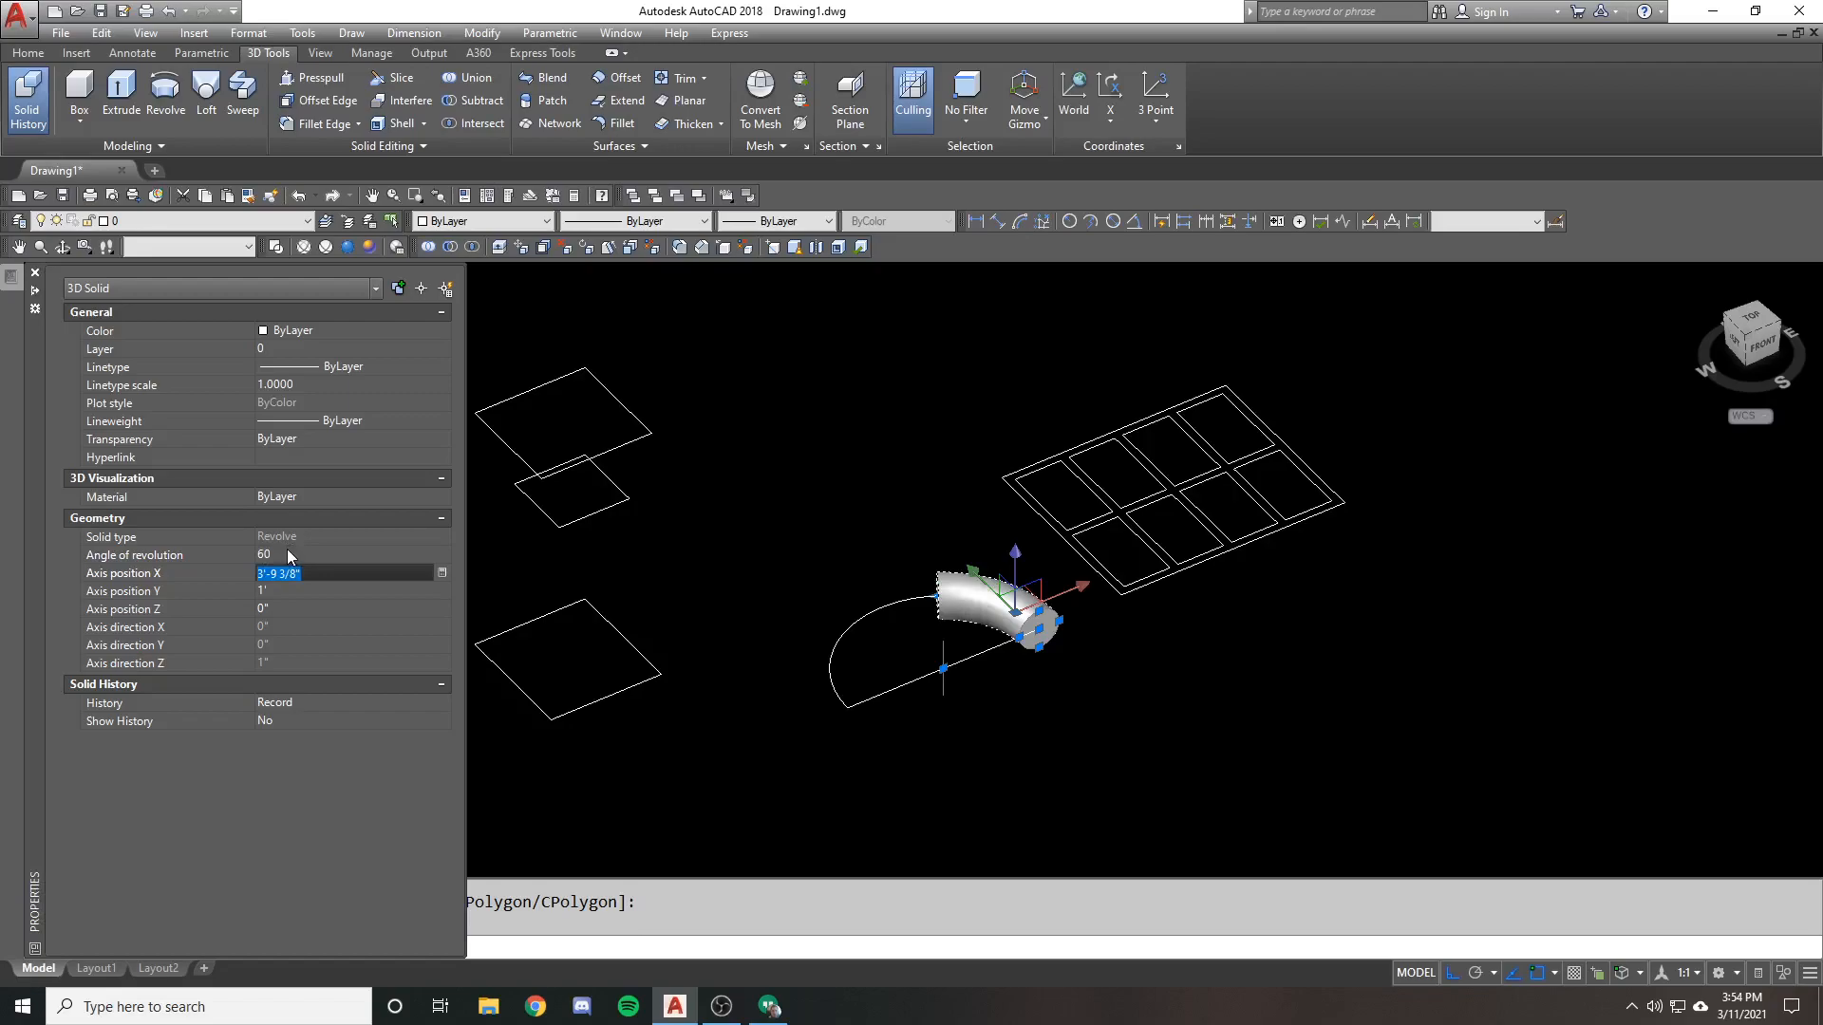
pyautogui.click(344, 554)
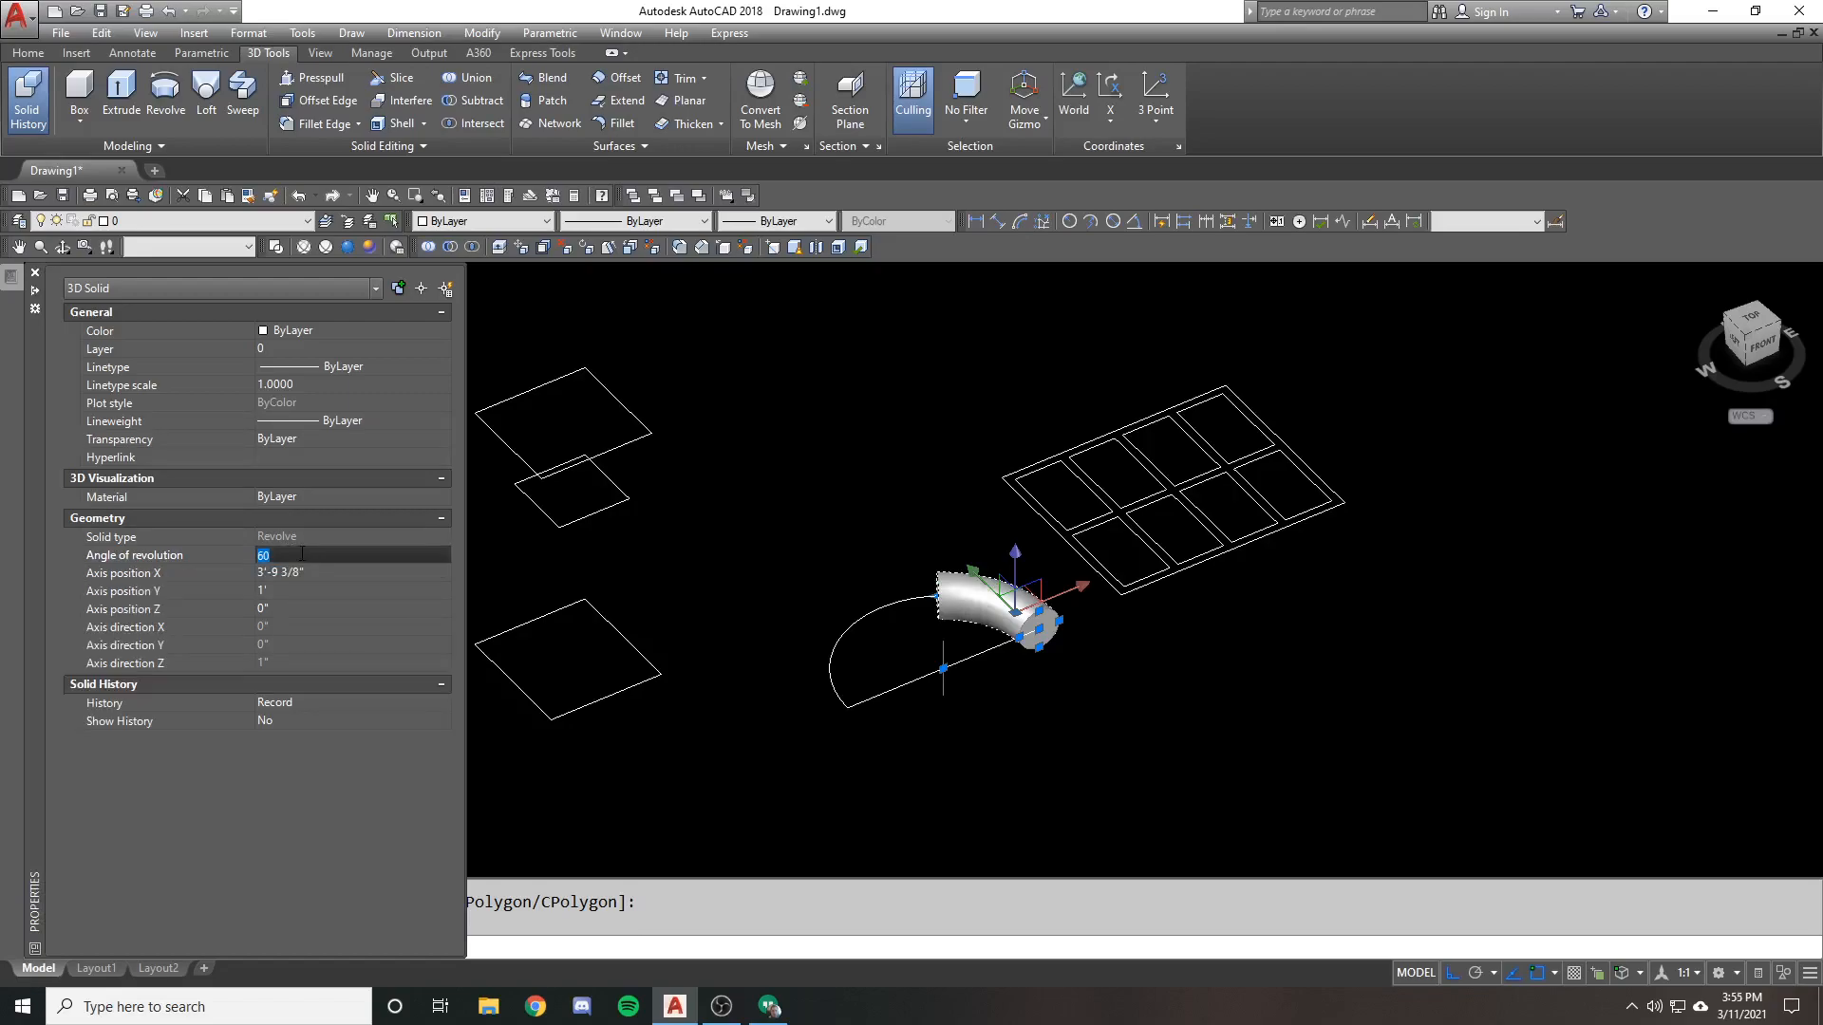
pyautogui.click(349, 573)
pyautogui.write('e')
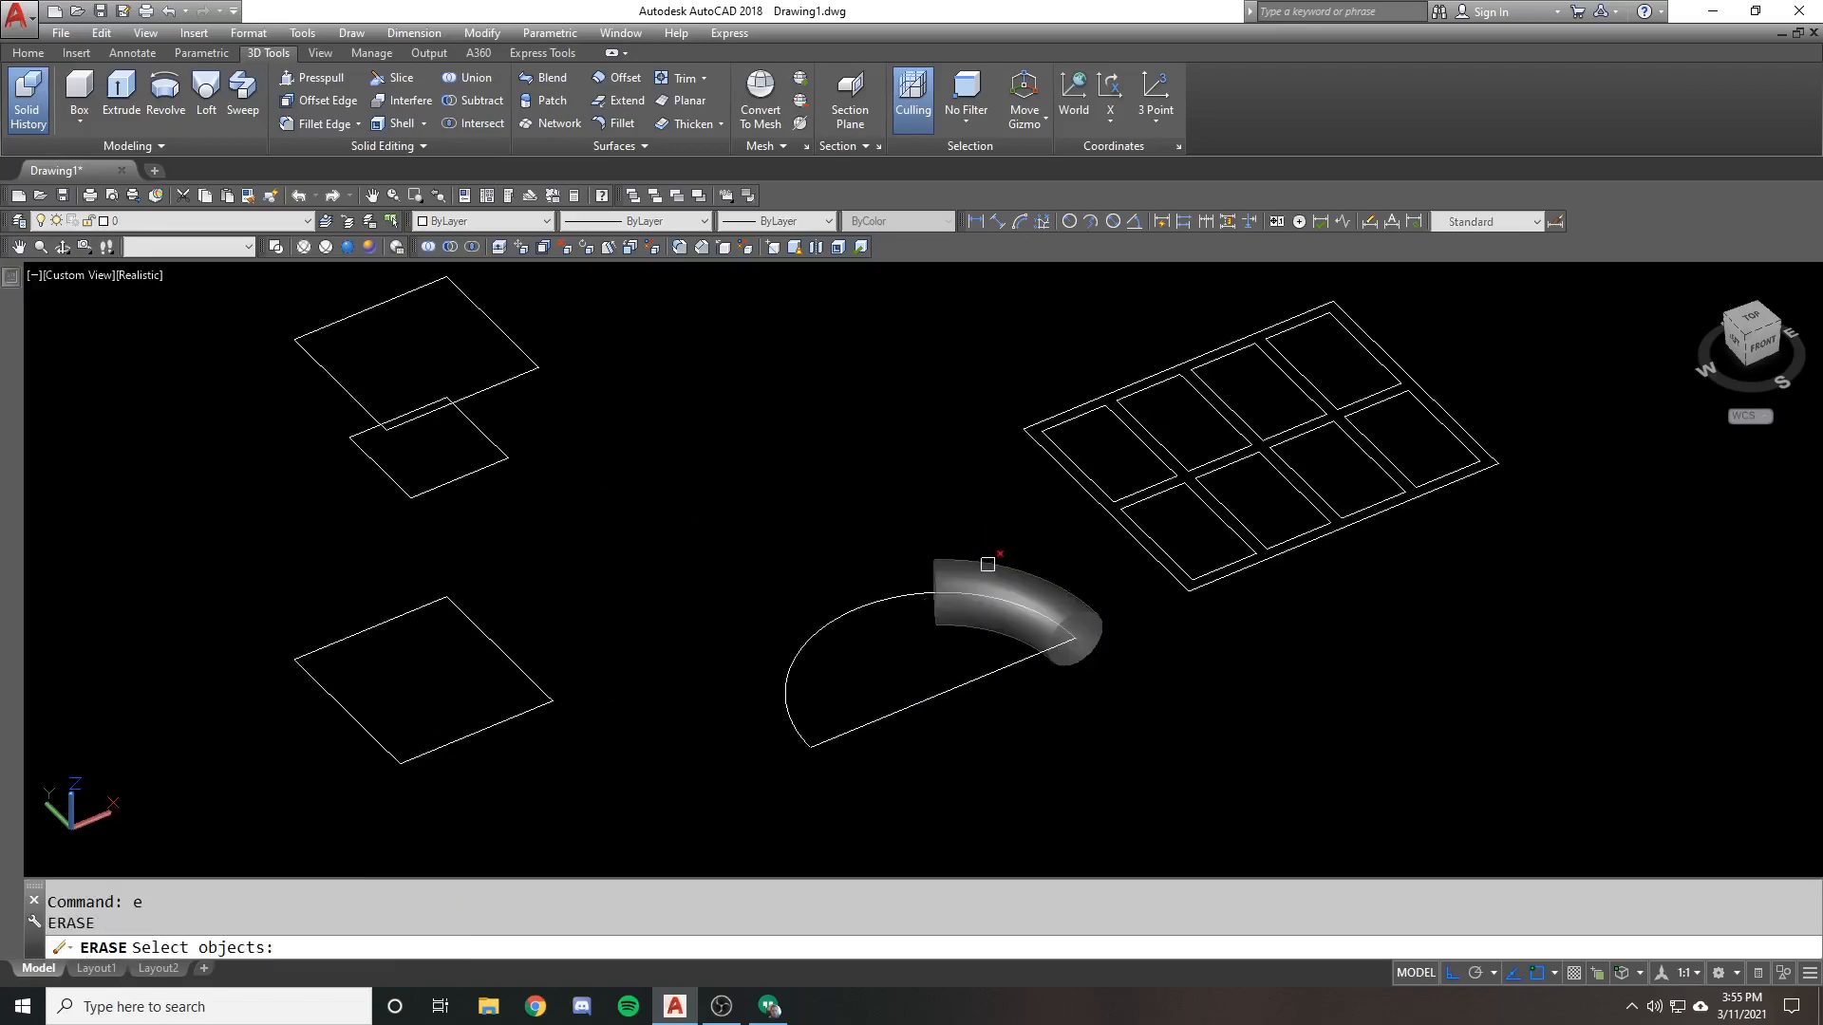
# Erase the curved tube and the half-circle, then centre the view on the three squares
pyautogui.click(988, 564)
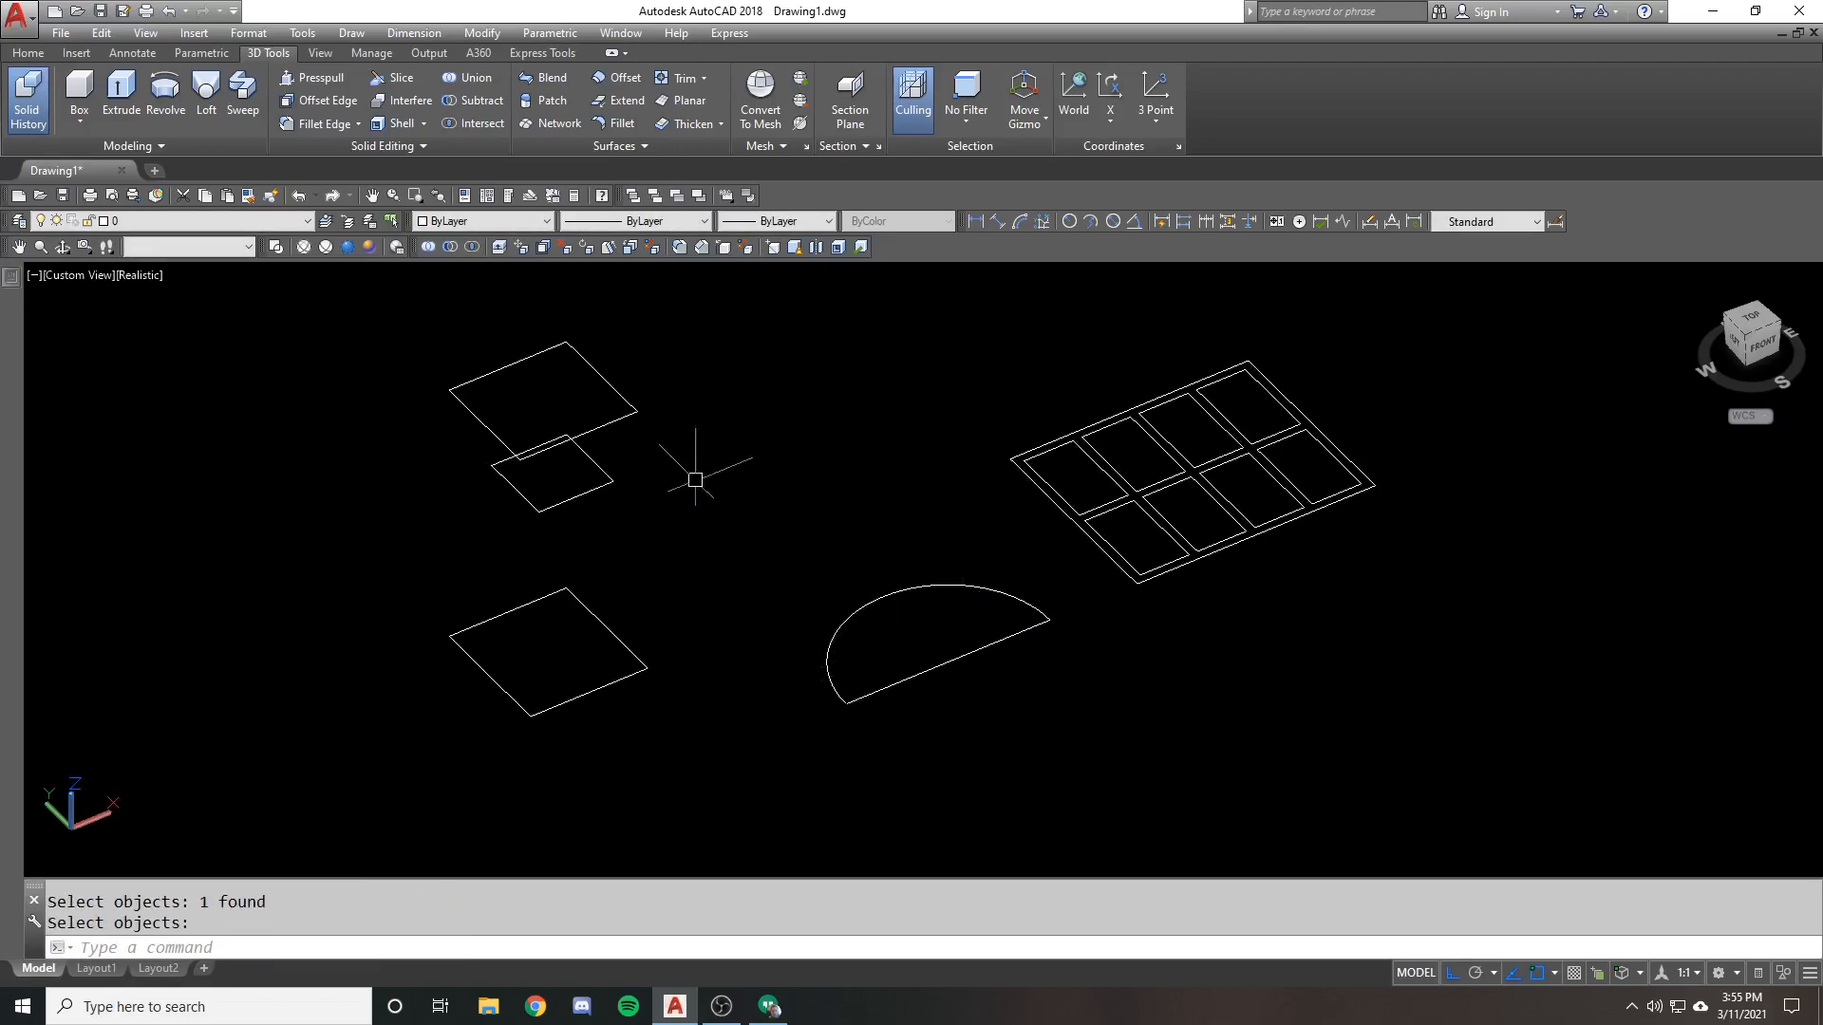
pyautogui.press('Return')
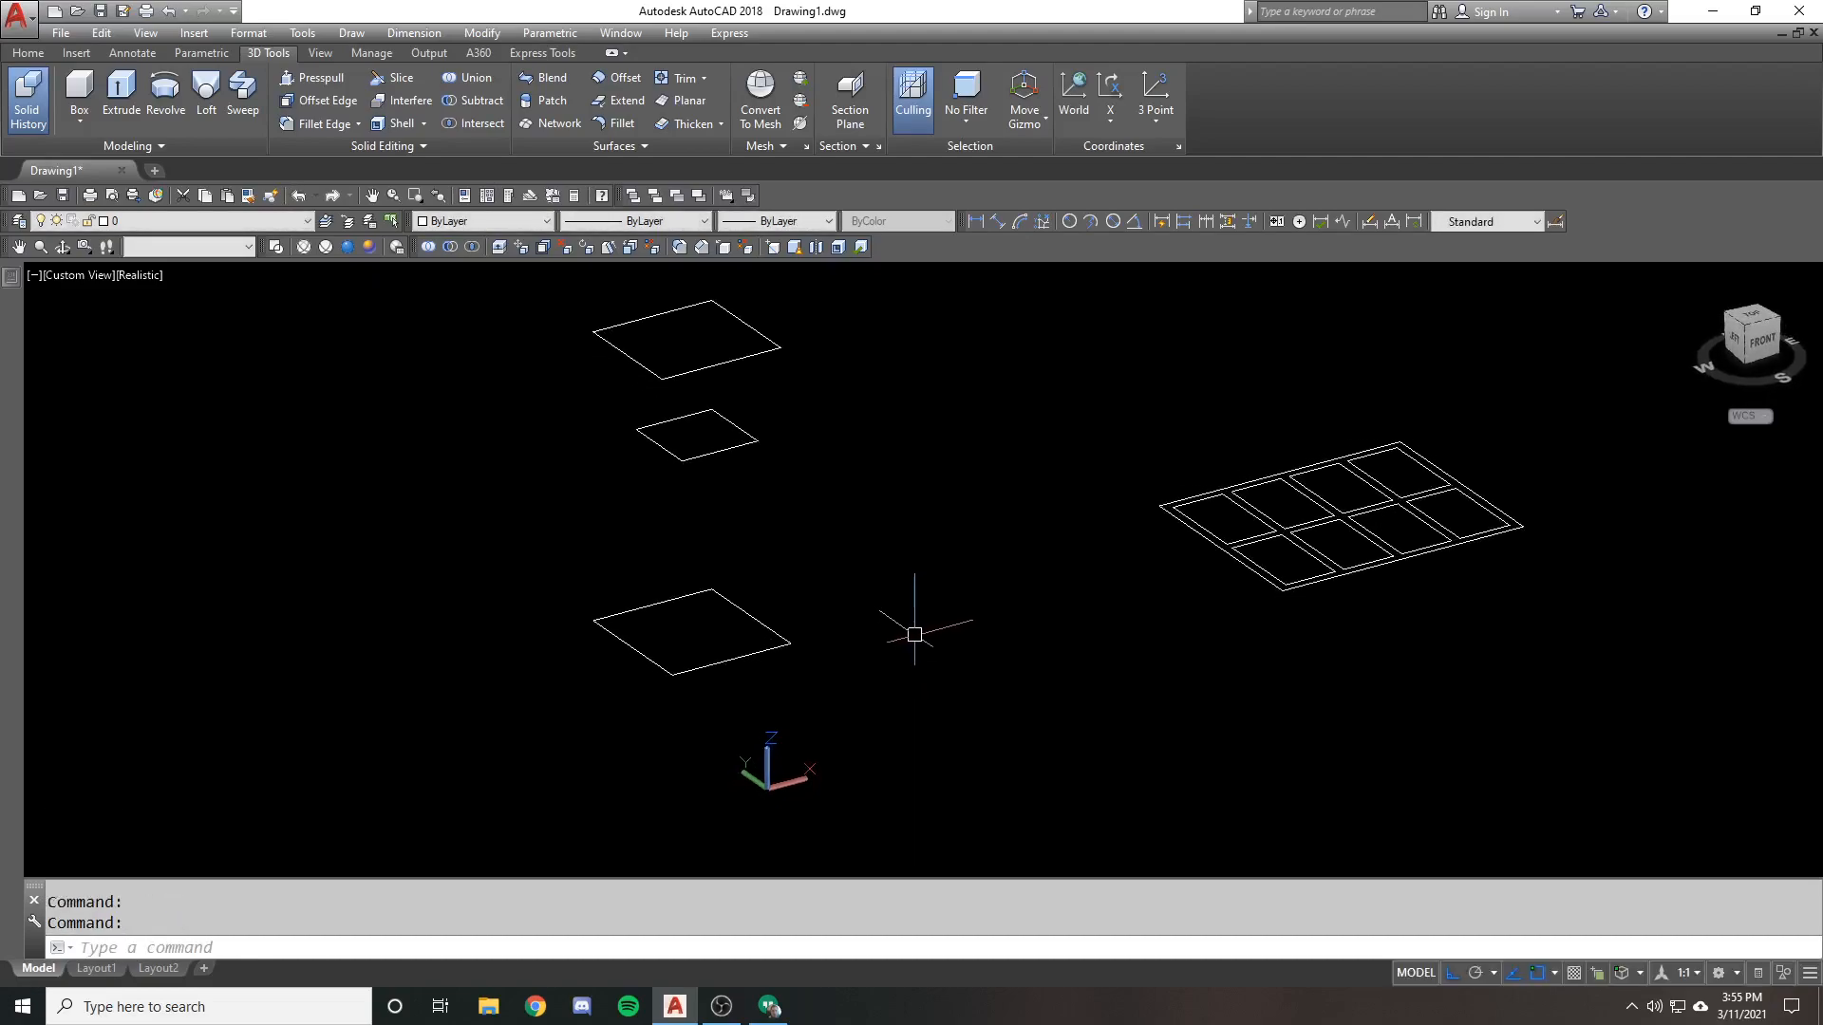
pyautogui.moveTo(913, 634); pyautogui.dragTo(1003, 611)
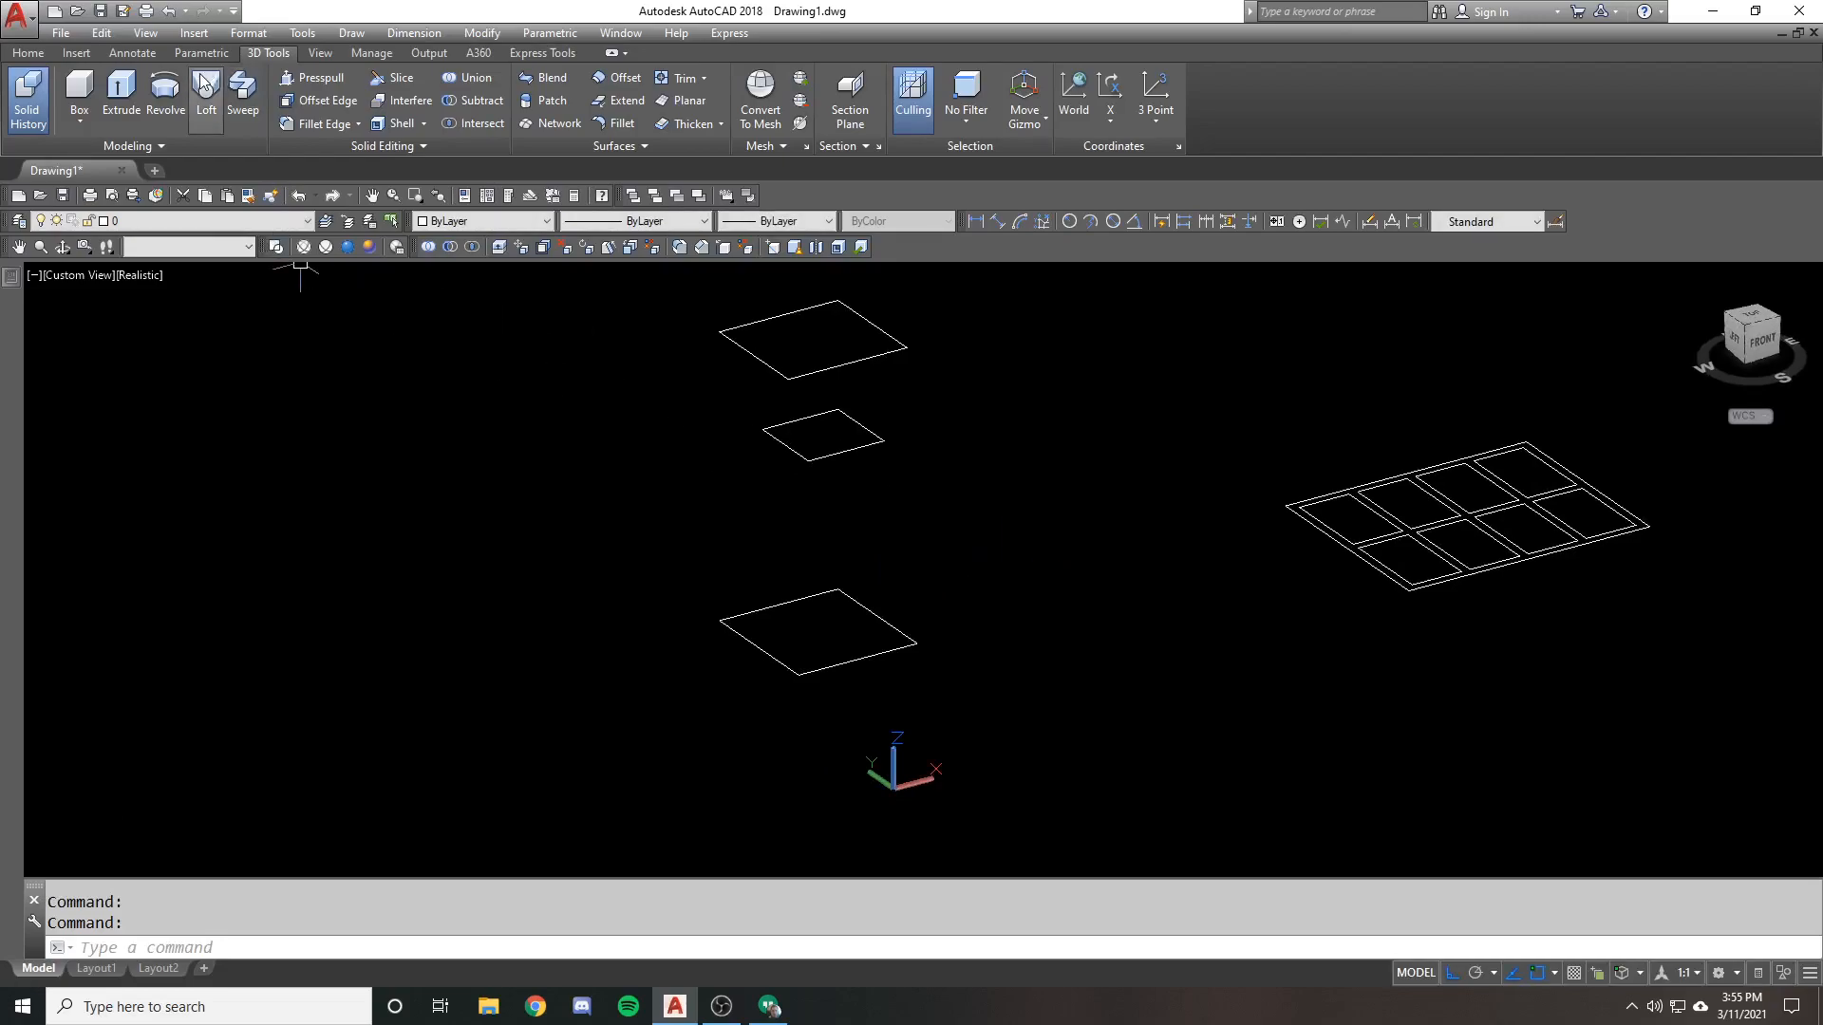
pyautogui.moveTo(205, 95)
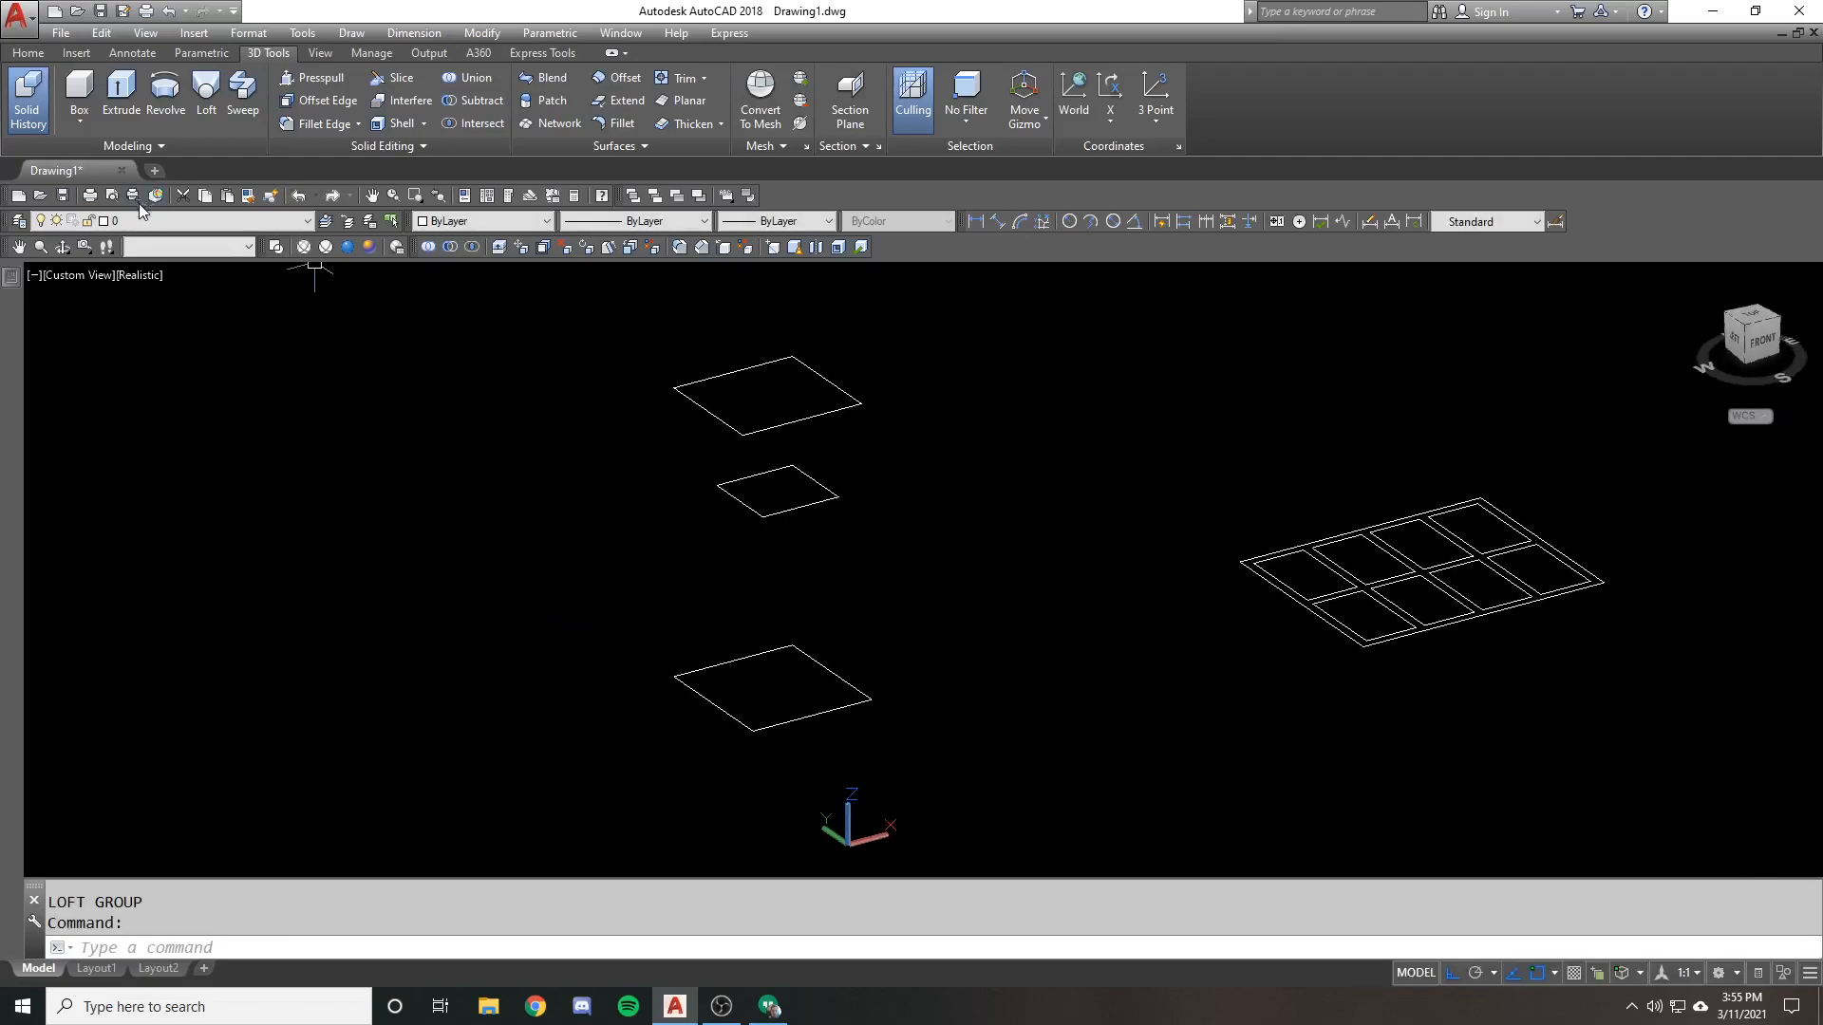
pyautogui.moveTo(163, 97)
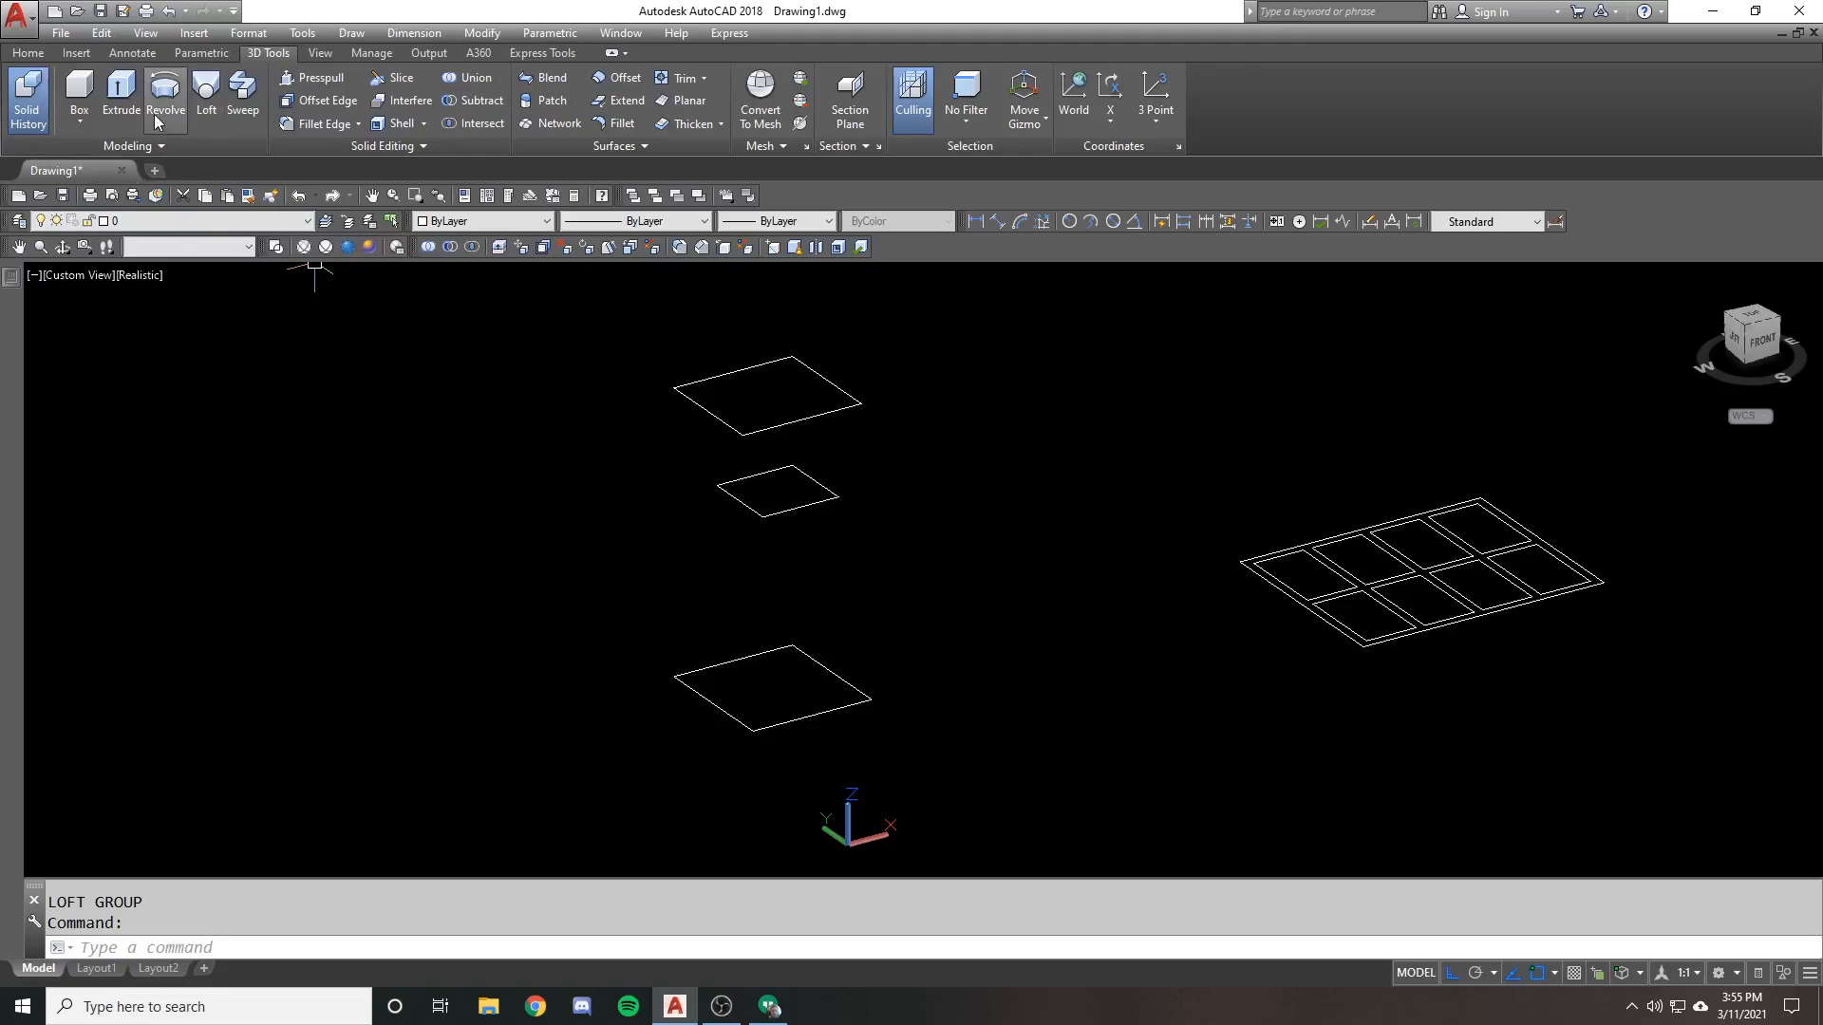
# Loft the three stacked squares, cross sections only, into a solid narrowing at the middle square
pyautogui.click(205, 97)
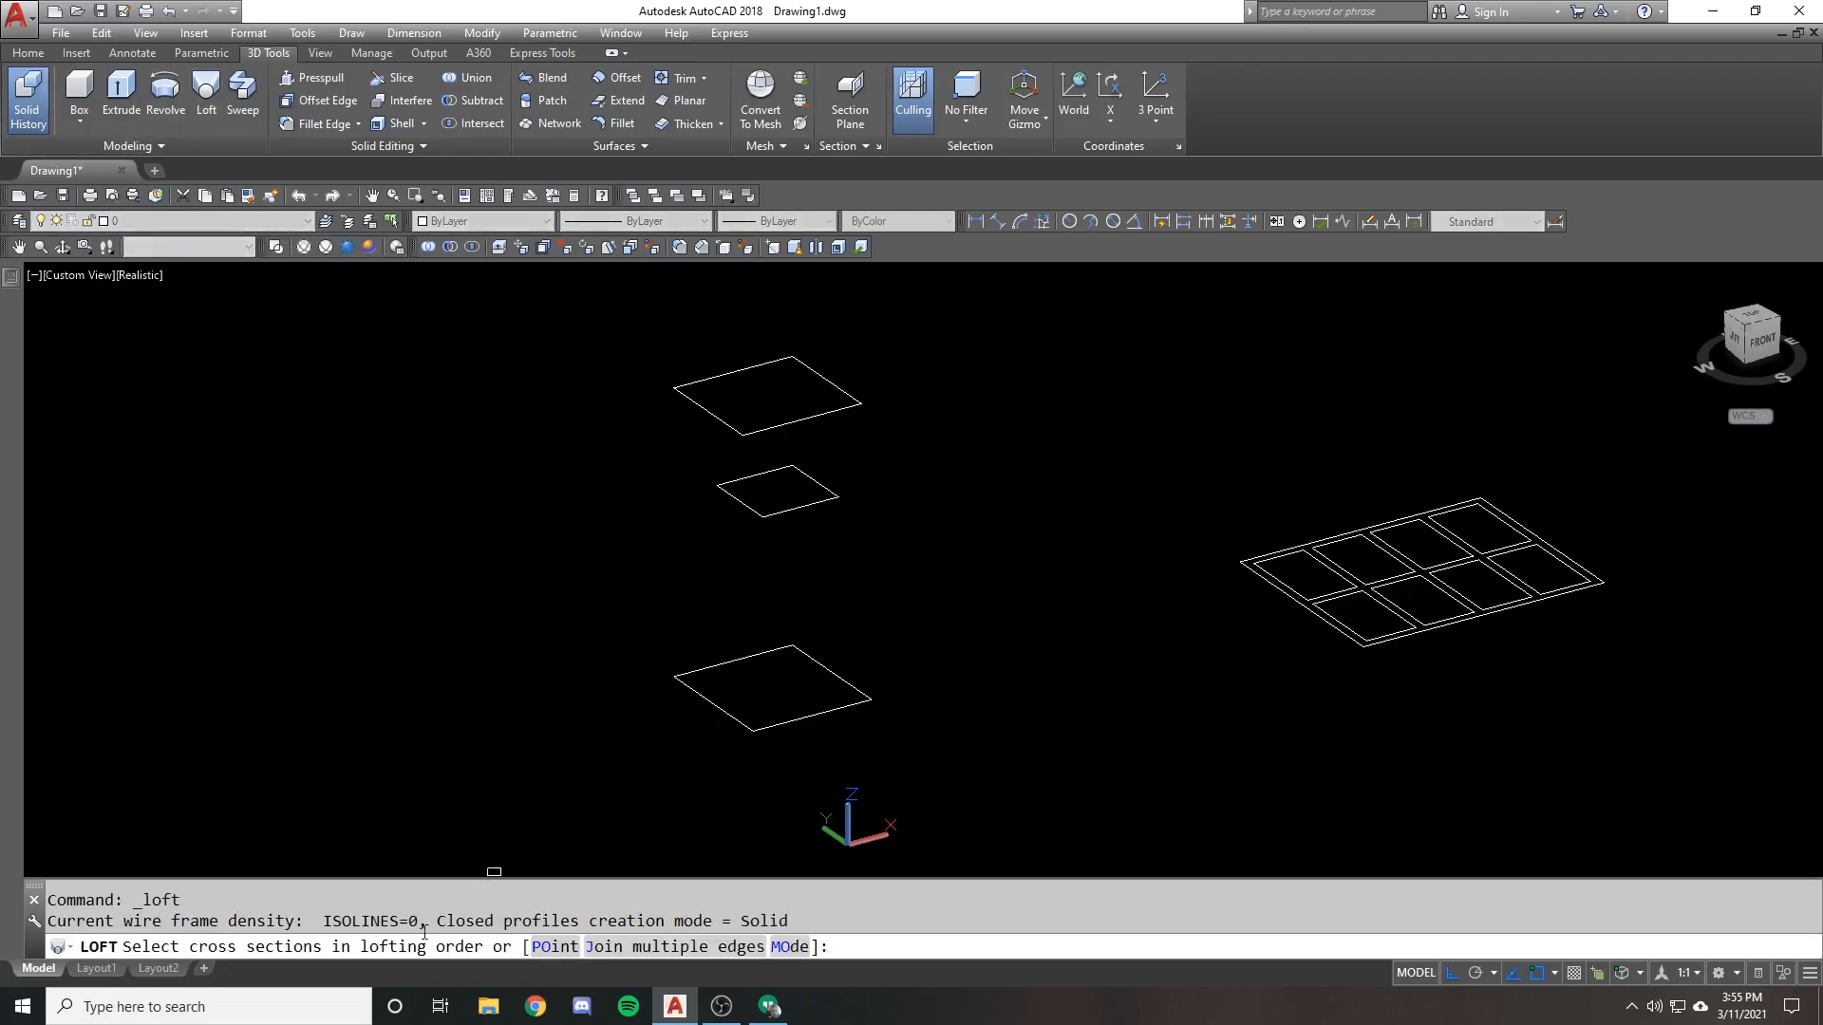
pyautogui.click(765, 654)
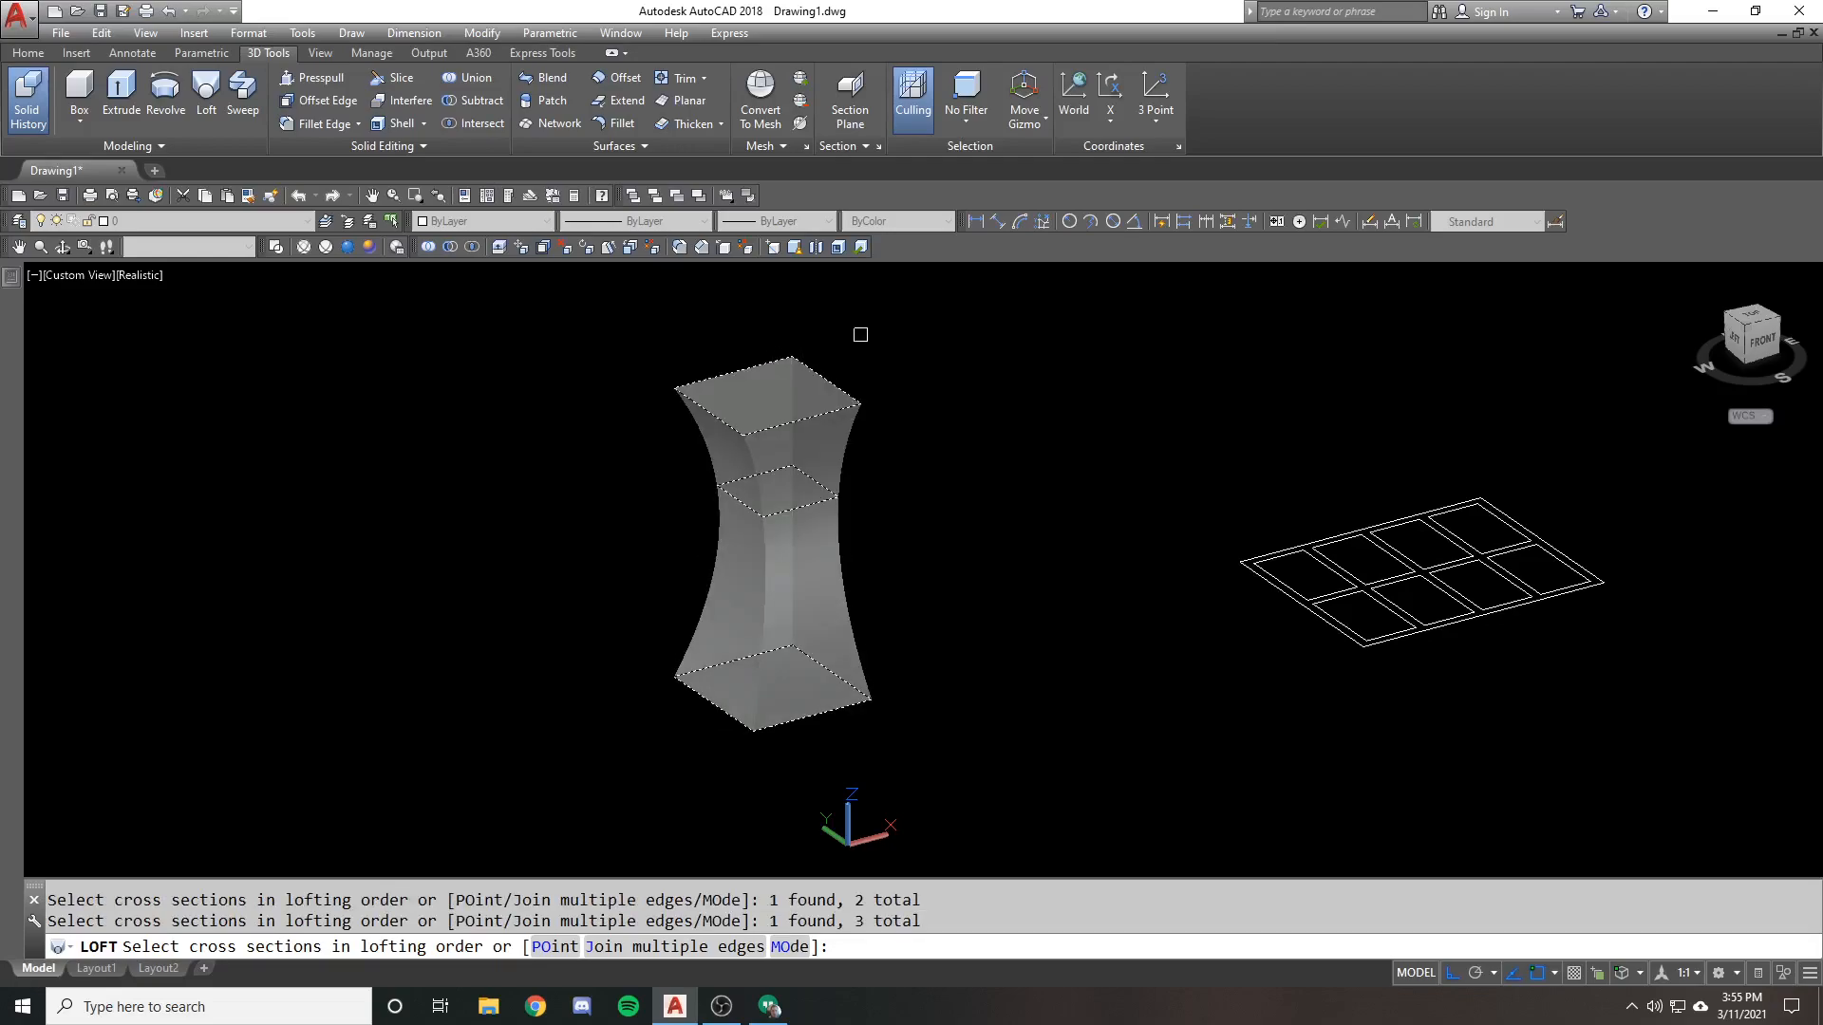
pyautogui.press('enter')
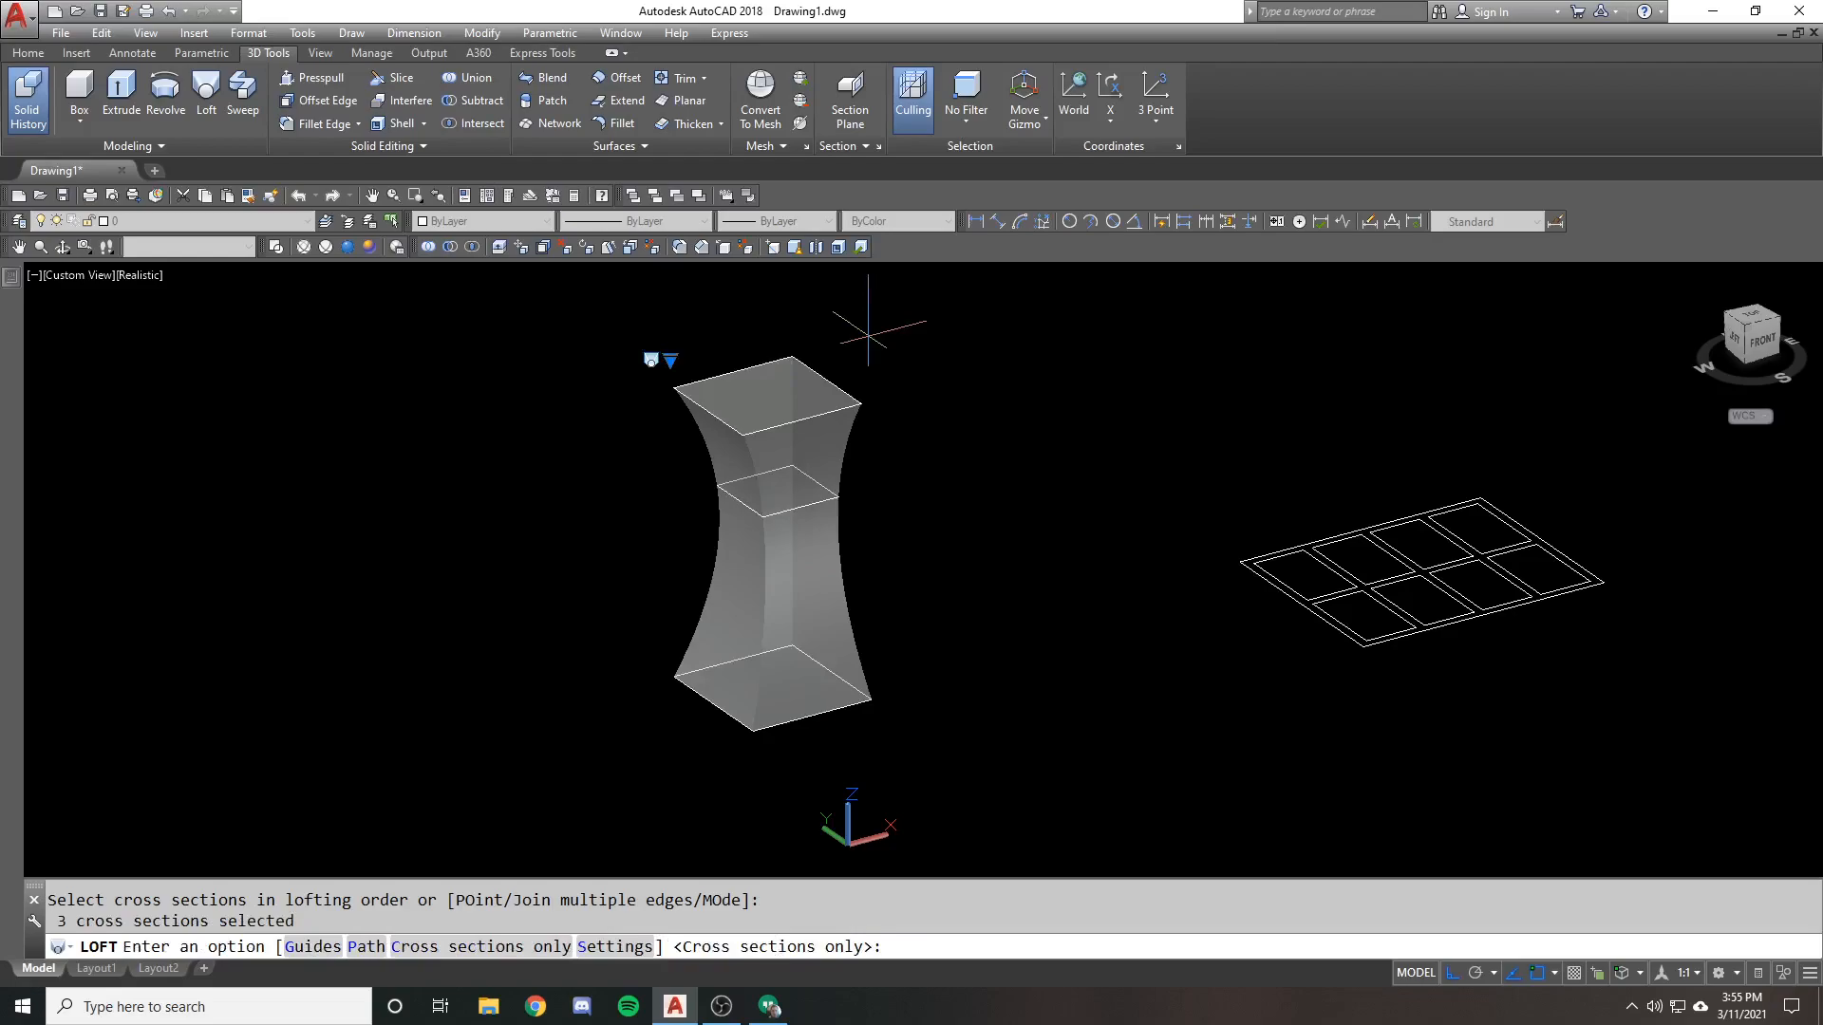
pyautogui.press('enter')
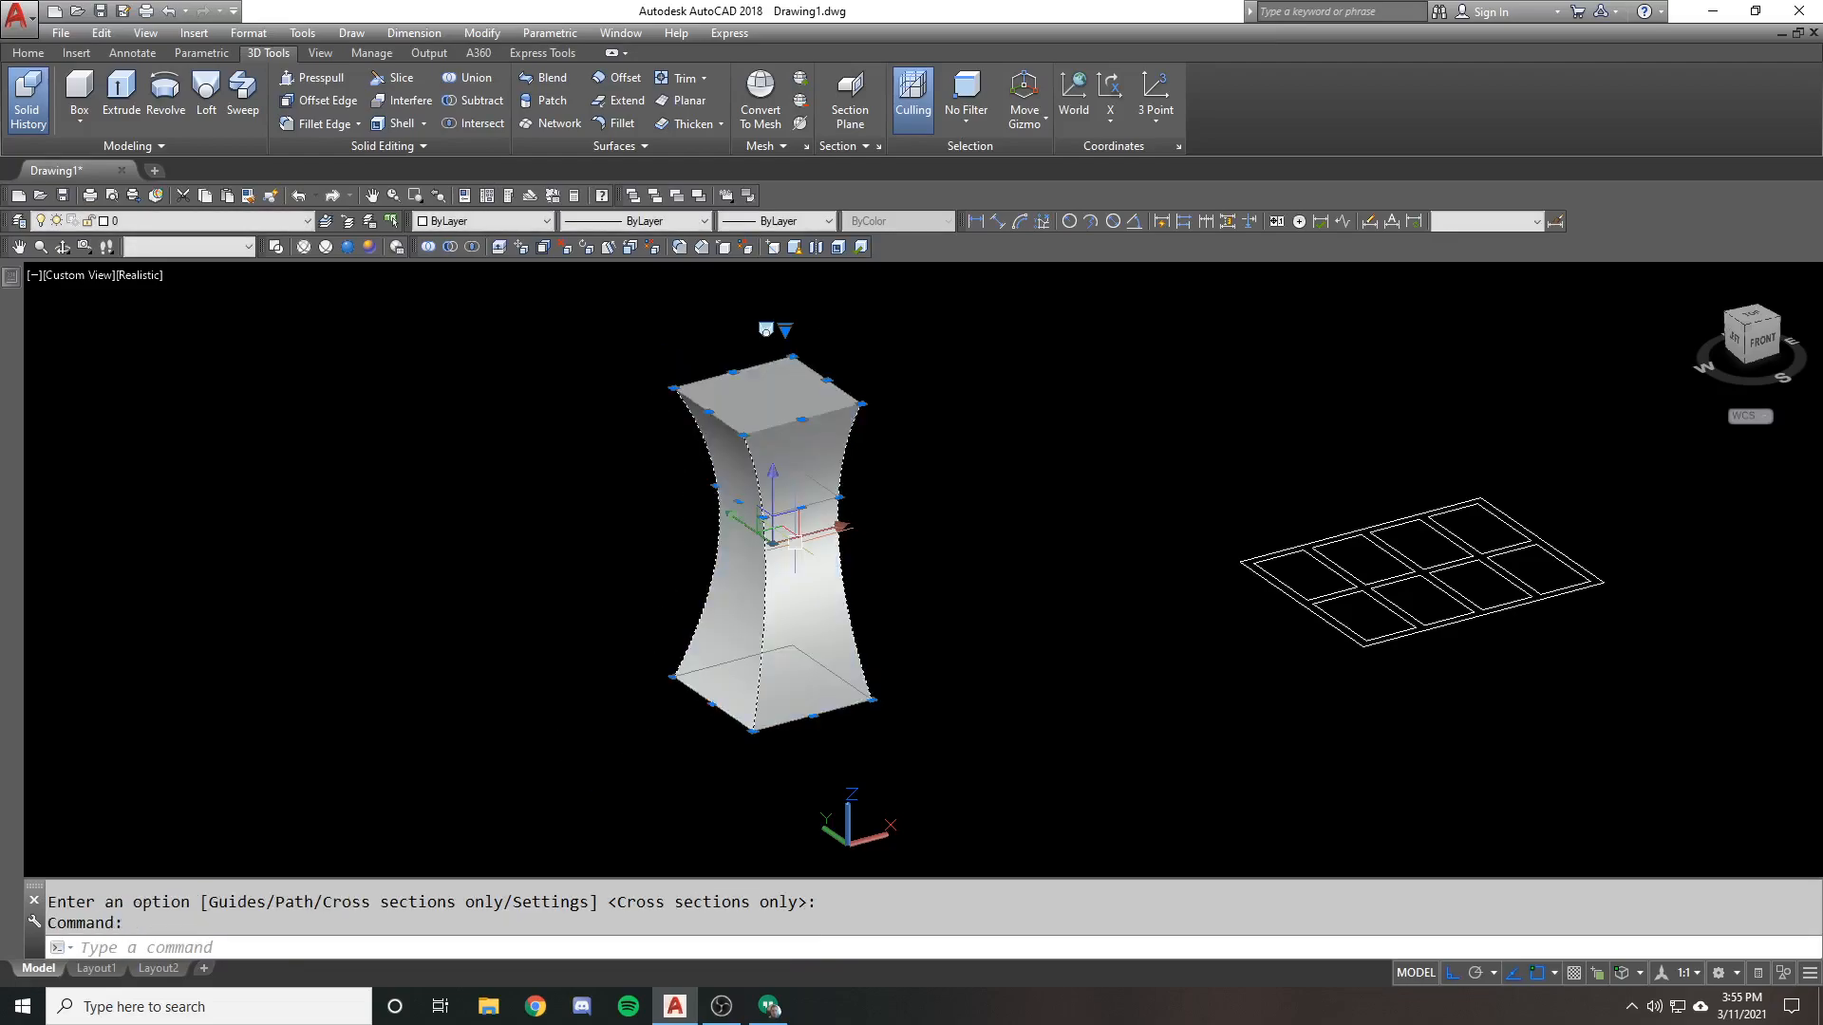
pyautogui.click(784, 329)
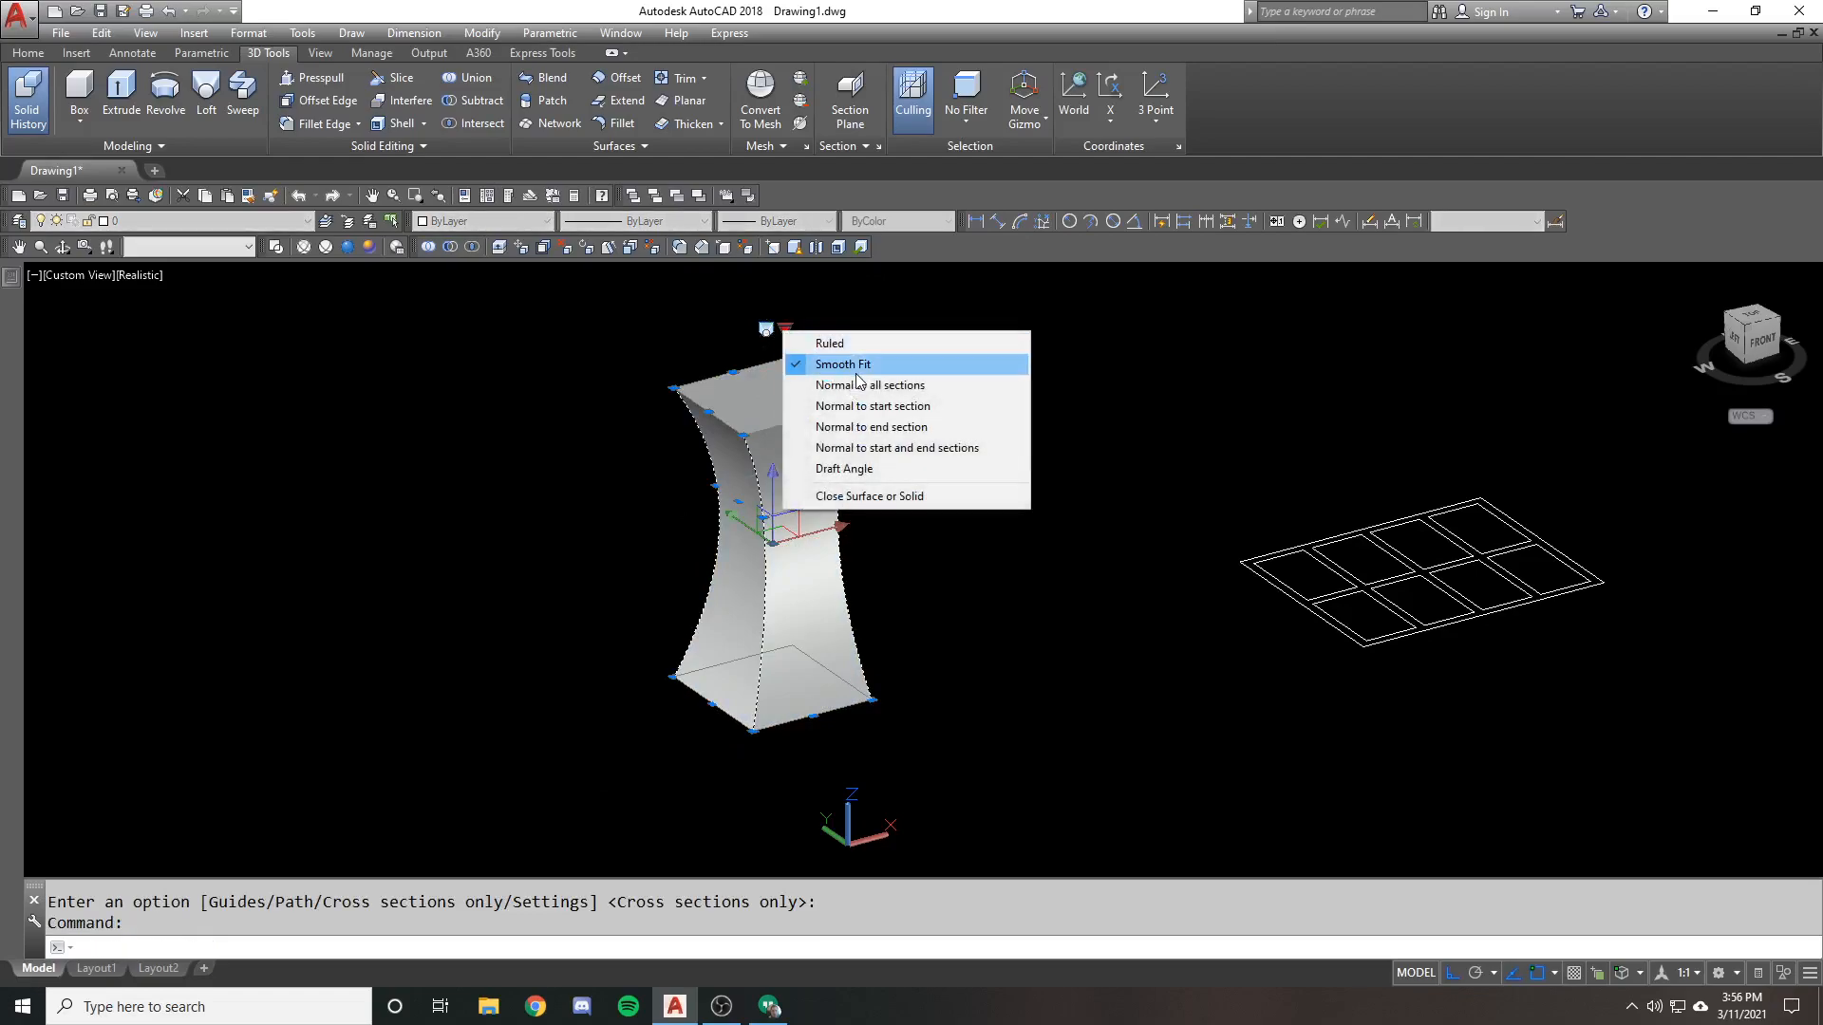
pyautogui.press('Escape')
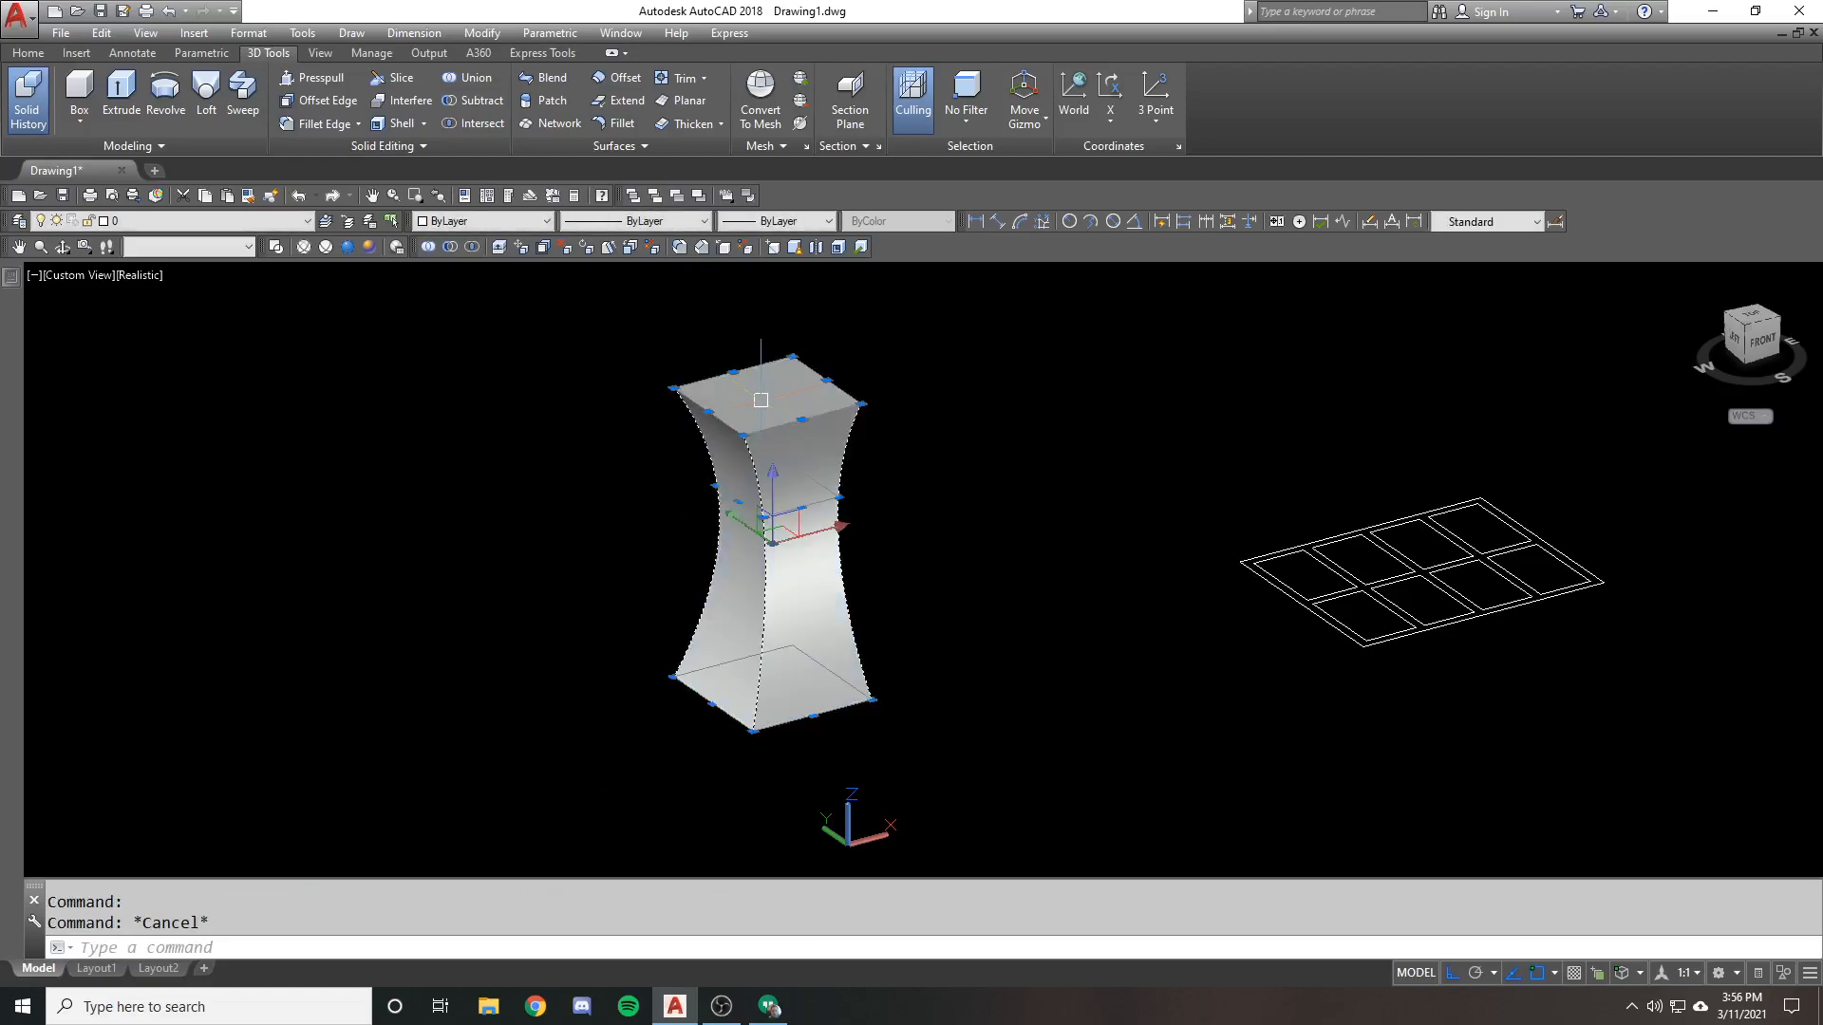
pyautogui.click(784, 330)
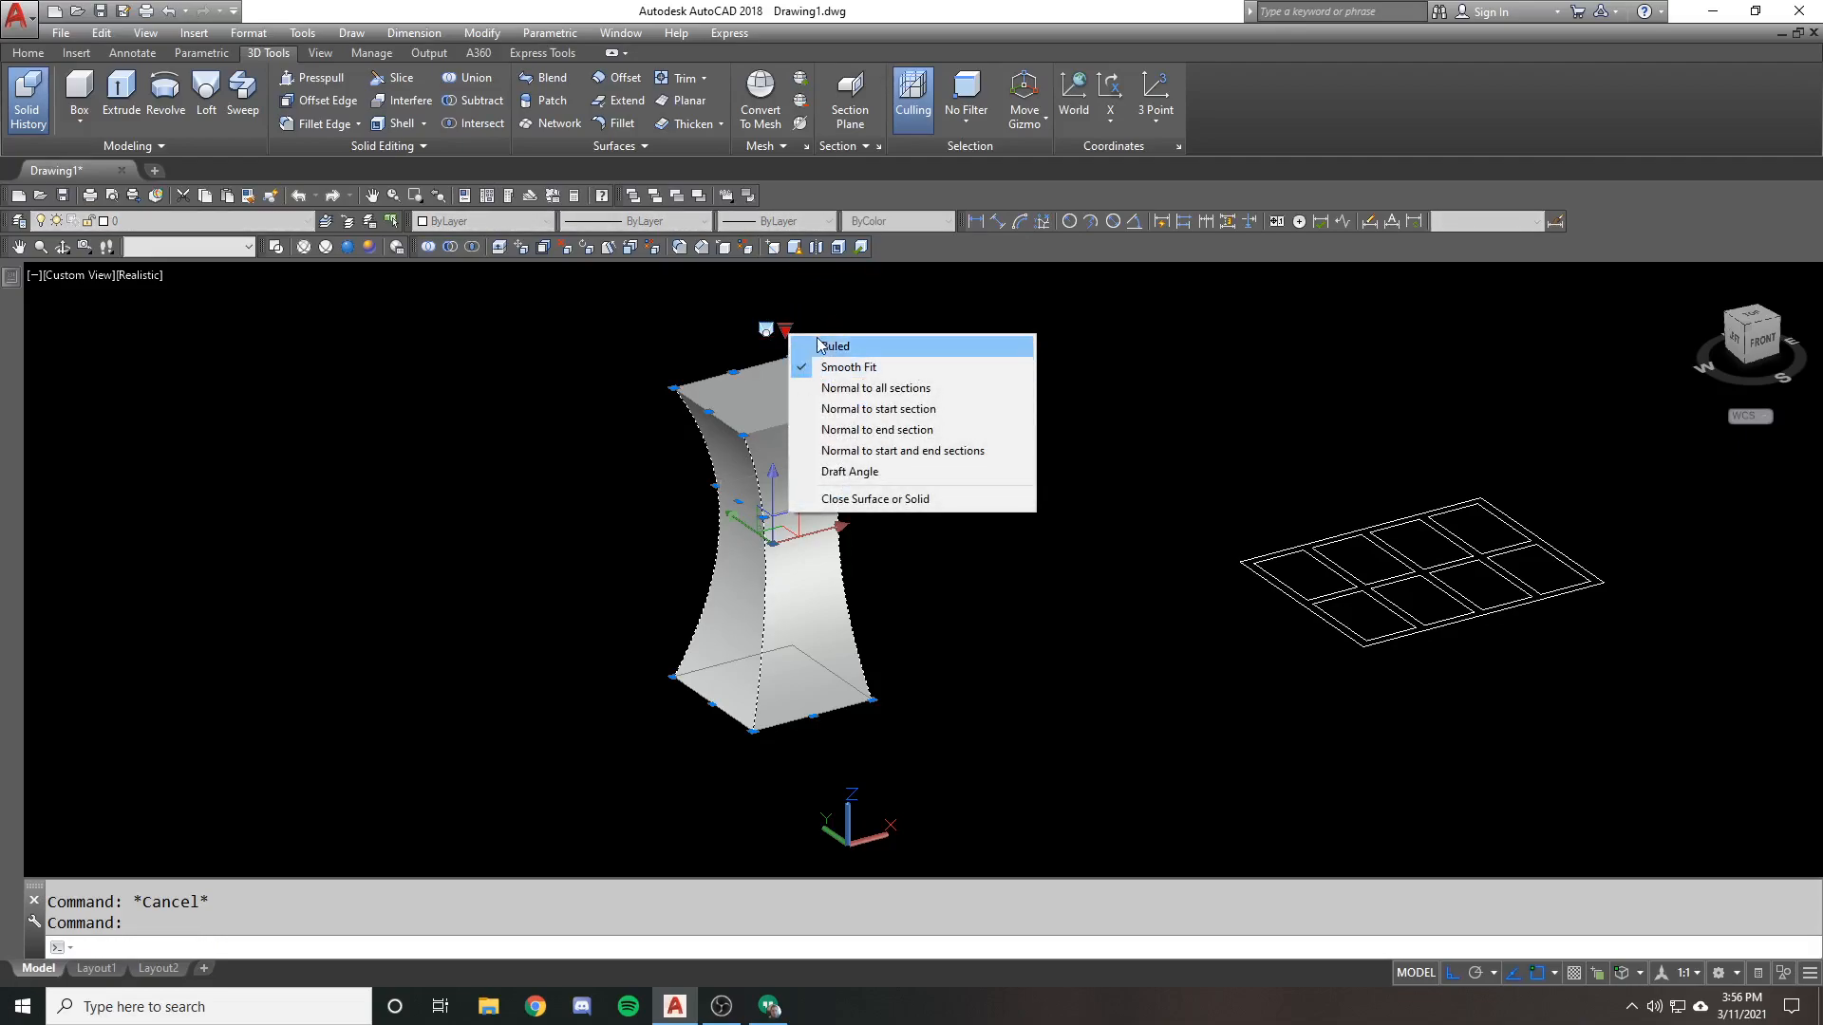
pyautogui.click(833, 345)
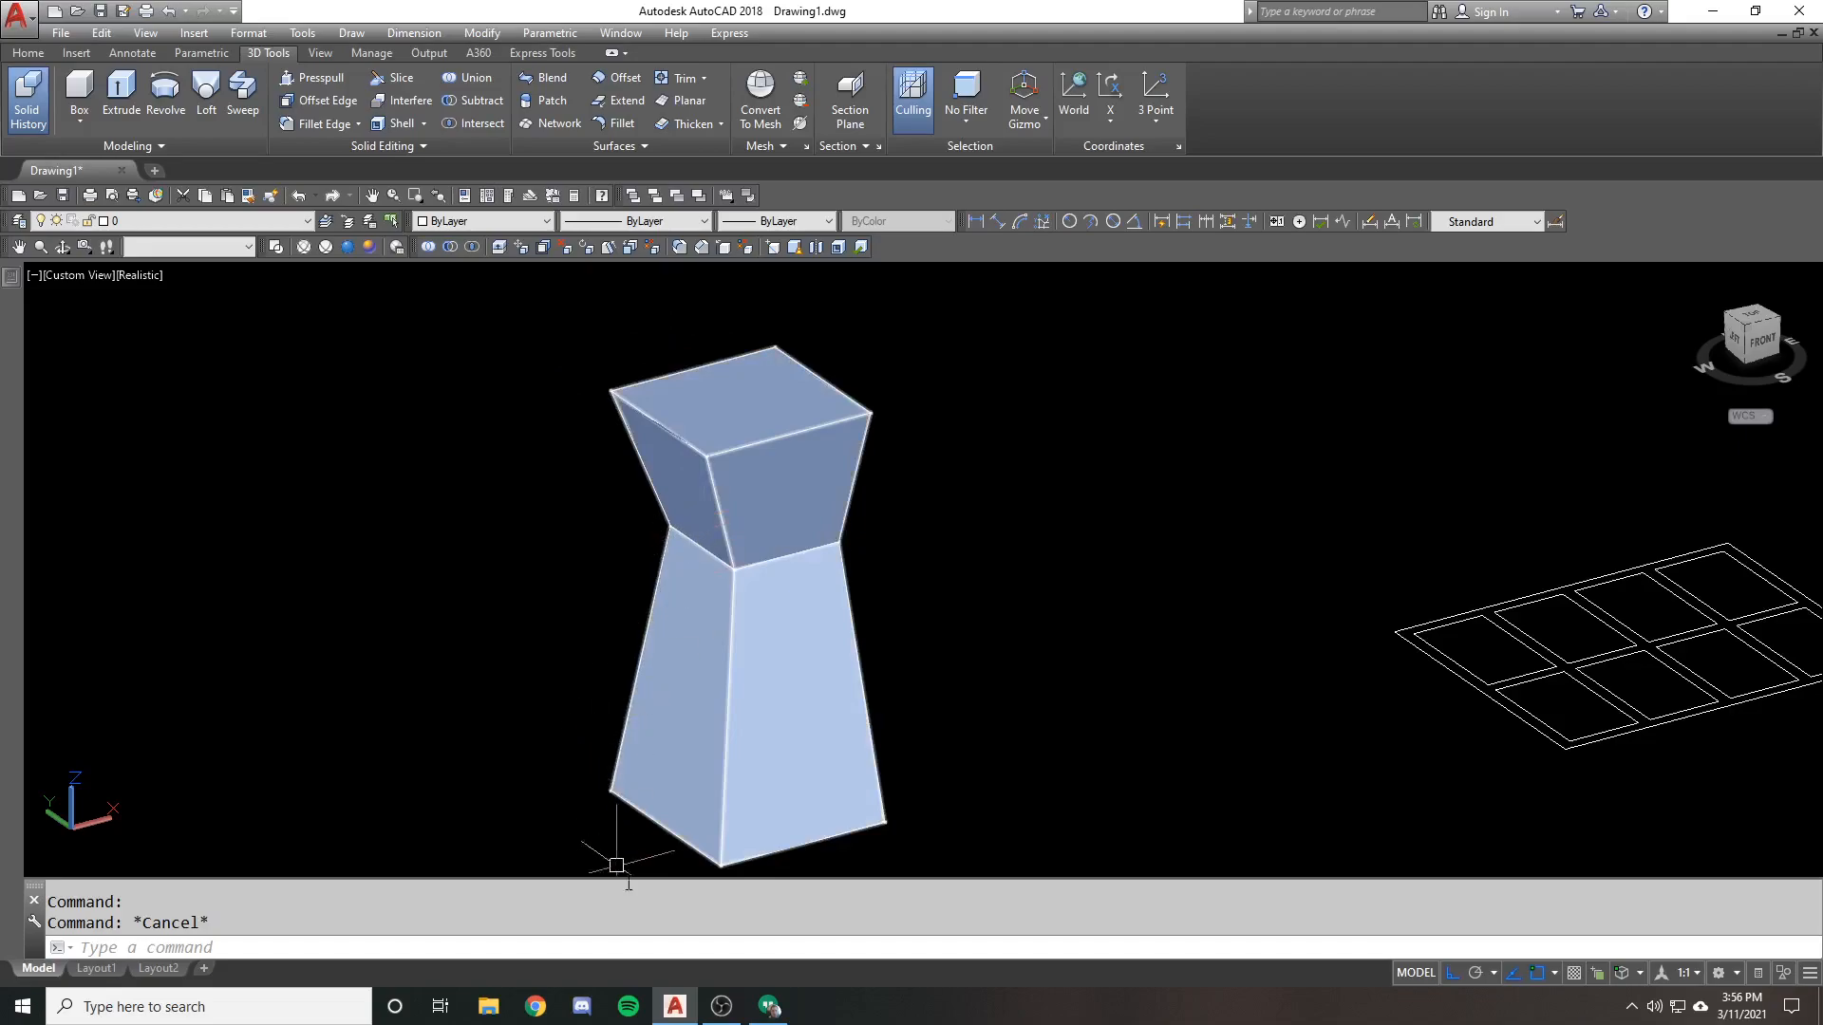
pyautogui.moveTo(685, 401)
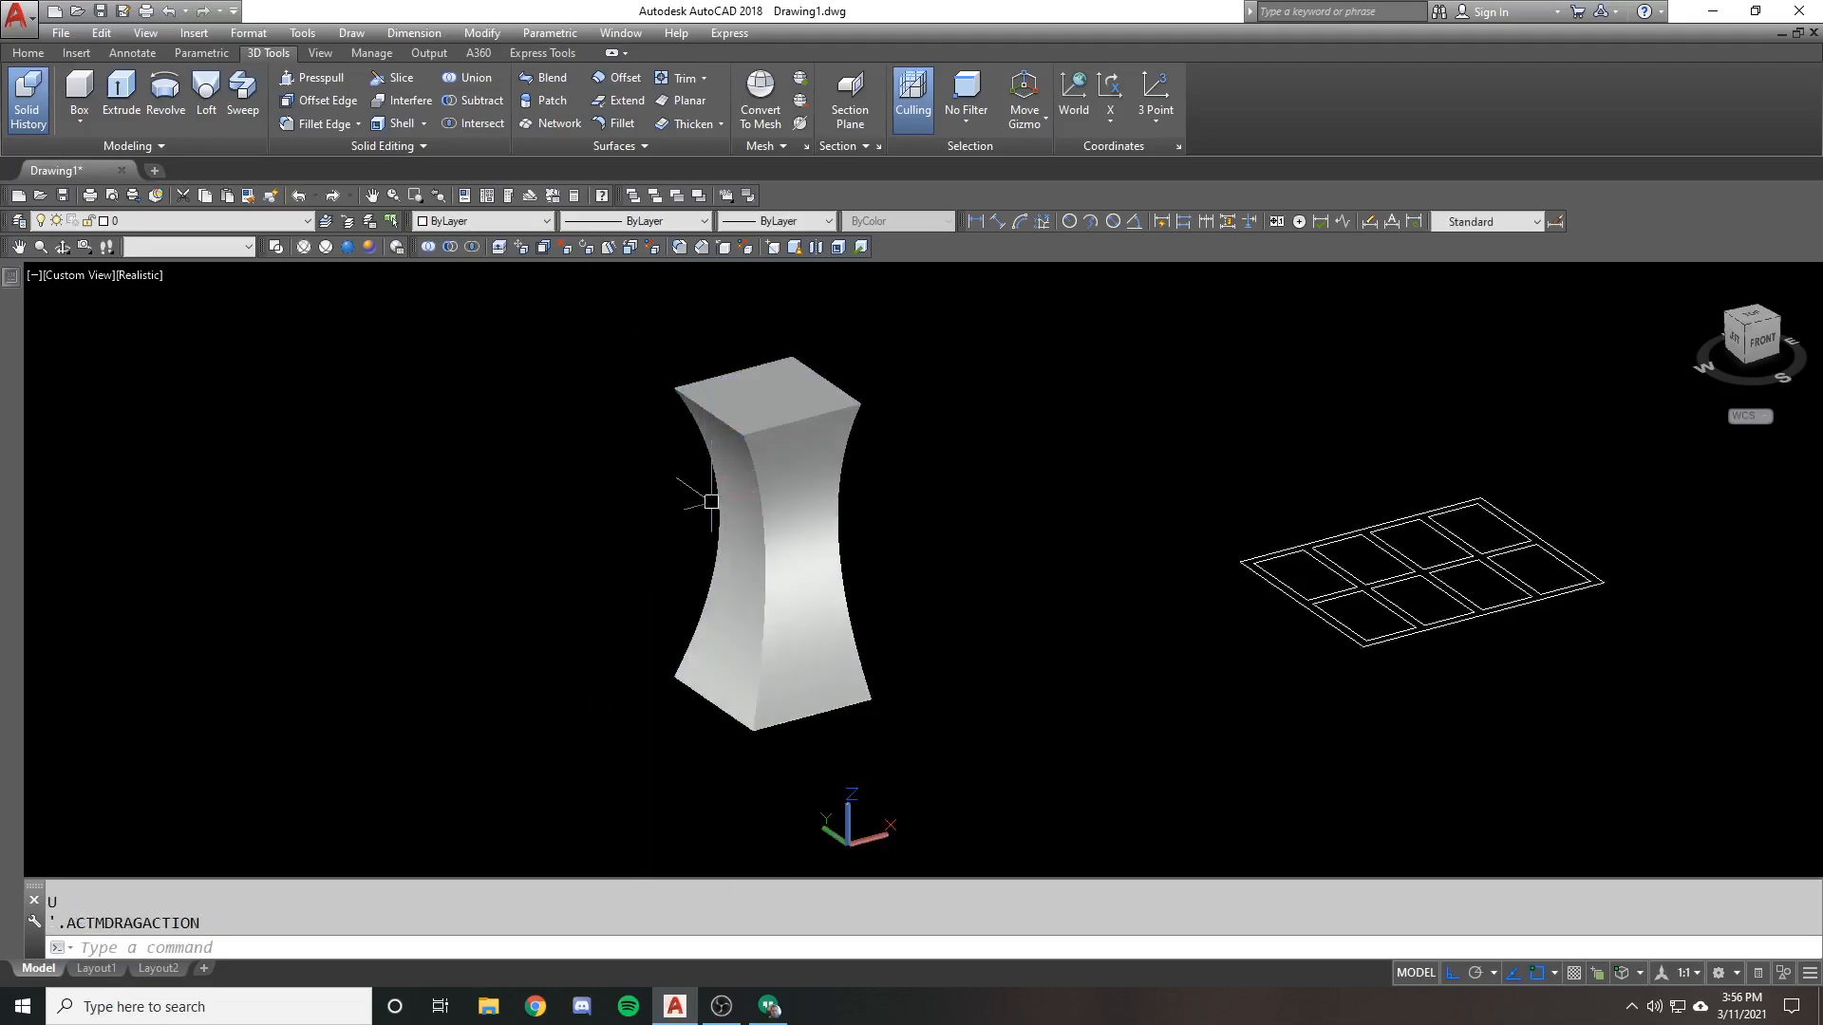
# Undo the loft, then re-loft picking the bottom, middle and top squares as cross sections
pyautogui.press('ctrl+z')
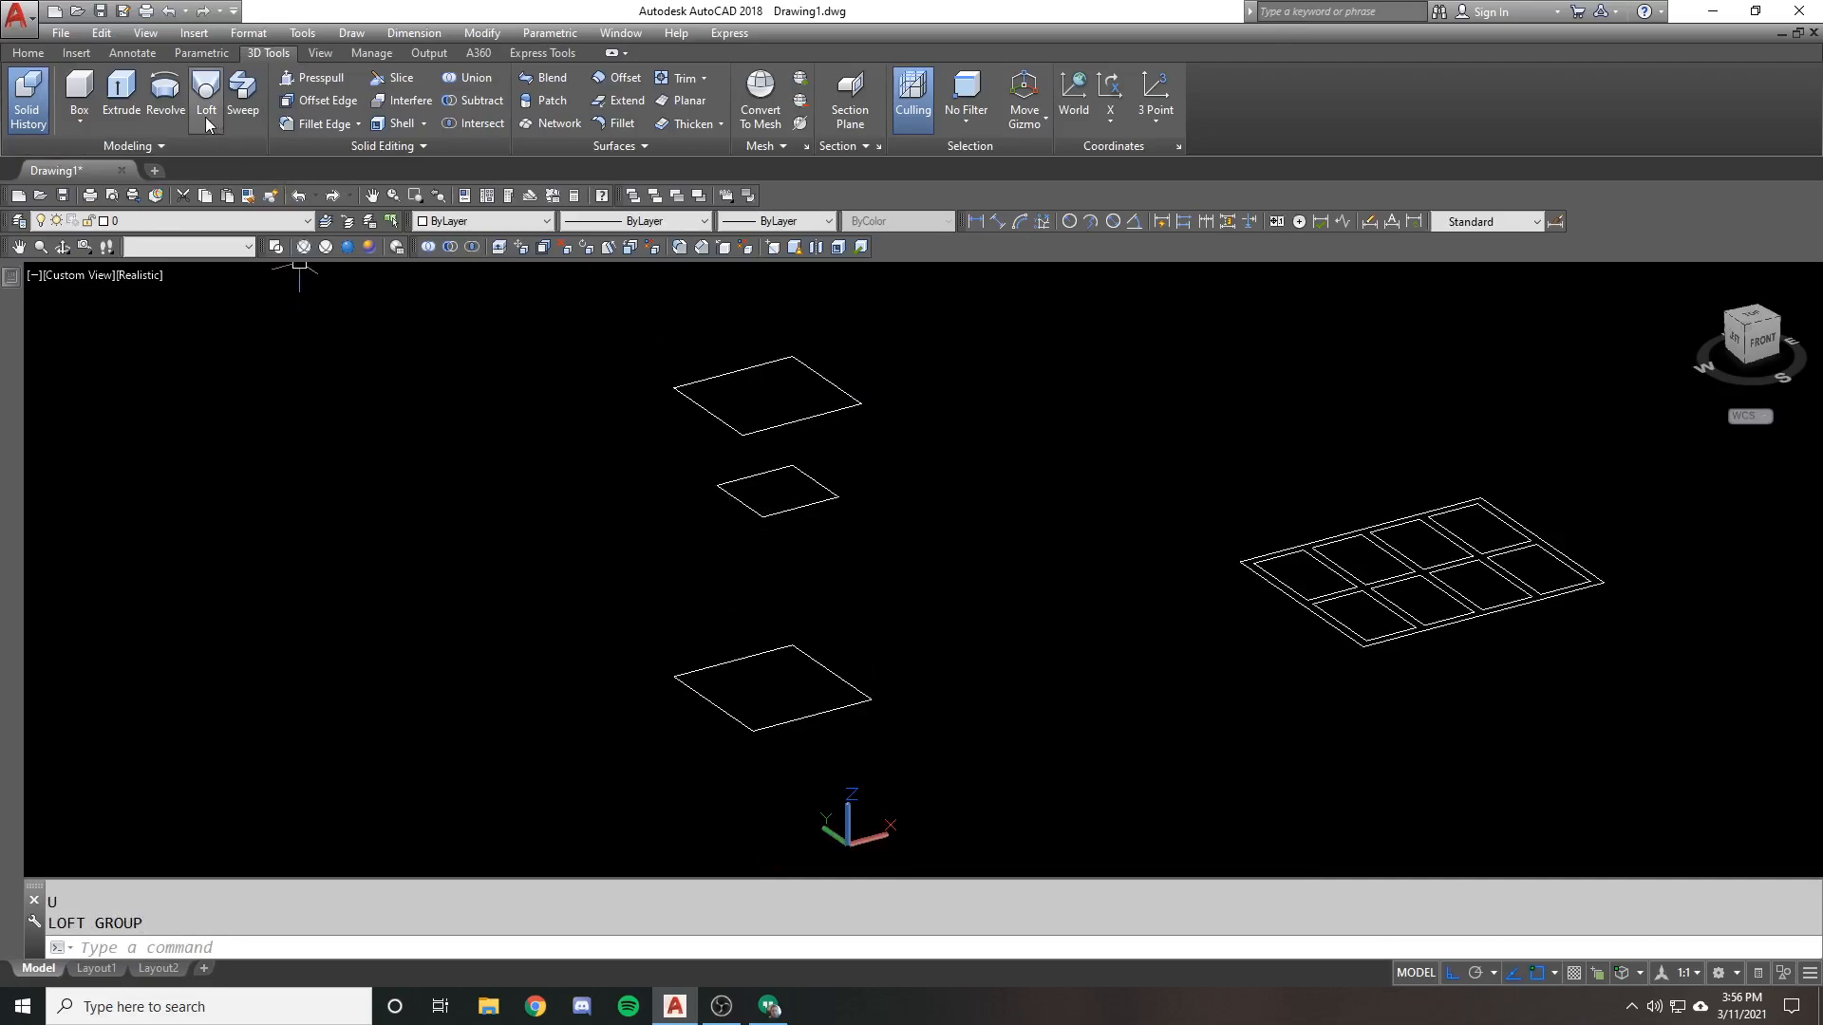
pyautogui.click(205, 87)
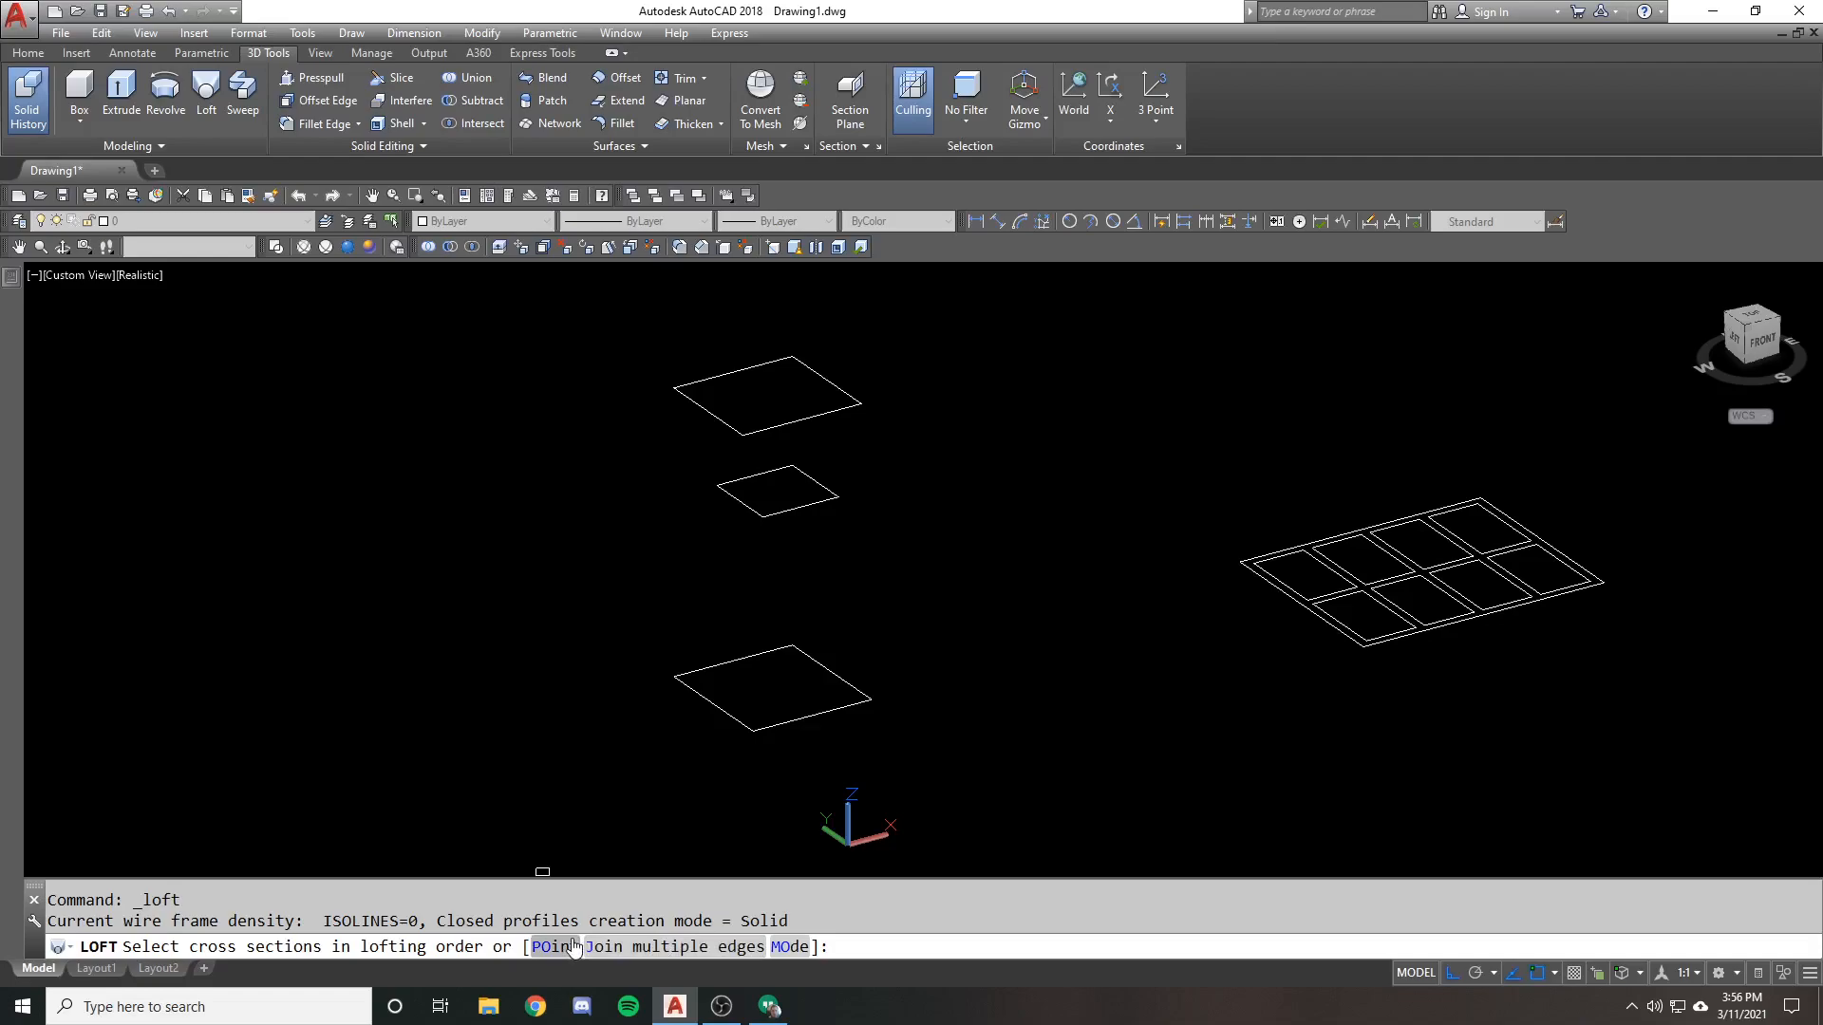
pyautogui.moveTo(786, 625)
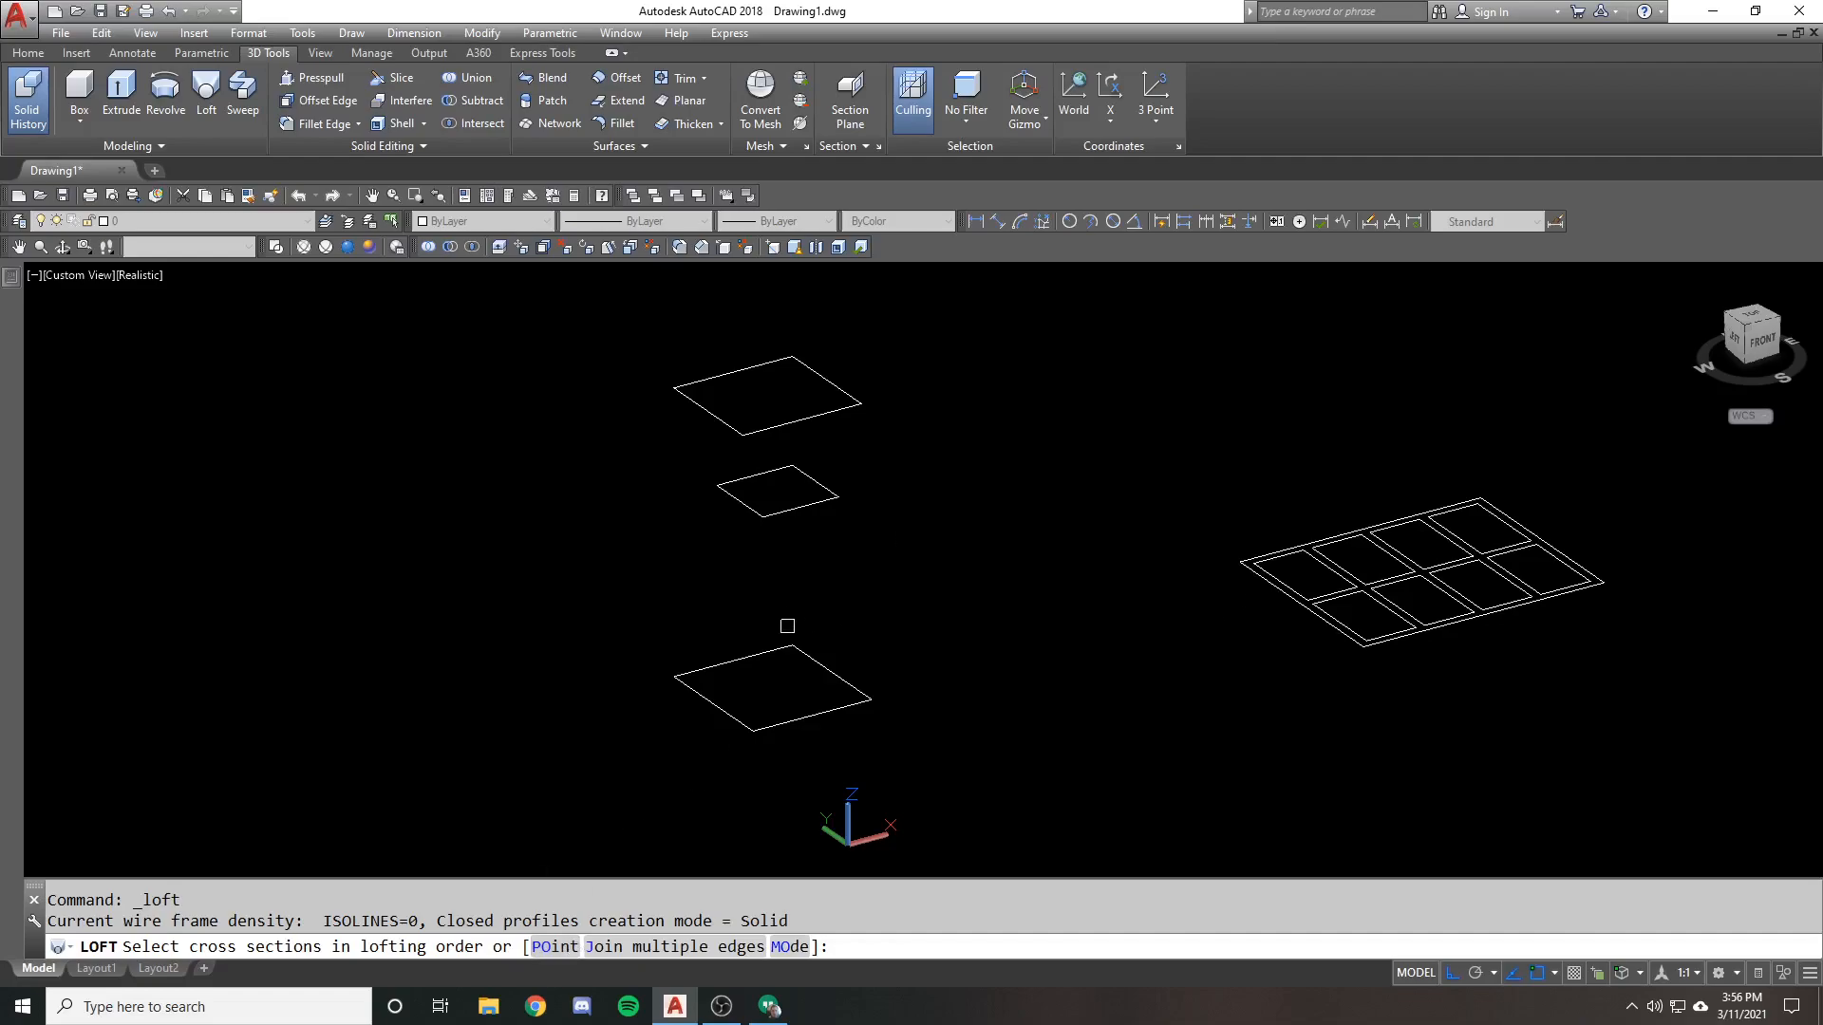
pyautogui.click(778, 647)
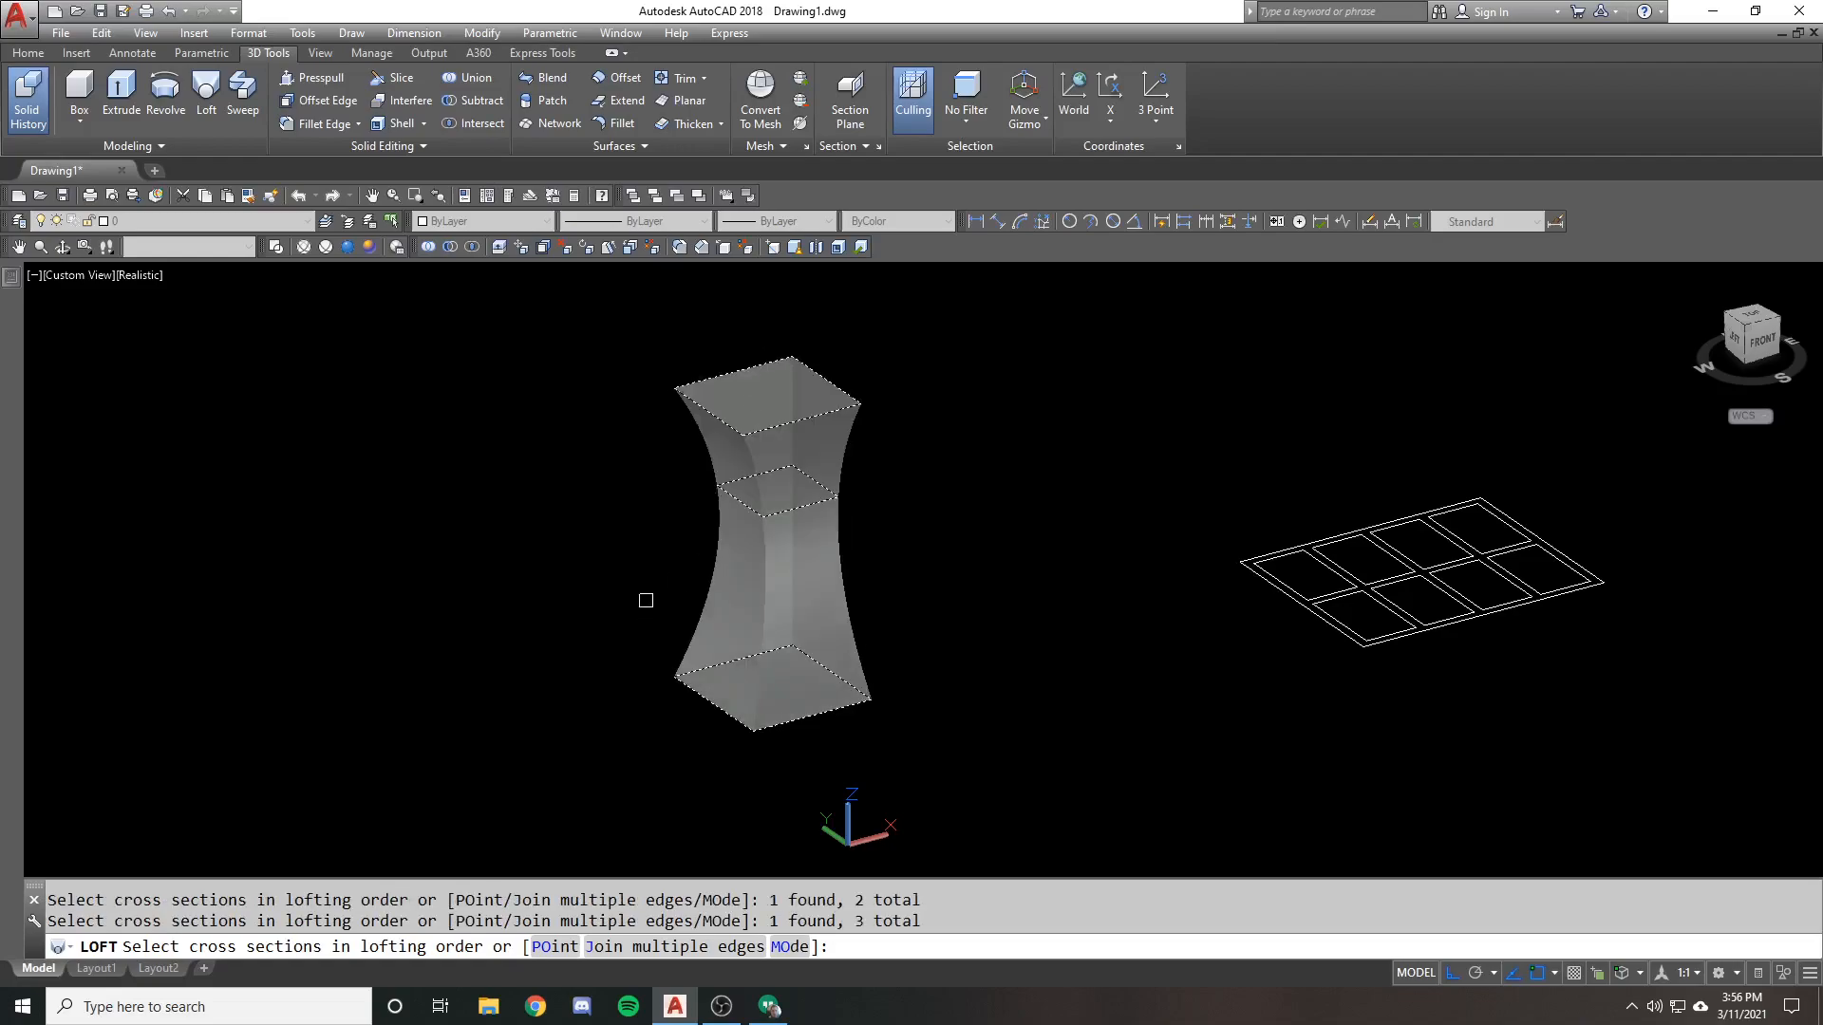
pyautogui.press('enter')
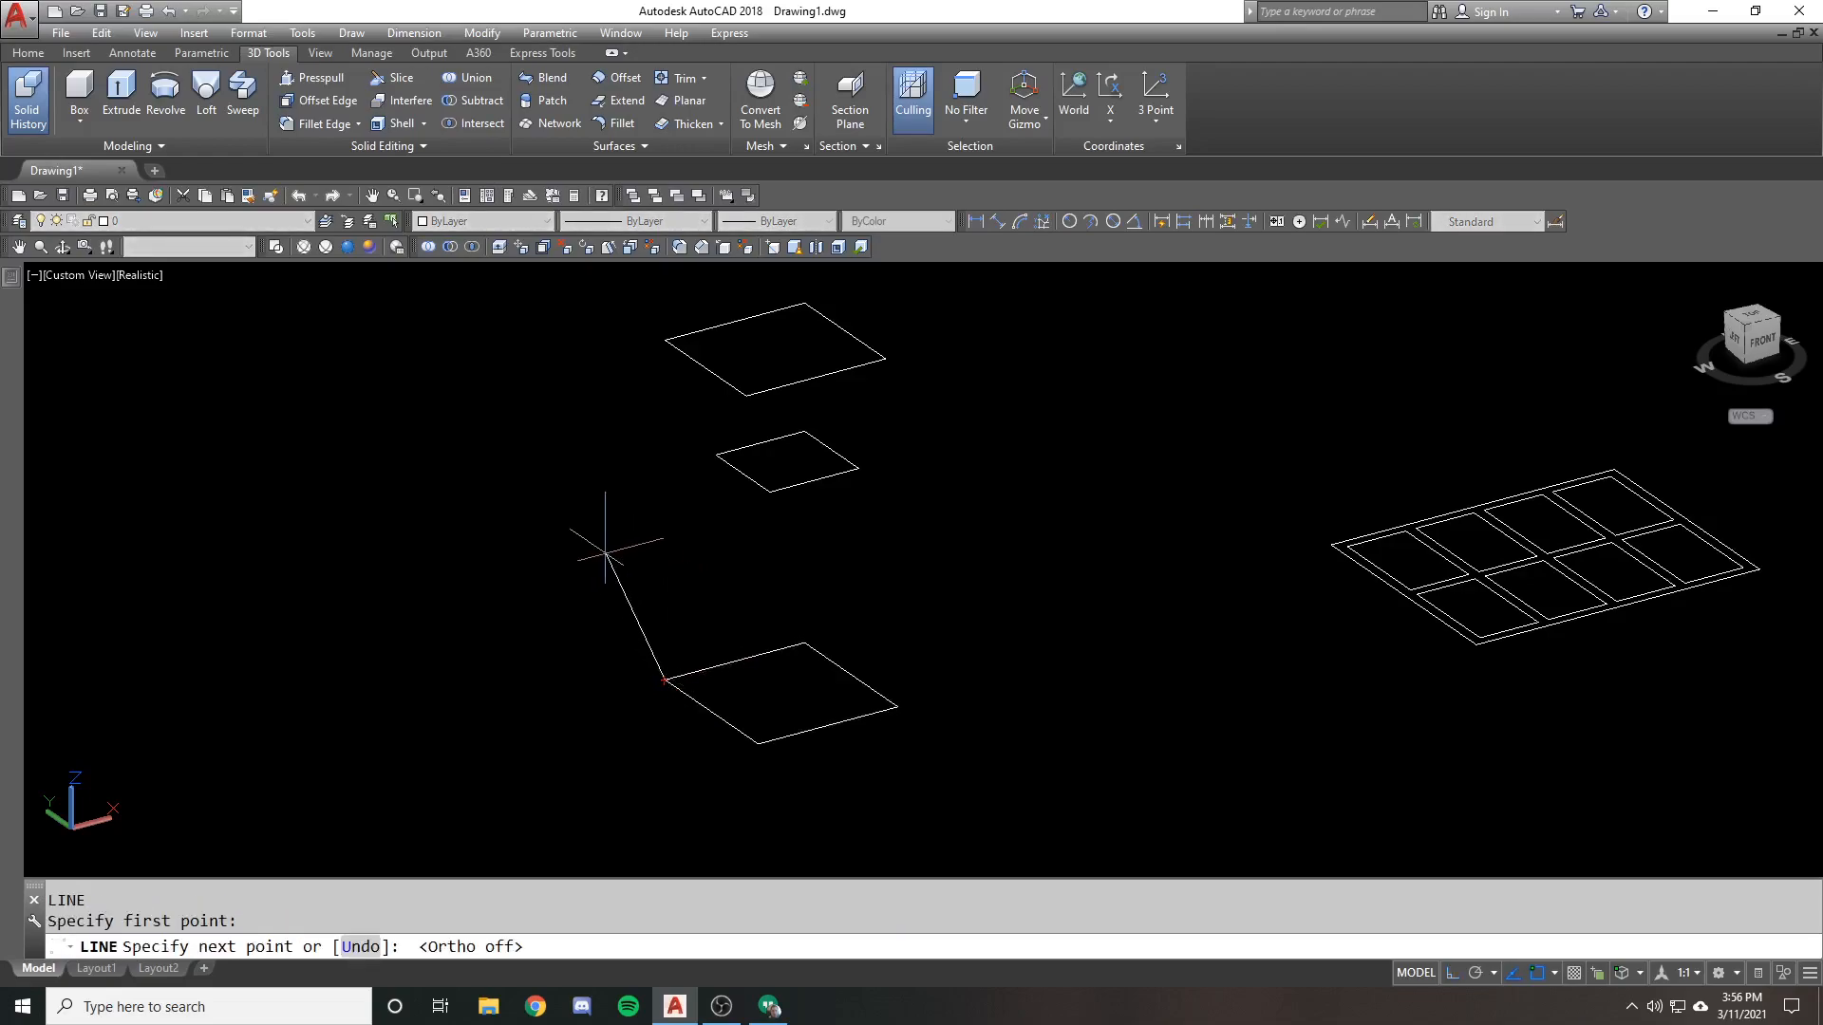
# Draw a bent polyline path from the bottom square's corner up beside the squares to the top square
pyautogui.click(644, 476)
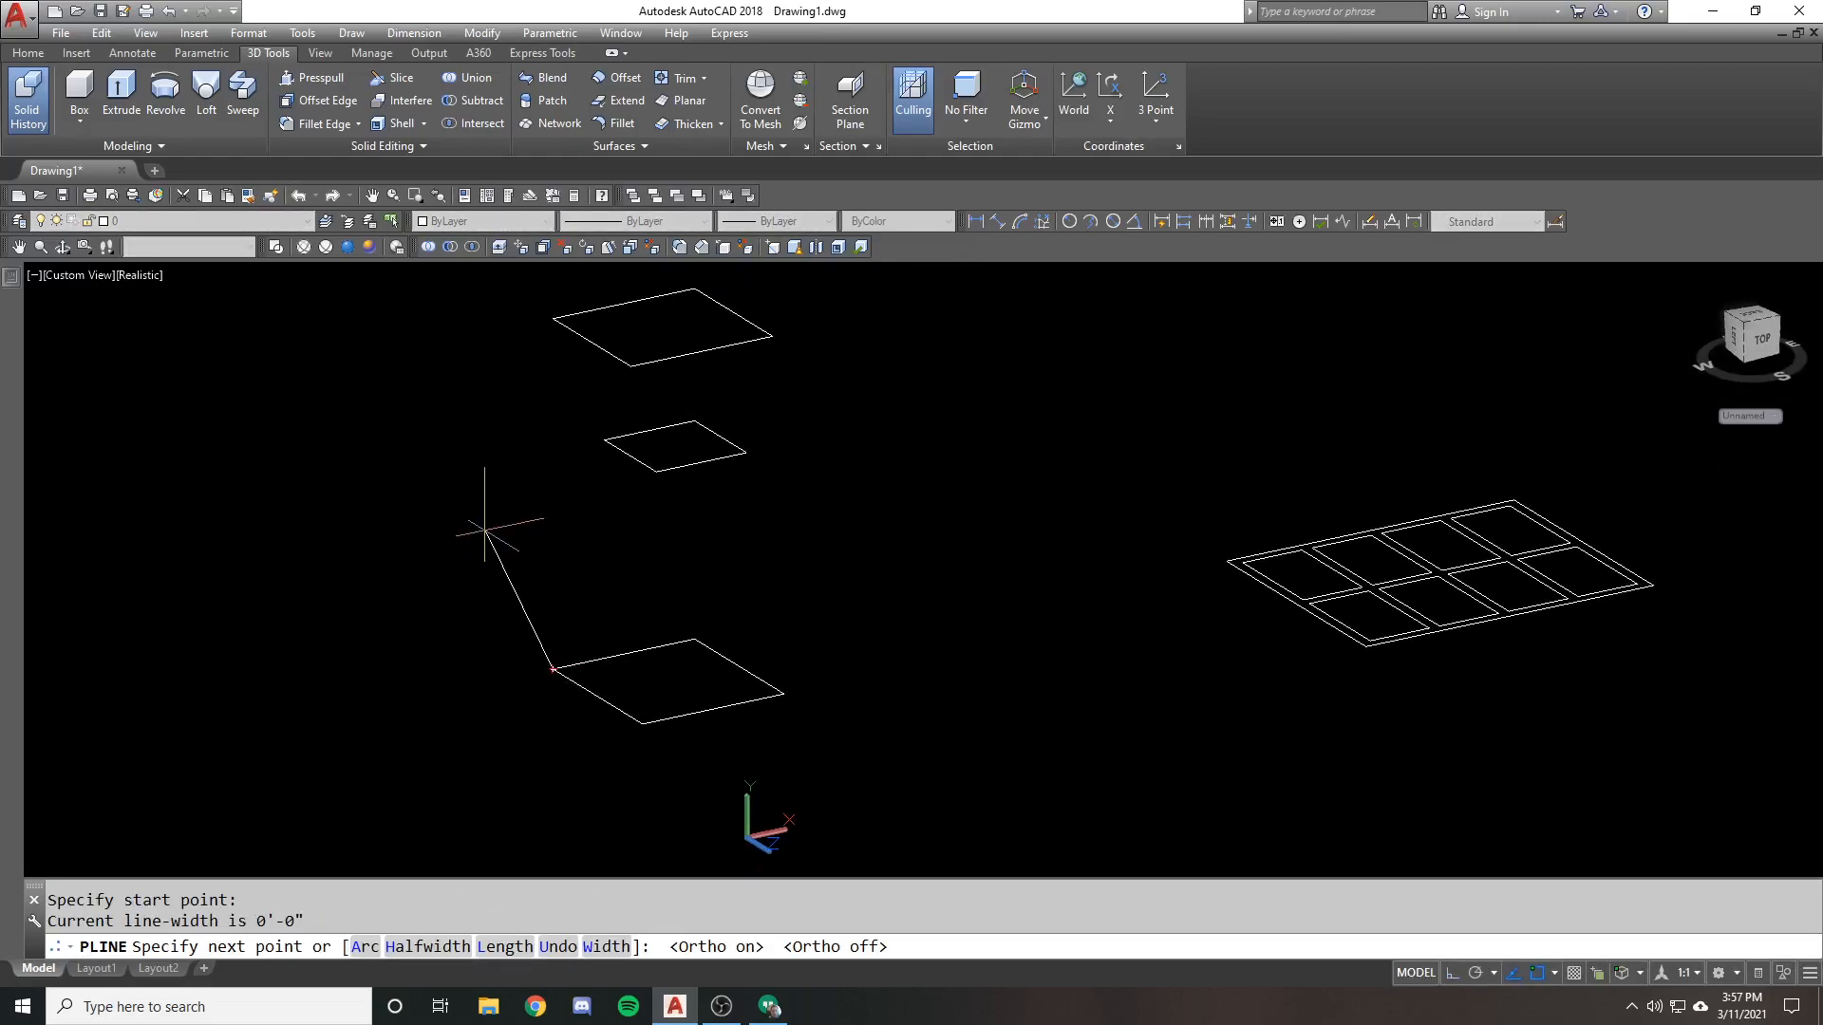
pyautogui.click(552, 317)
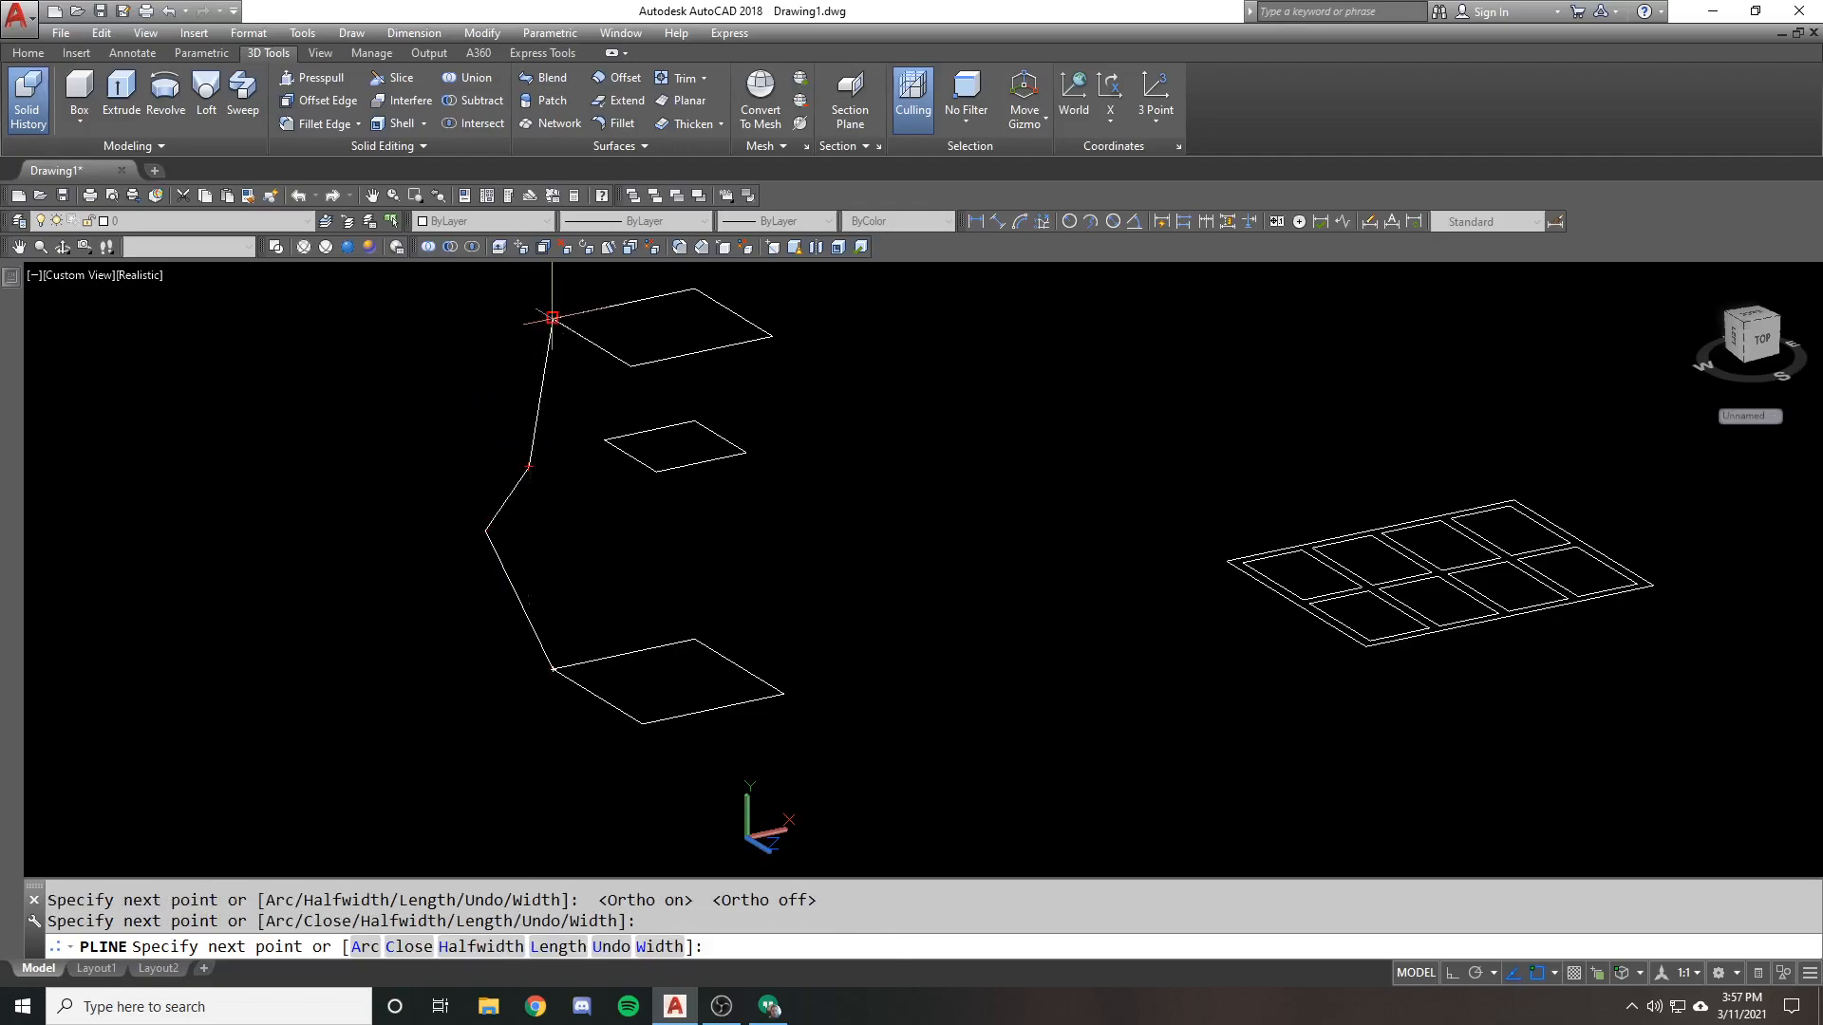
pyautogui.press('Escape')
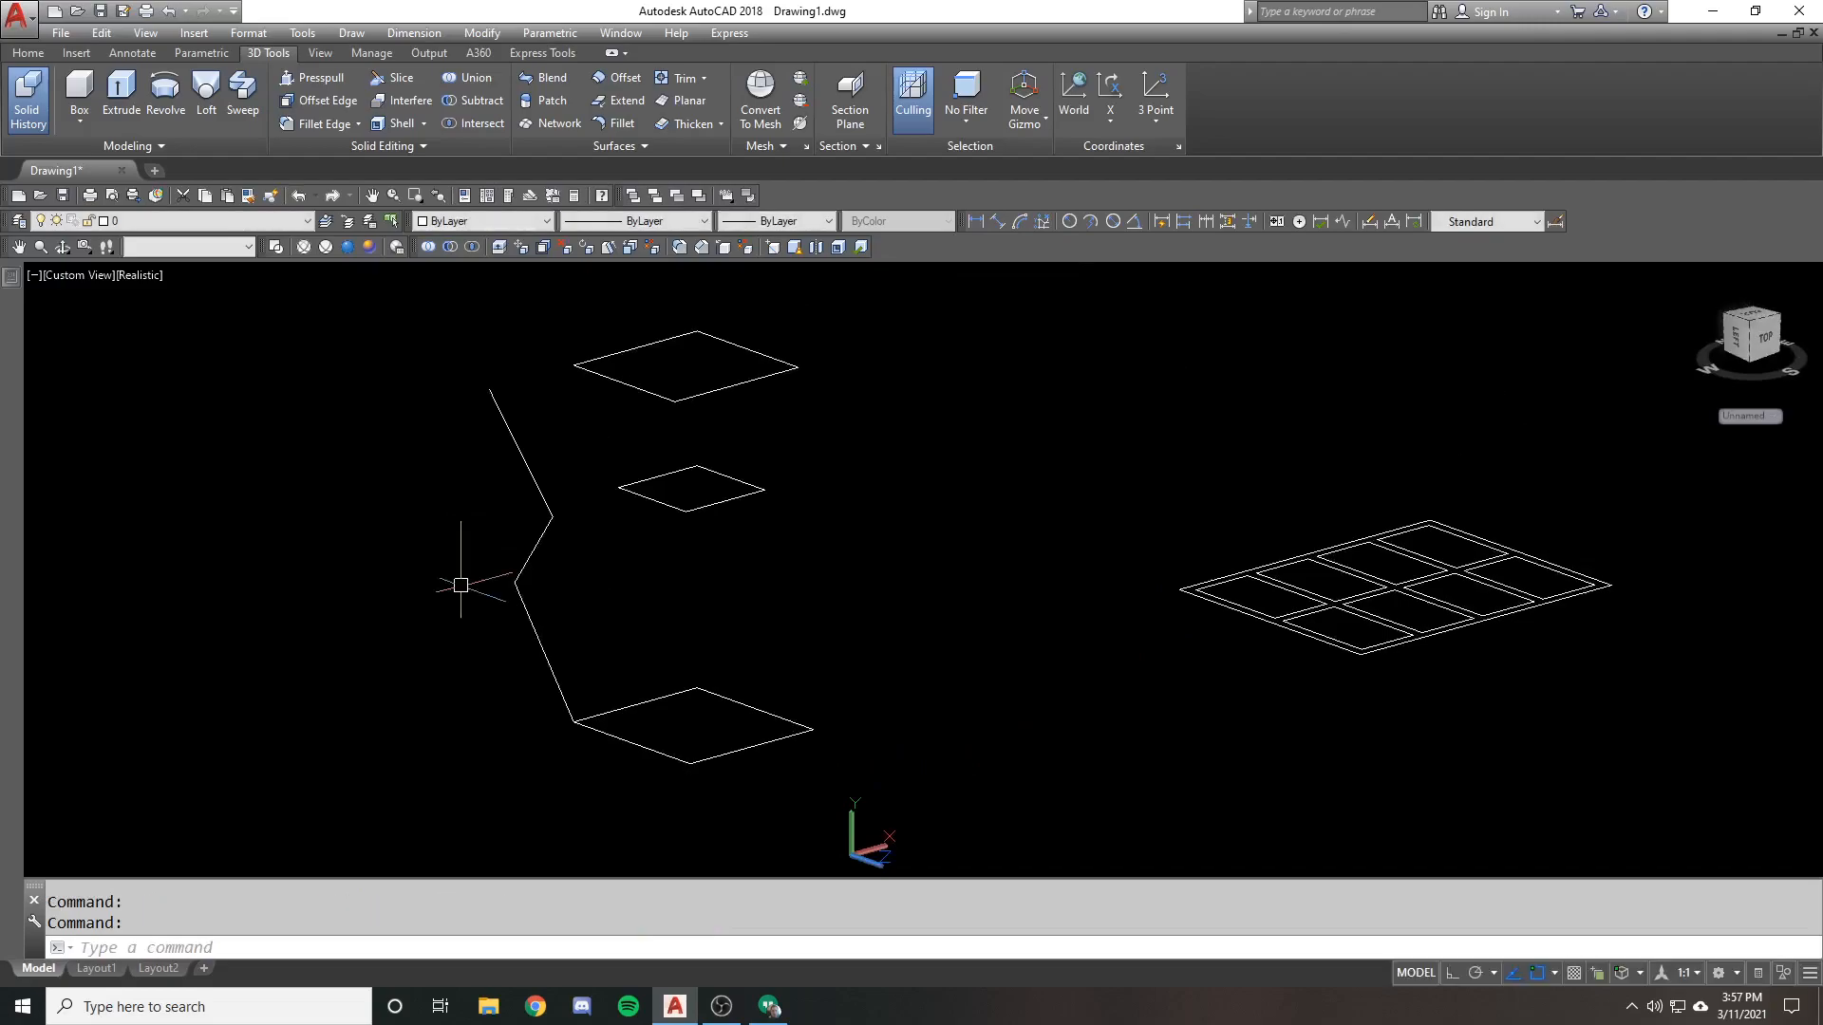
pyautogui.moveTo(205, 99)
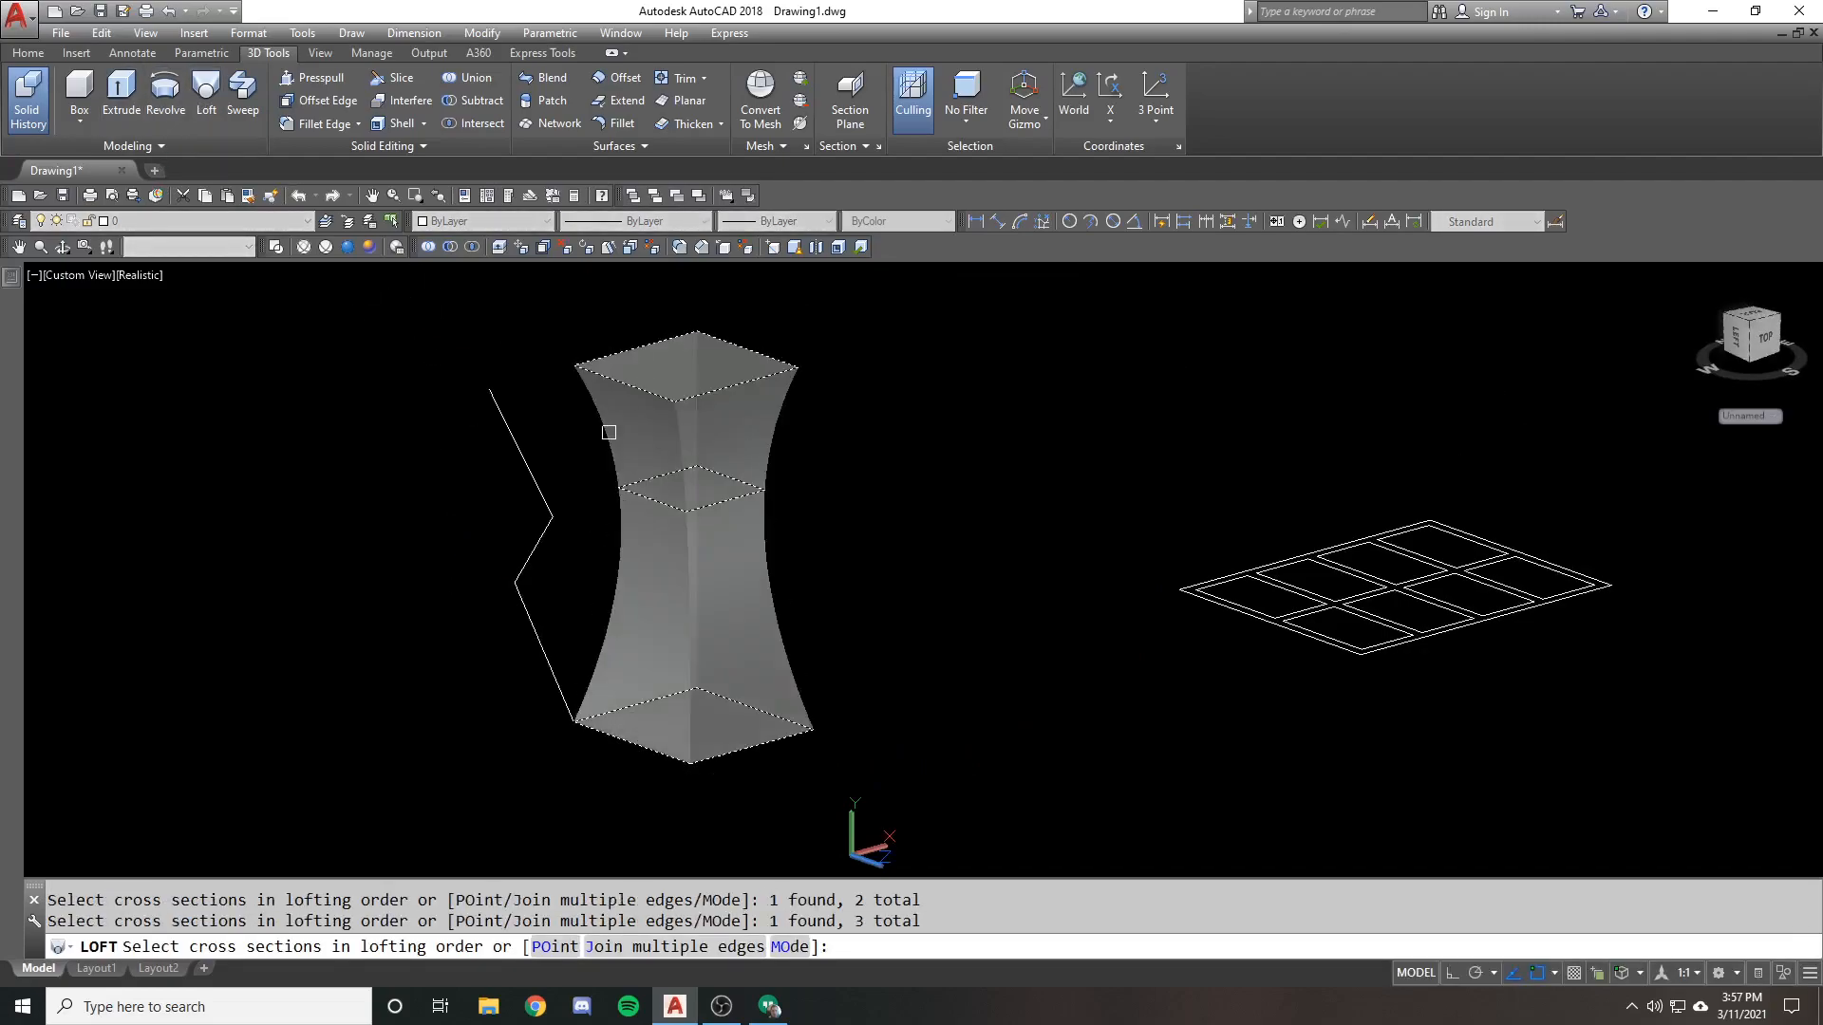
# Confirm the squares as loft sections, undo, then erase the bent path polyline with E
pyautogui.press('enter')
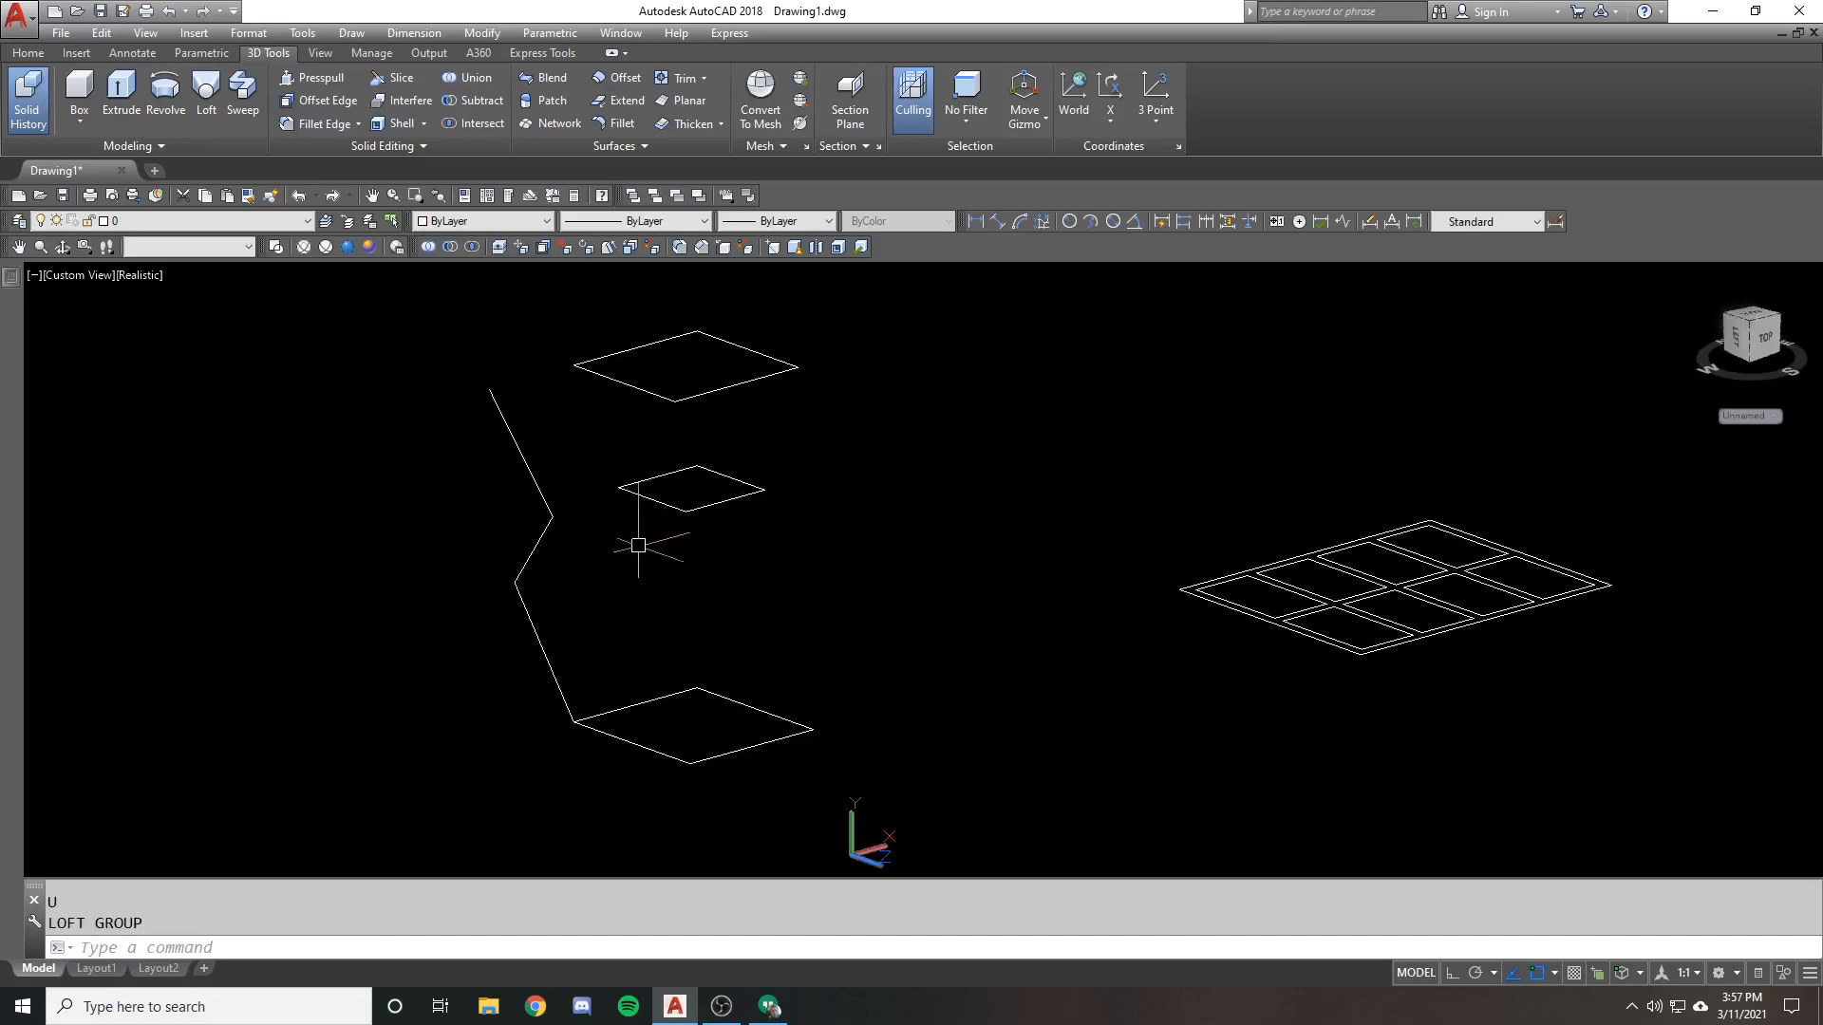
pyautogui.write('e')
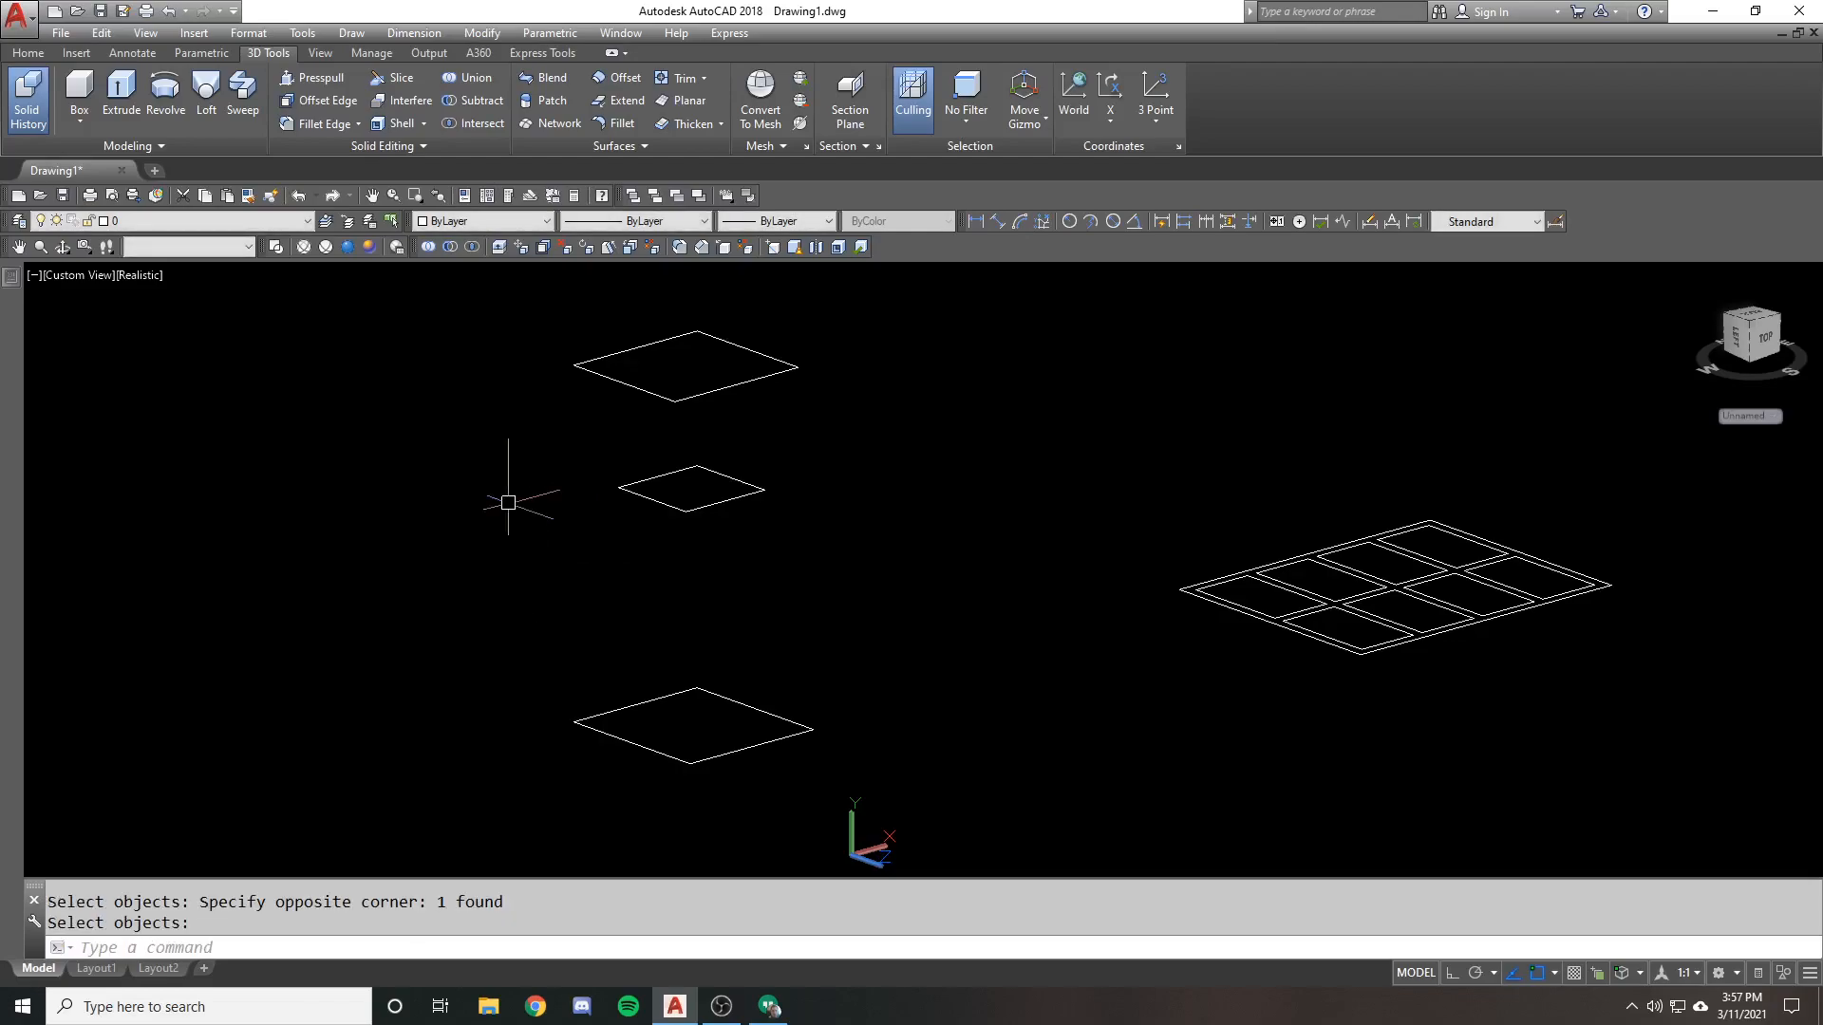
pyautogui.moveTo(608, 584)
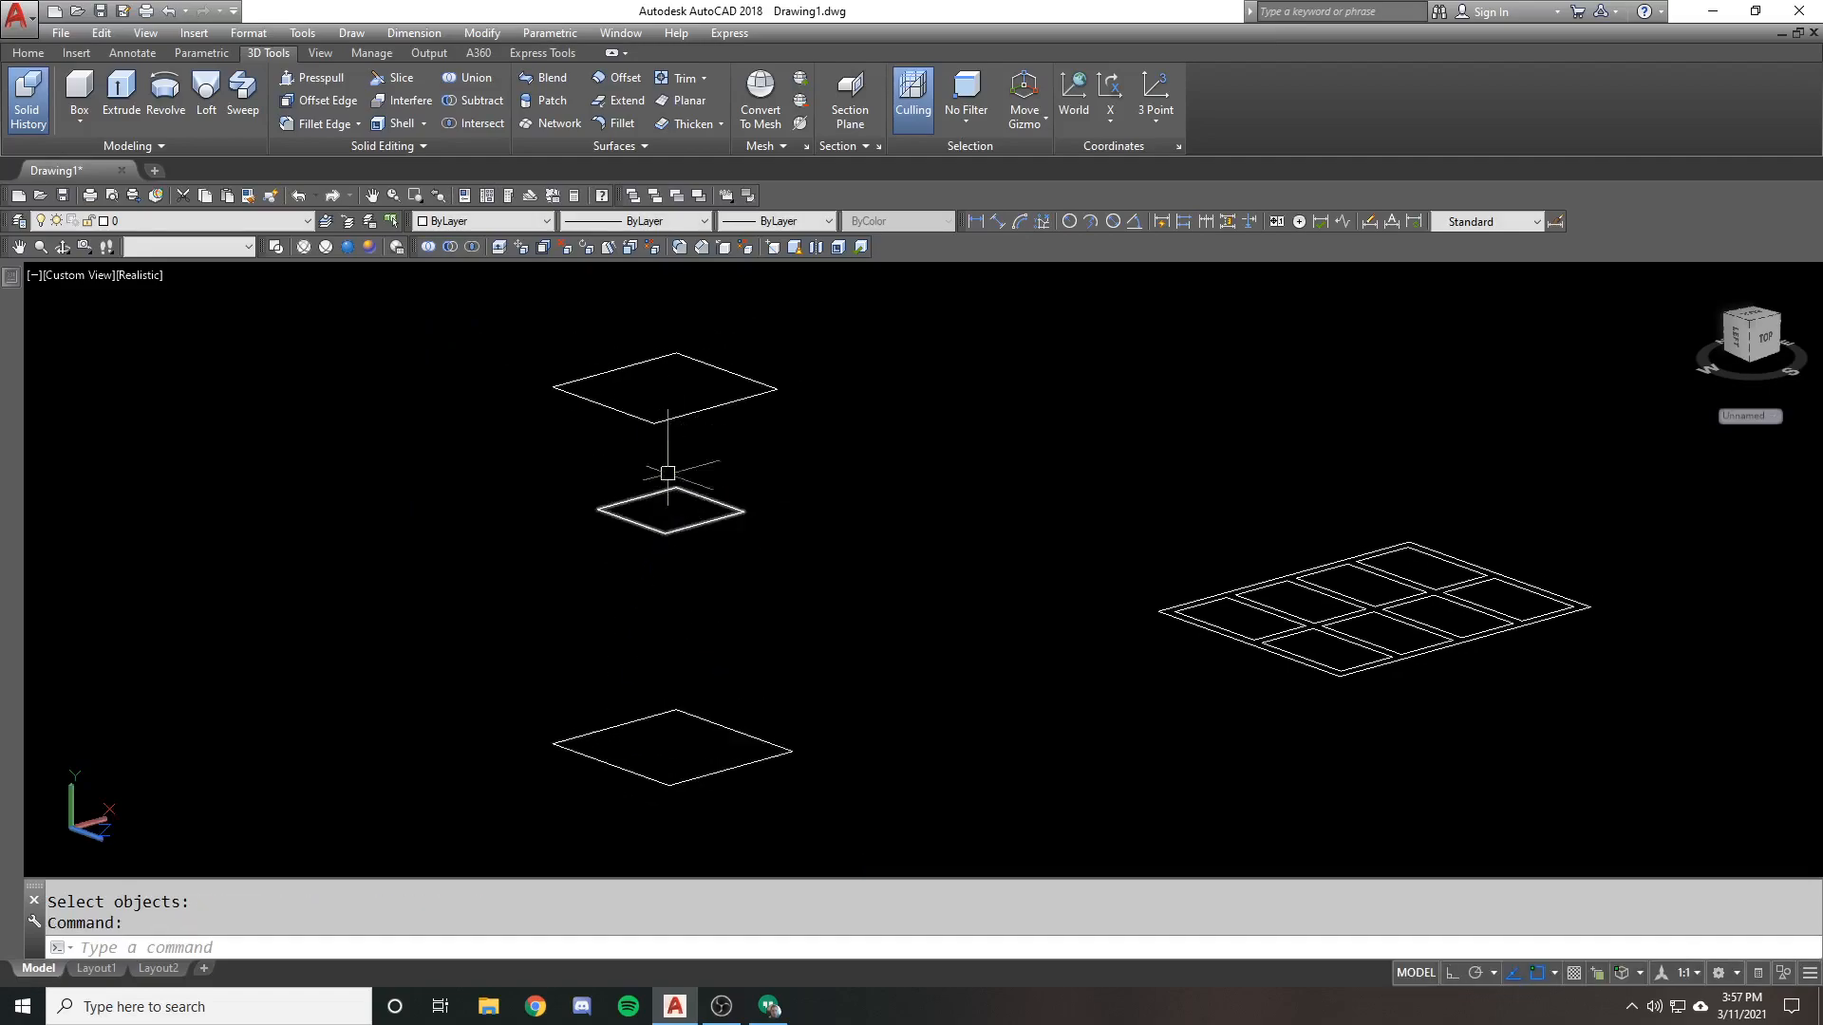
pyautogui.write('c')
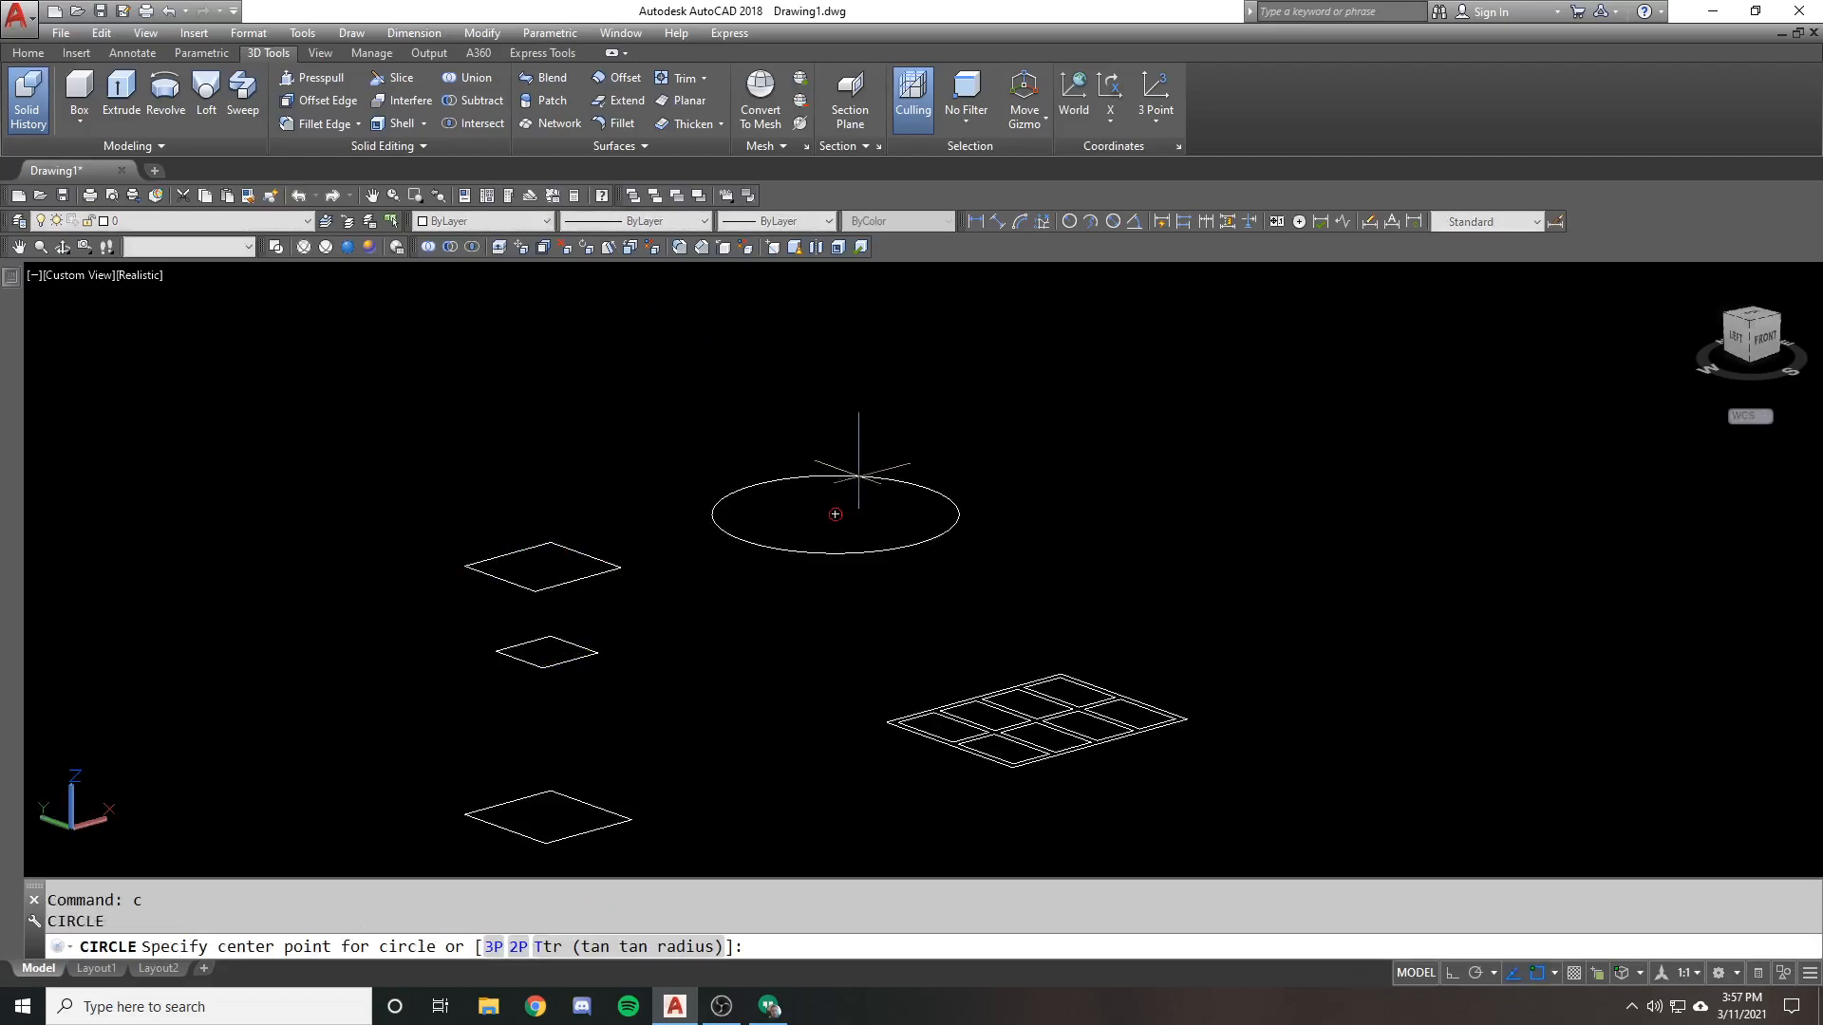
pyautogui.click(836, 514)
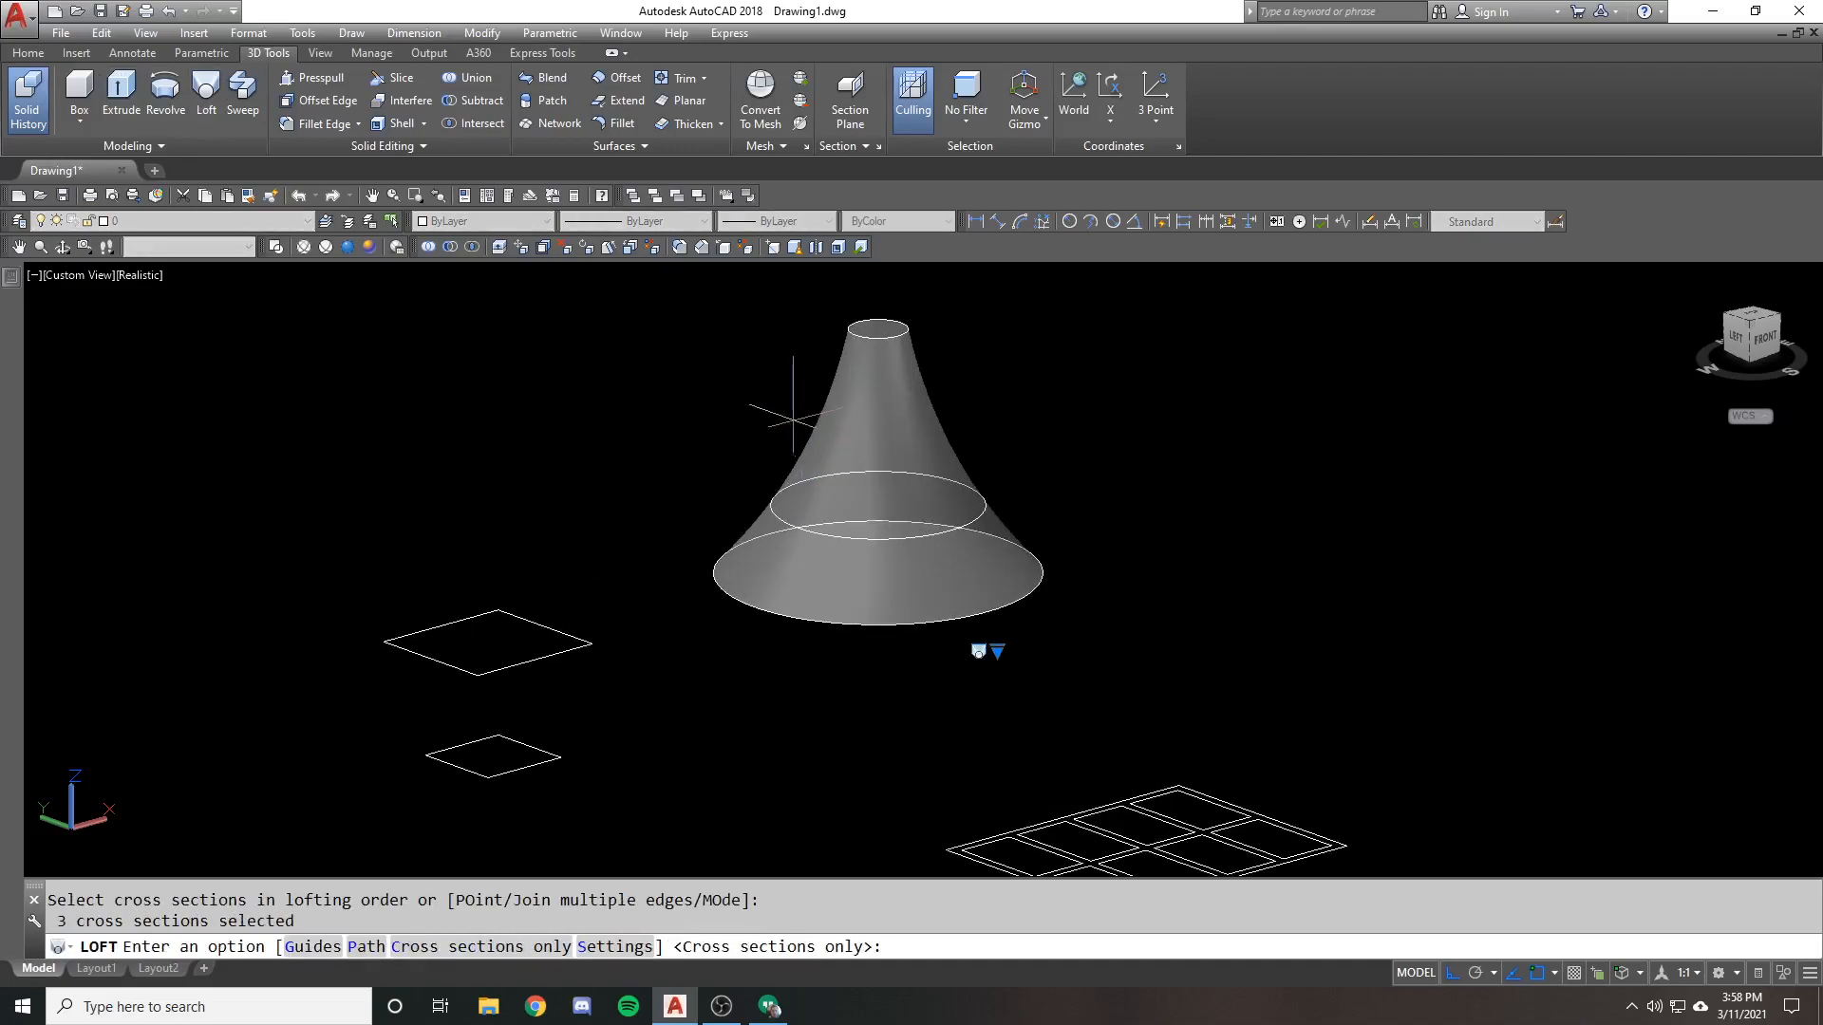
pyautogui.click(993, 651)
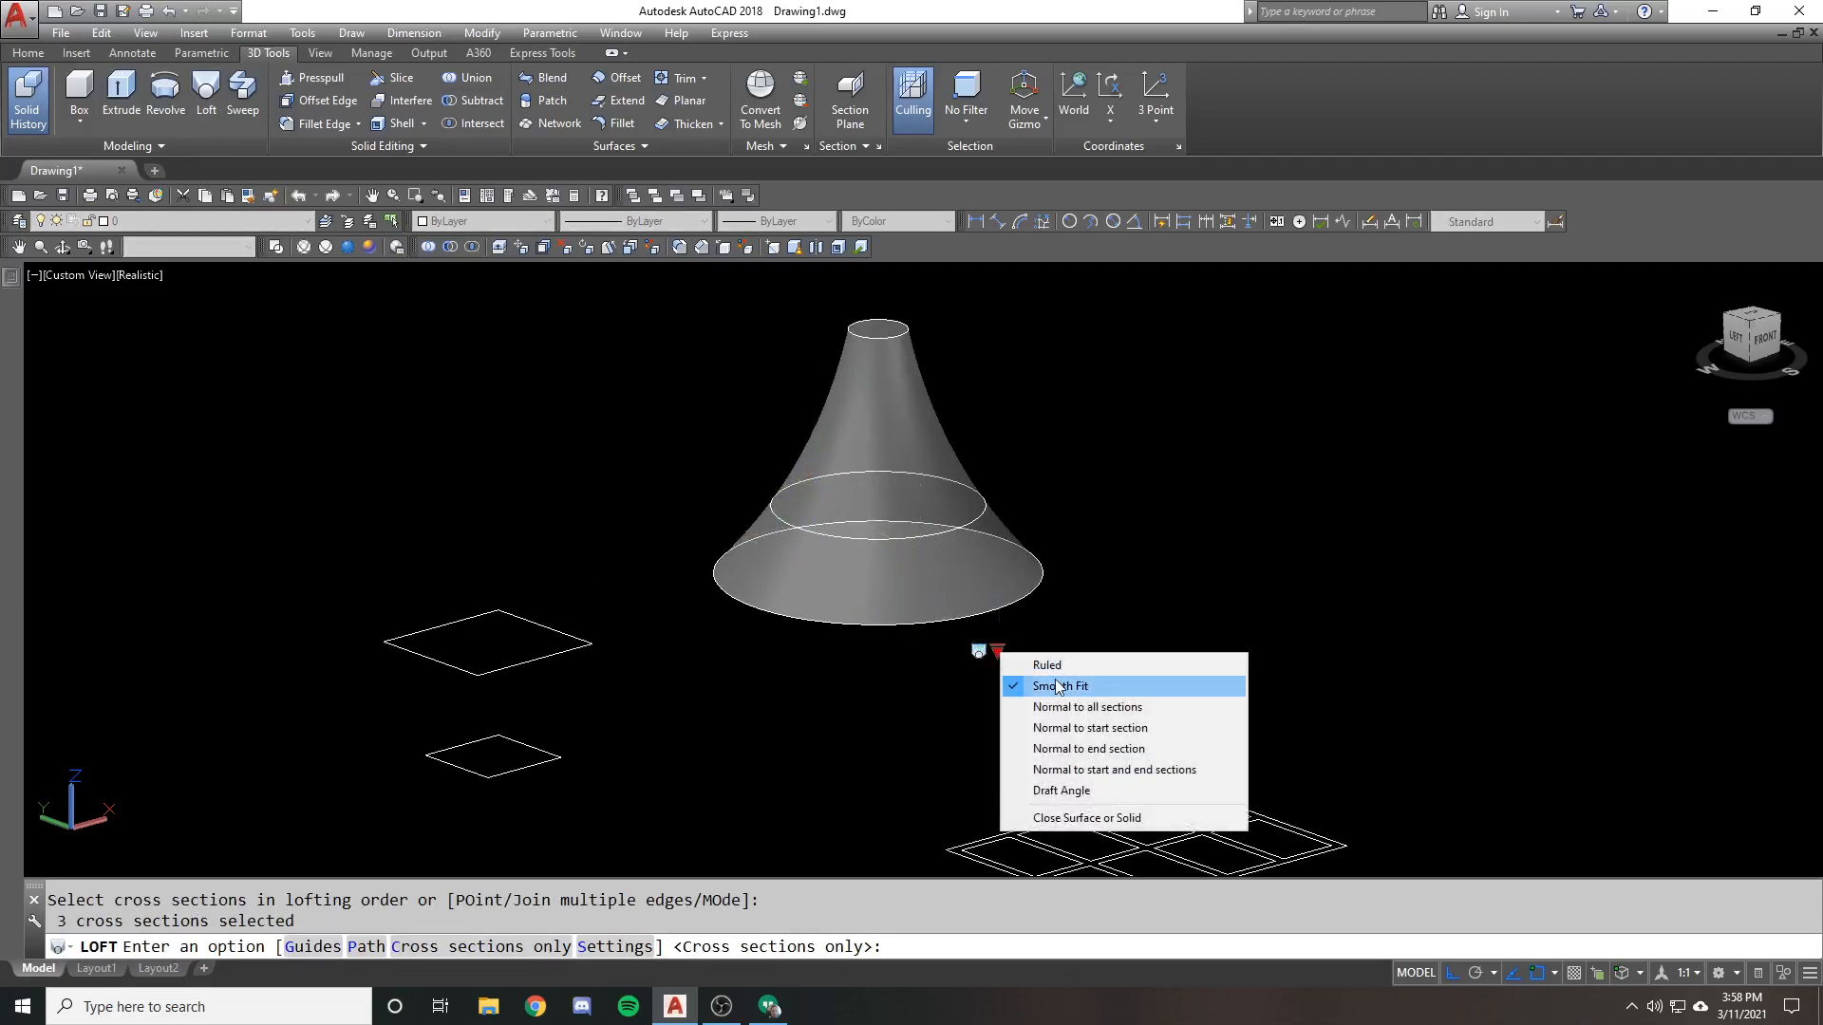
pyautogui.click(1059, 685)
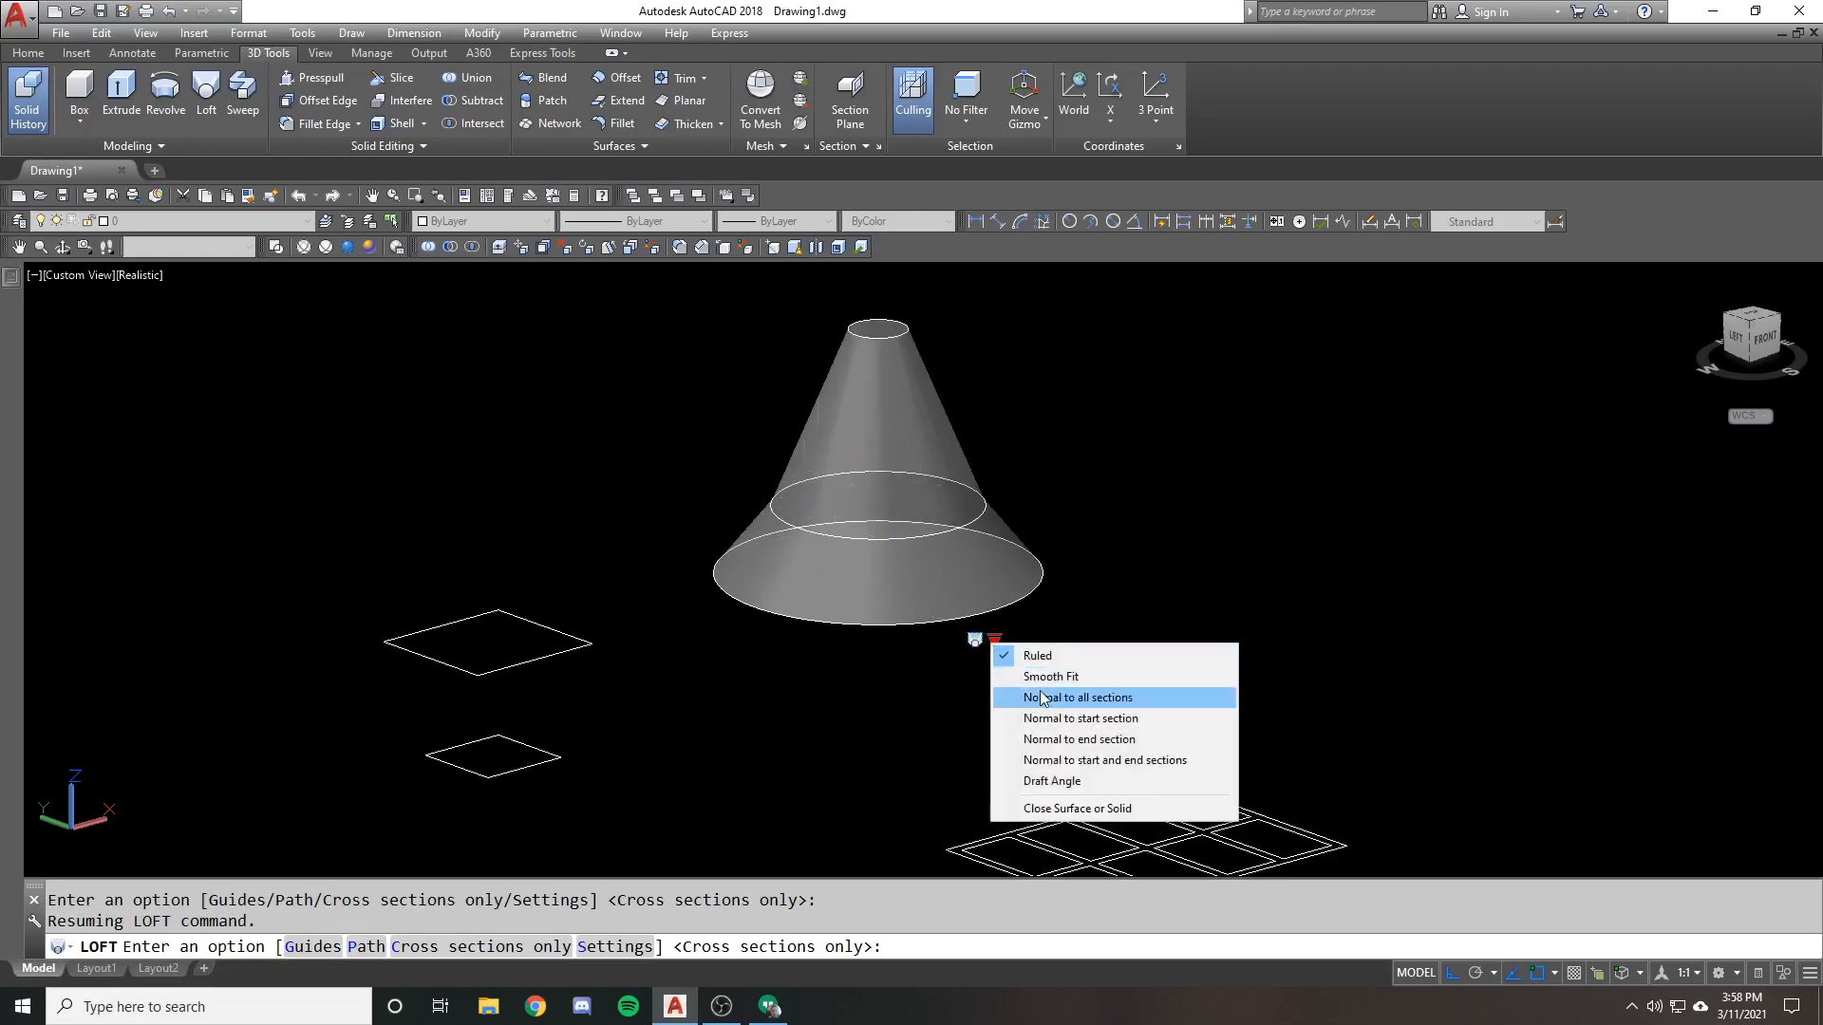
pyautogui.click(1075, 697)
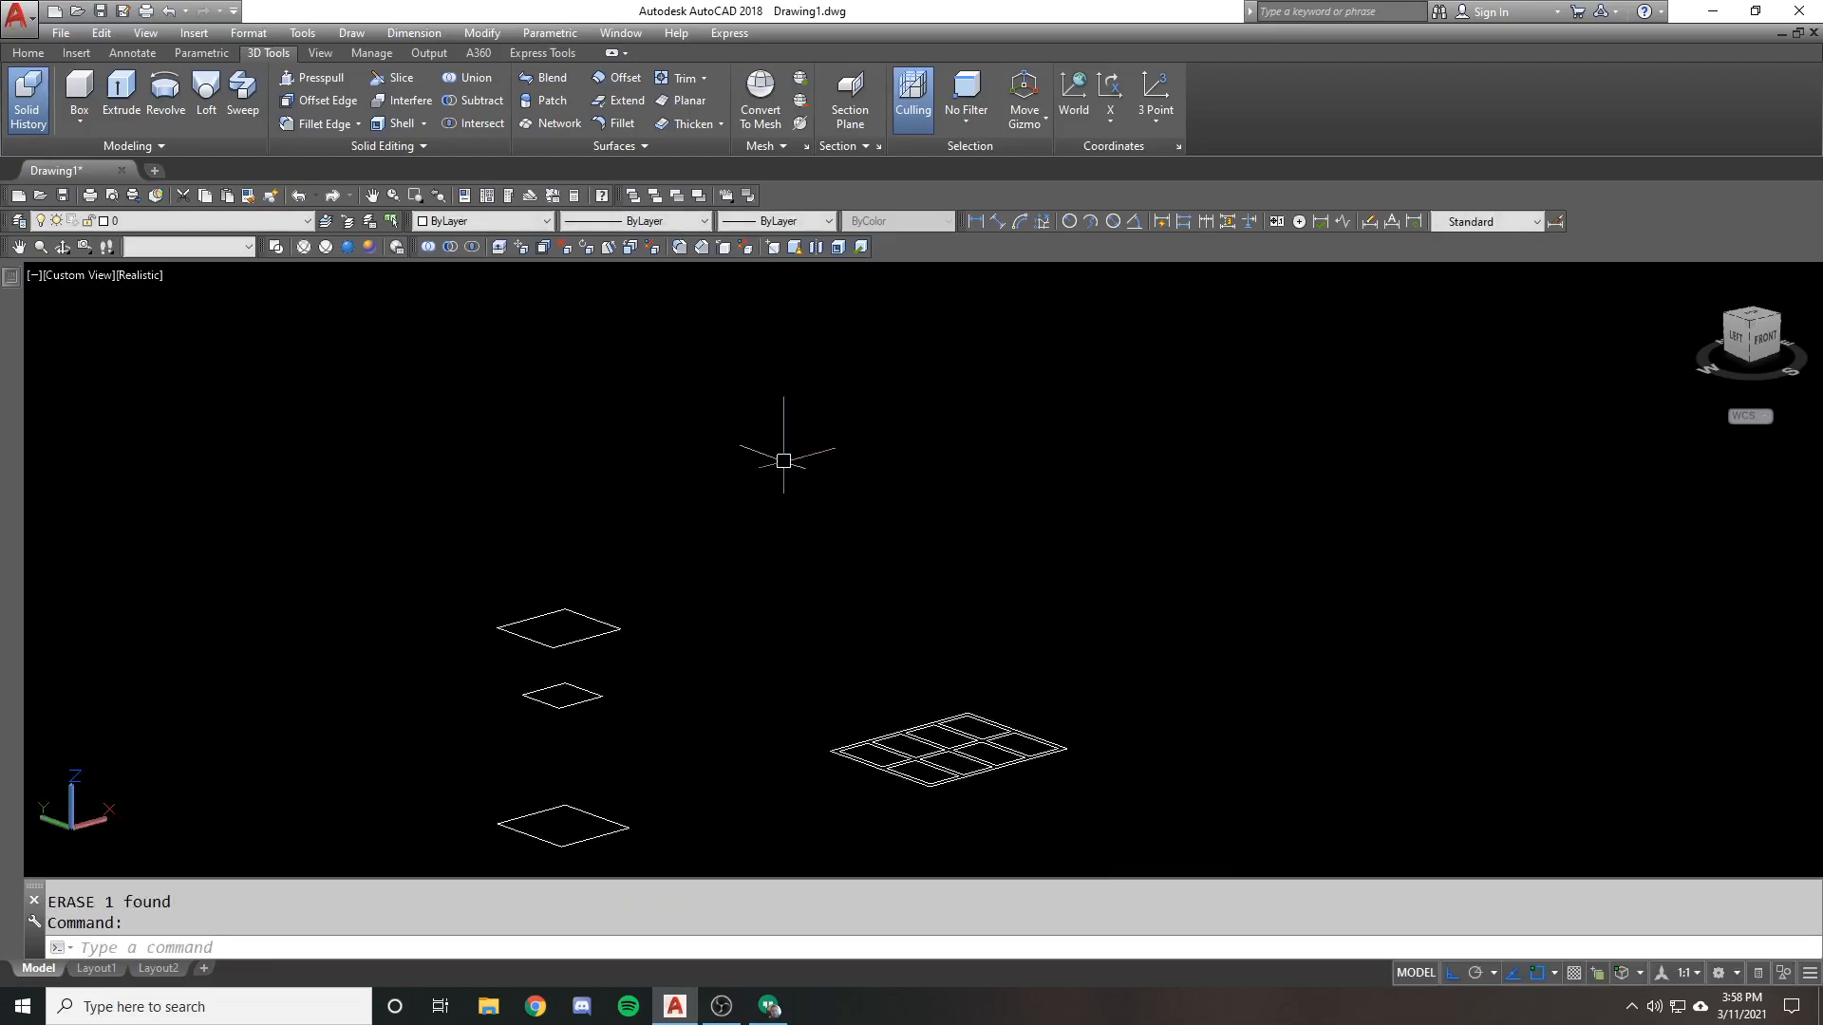
pyautogui.moveTo(761, 503)
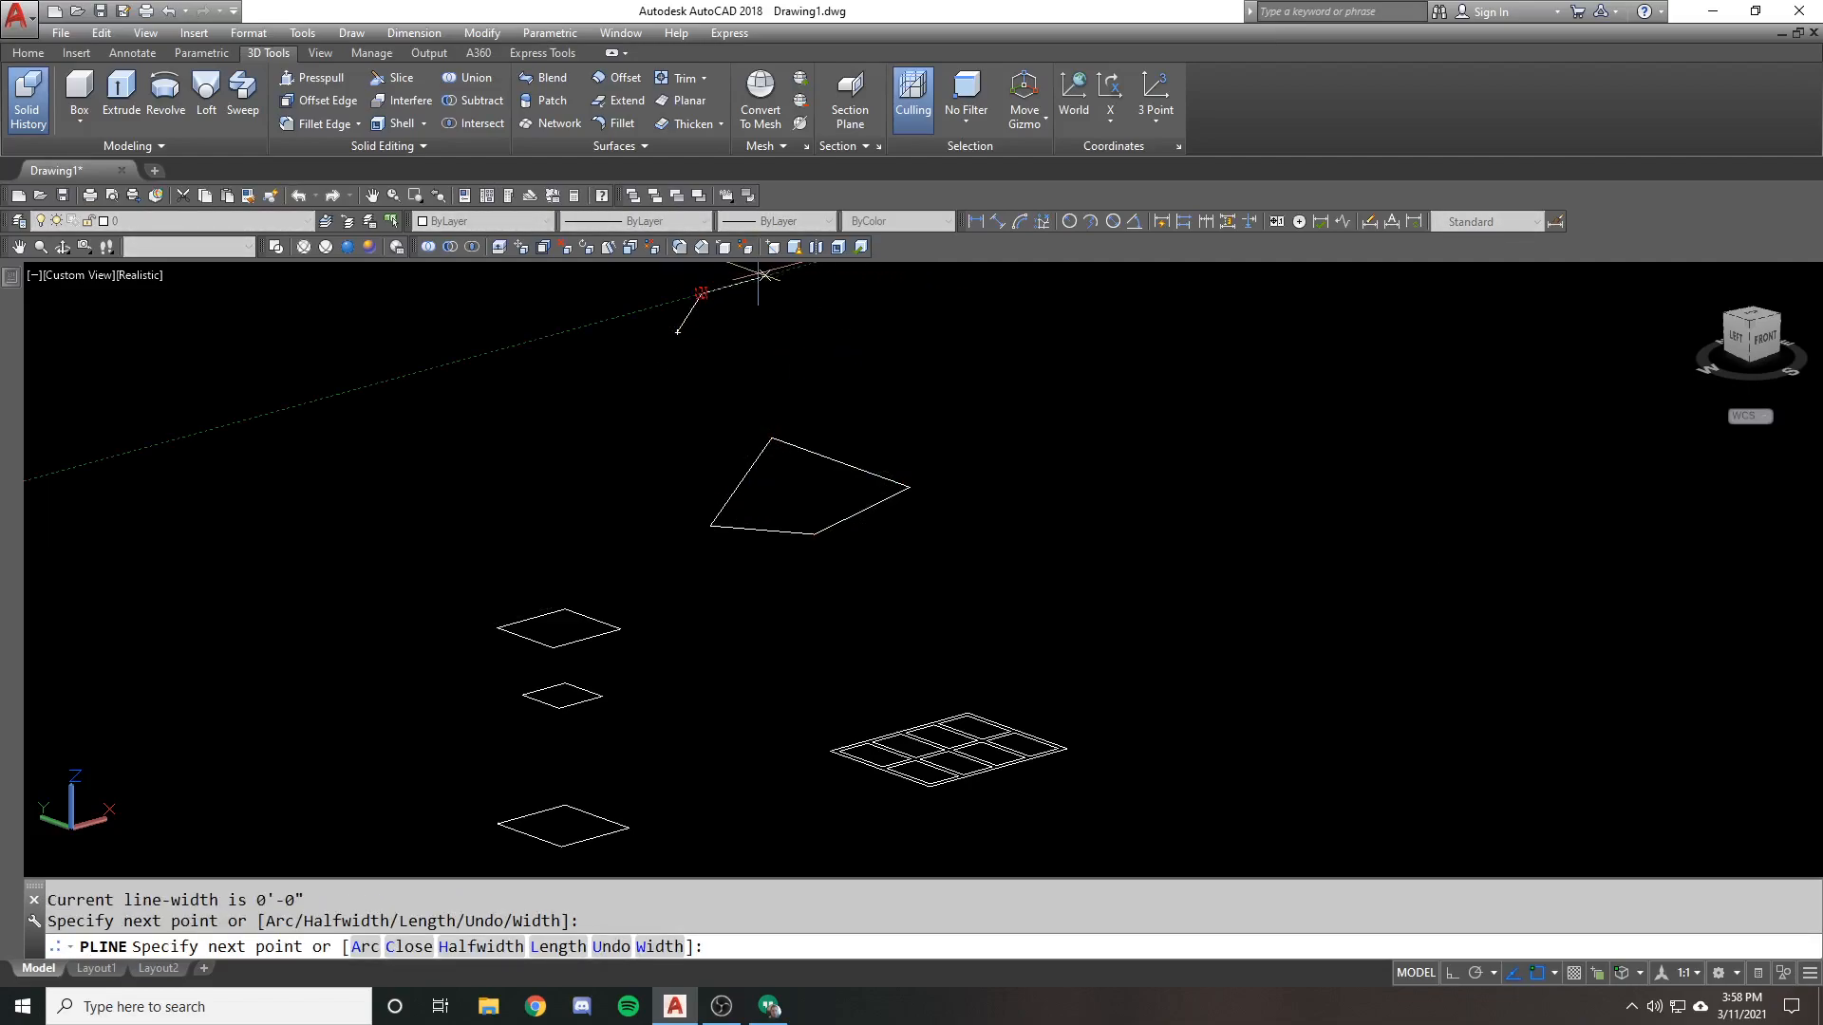
pyautogui.click(697, 340)
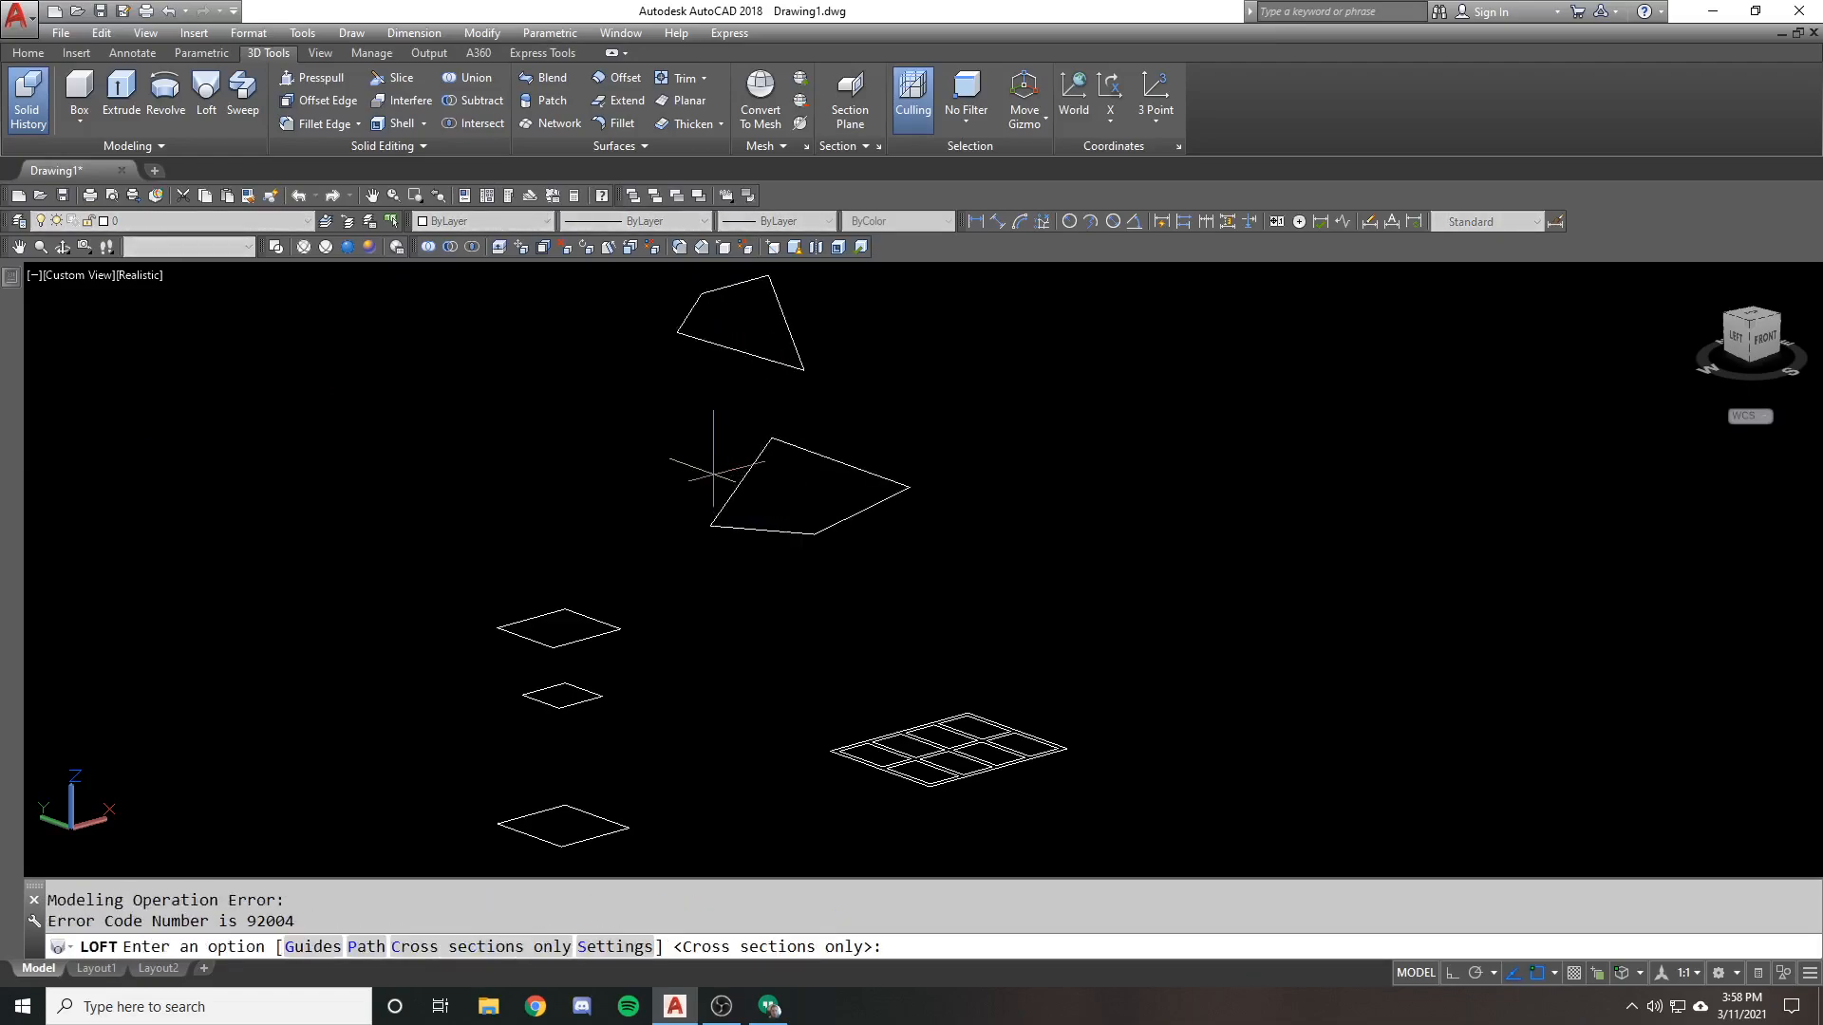
pyautogui.press('Escape')
pyautogui.write('loft')
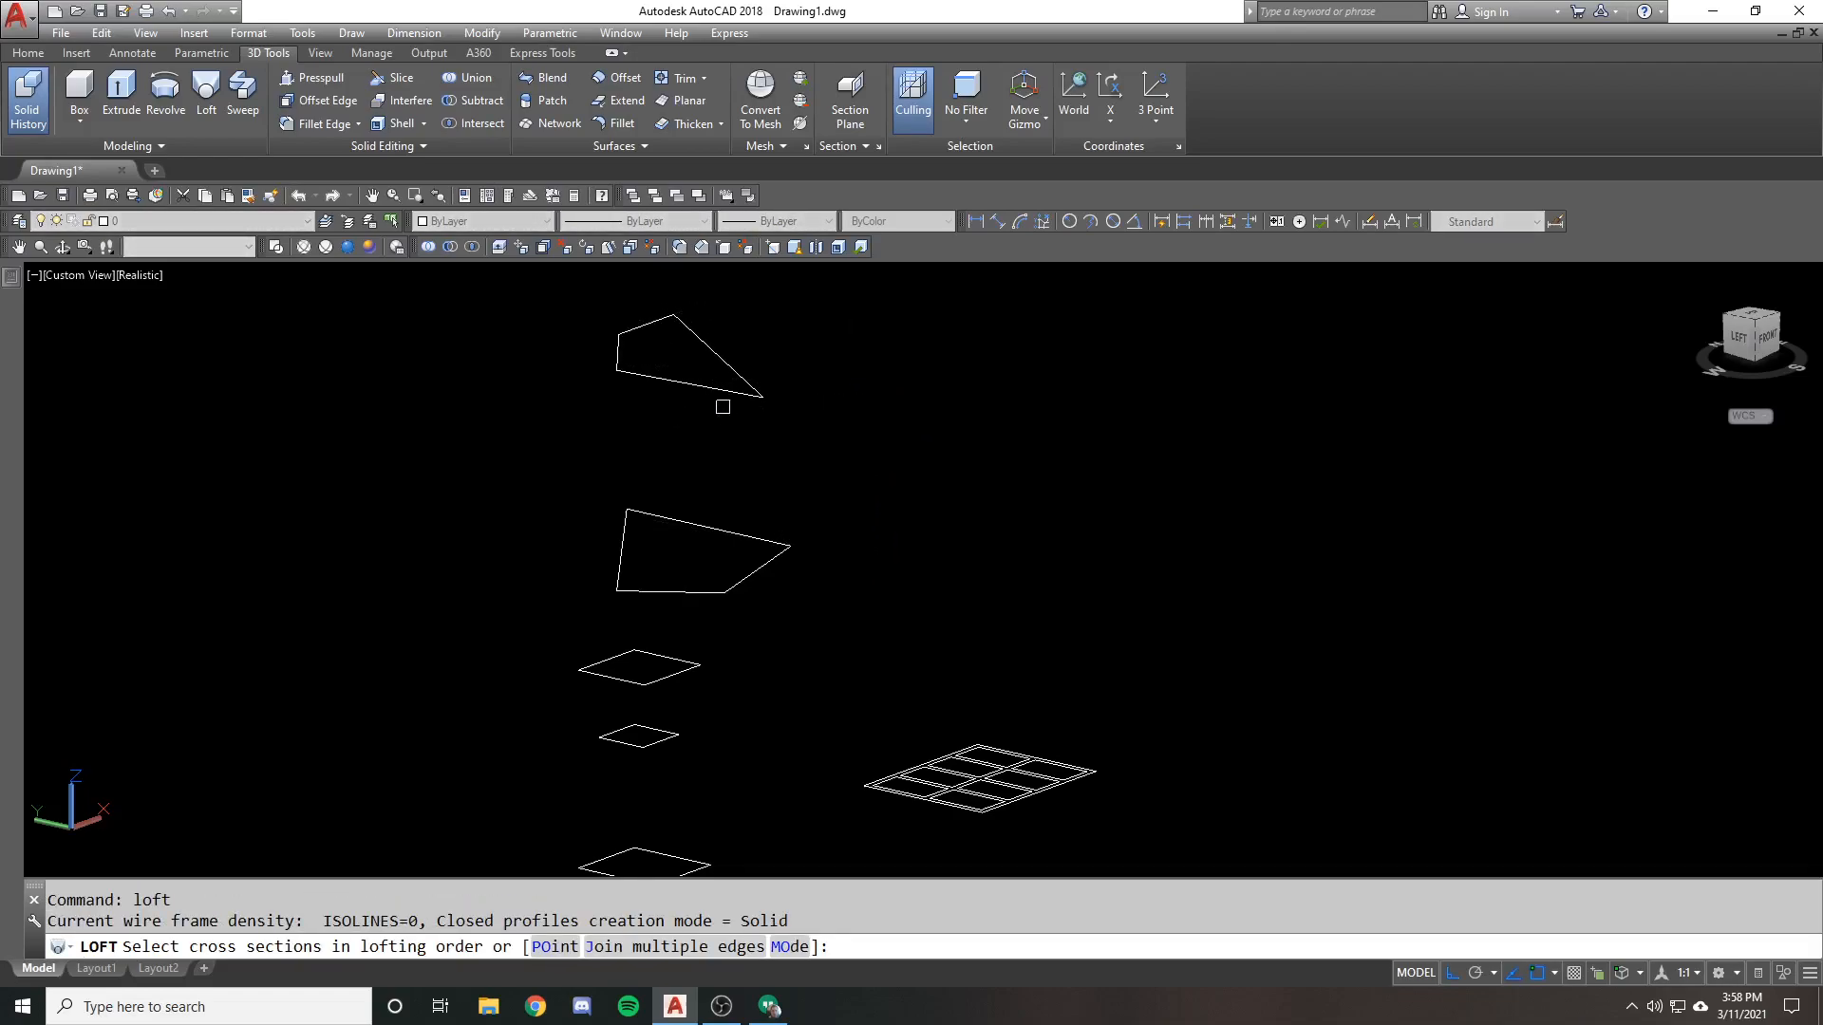
pyautogui.click(701, 553)
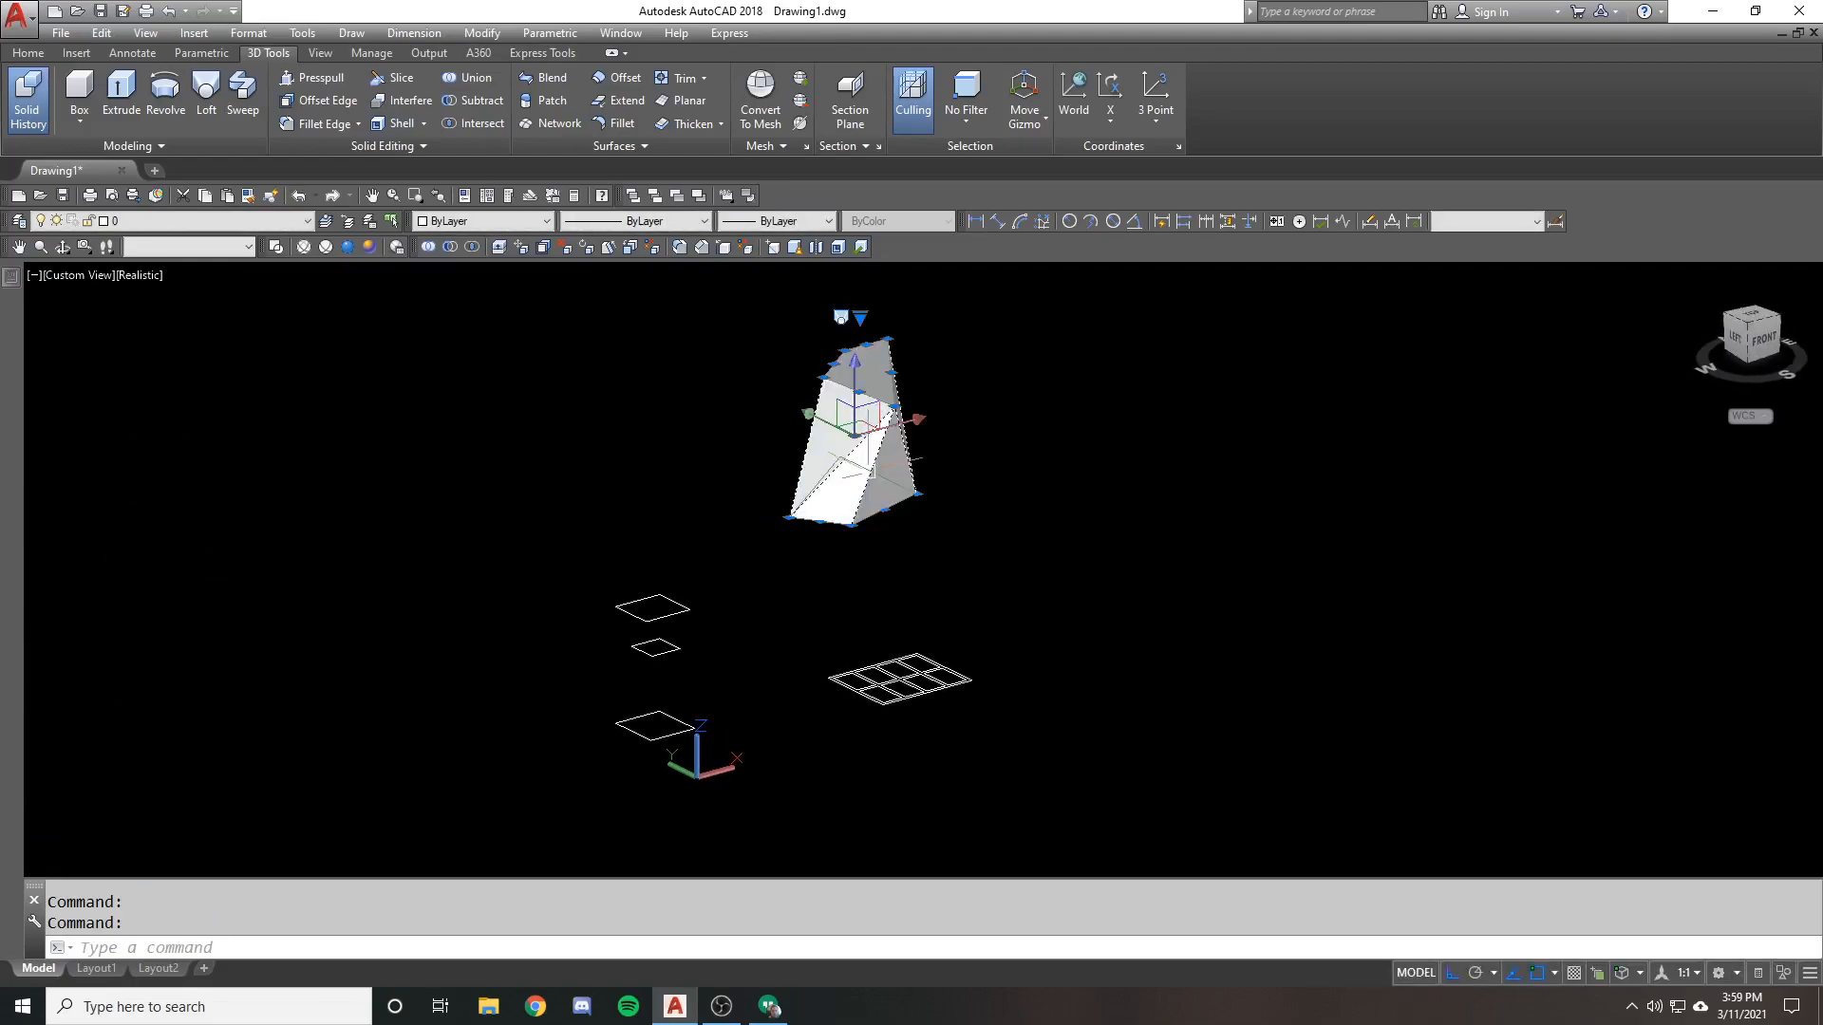
pyautogui.write('e')
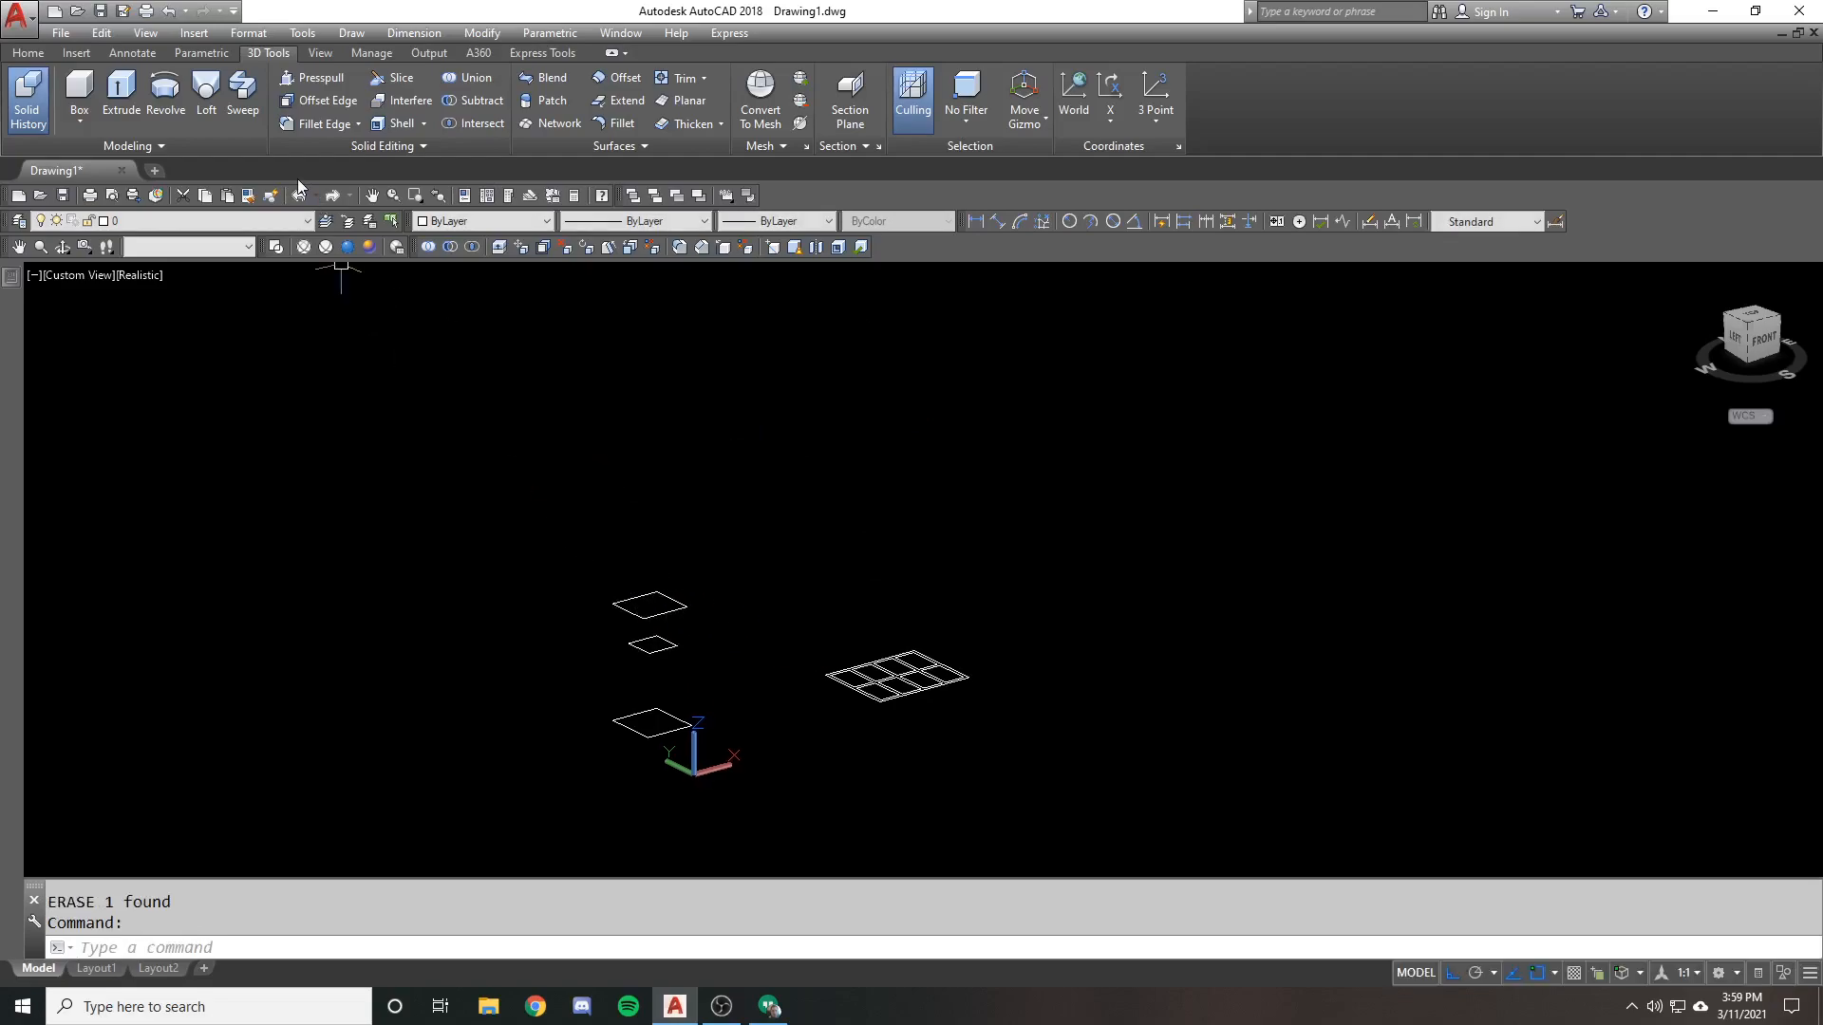
pyautogui.moveTo(241, 95)
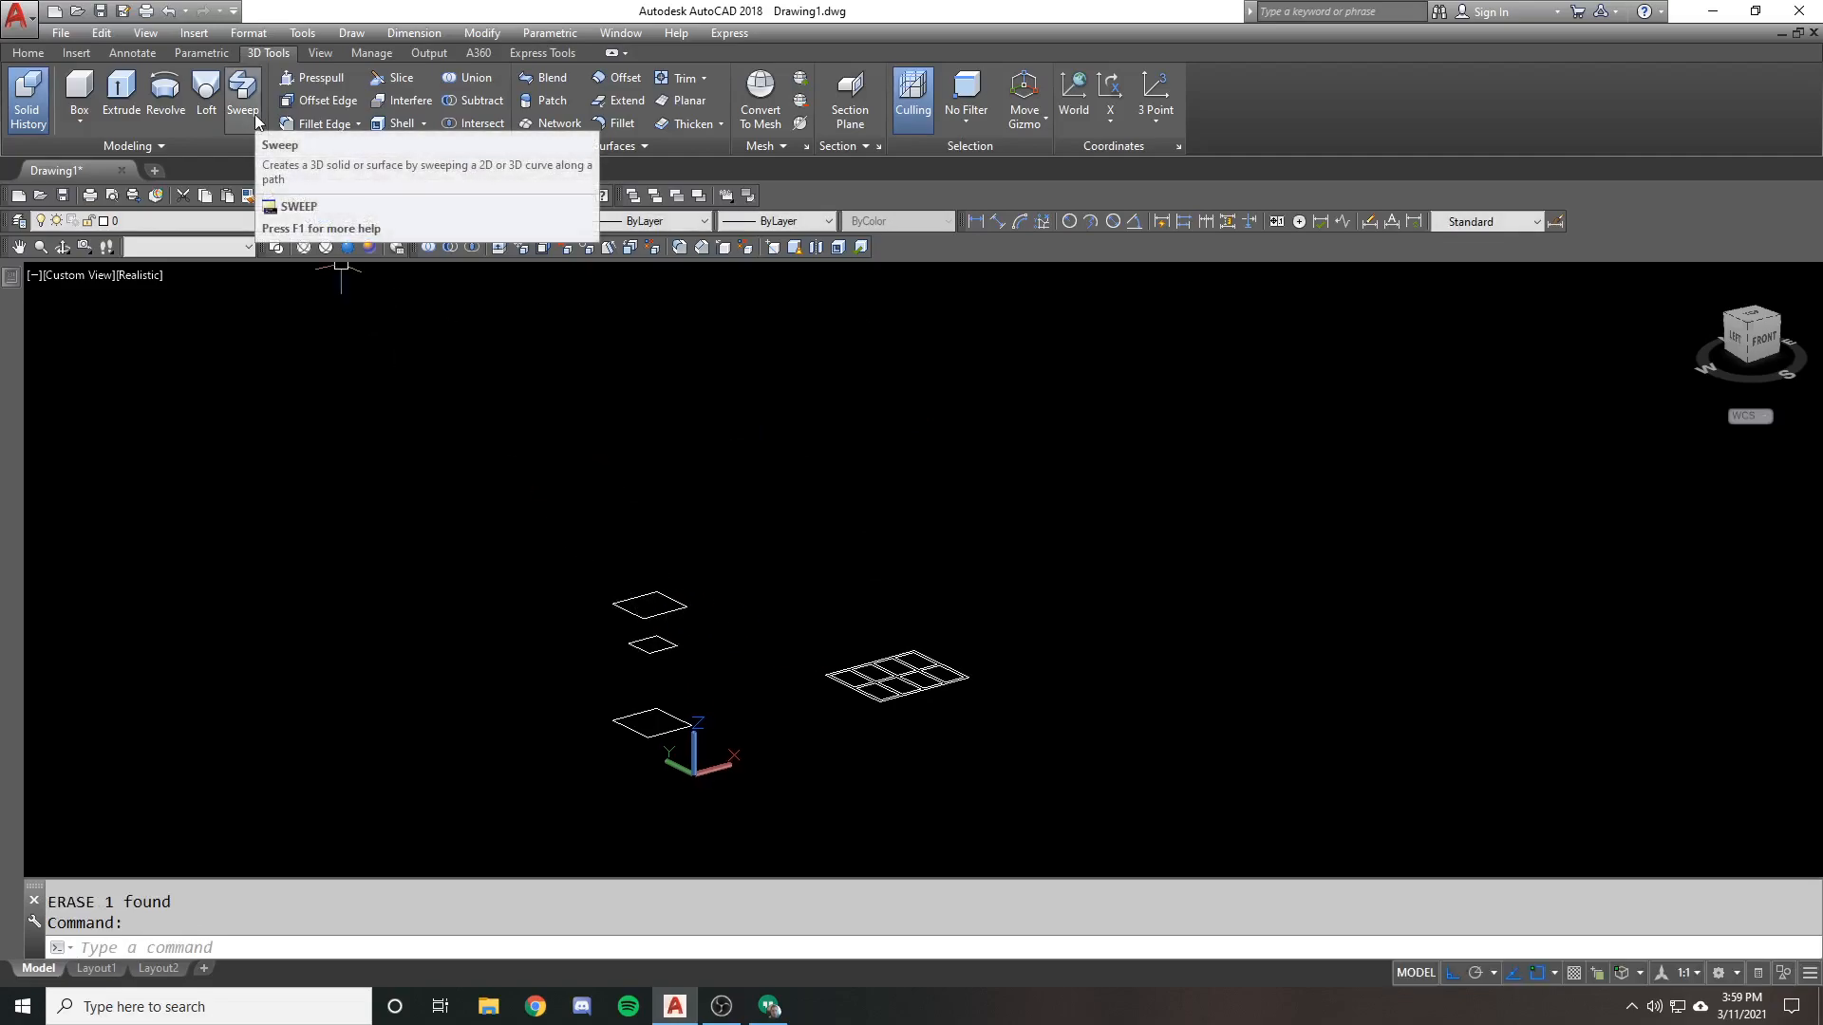
pyautogui.moveTo(285, 163)
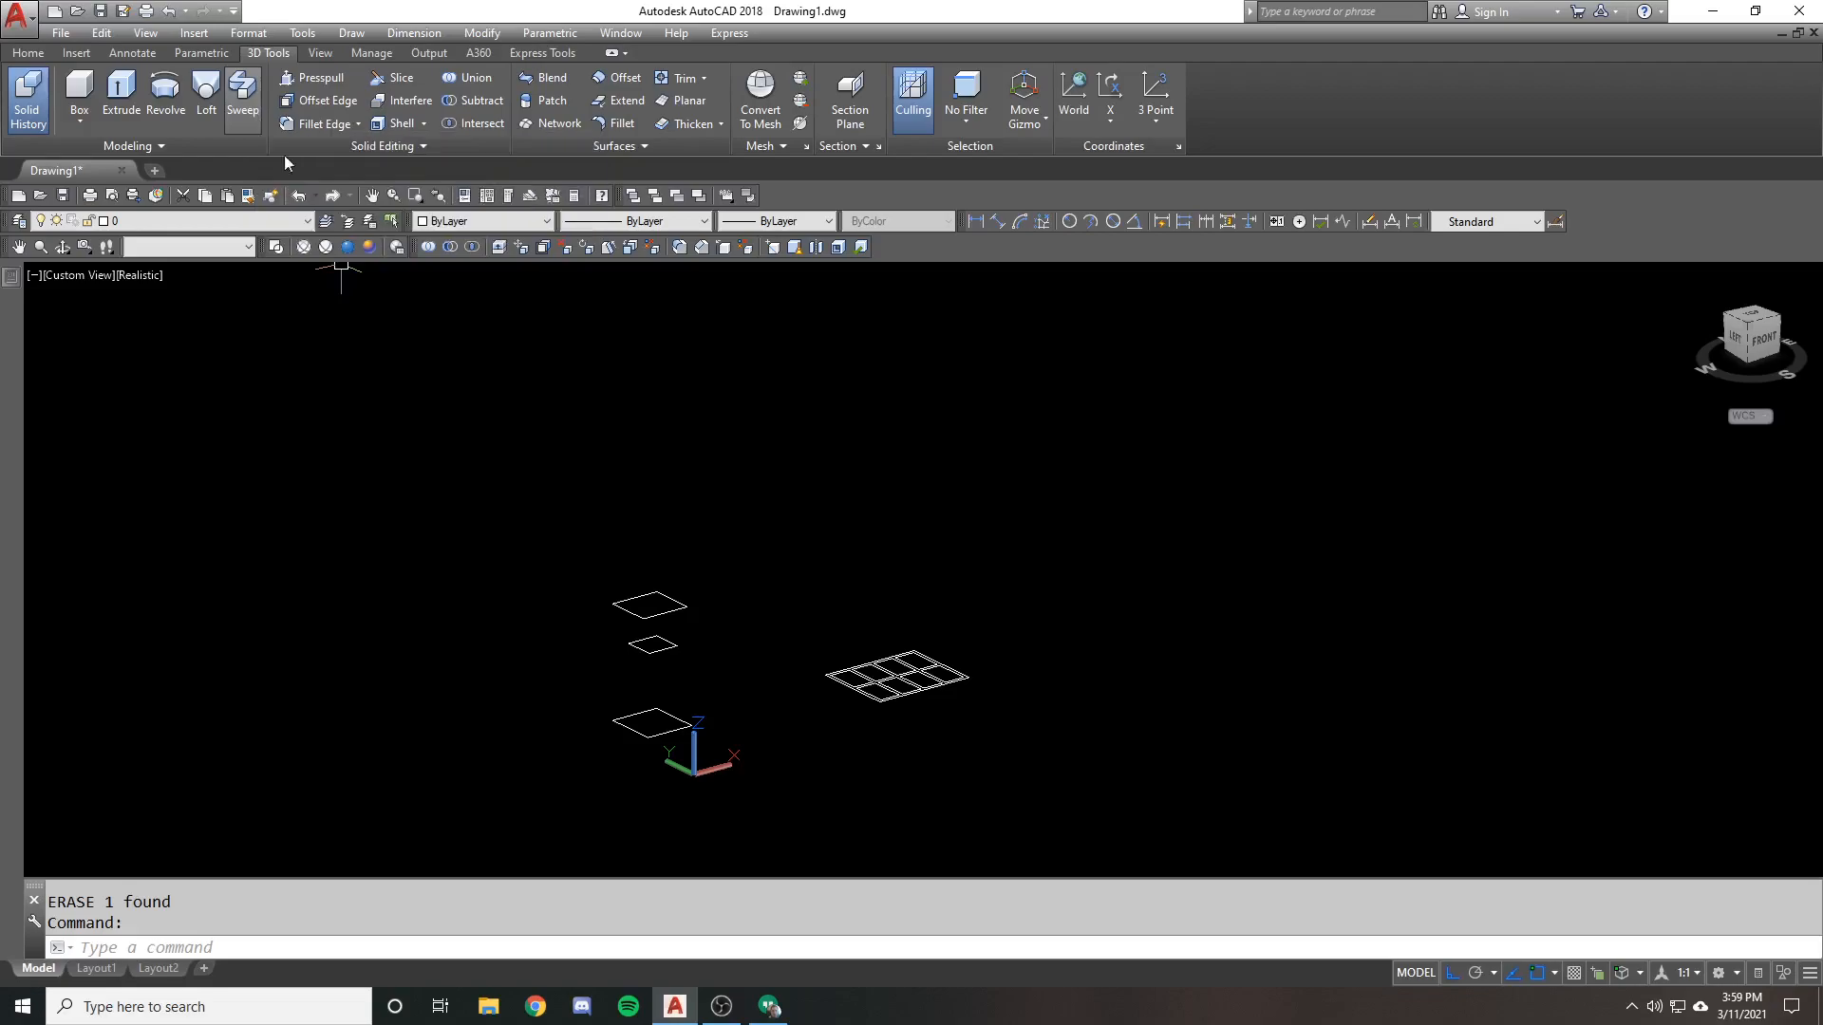
pyautogui.moveTo(416, 275)
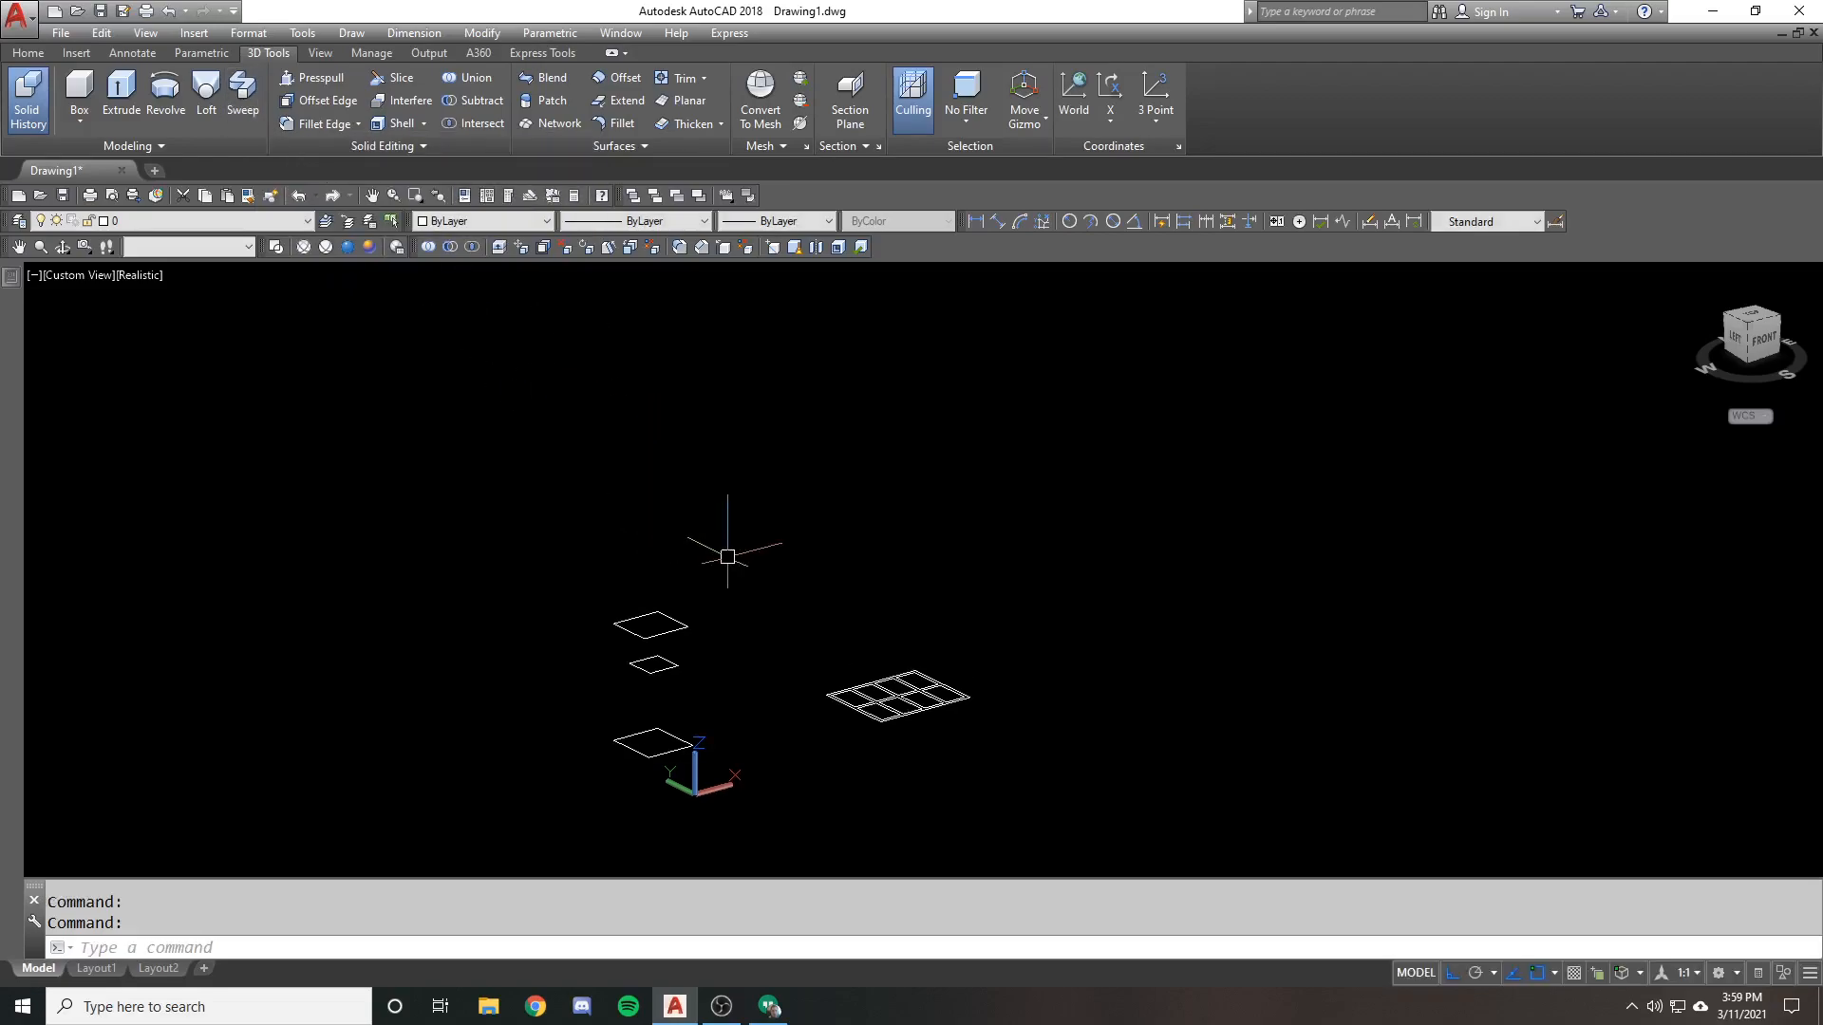
# Draw a circle above the squares and select it as the Sweep profile
pyautogui.click(809, 568)
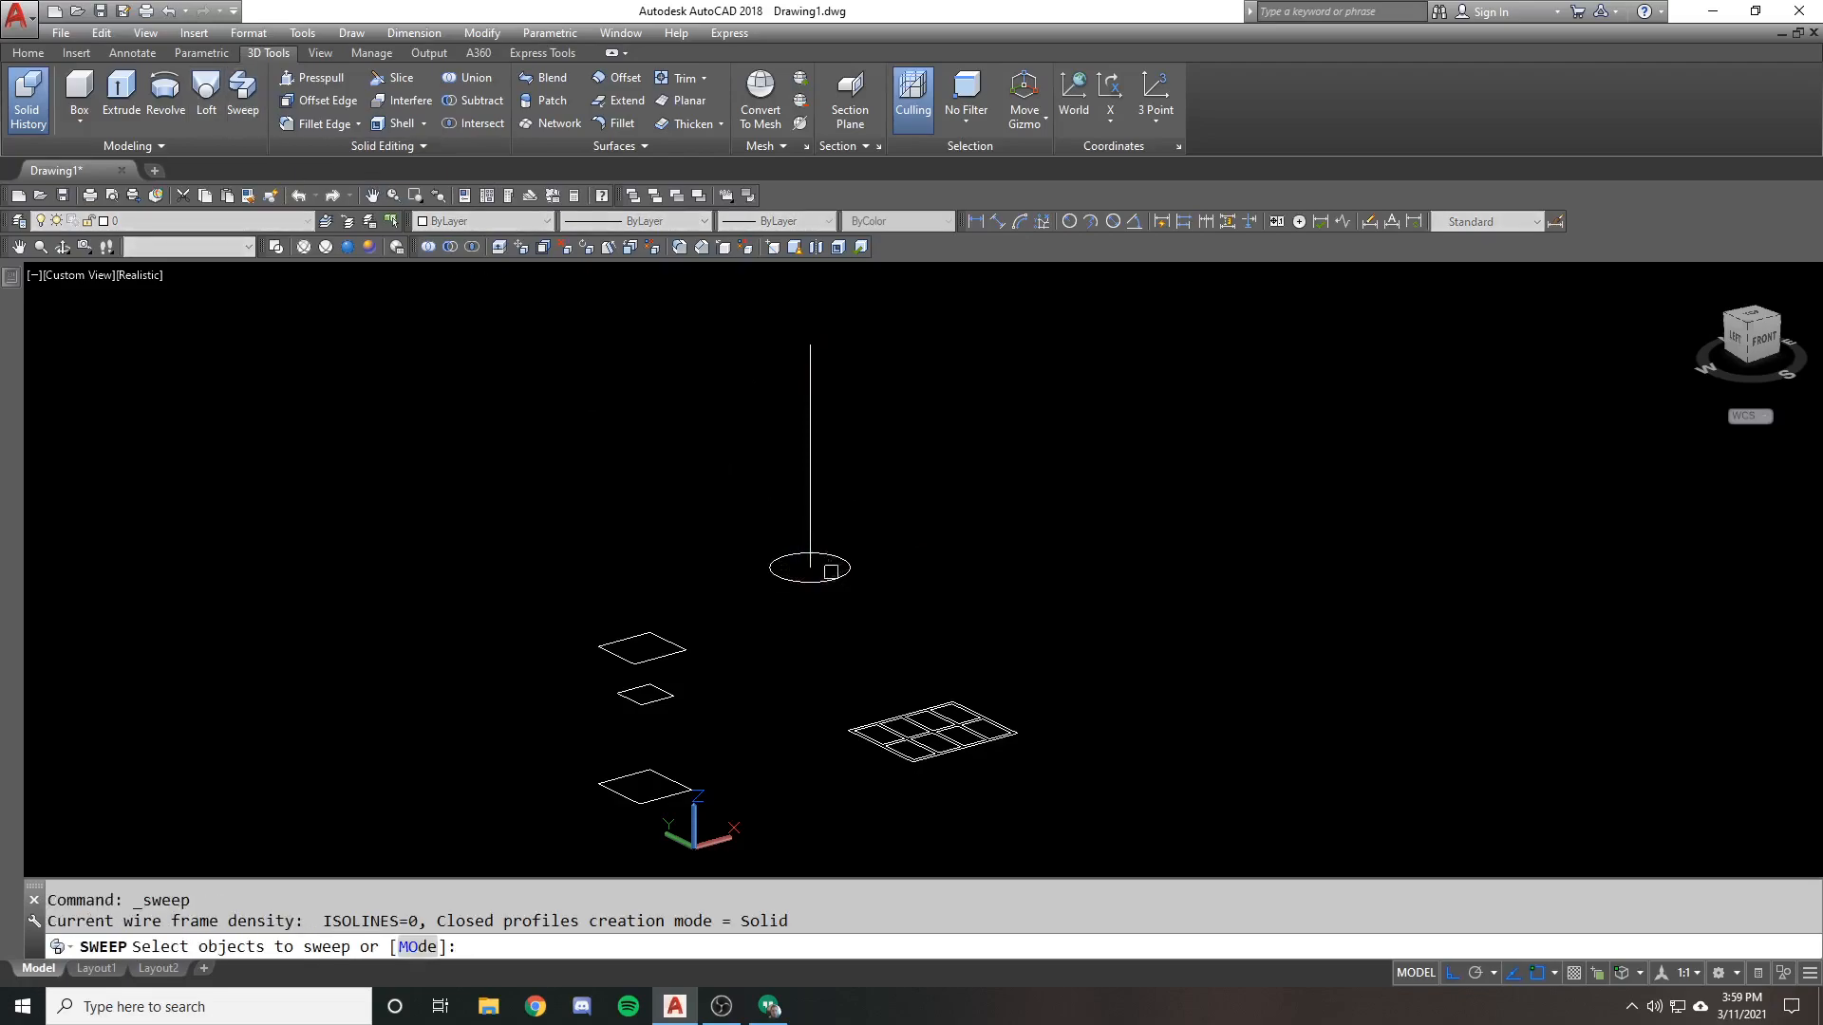
pyautogui.click(831, 572)
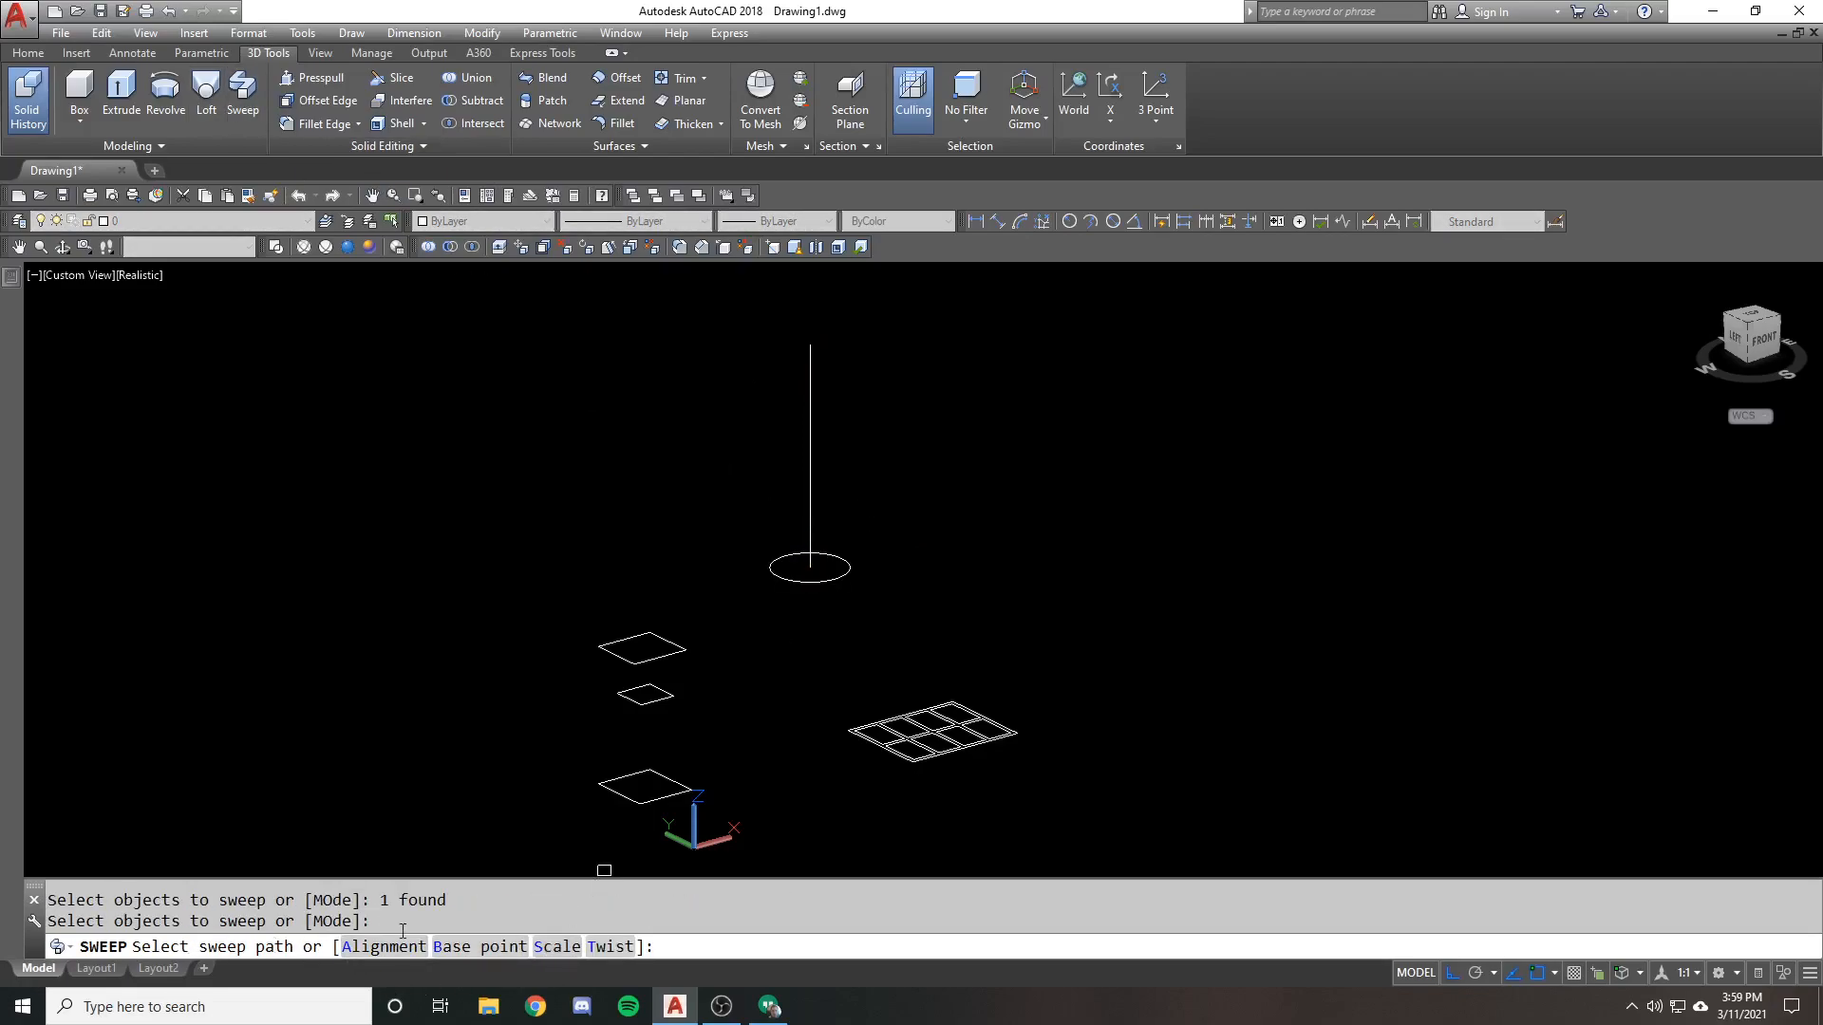
pyautogui.click(981, 503)
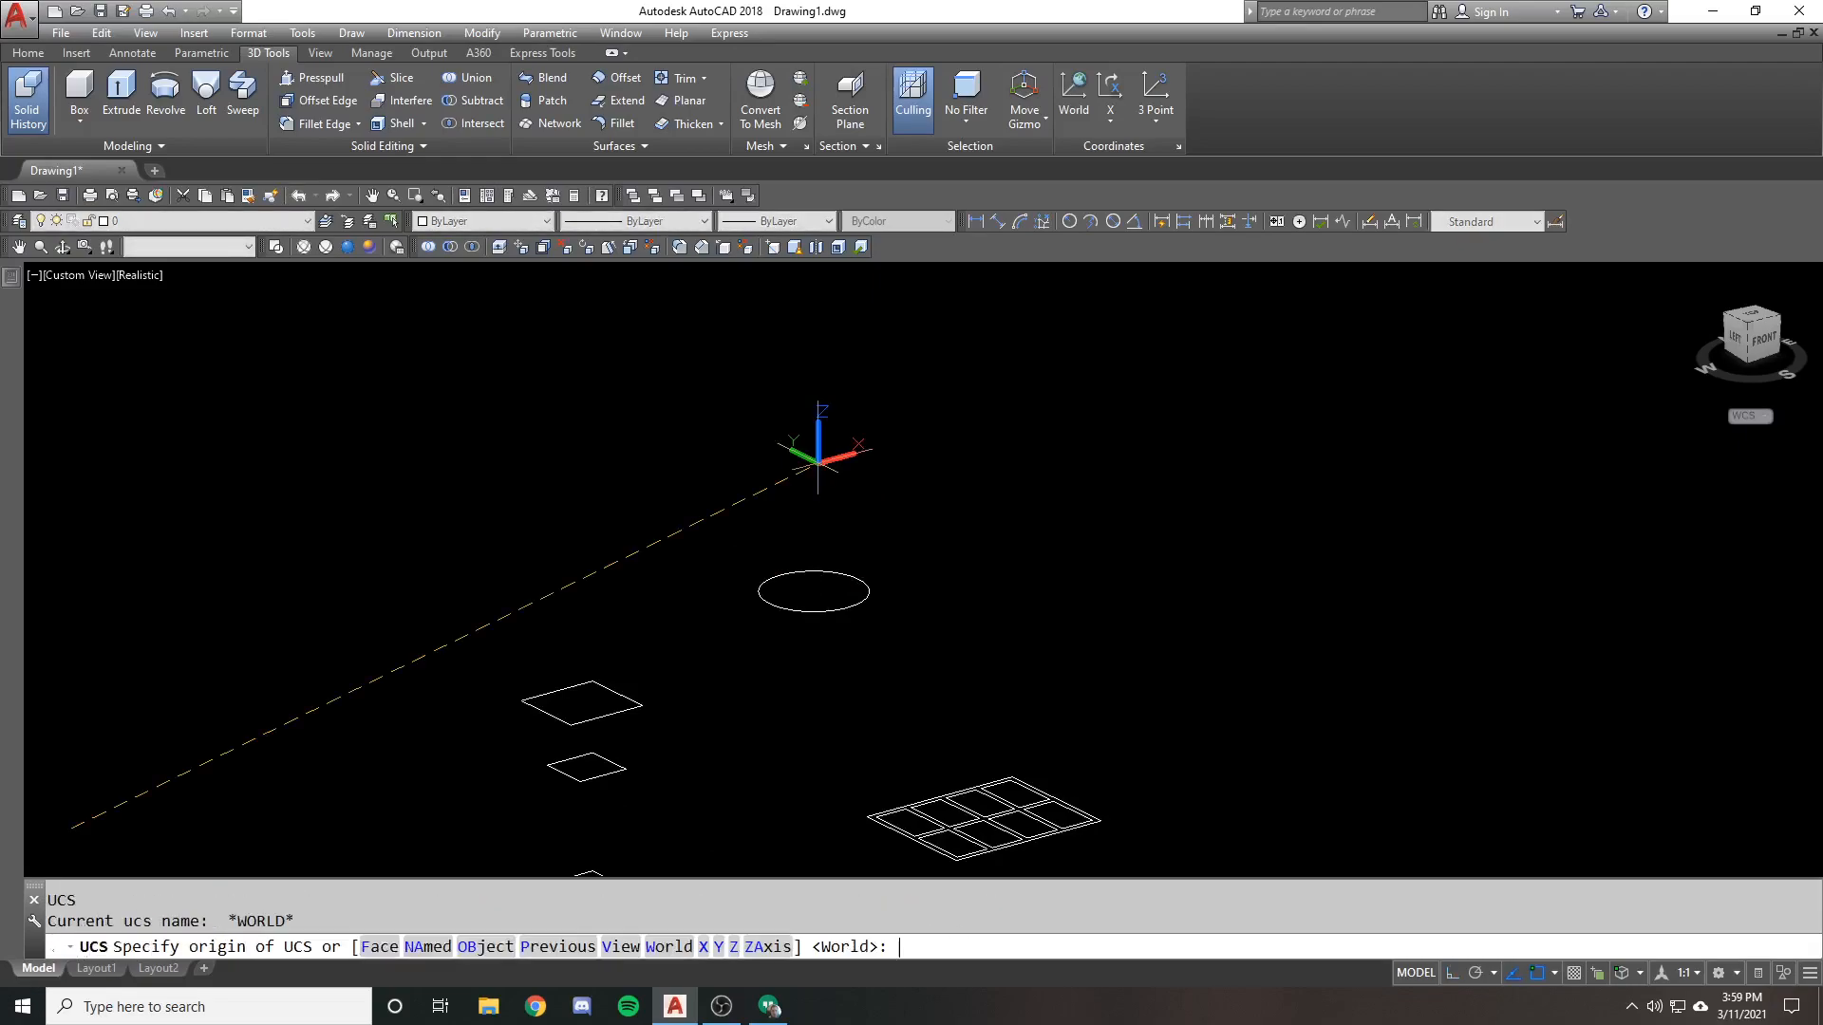
# Sweep the circle along a bent polyline path into a curved tube, then erase it with E
pyautogui.write('fr')
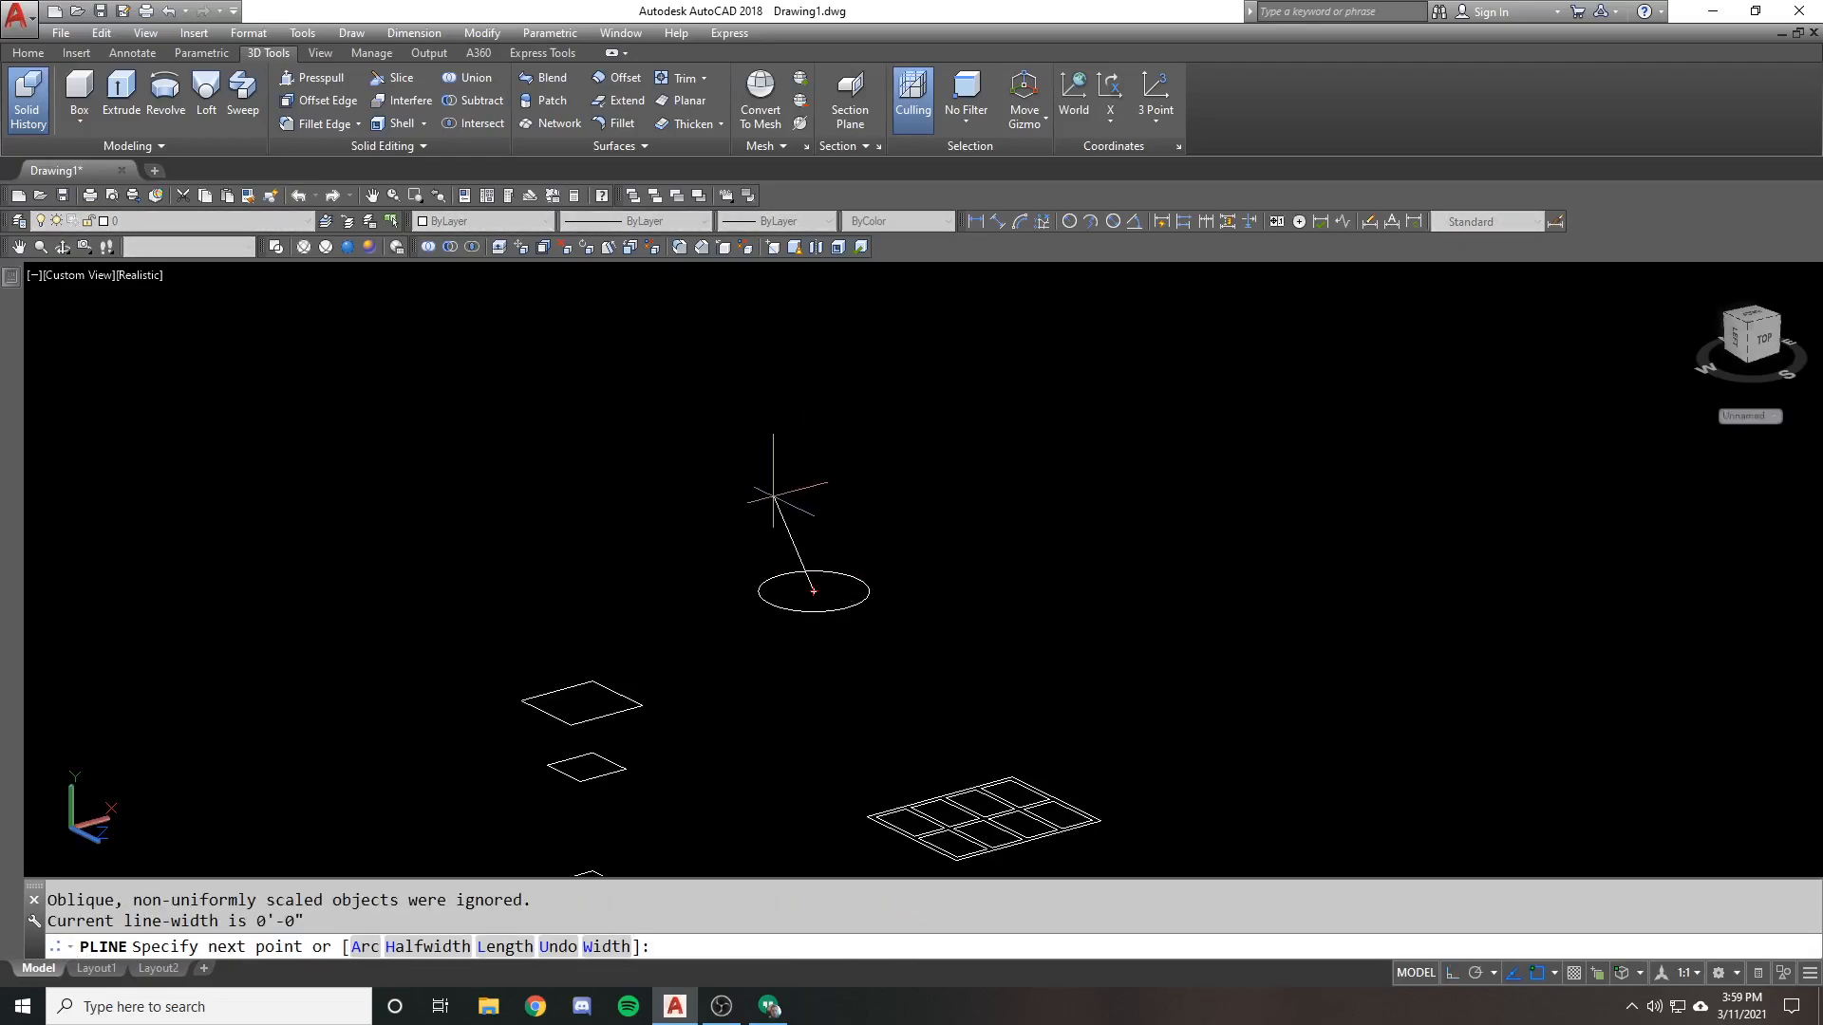
pyautogui.click(777, 355)
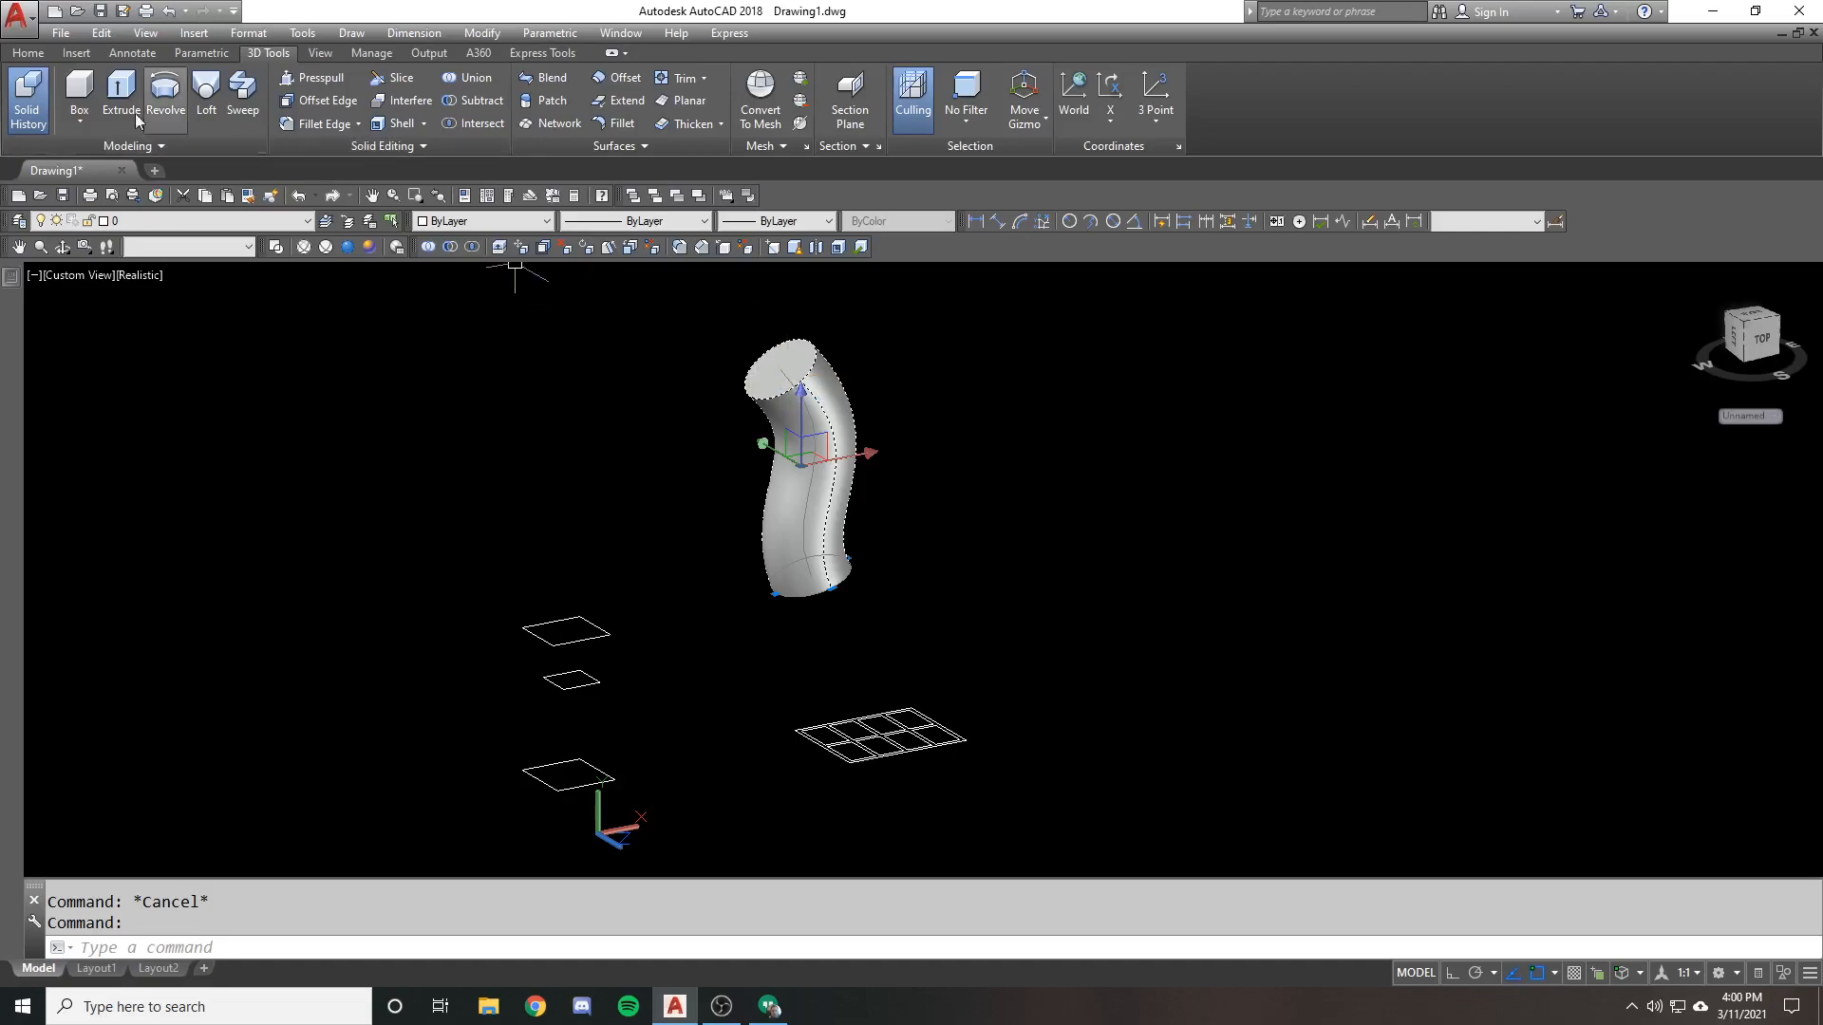
pyautogui.moveTo(853, 416)
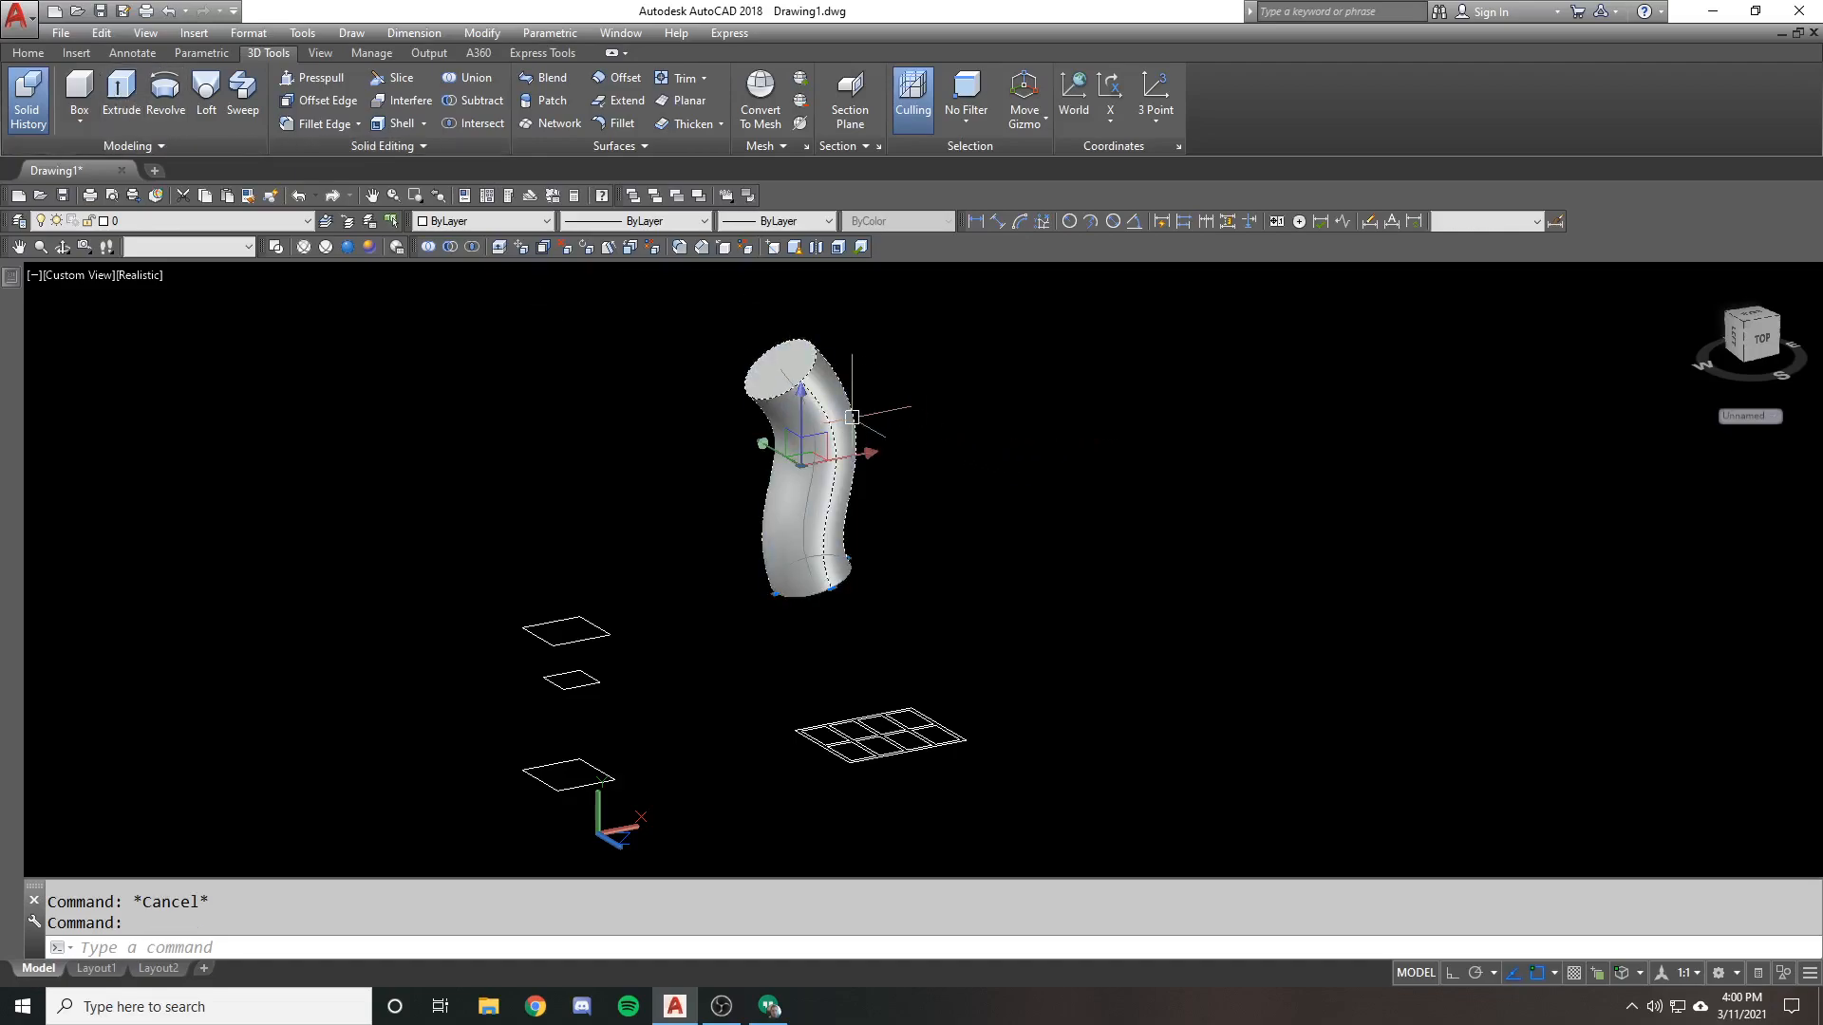
pyautogui.write('e')
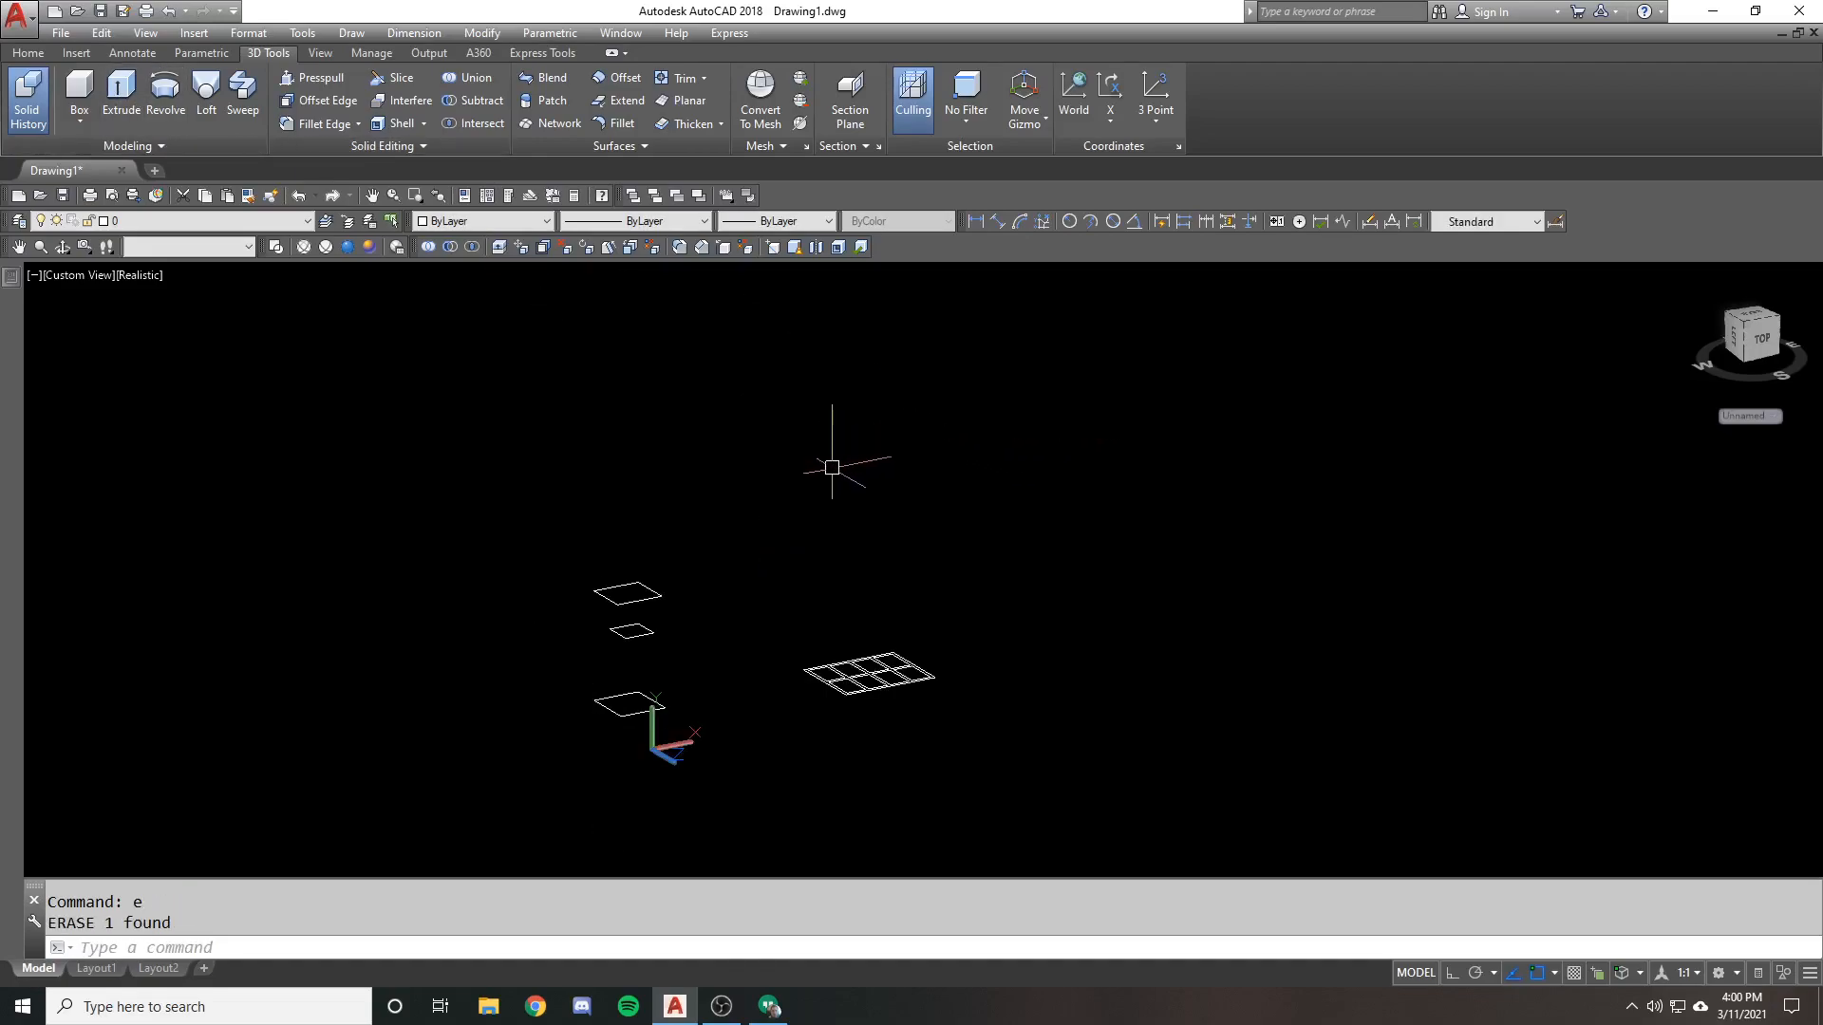